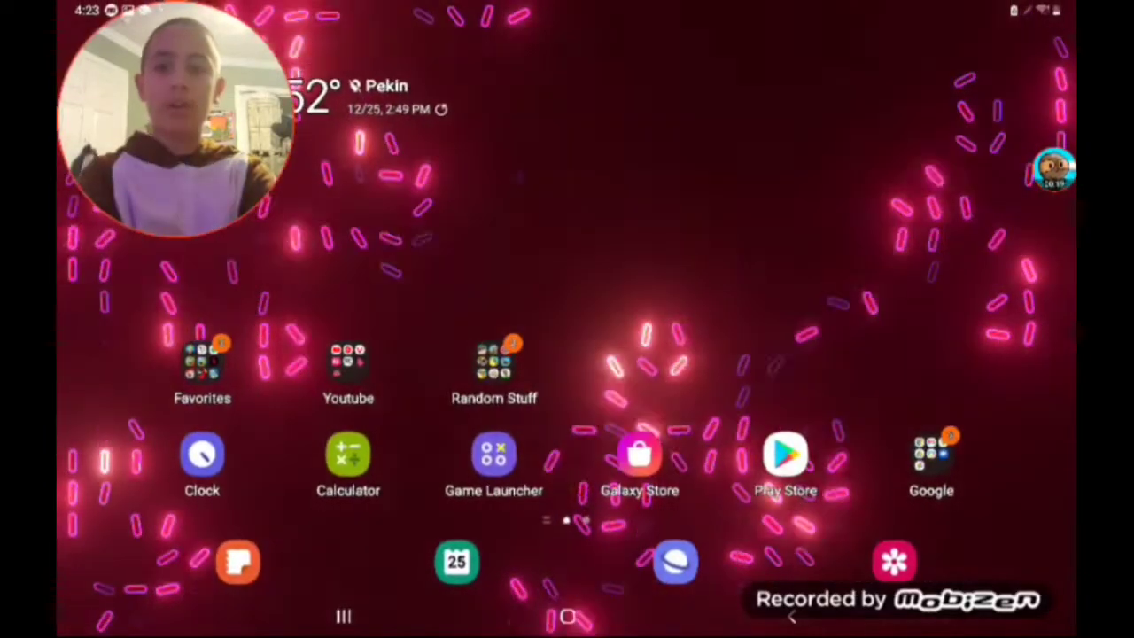
# - Open YouTube and go to your own channel's full Videos list
pyautogui.click(347, 364)
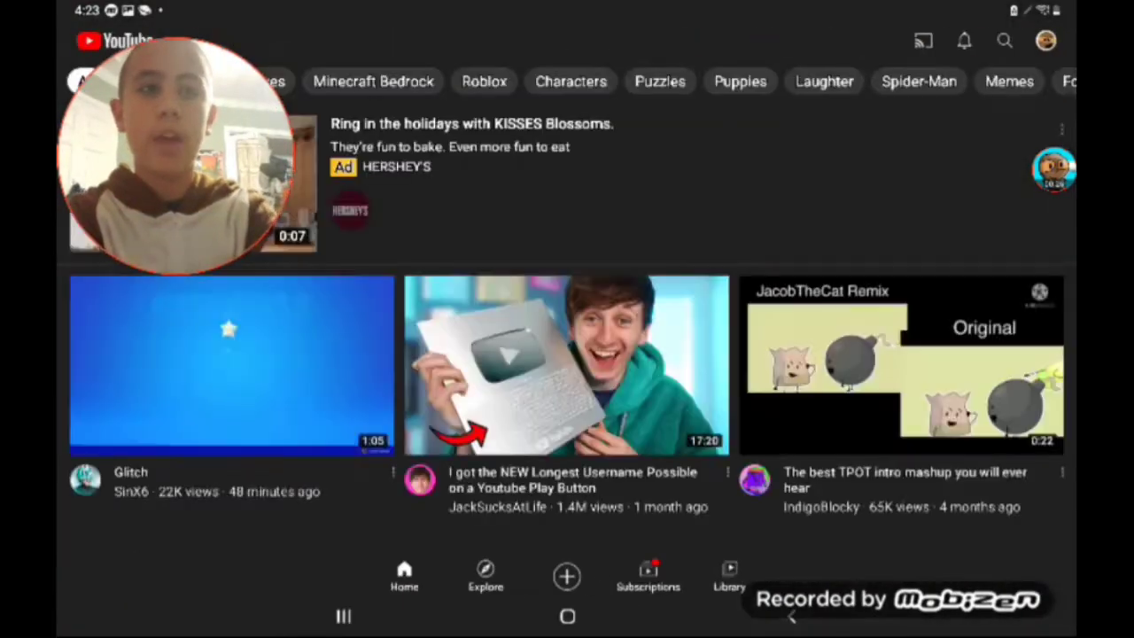
pyautogui.click(1046, 41)
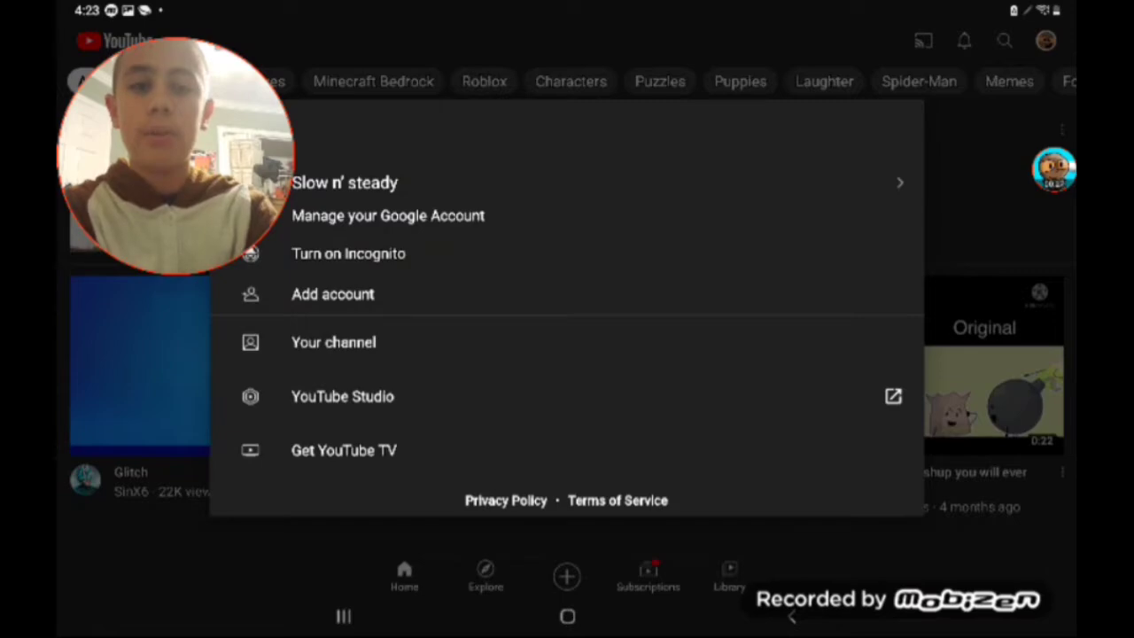
pyautogui.click(333, 342)
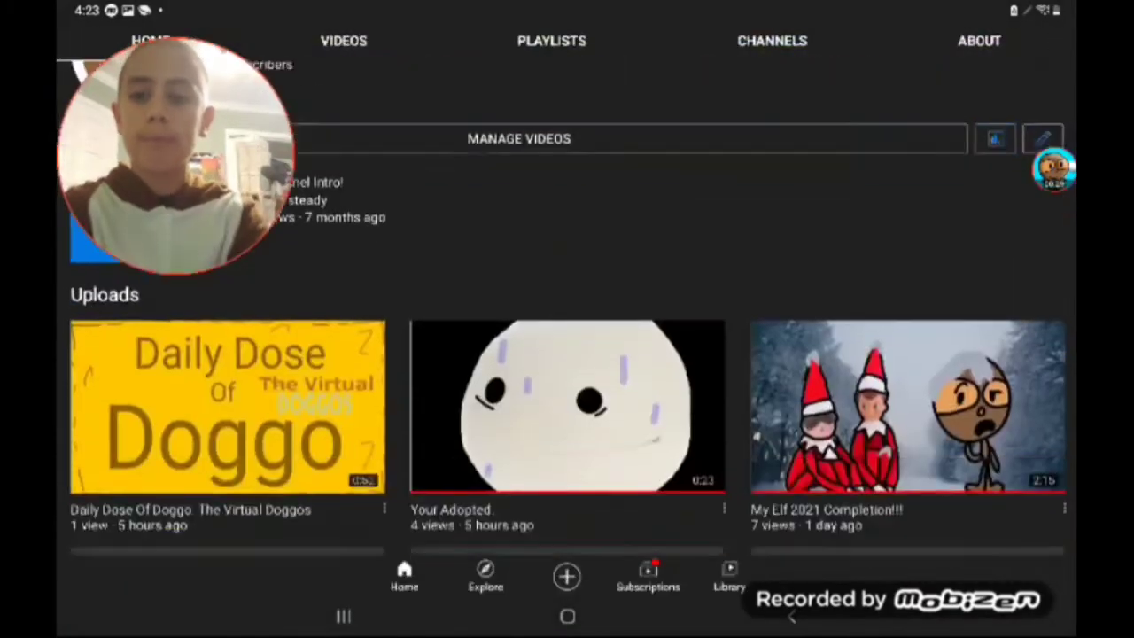
pyautogui.click(906, 406)
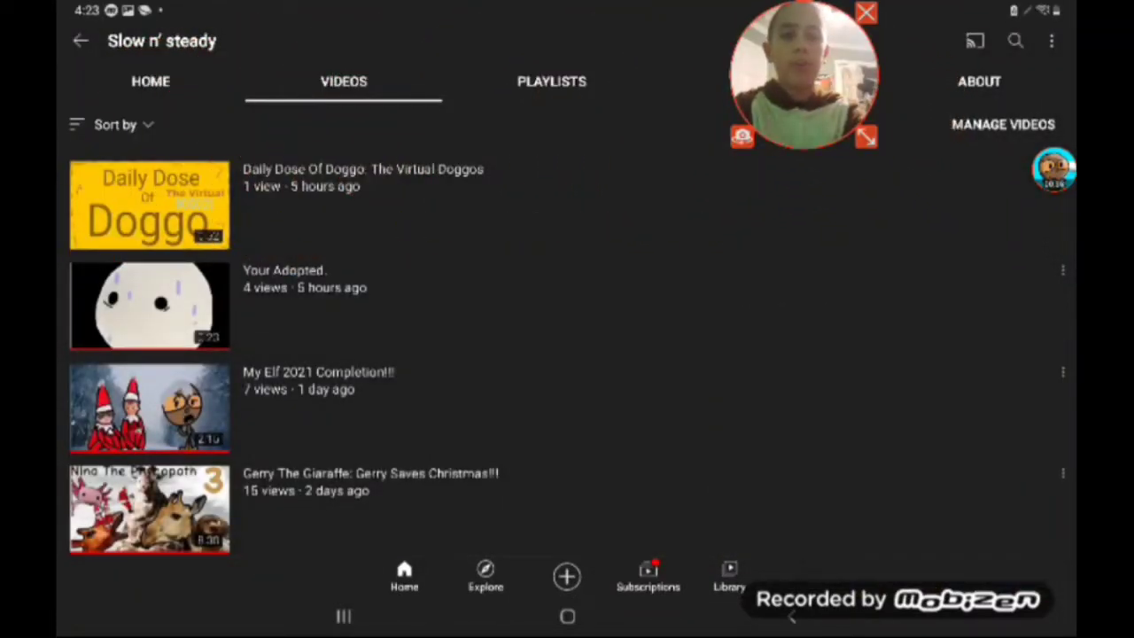
# - Scroll through the channel's uploads, down to older videos and back
pyautogui.scroll(-3)
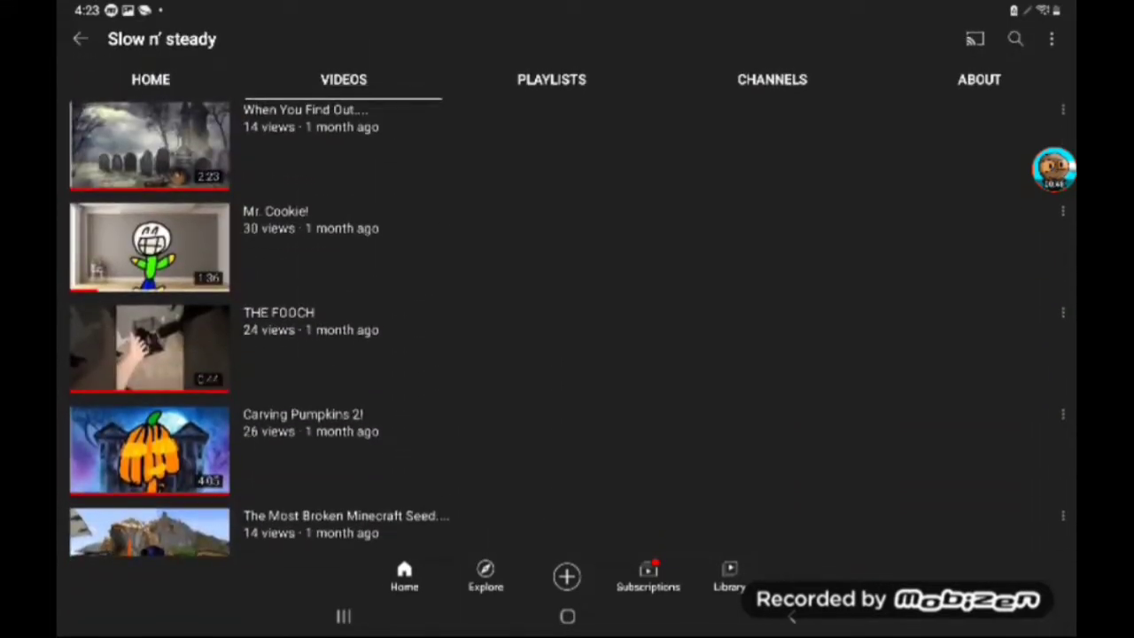
pyautogui.scroll(3)
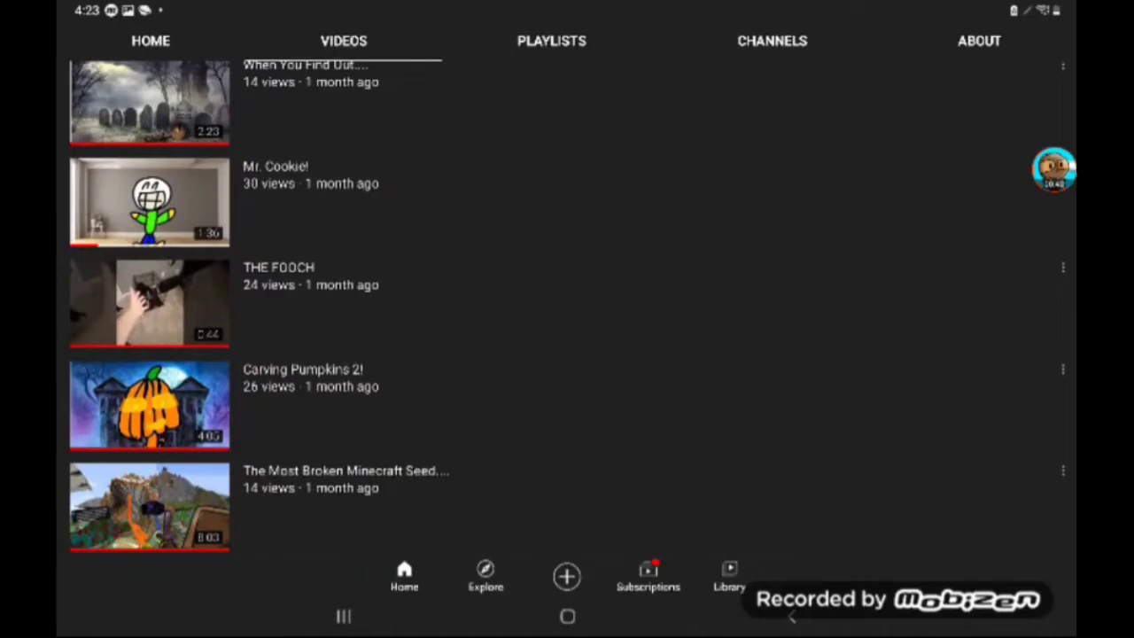
pyautogui.scroll(-3)
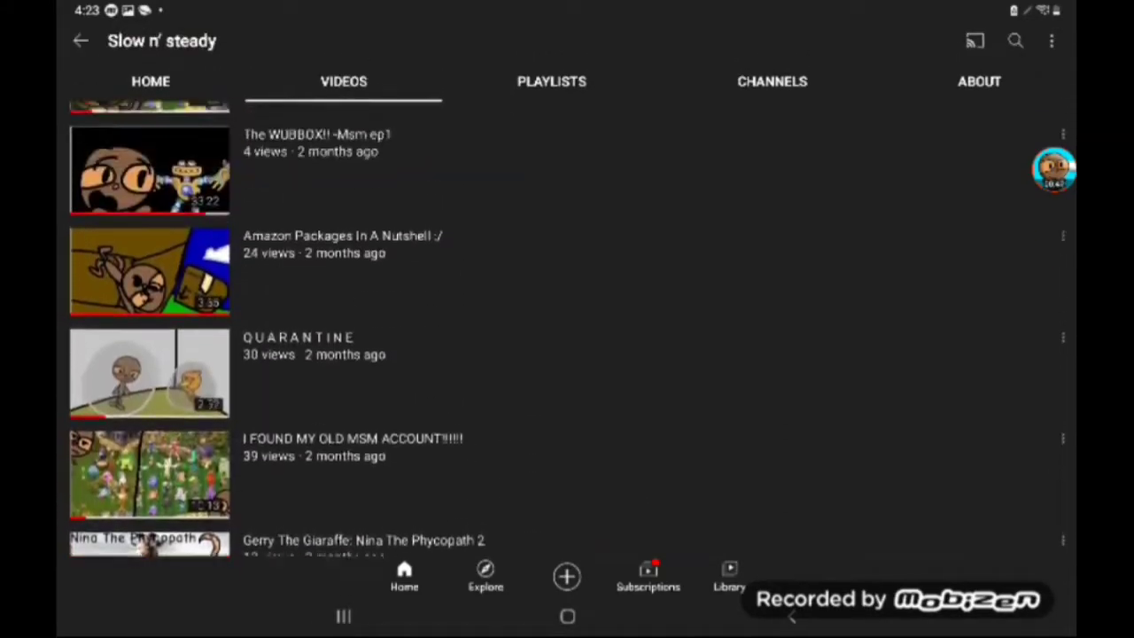
pyautogui.scroll(-3)
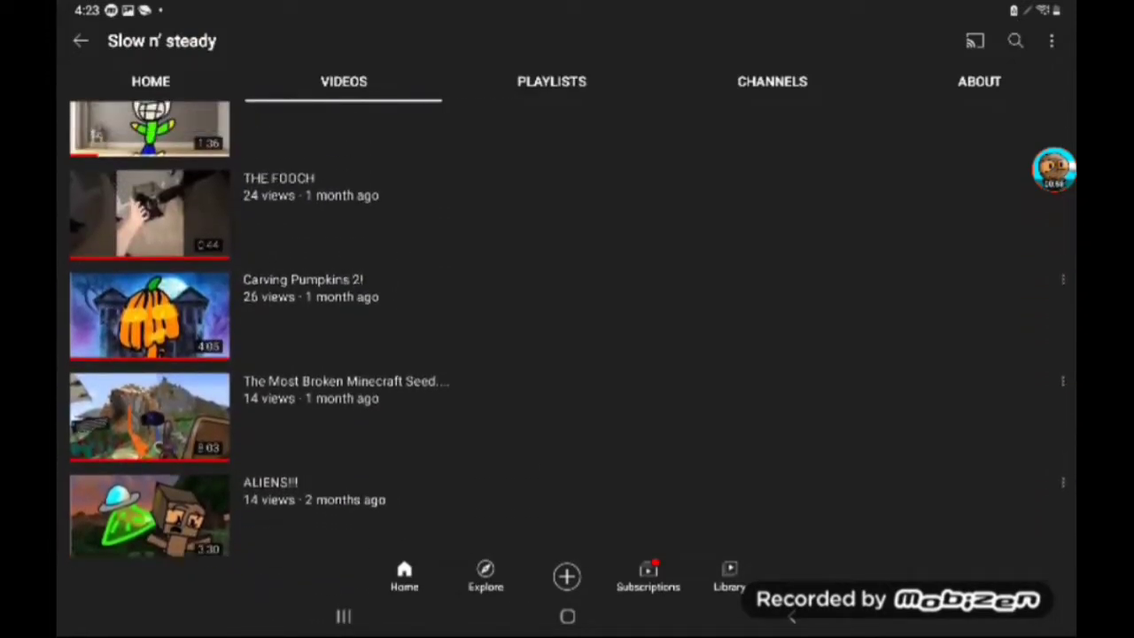
pyautogui.scroll(3)
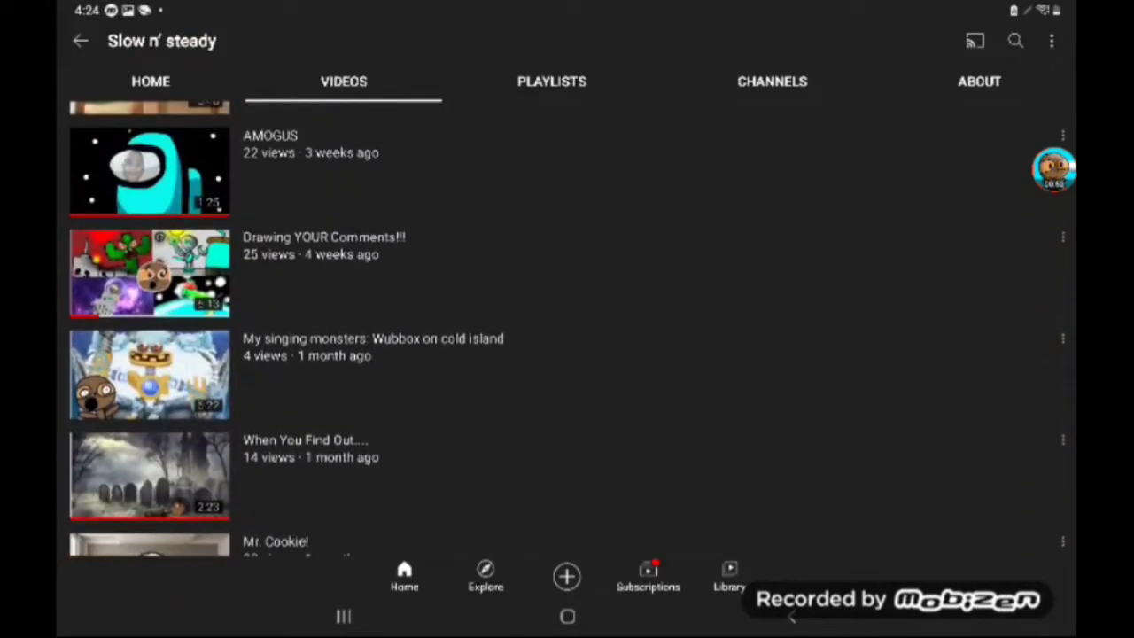
# - Play one of the channel's videos and read its comments with the animation requests
pyautogui.click(149, 273)
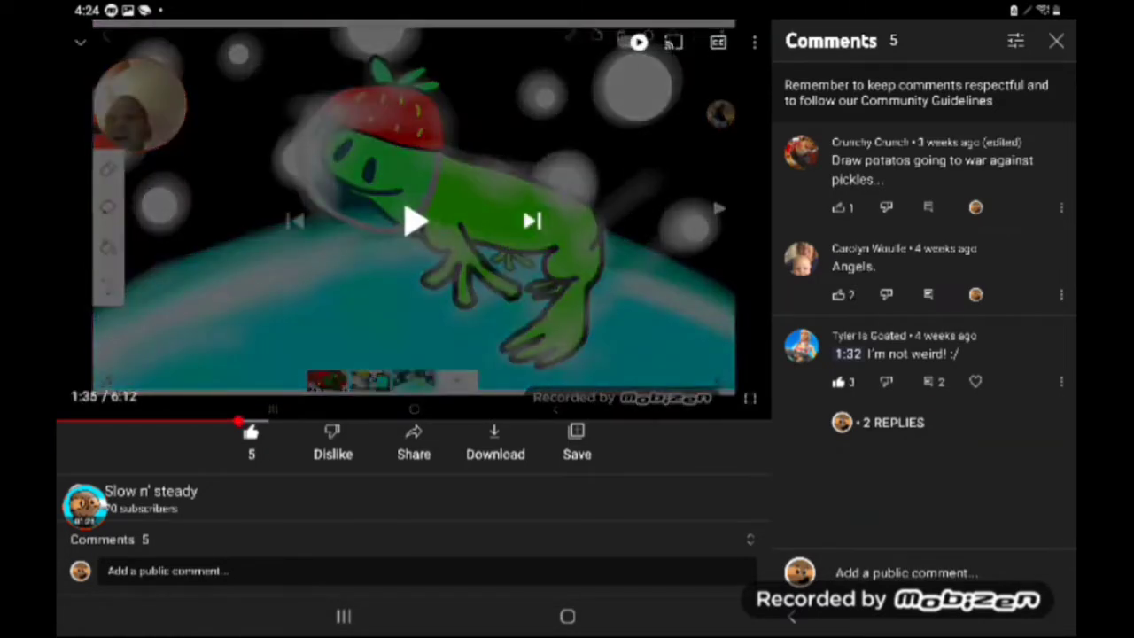
pyautogui.click(890, 422)
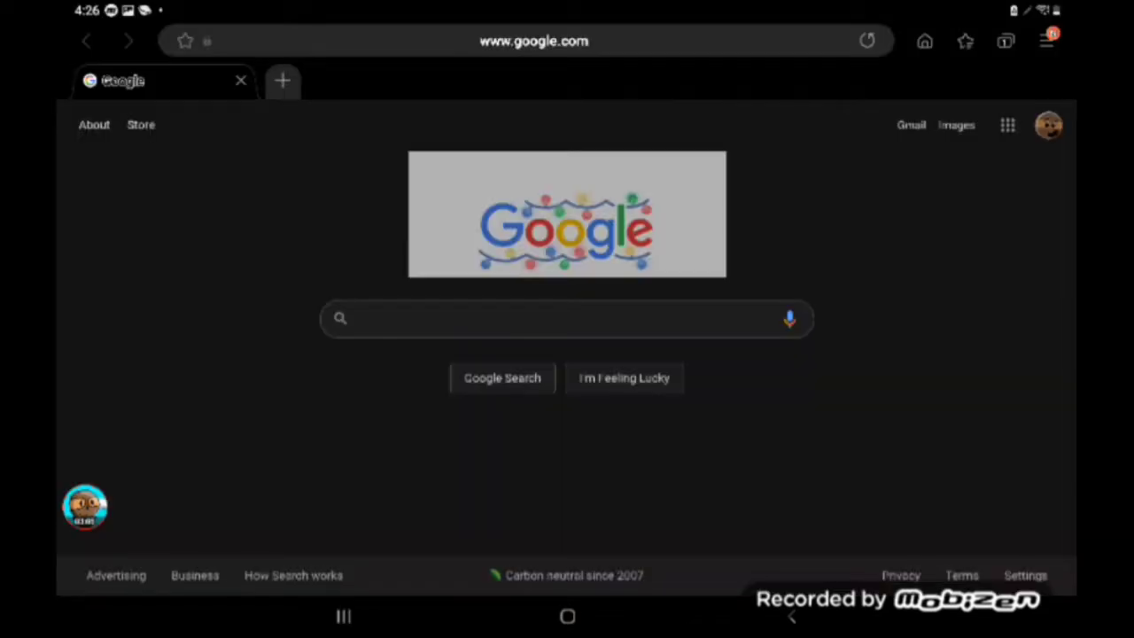
# - Search Google Images for war pictures, starting from a 'War zone' query
pyautogui.click(567, 319)
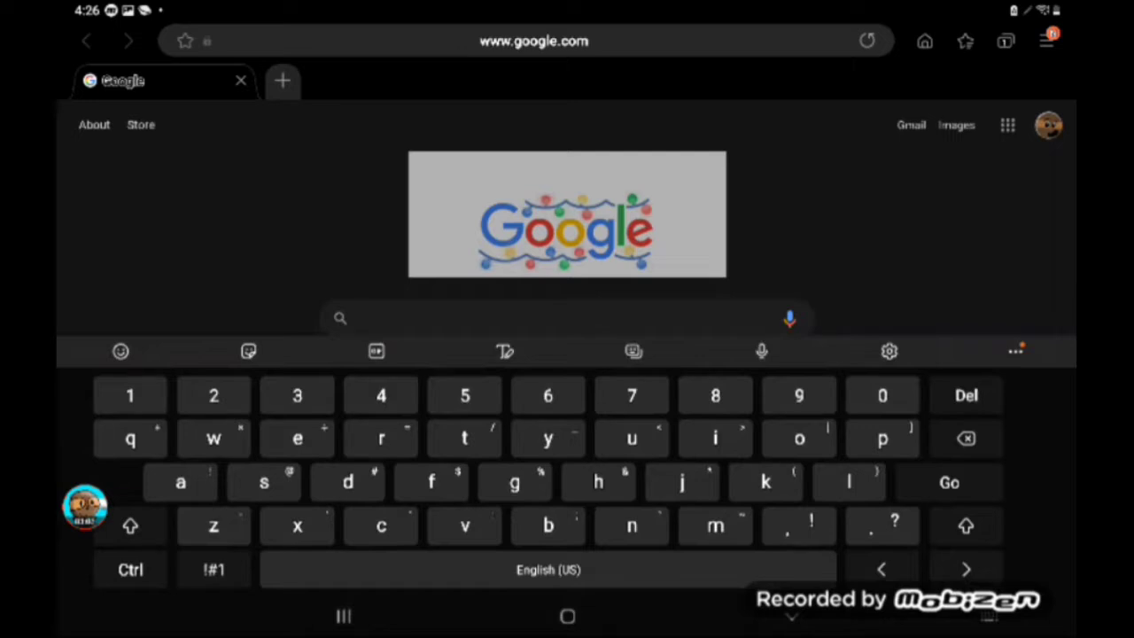
pyautogui.click(130, 524)
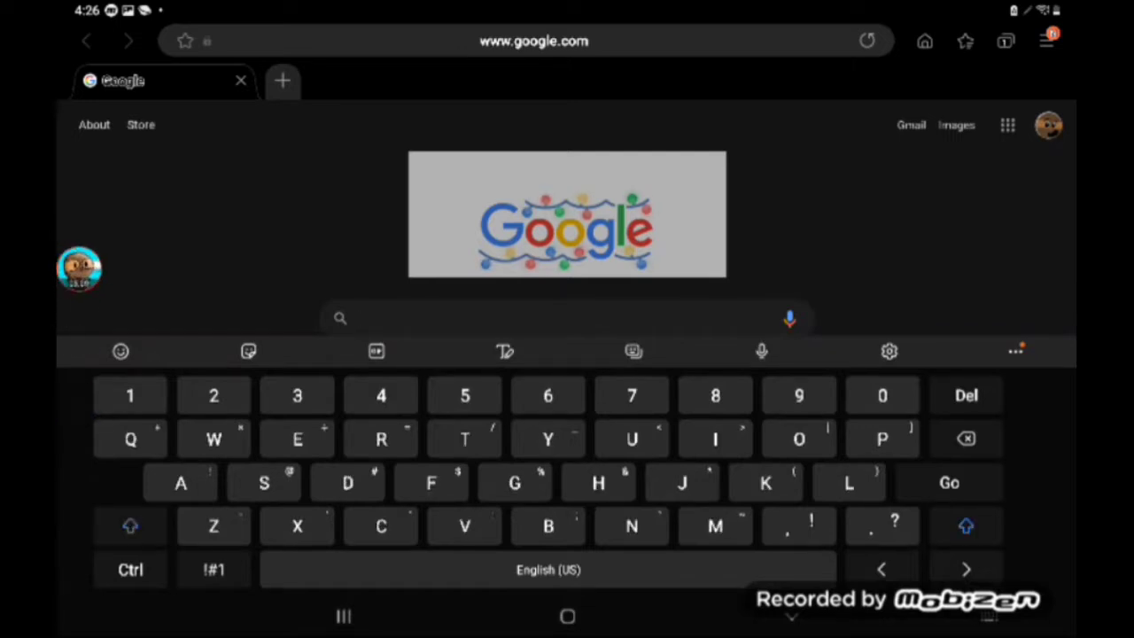
pyautogui.write('War zone')
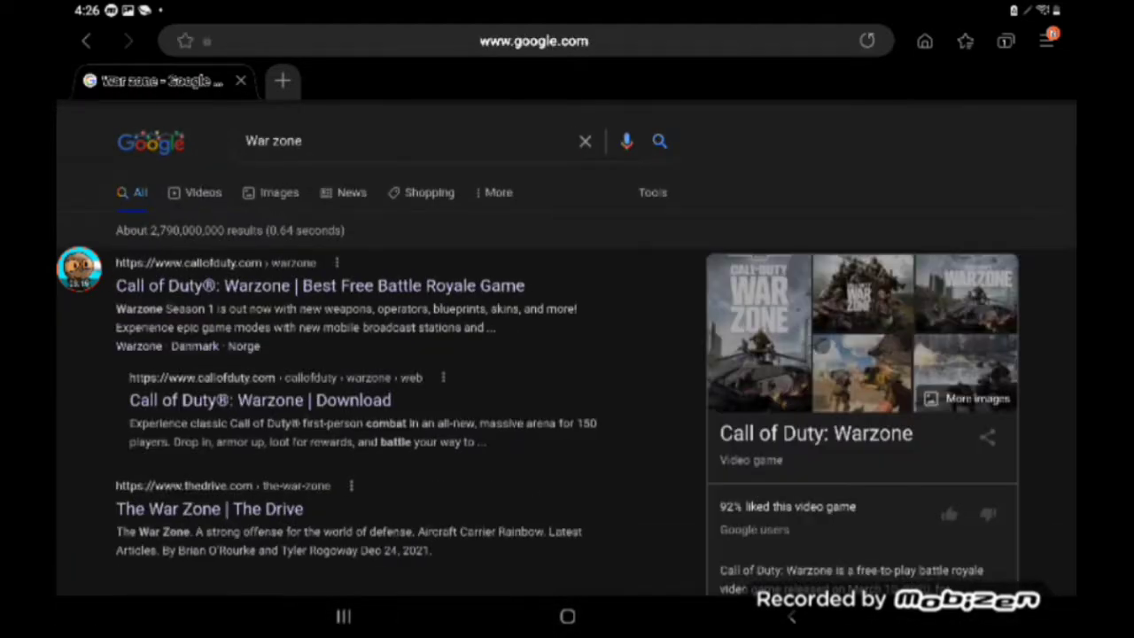
pyautogui.click(279, 191)
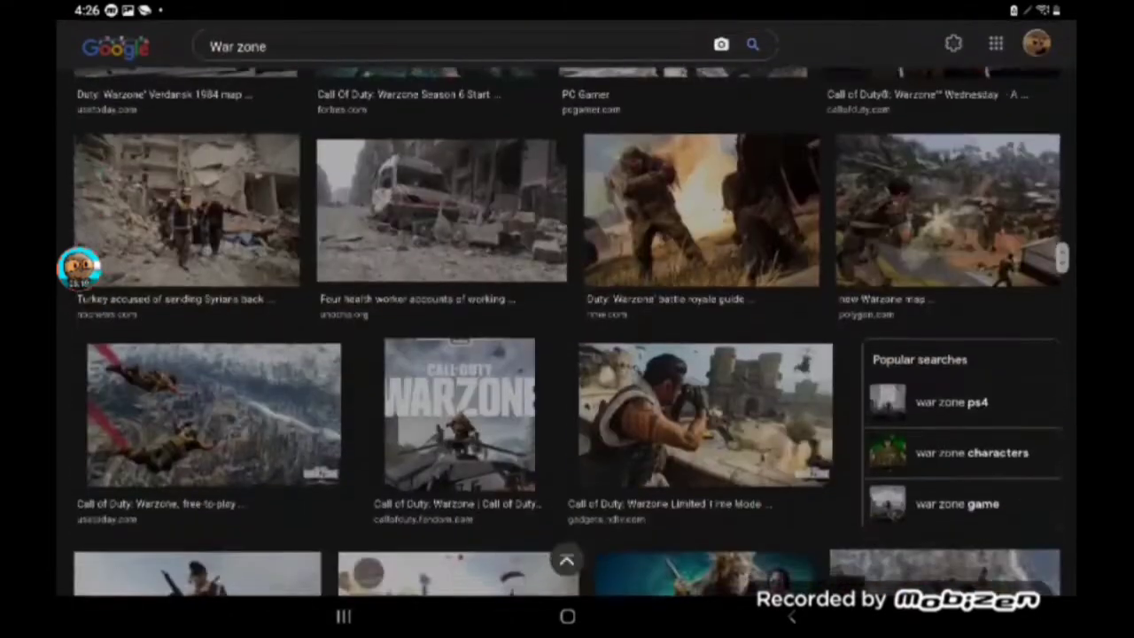
pyautogui.scroll(-3)
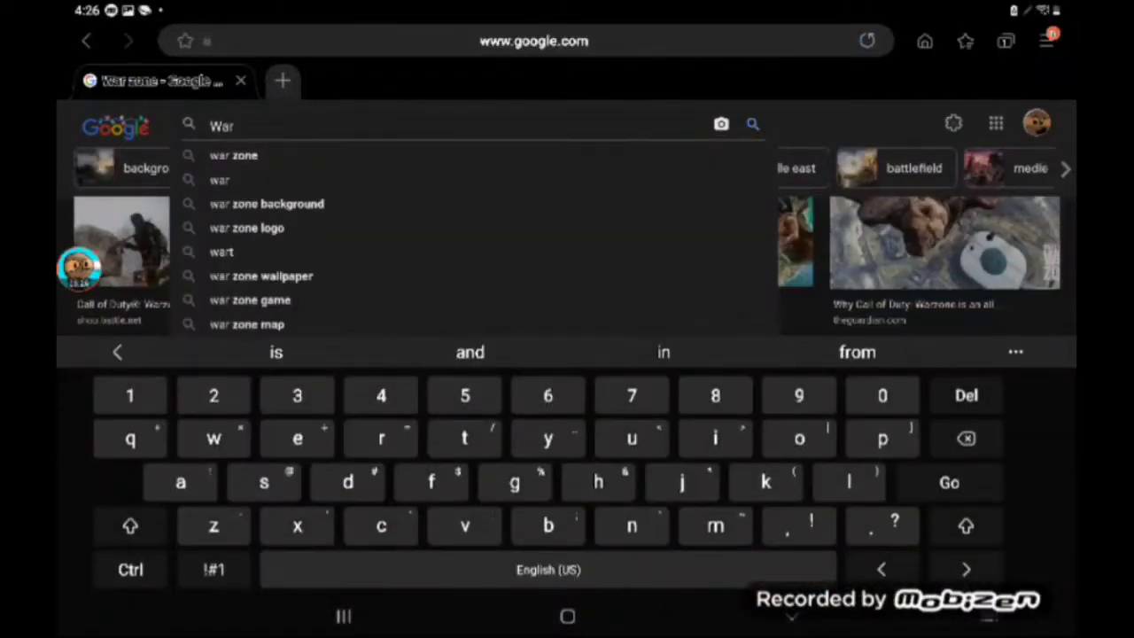
pyautogui.click(752, 124)
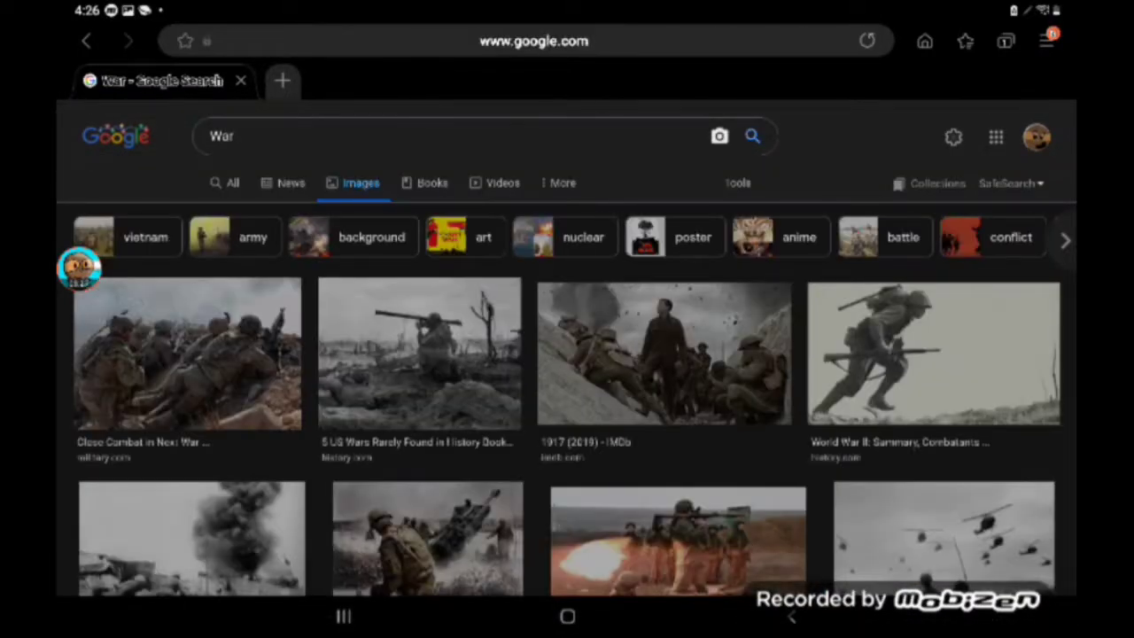
# - Browse the war image results and look through the world war pictures
pyautogui.scroll(-3)
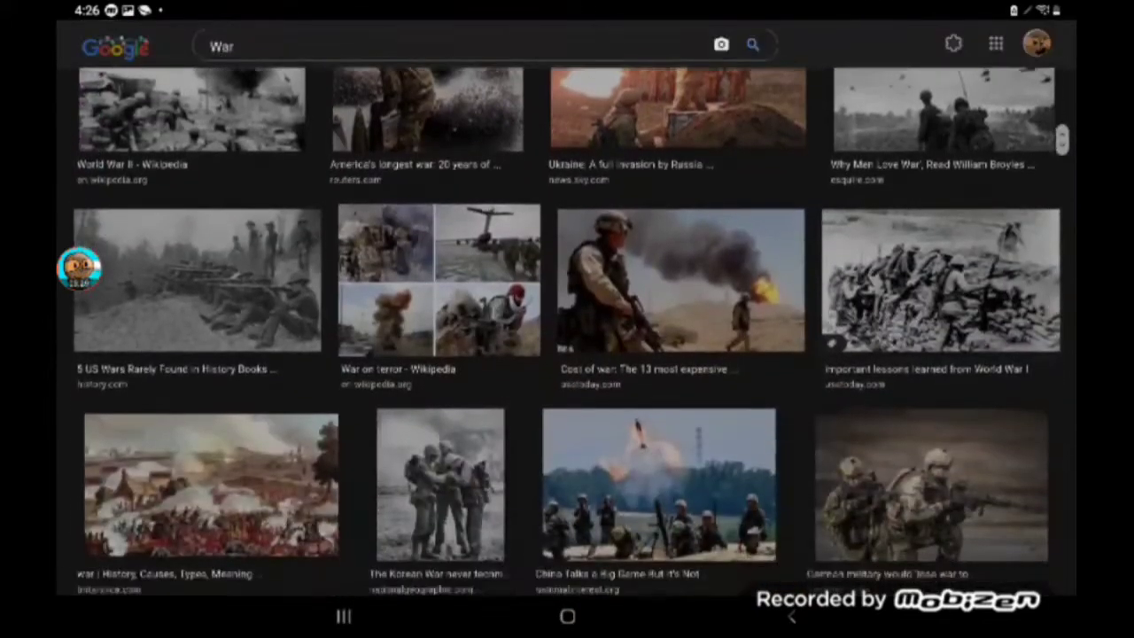
pyautogui.scroll(-3)
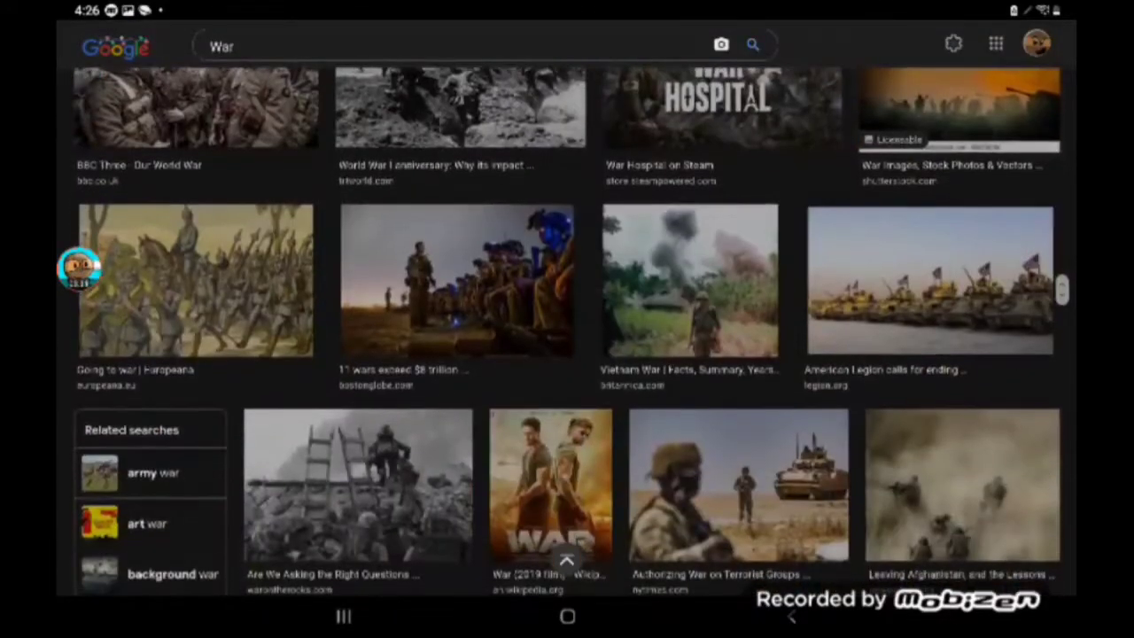
pyautogui.scroll(-3)
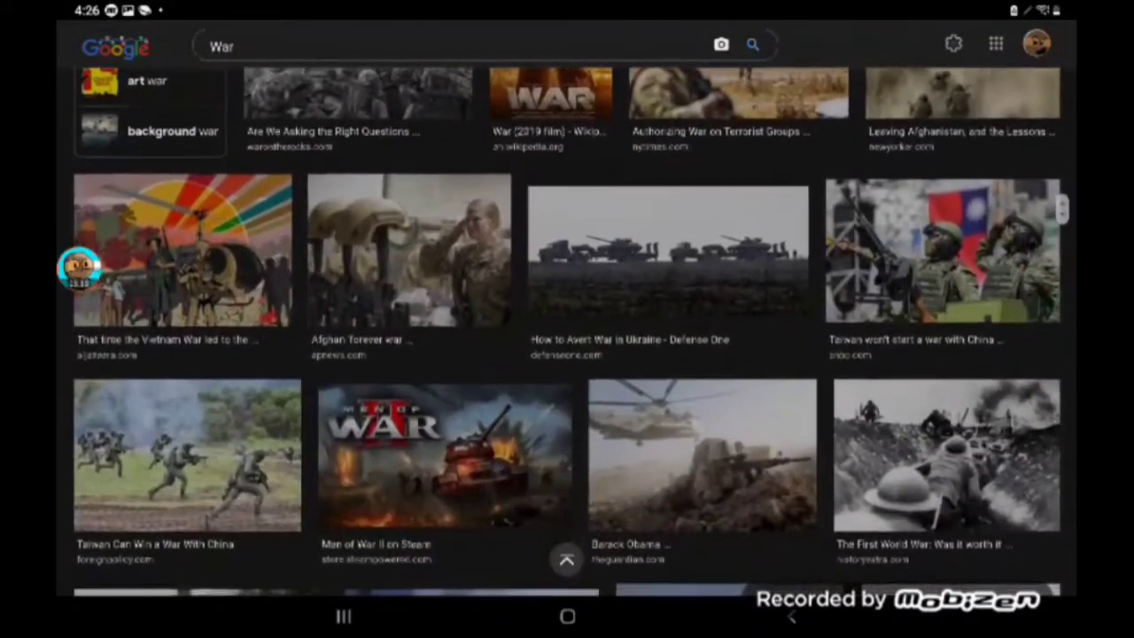
pyautogui.scroll(-3)
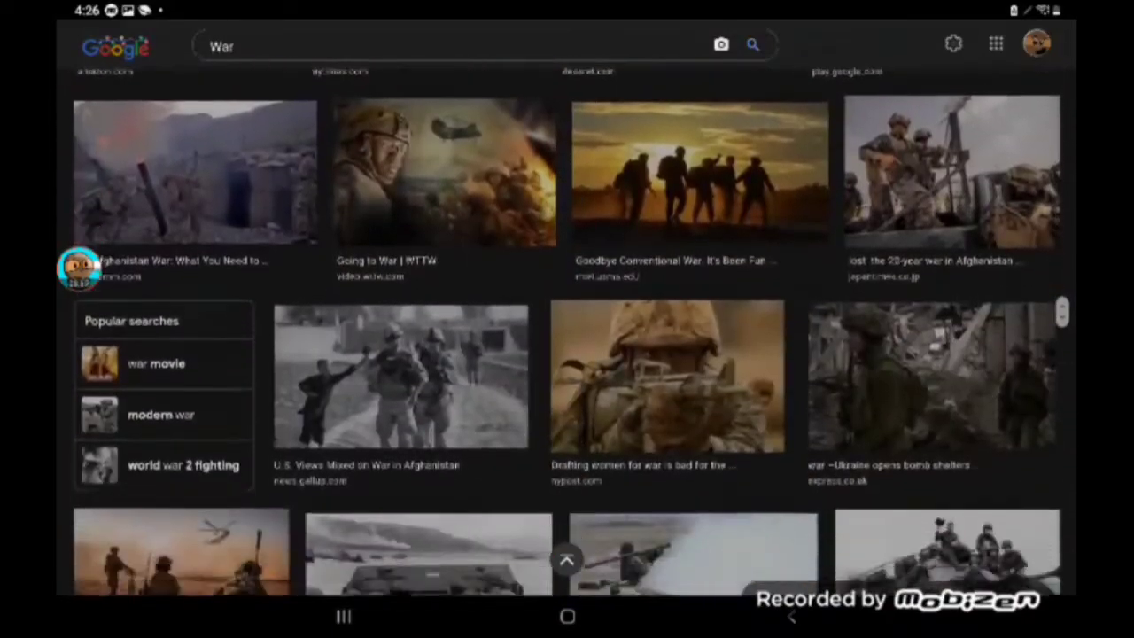
pyautogui.scroll(-3)
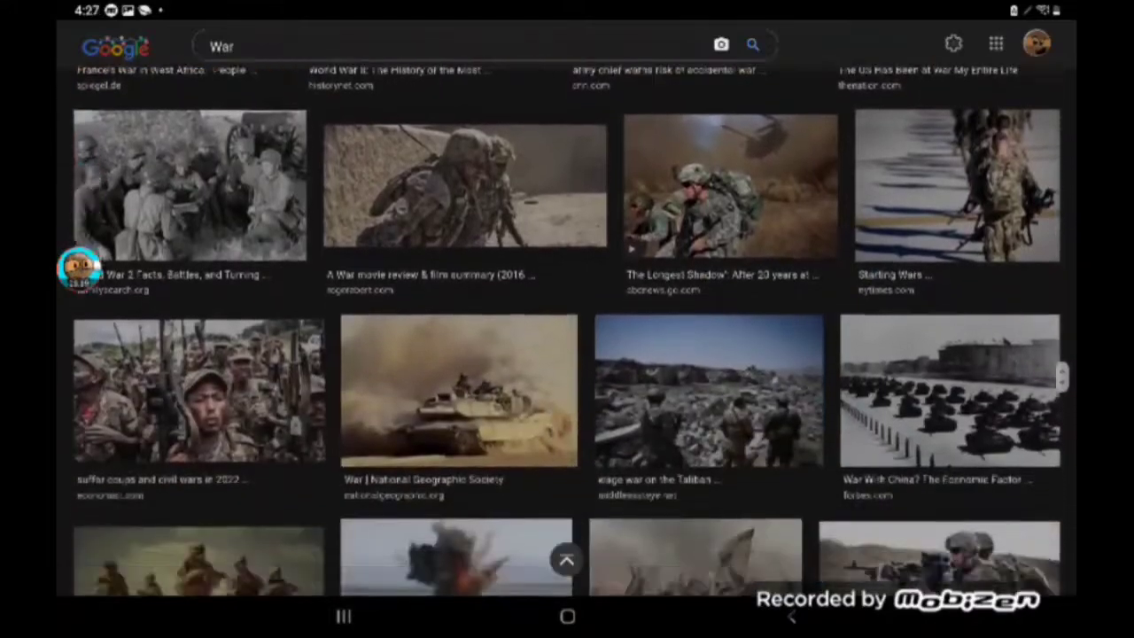
pyautogui.scroll(-3)
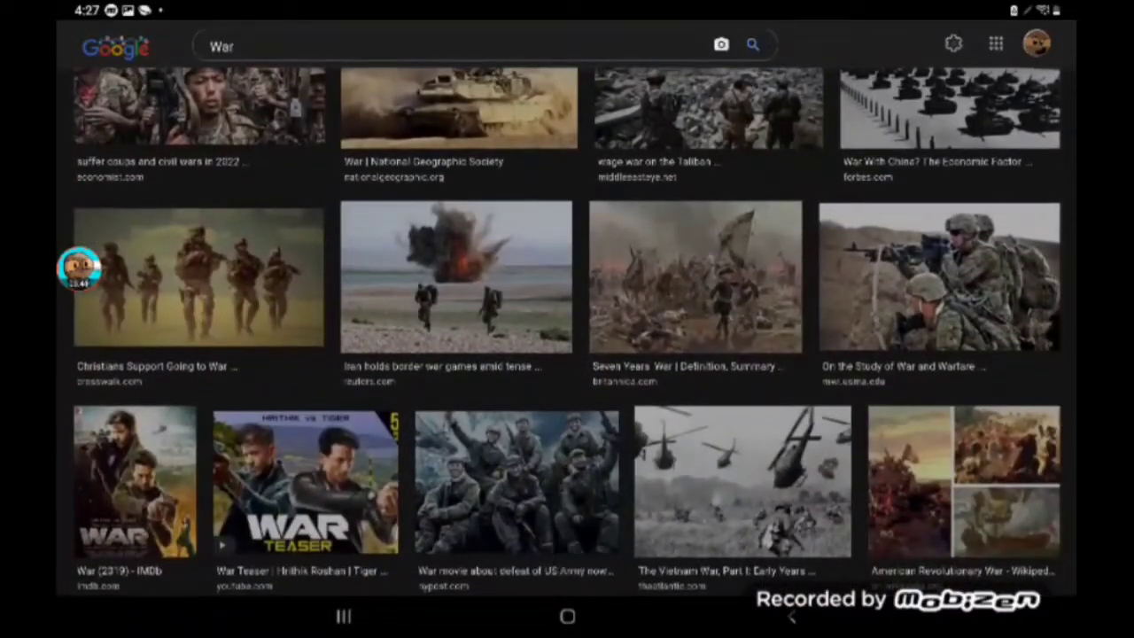
pyautogui.scroll(3)
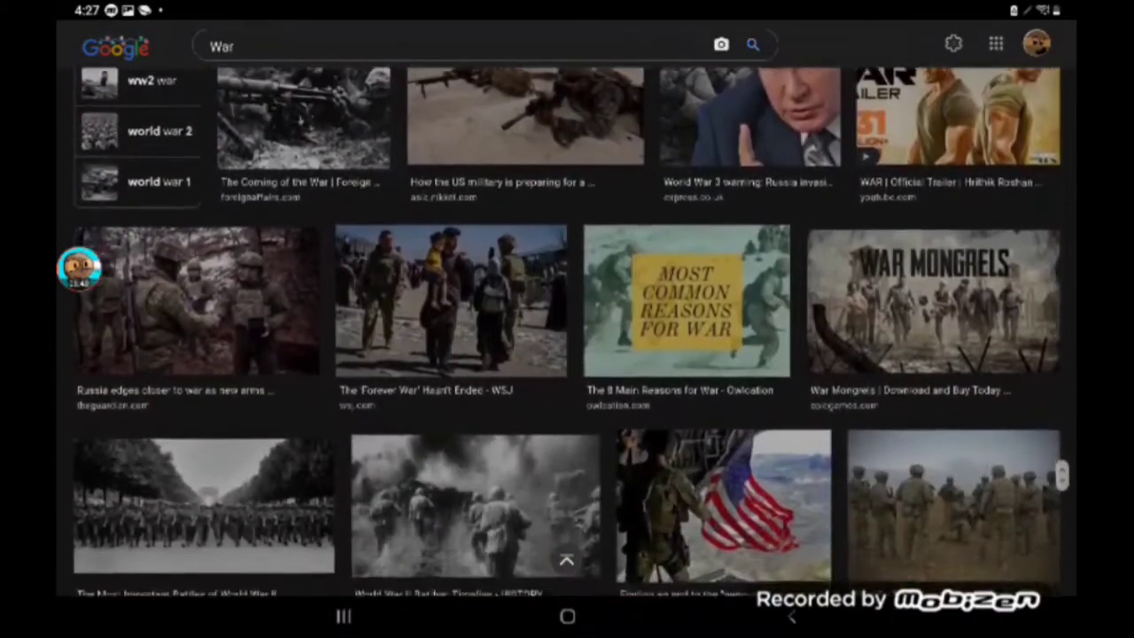
pyautogui.scroll(-3)
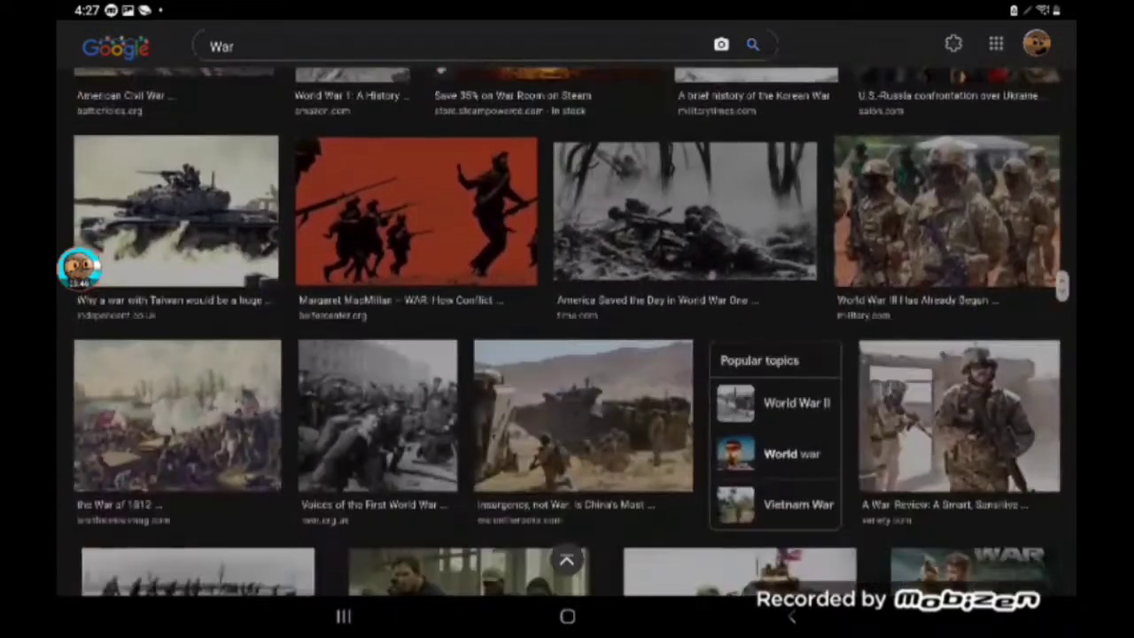
pyautogui.scroll(-3)
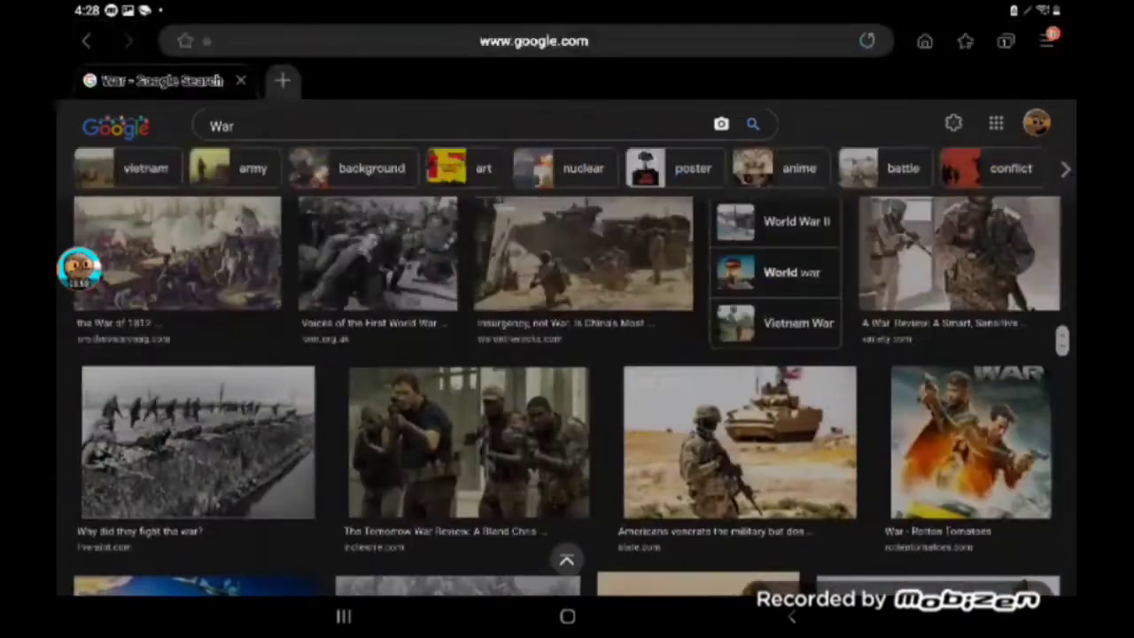
pyautogui.click(791, 272)
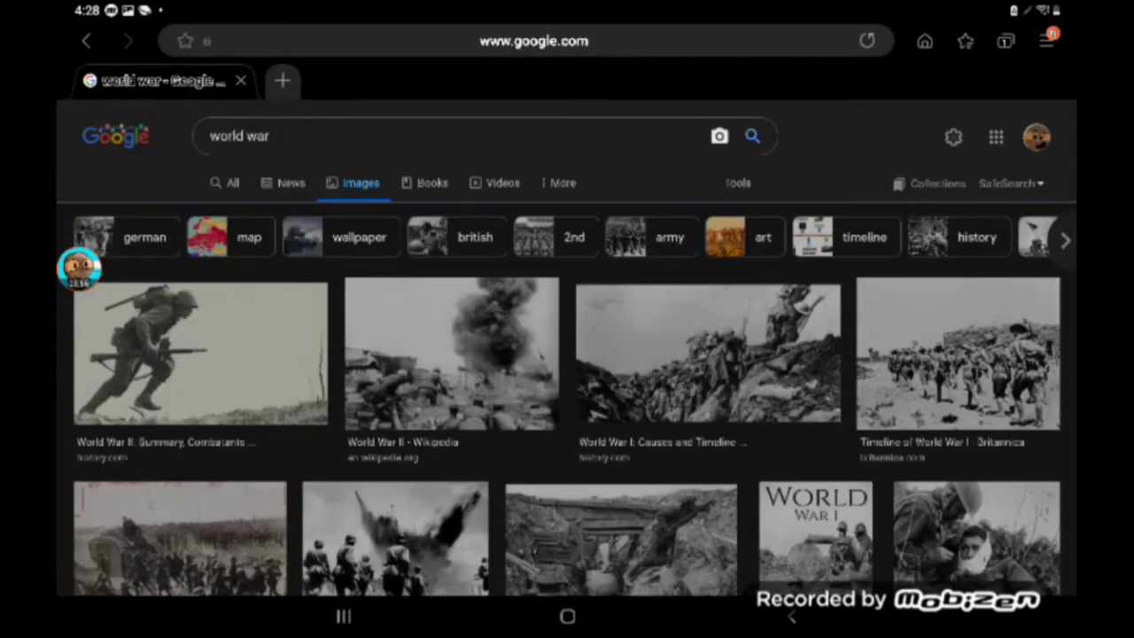
pyautogui.scroll(-3)
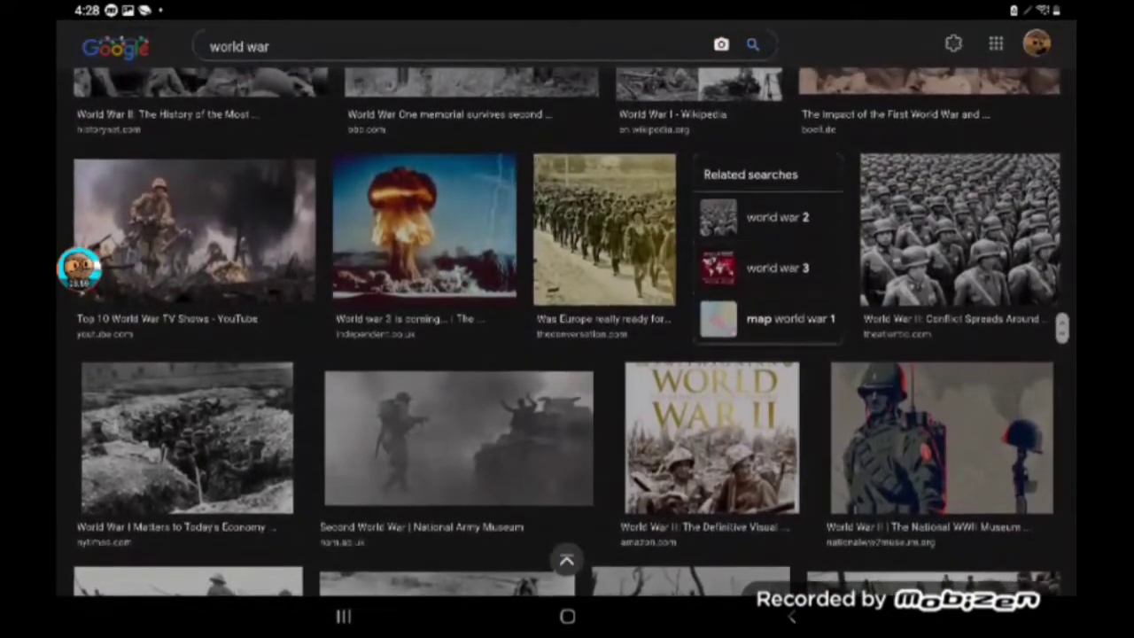
pyautogui.scroll(-3)
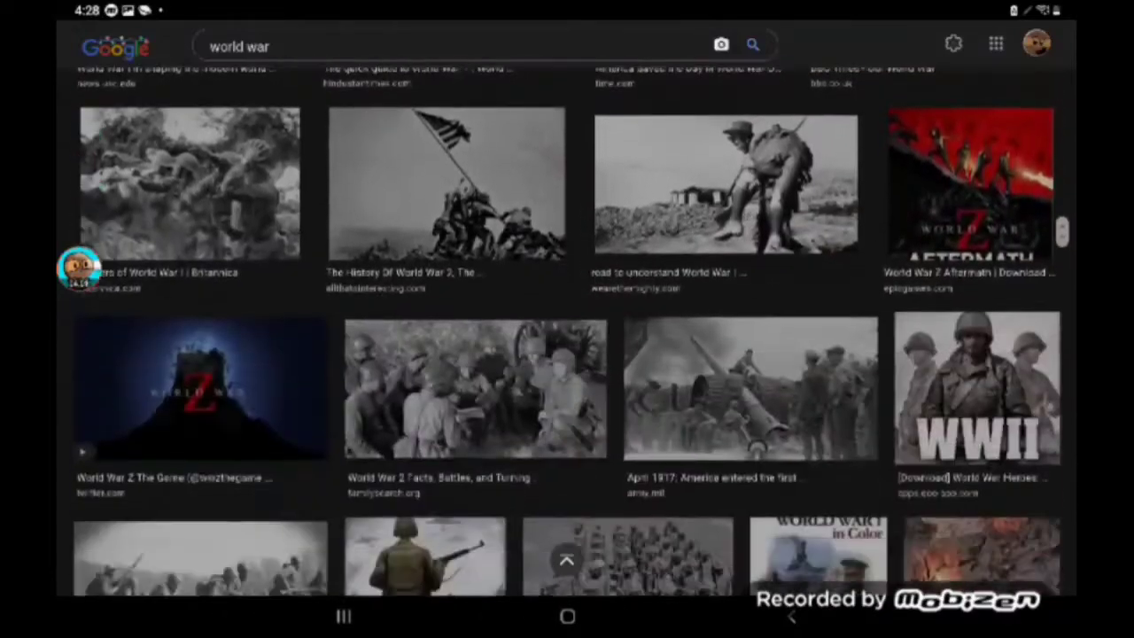
pyautogui.scroll(3)
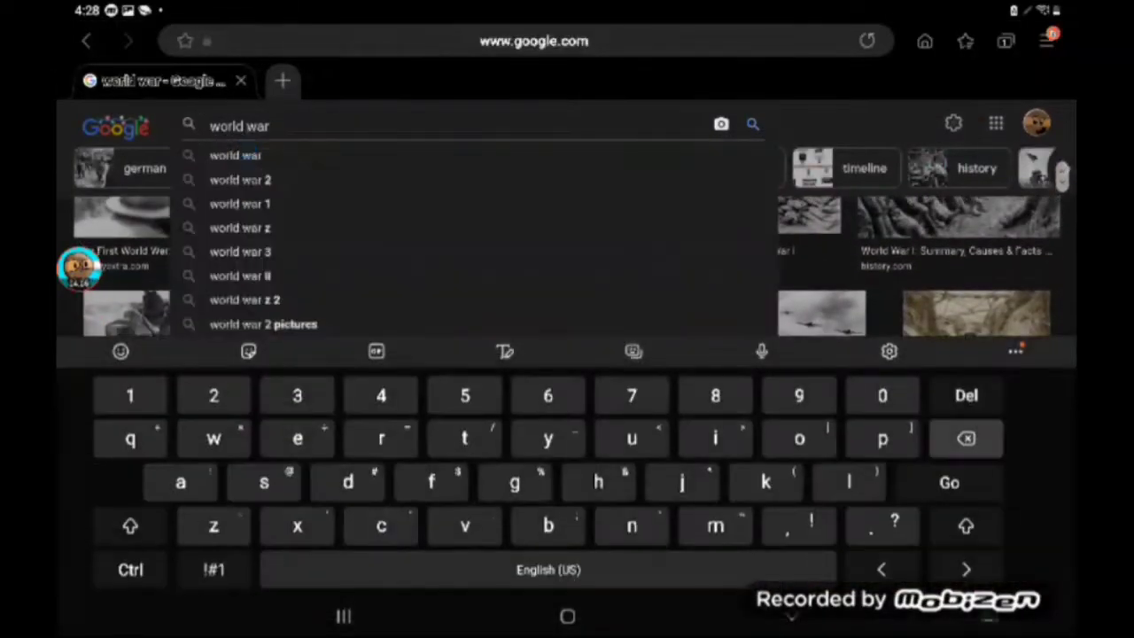
# - Search 'war background' and save the rainy, smoky war scene picture
pyautogui.click(964, 439)
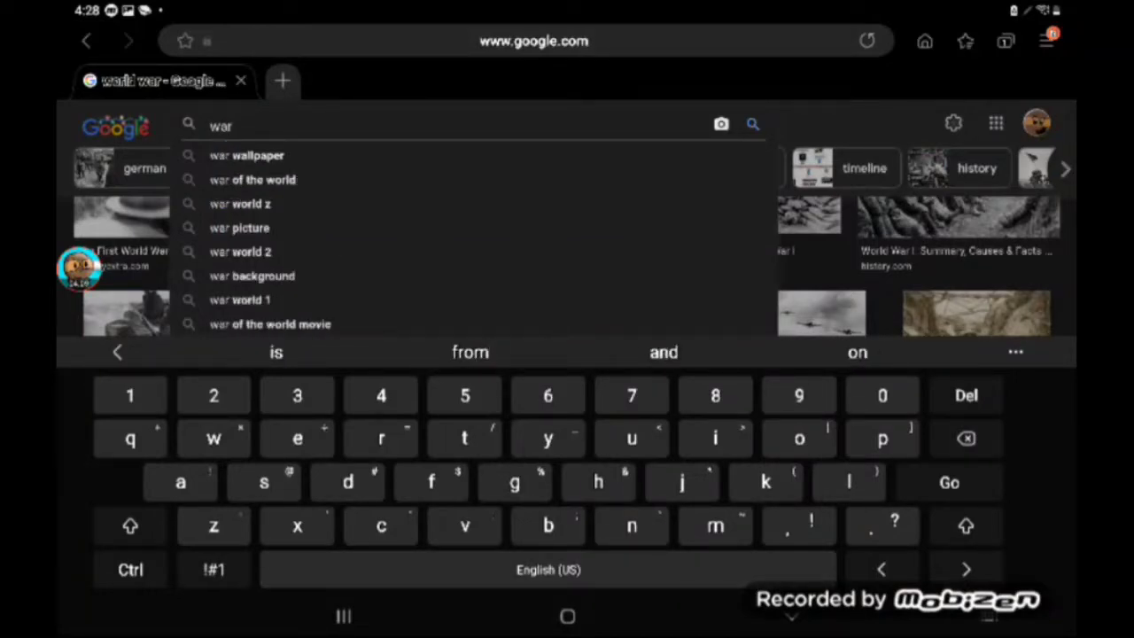
pyautogui.click(251, 277)
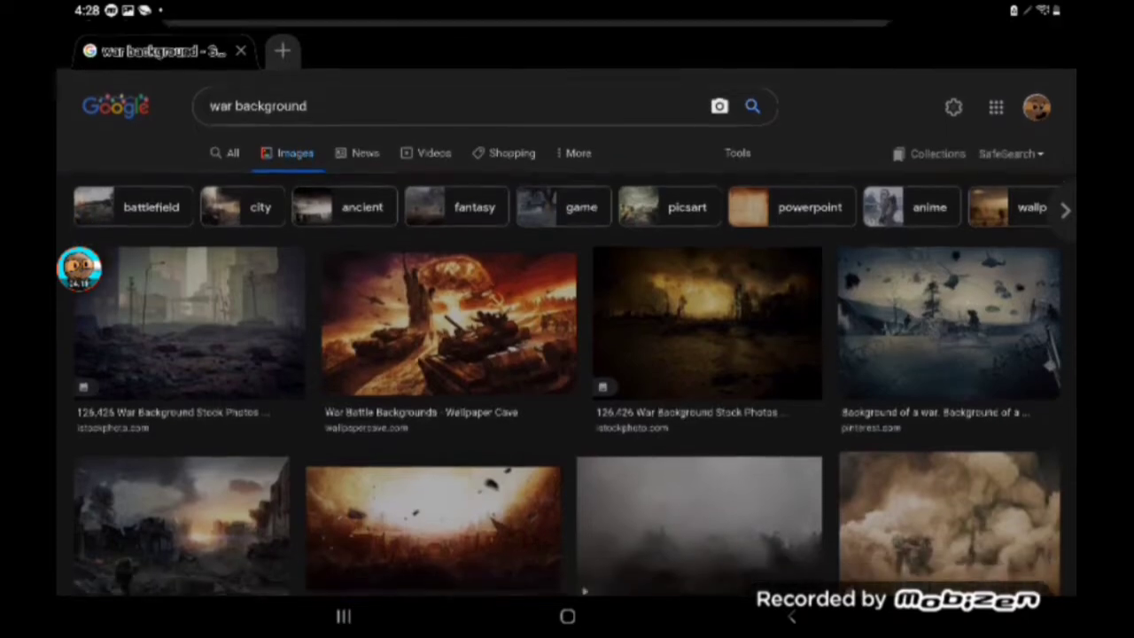
pyautogui.scroll(-3)
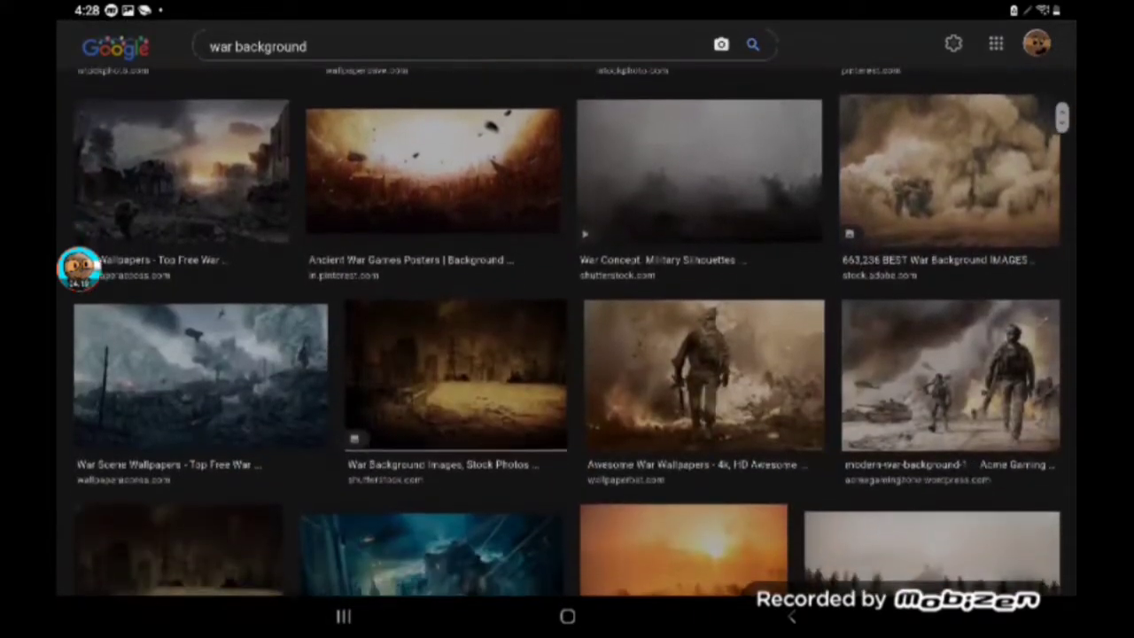
pyautogui.scroll(3)
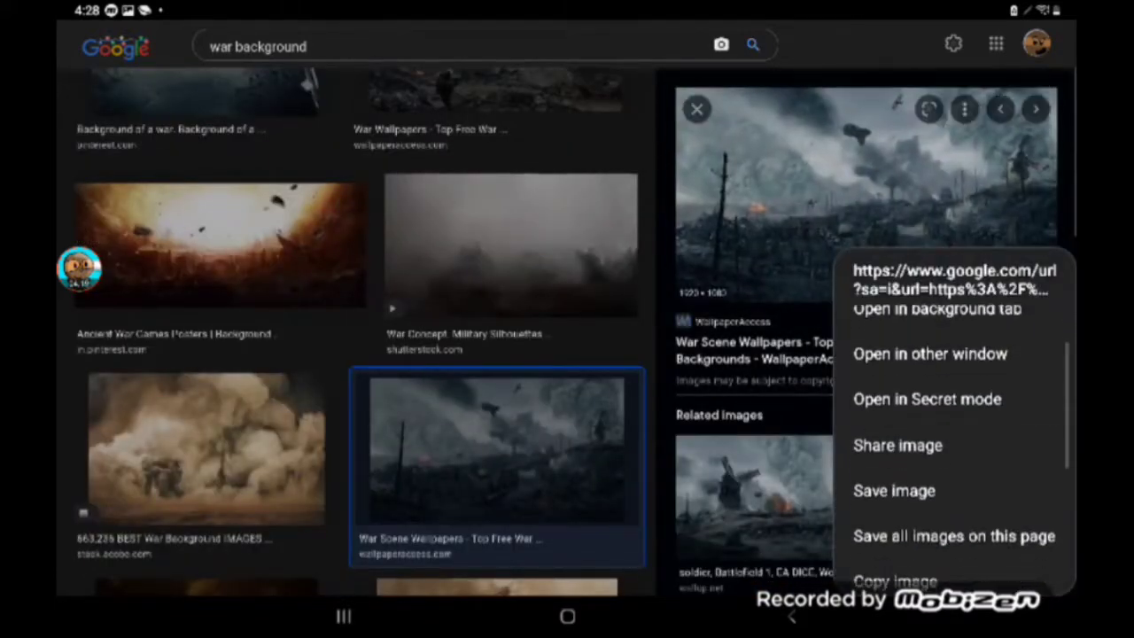
pyautogui.click(893, 489)
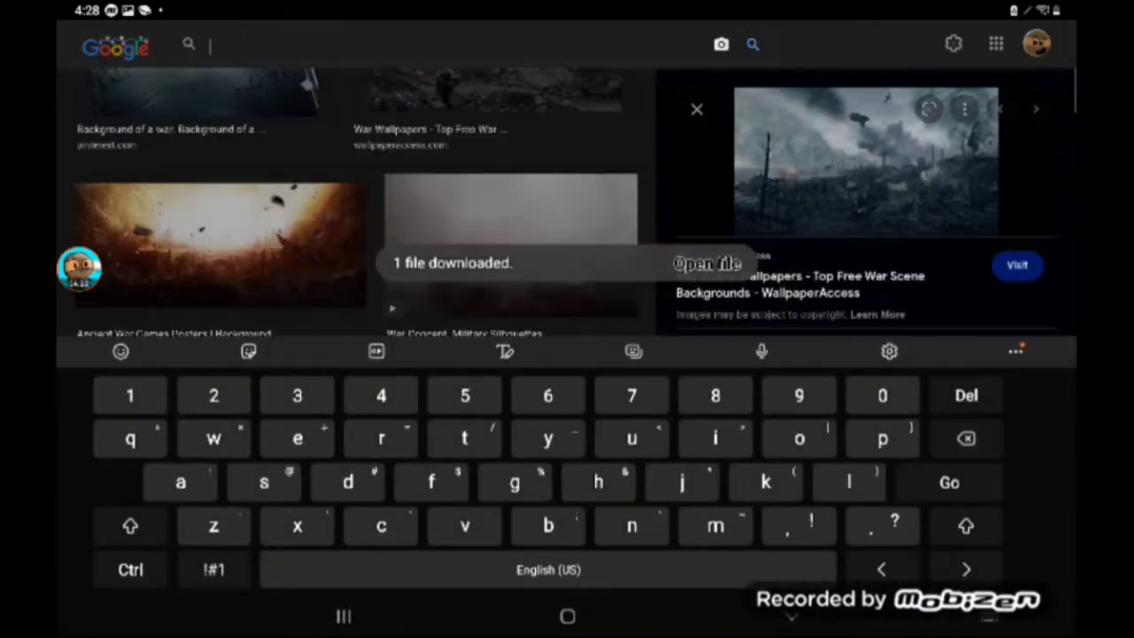
pyautogui.write('Assult')
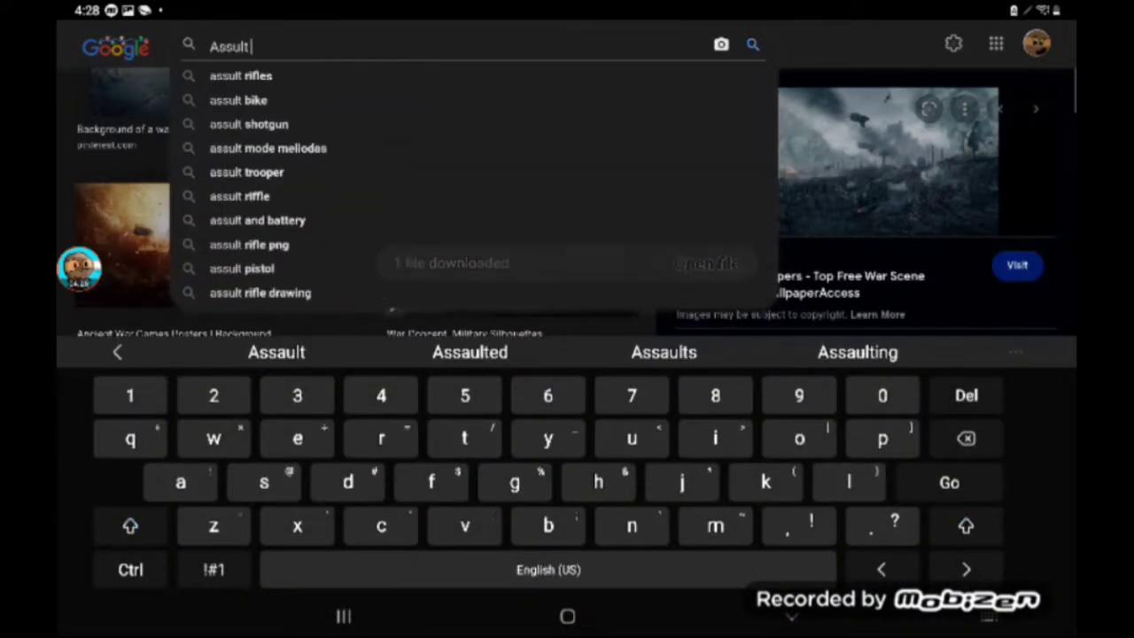
# - Search and browse transparent assault rifle images
pyautogui.click(241, 74)
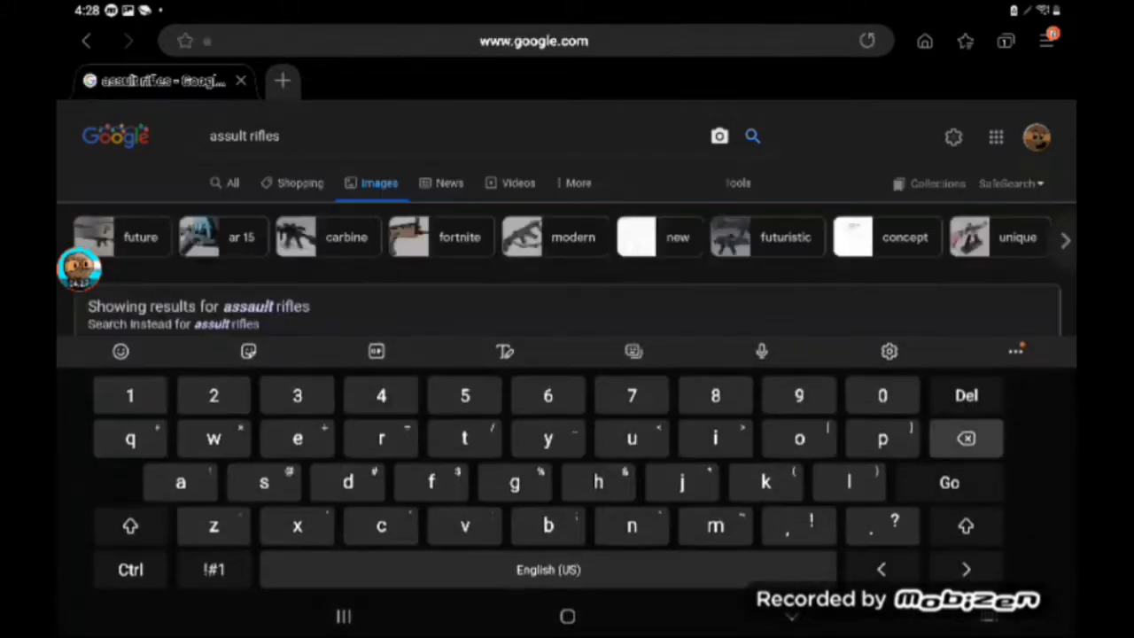
pyautogui.write('t')
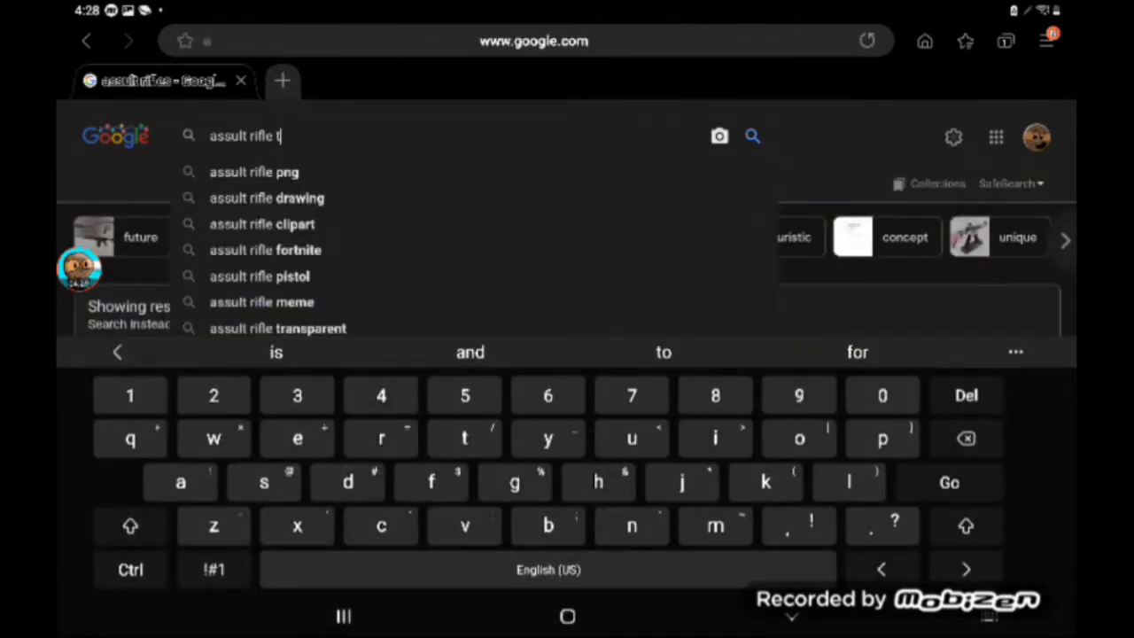
pyautogui.click(276, 328)
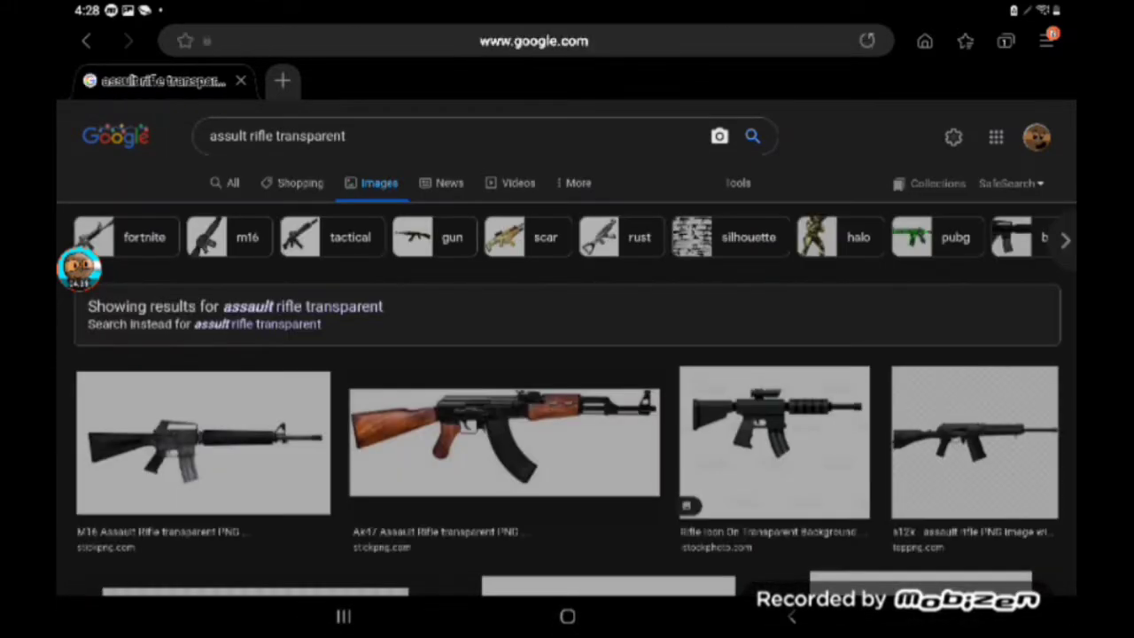
pyautogui.click(202, 443)
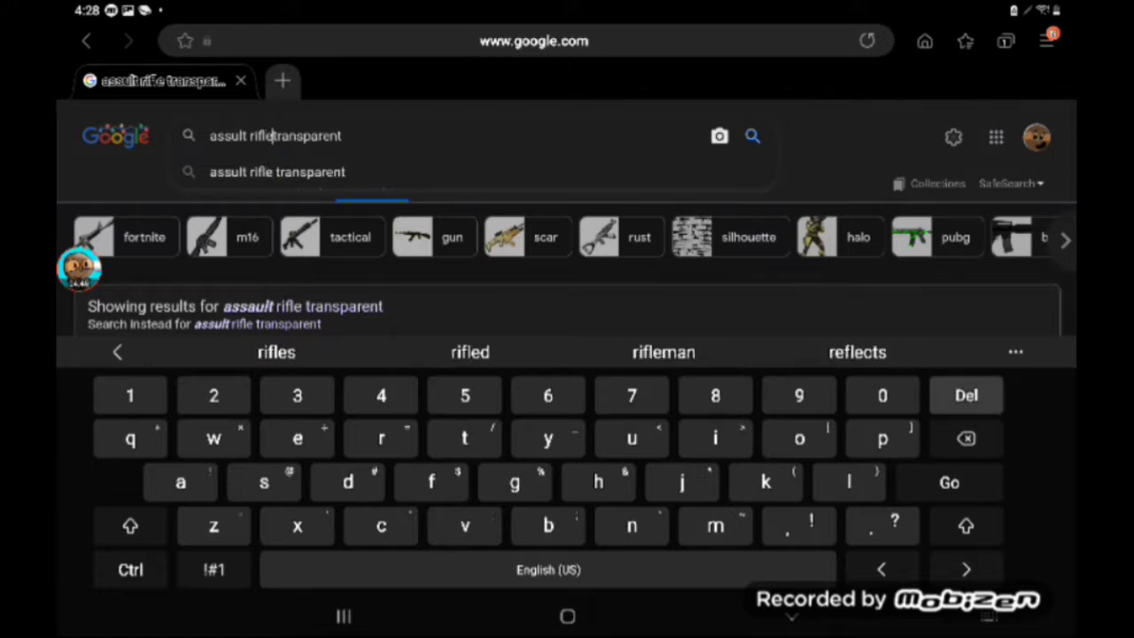
pyautogui.click(966, 395)
pyautogui.write('tank')
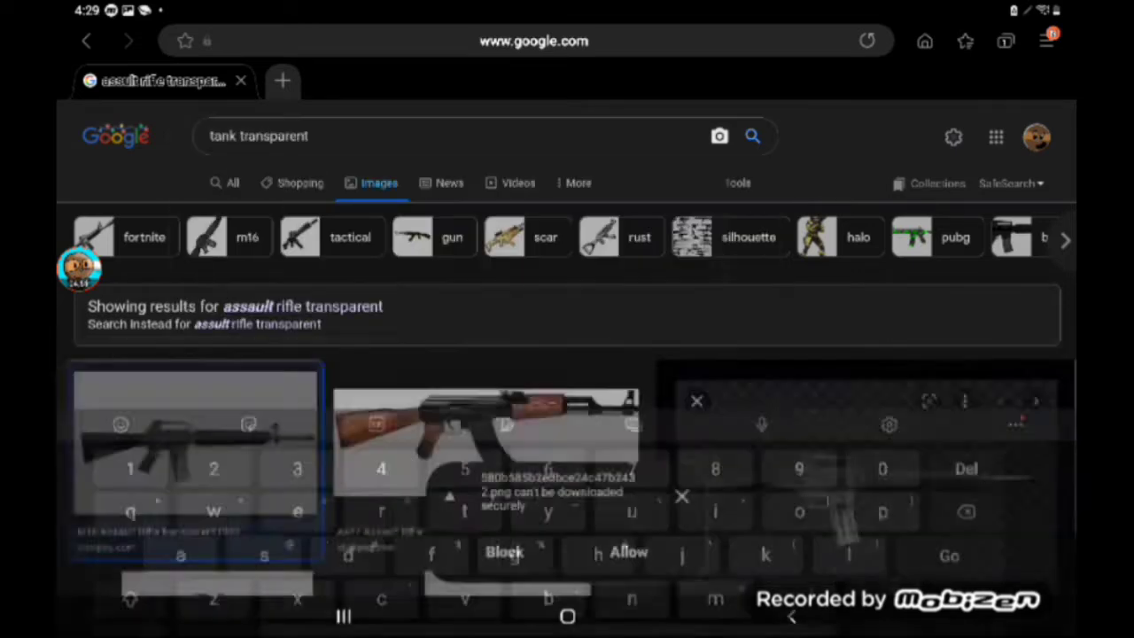
# - Search 'tank transparent' and download the American tank PNG, allowing the download
pyautogui.click(751, 134)
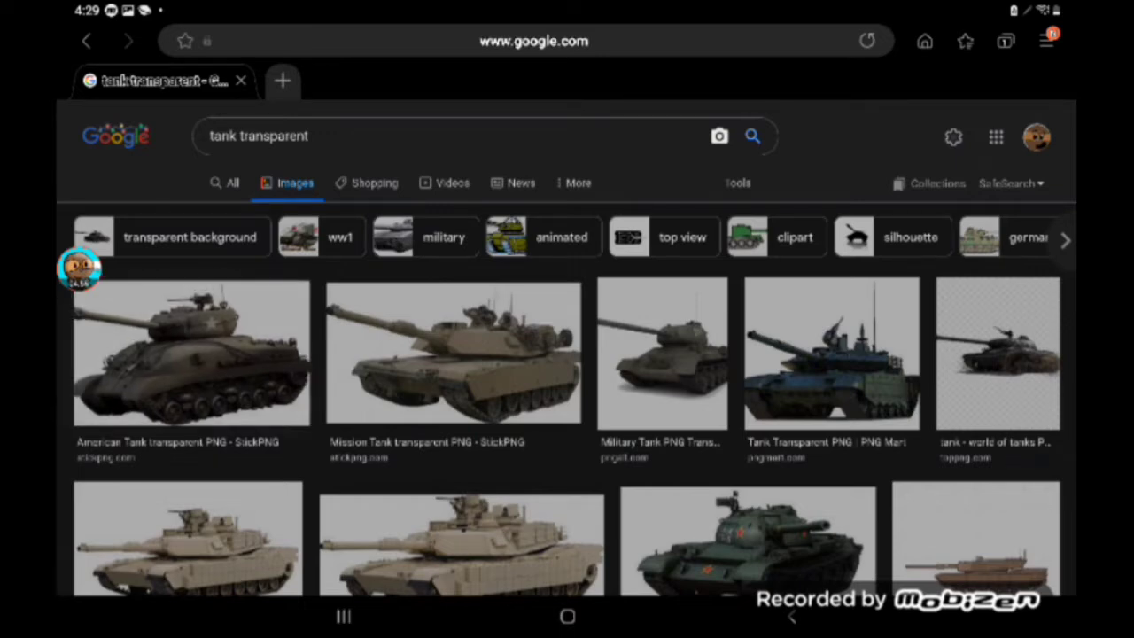
pyautogui.click(191, 352)
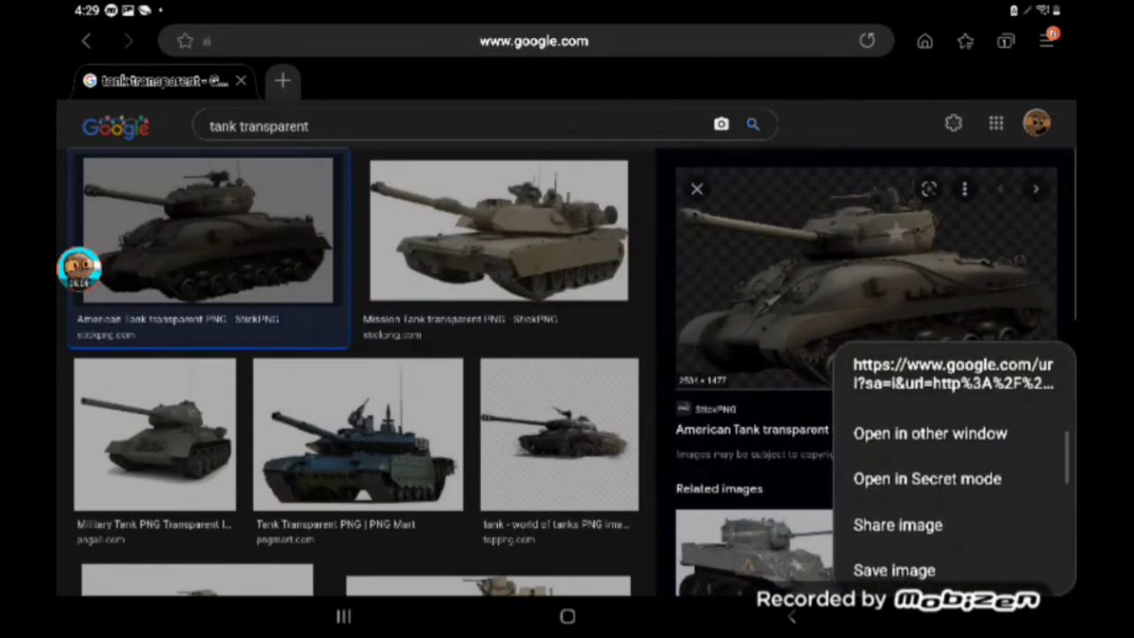
pyautogui.click(893, 571)
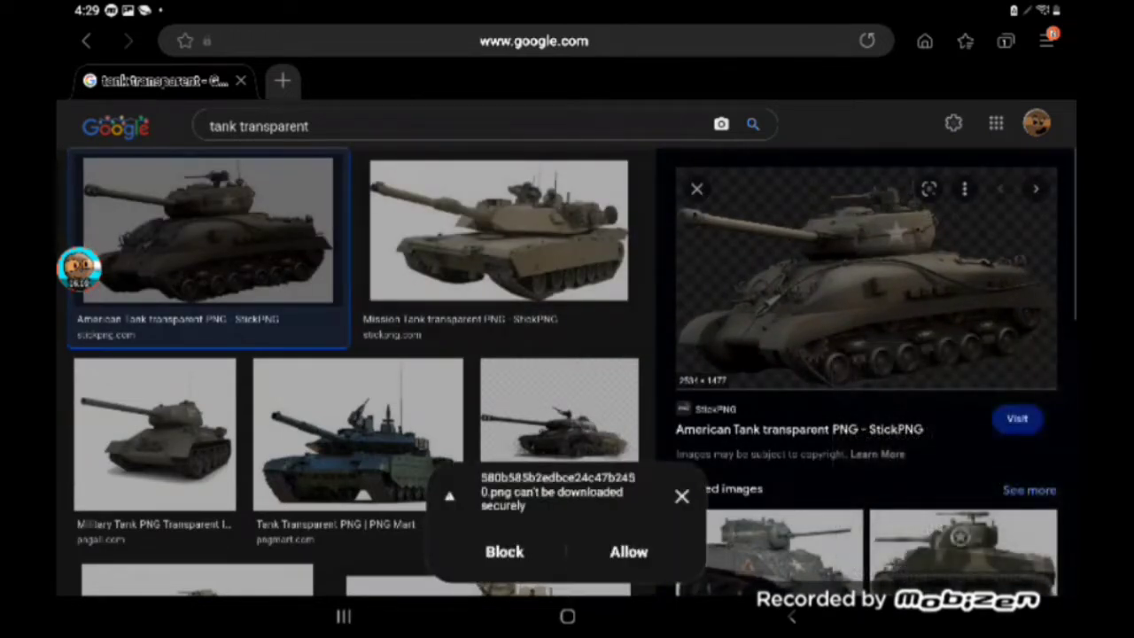
pyautogui.click(567, 617)
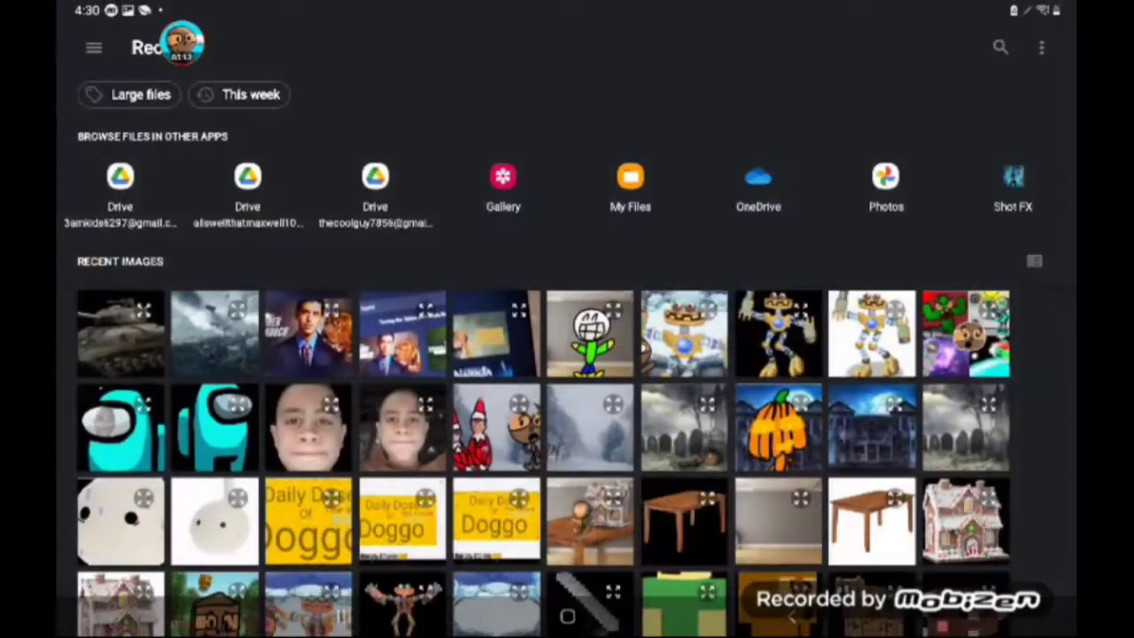
# - Insert the tank picture and drag it into the lower foreground of the battlefield frame
pyautogui.click(120, 333)
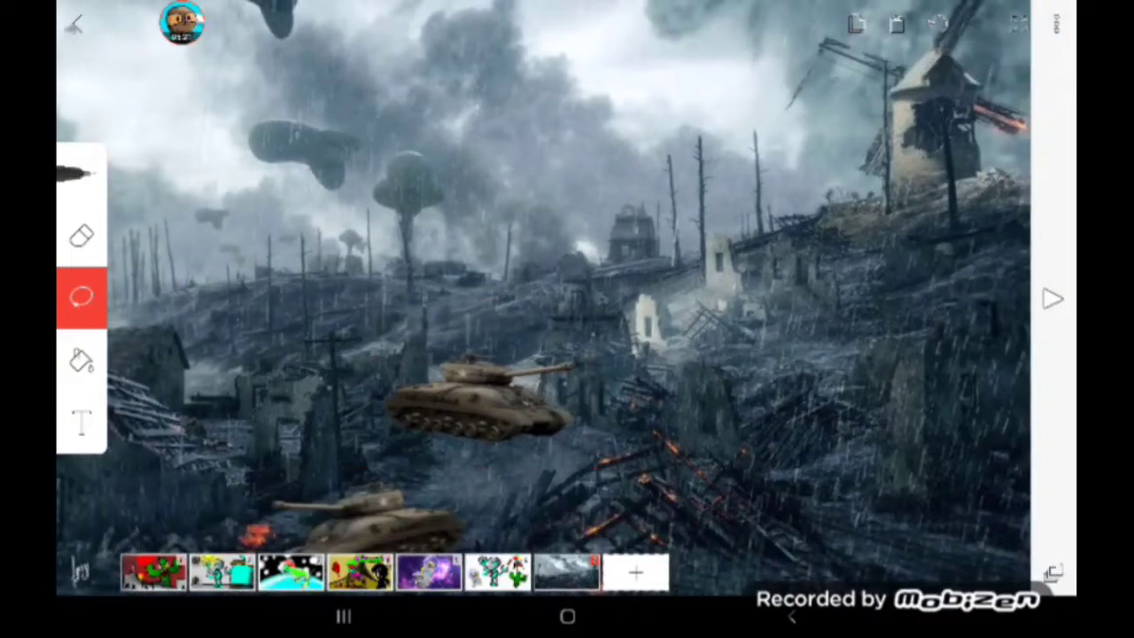
pyautogui.moveTo(266, 230); pyautogui.dragTo(532, 486)
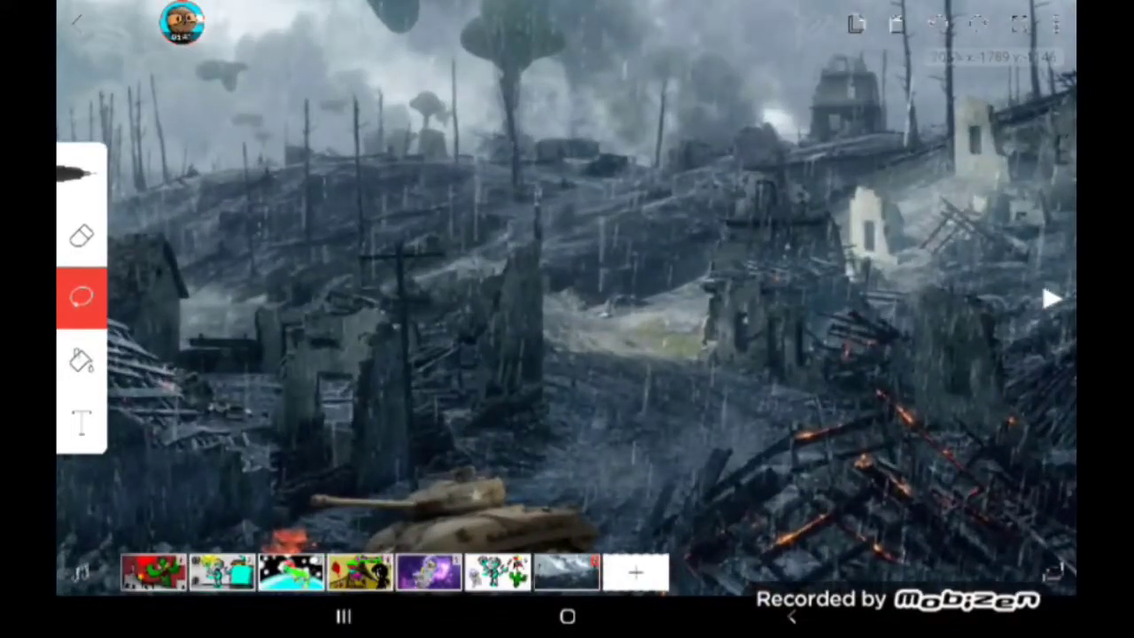
pyautogui.moveTo(546, 186); pyautogui.dragTo(470, 425)
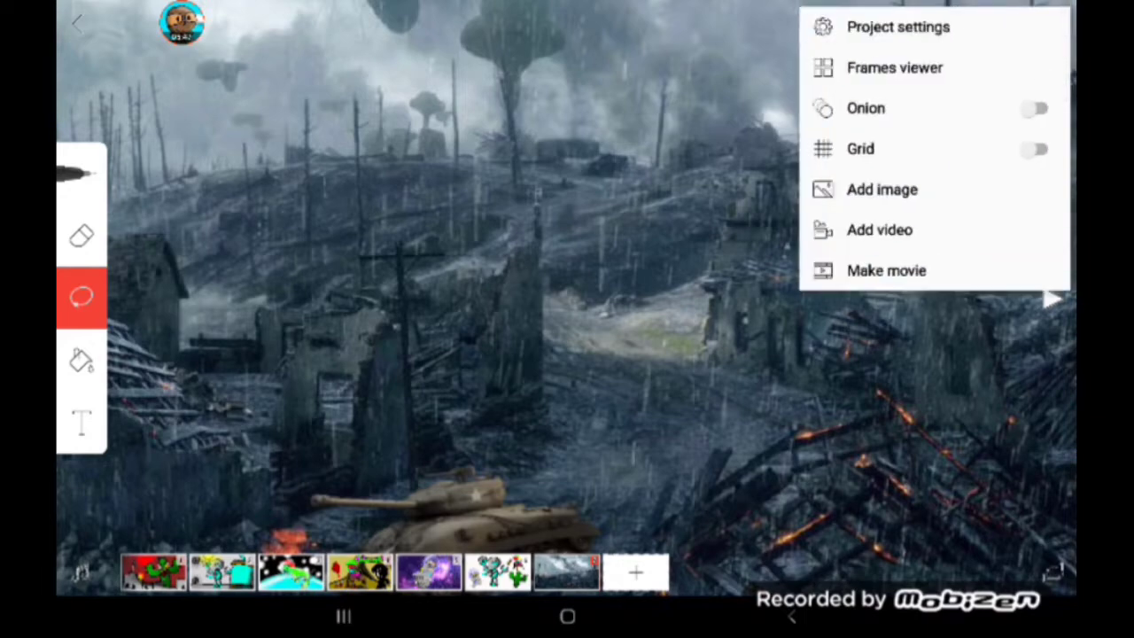
# - Add the tank picture again, enlarge it above the first tank and confirm its placement
pyautogui.click(883, 190)
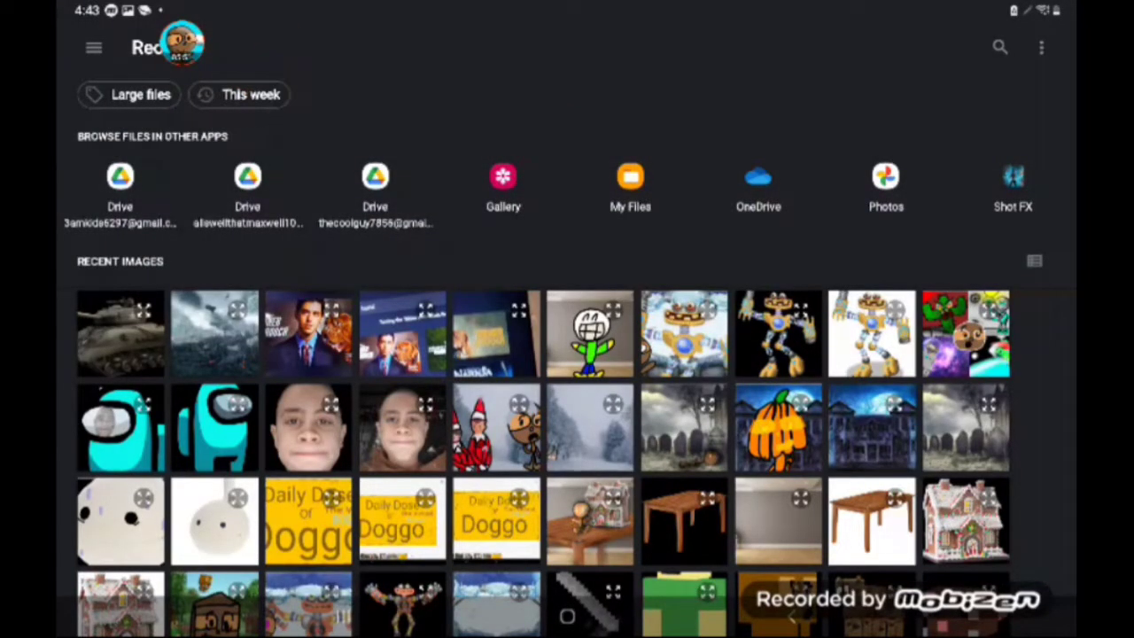
pyautogui.click(120, 333)
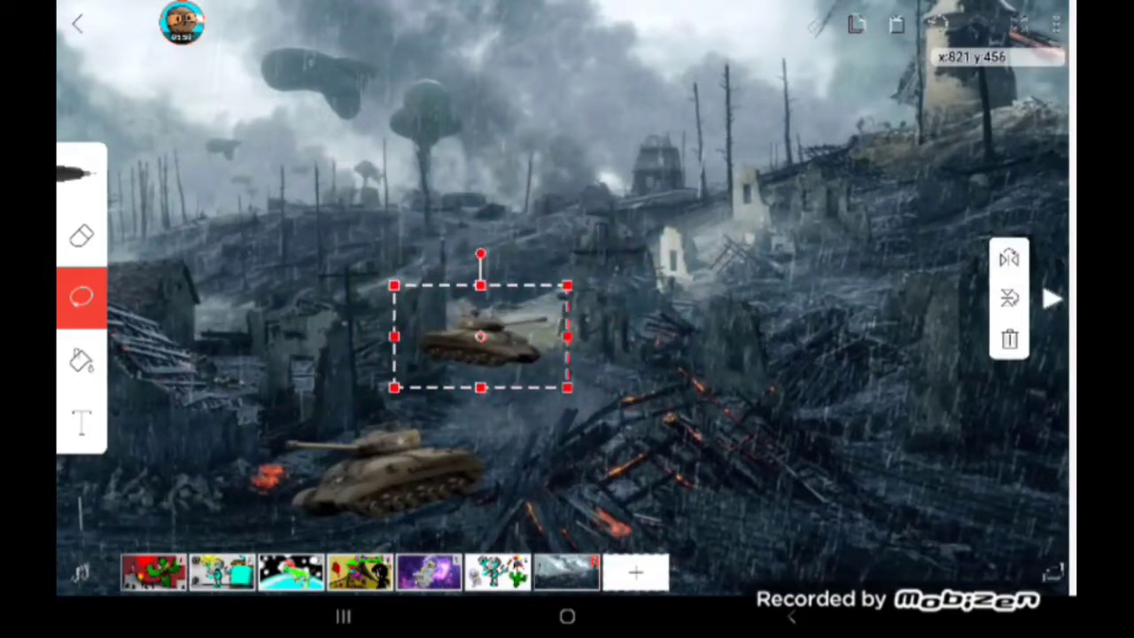
pyautogui.moveTo(480, 337); pyautogui.dragTo(482, 326)
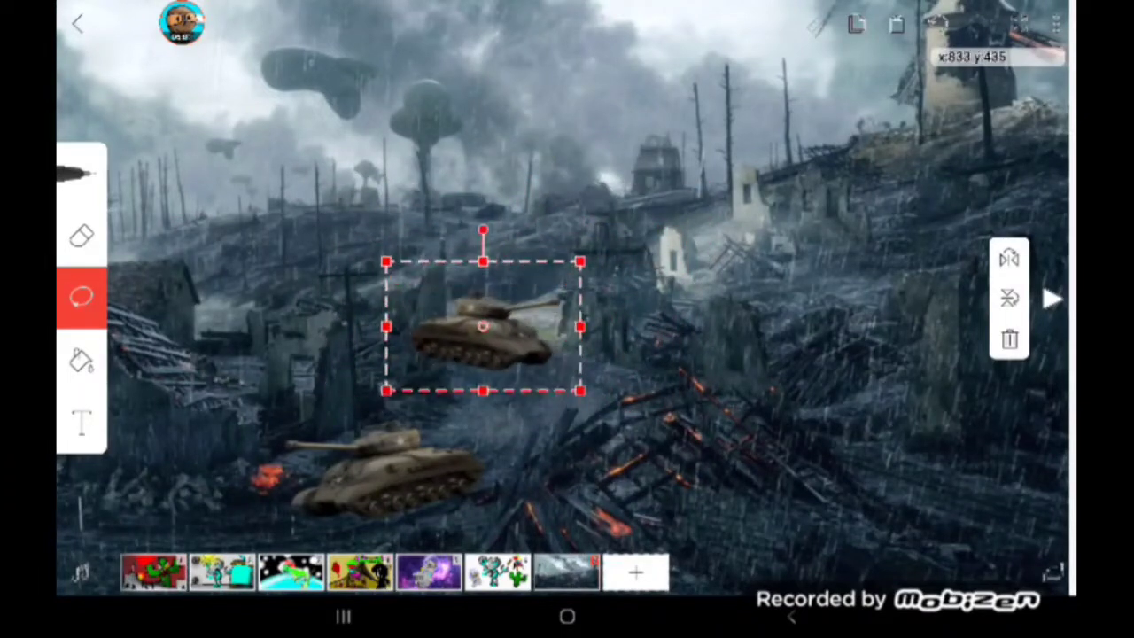
pyautogui.moveTo(482, 326); pyautogui.dragTo(328, 310)
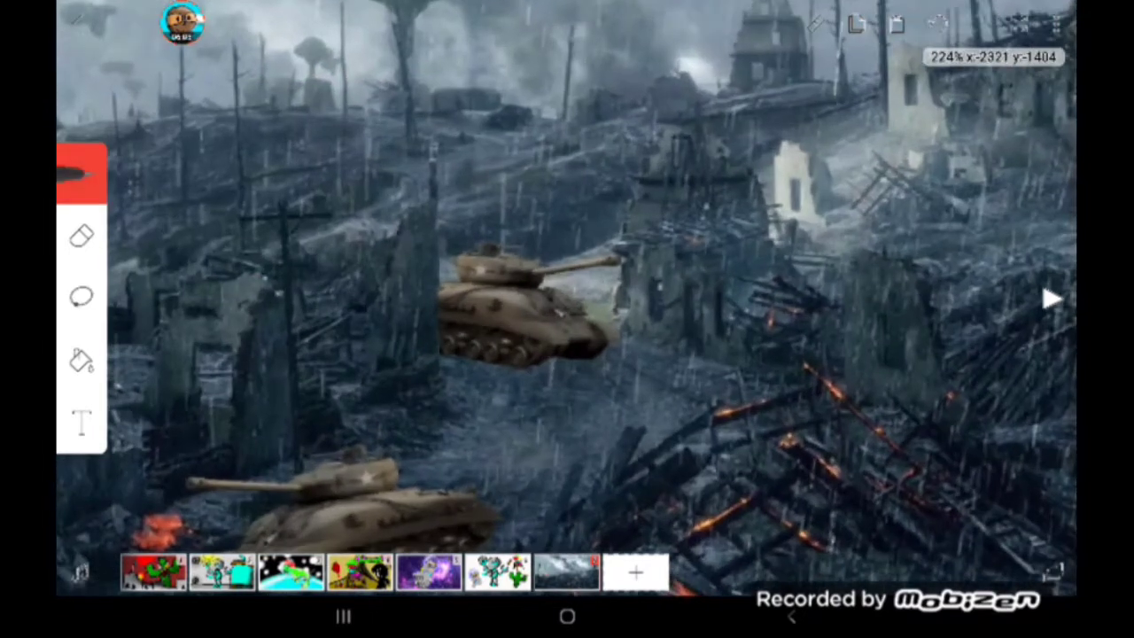
pyautogui.click(80, 173)
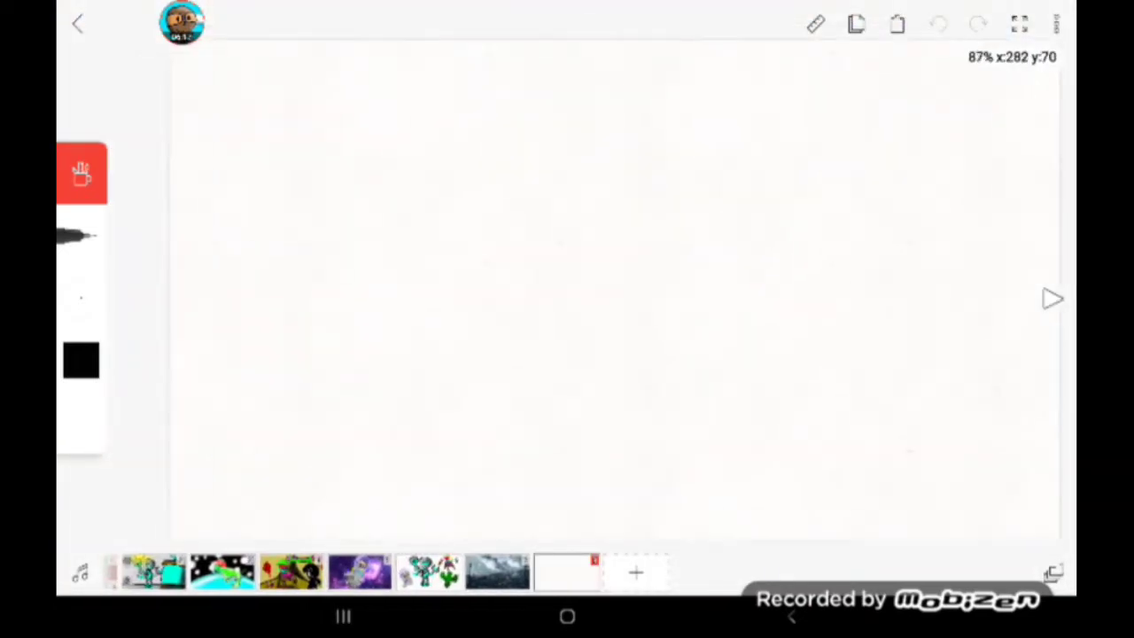
# - Draw a closed kidney-shaped potato outline with the brush on the blank frame
pyautogui.moveTo(517, 263); pyautogui.dragTo(510, 333)
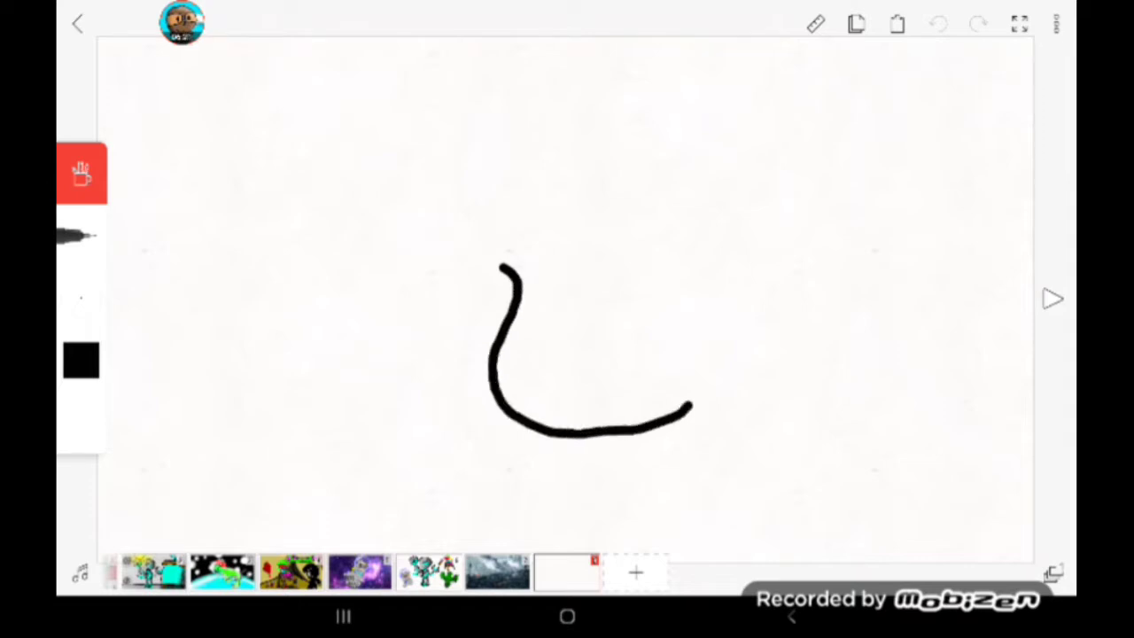
pyautogui.moveTo(695, 408); pyautogui.dragTo(647, 85)
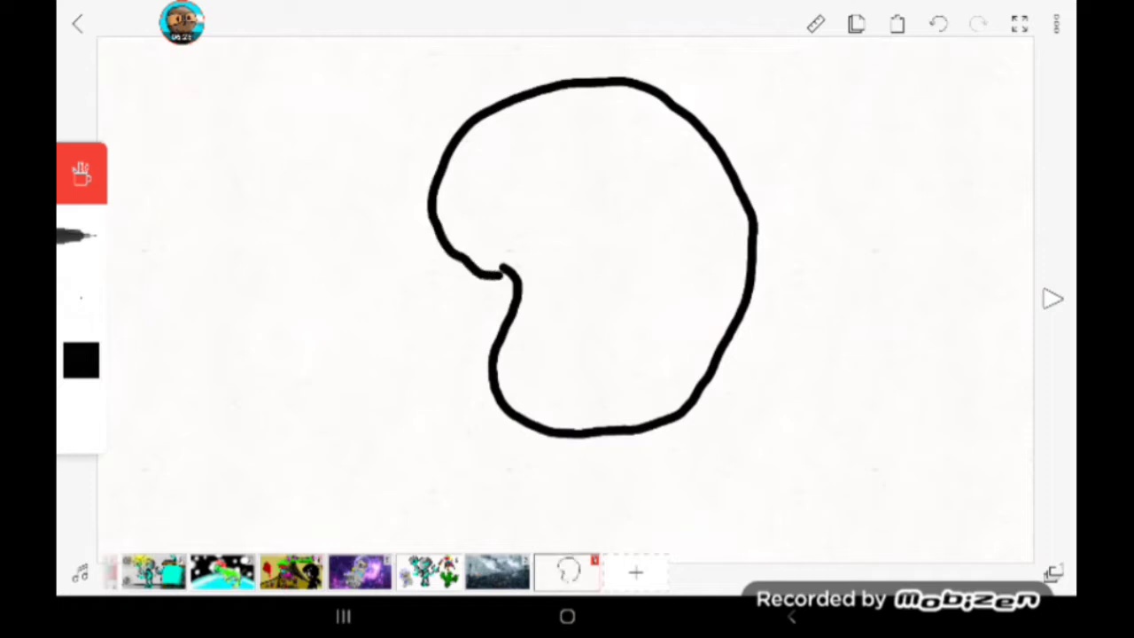
pyautogui.click(938, 25)
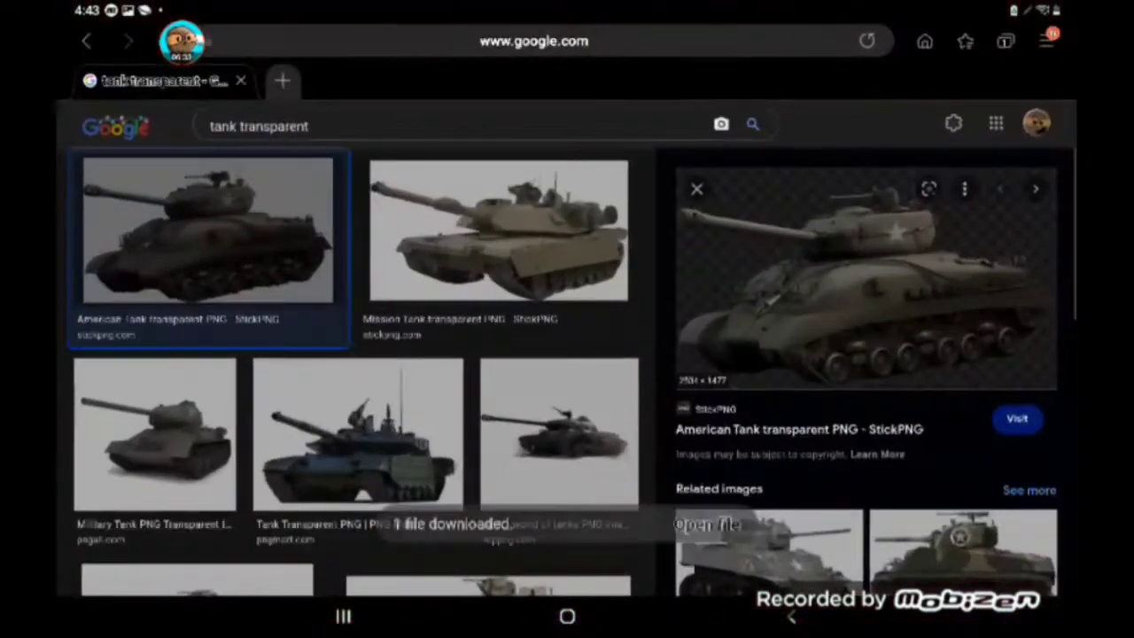
# - Search Google Images for 'potato' and preview one of the pictures
pyautogui.click(532, 40)
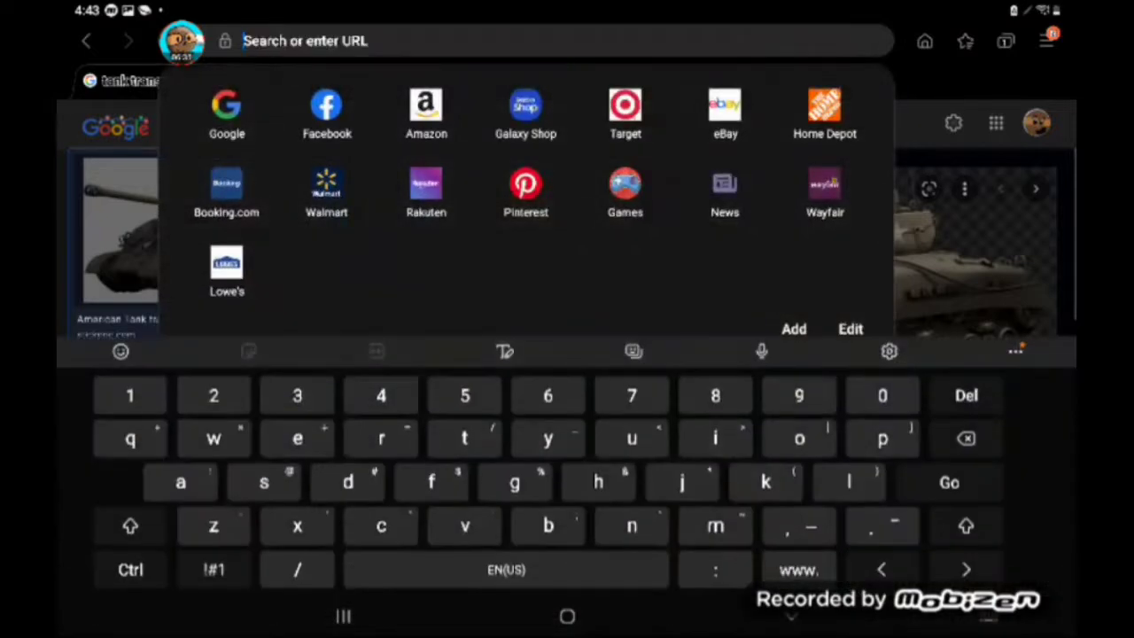
pyautogui.write('potato')
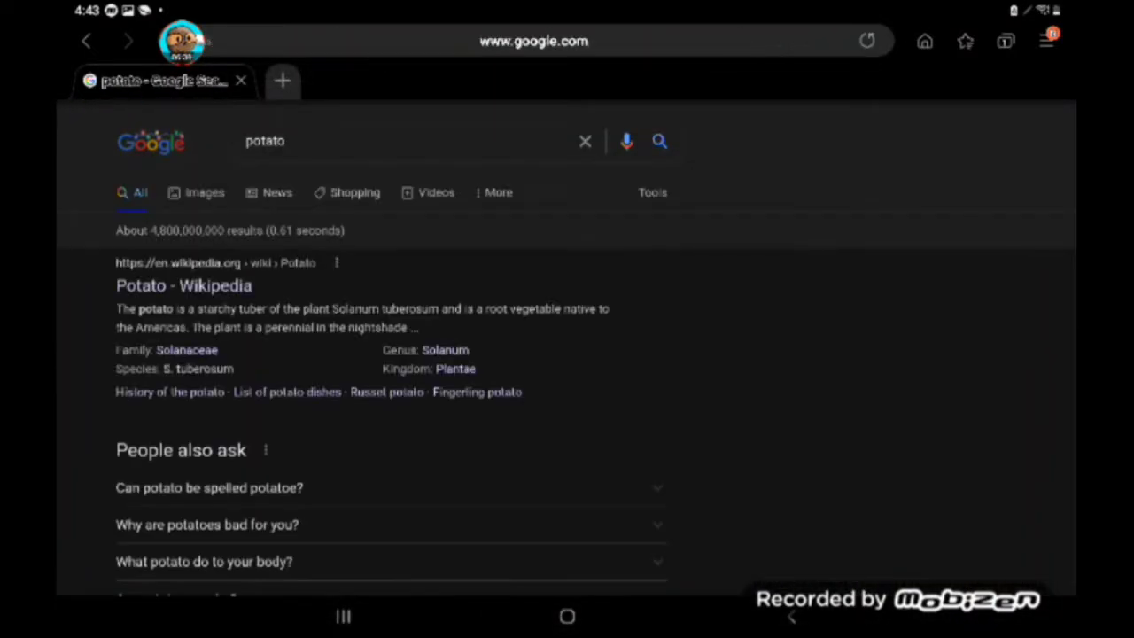
pyautogui.click(206, 191)
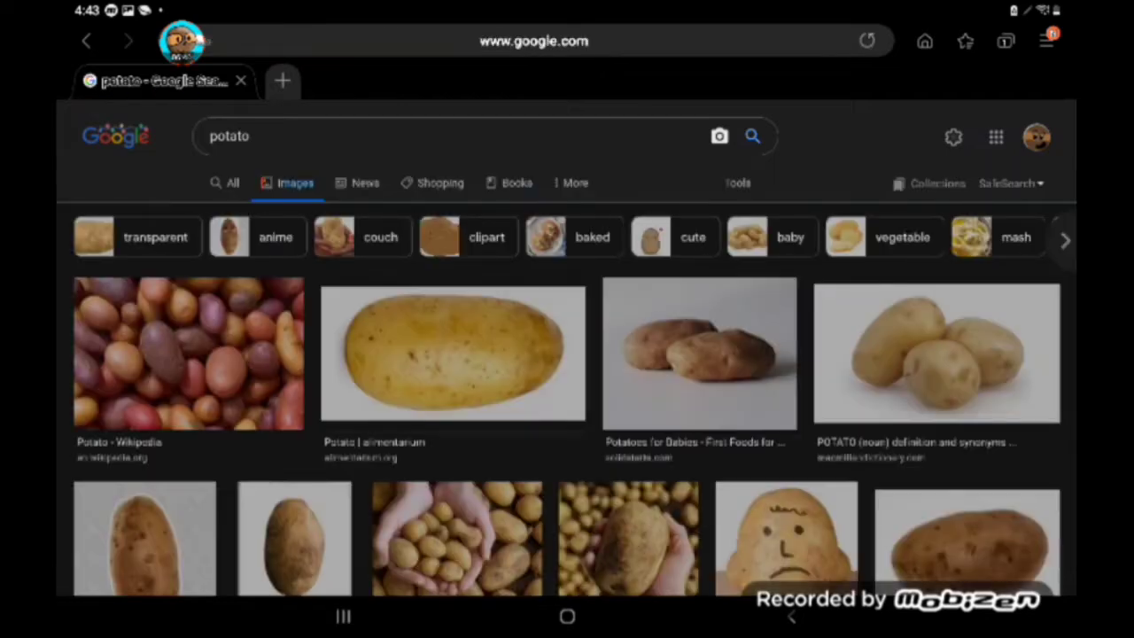
pyautogui.click(452, 353)
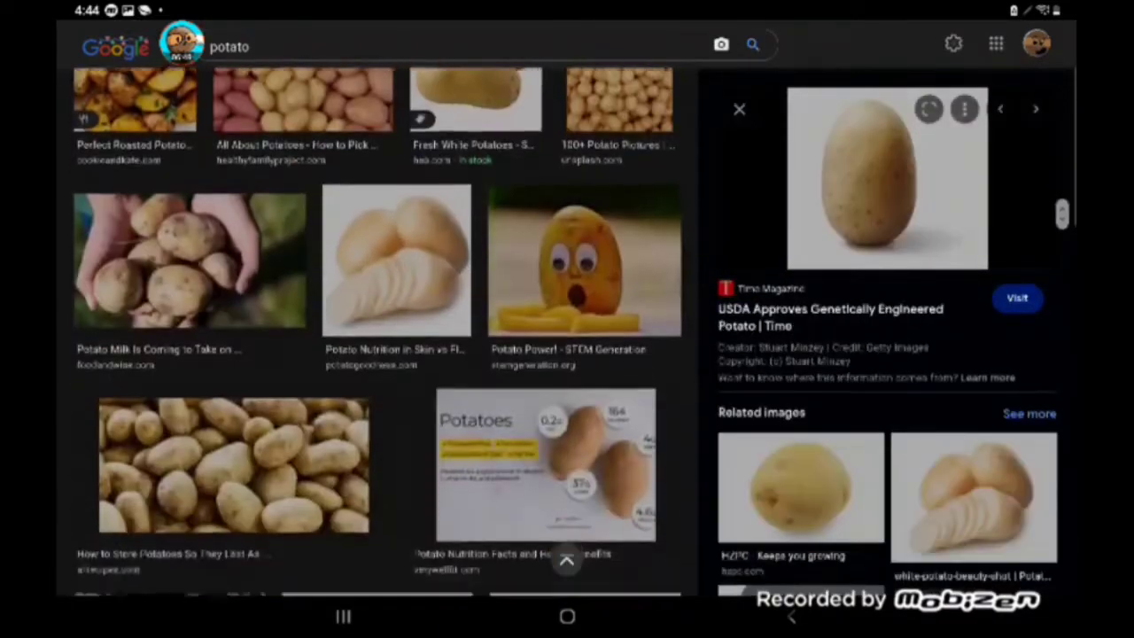
pyautogui.scroll(-3)
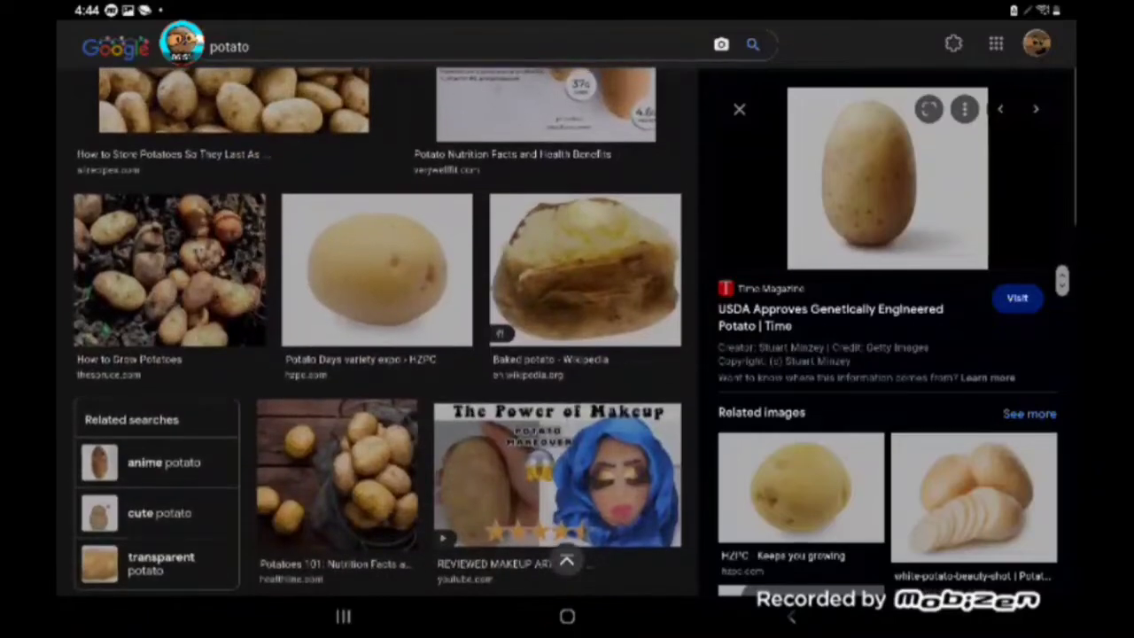
pyautogui.scroll(3)
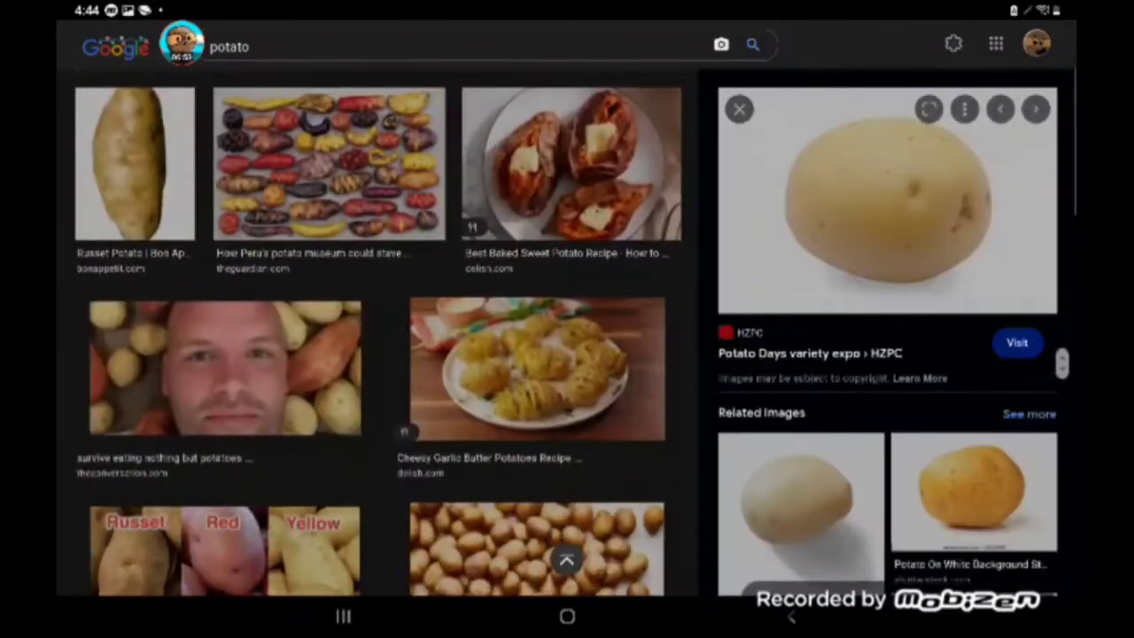
pyautogui.click(135, 163)
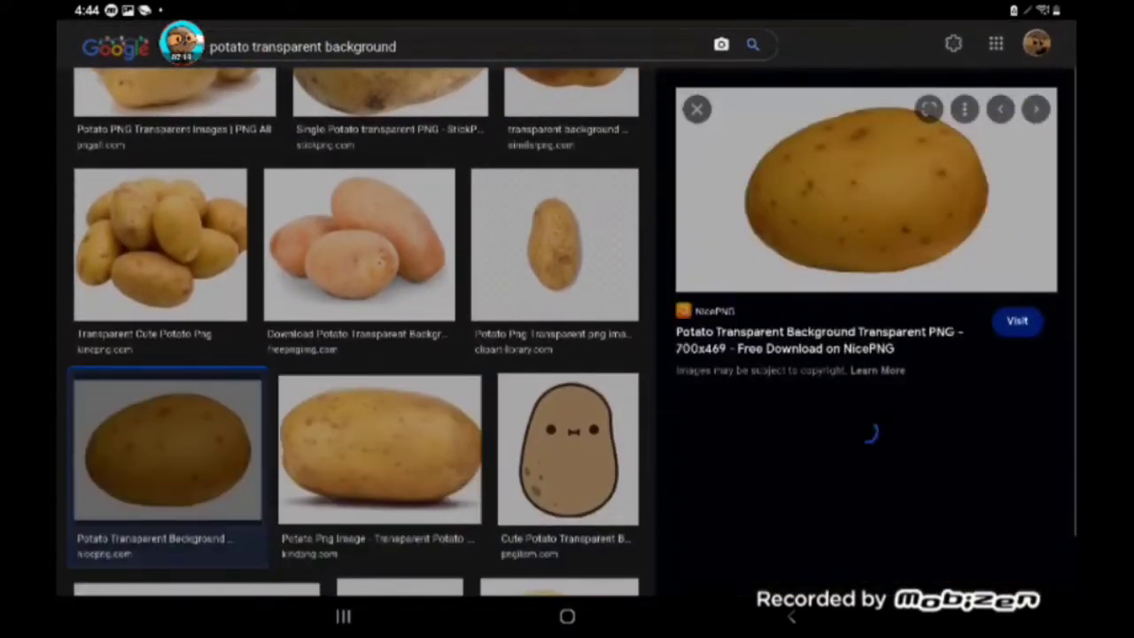
# - Browse transparent-background potato results and save the russet potato picture
pyautogui.scroll(-3)
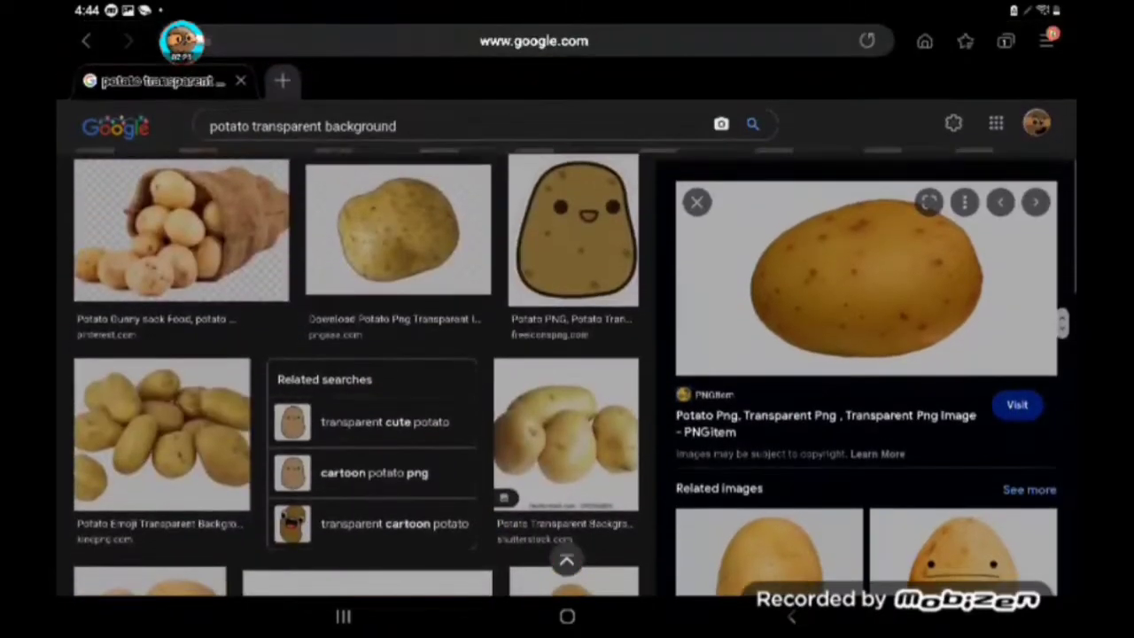
pyautogui.scroll(-3)
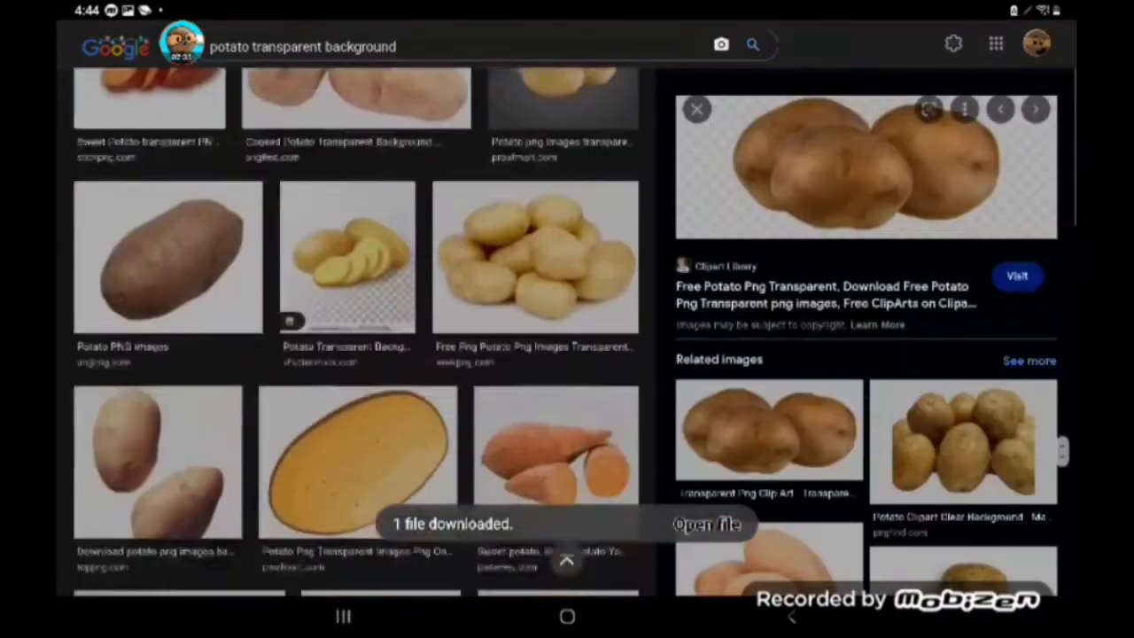
pyautogui.scroll(-3)
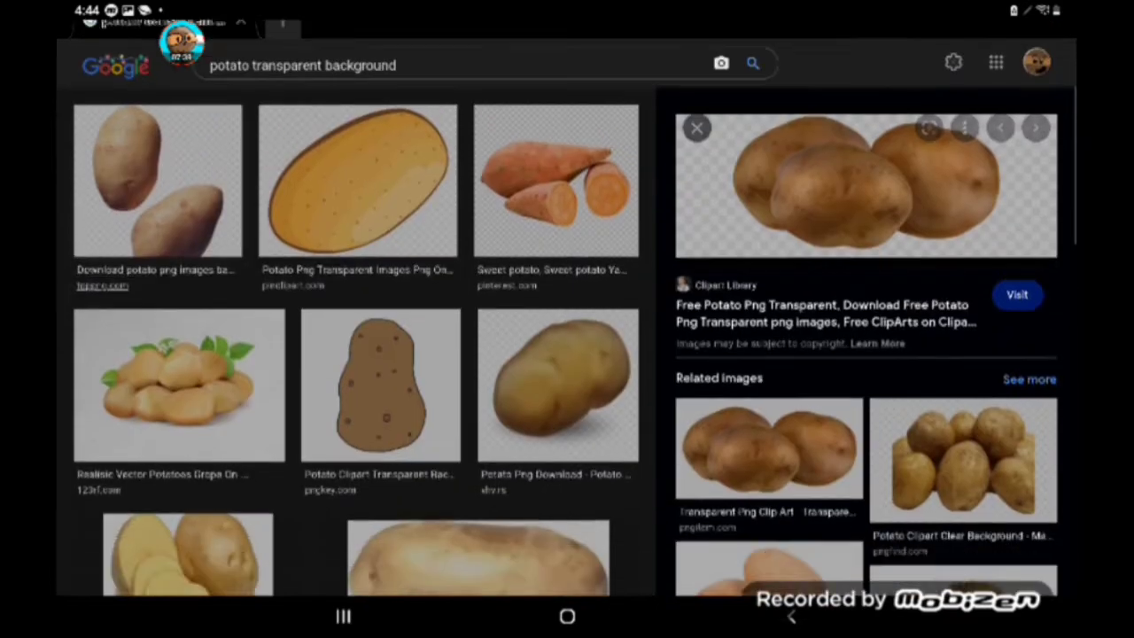
pyautogui.scroll(-3)
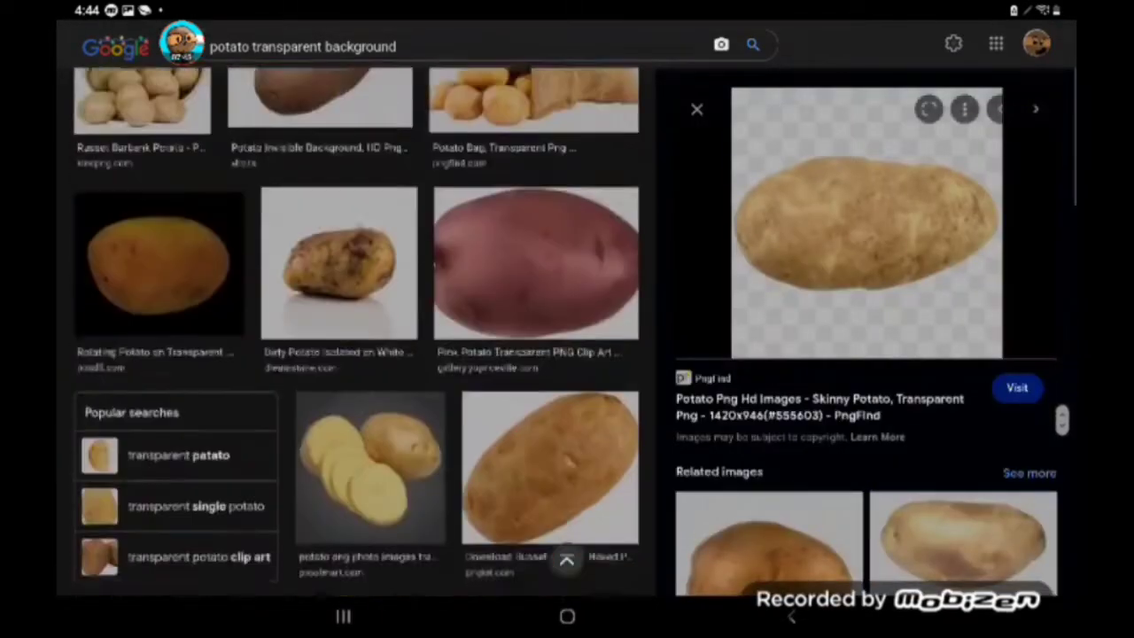
pyautogui.scroll(-3)
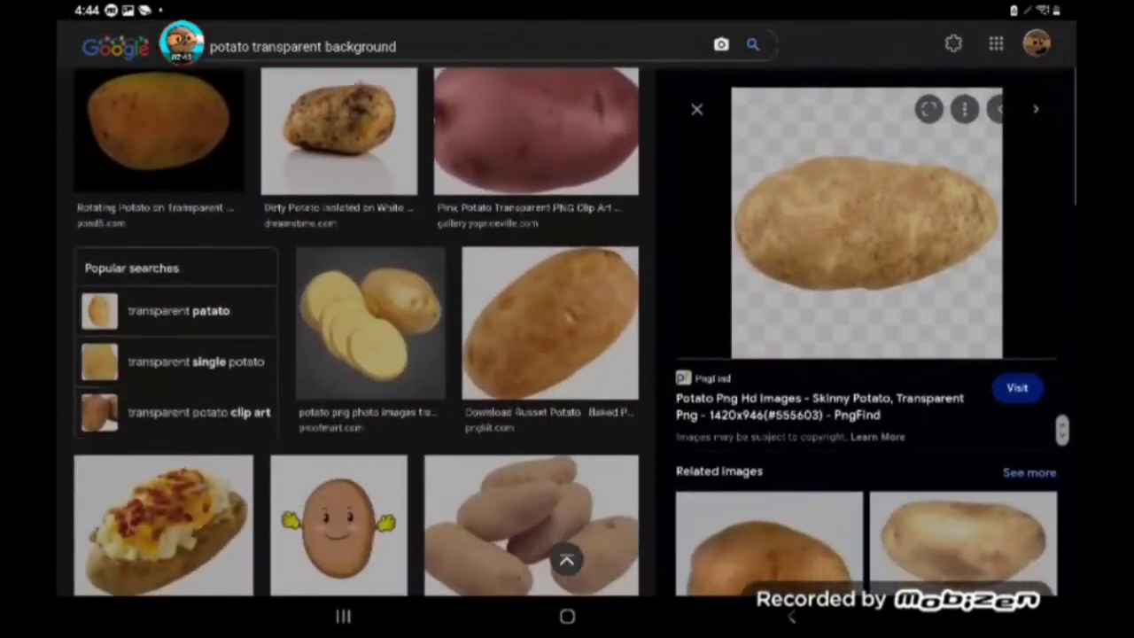
pyautogui.click(159, 131)
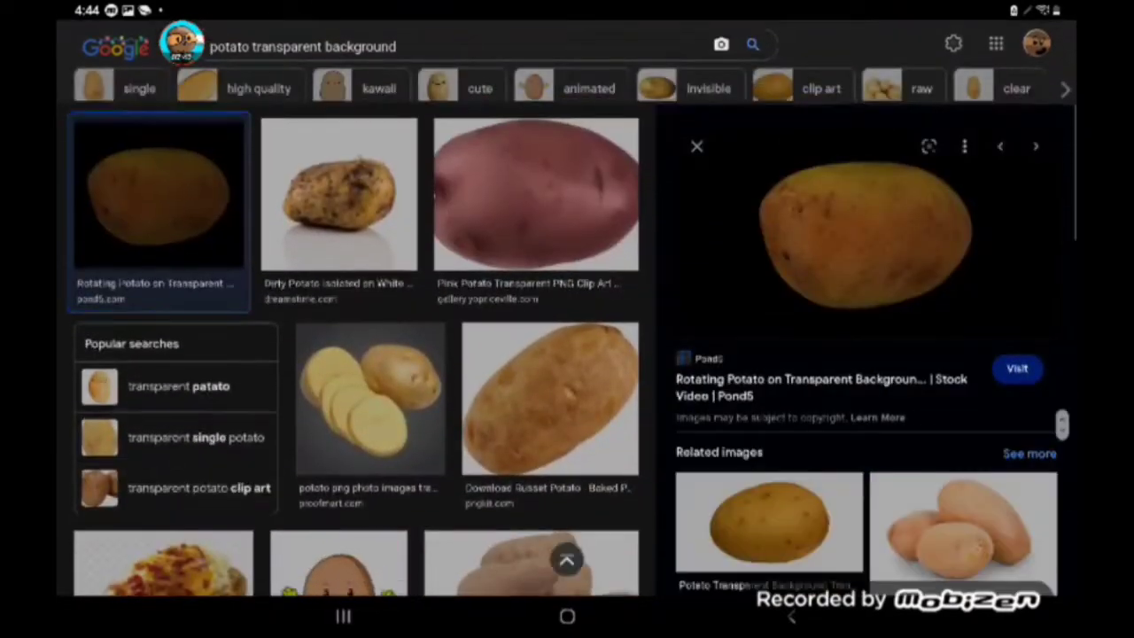
pyautogui.click(549, 397)
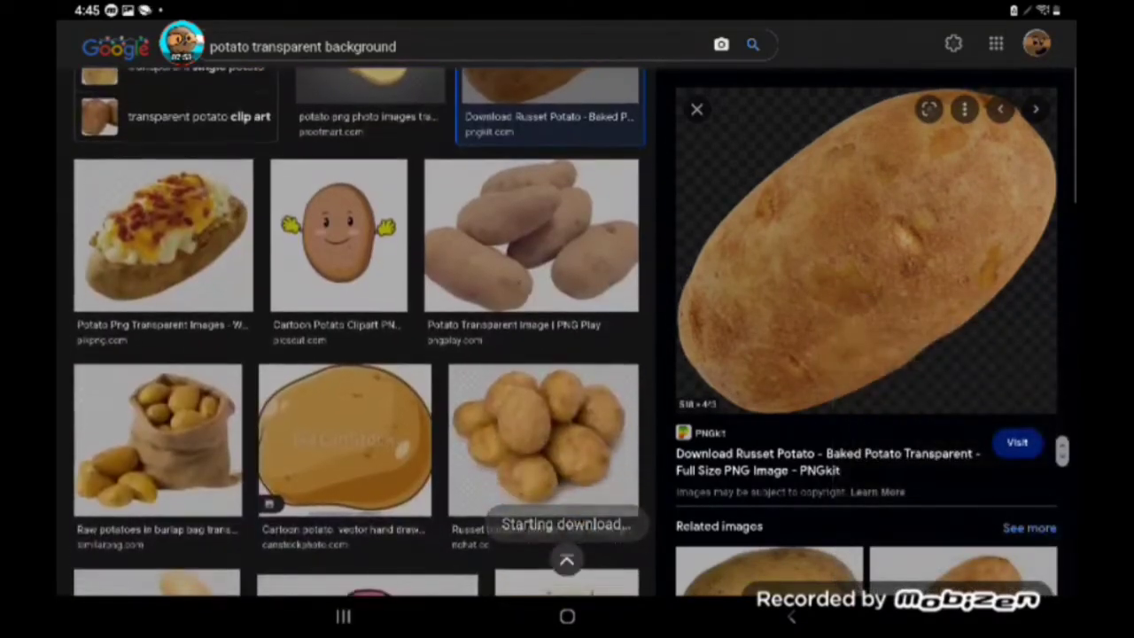
pyautogui.scroll(-3)
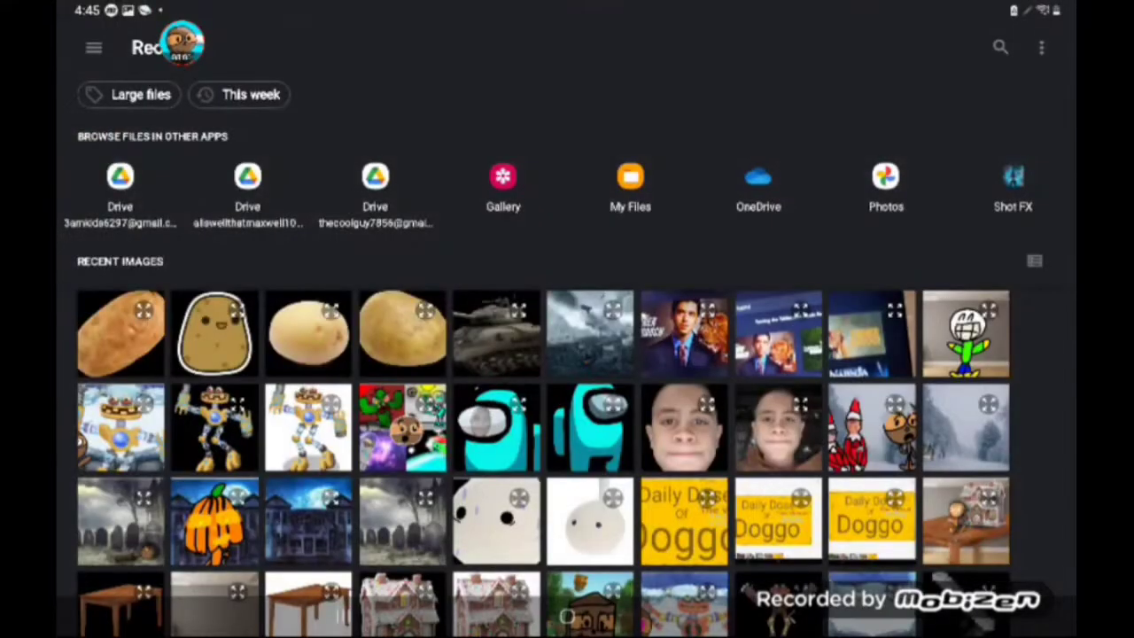
# - Import the russet potato photo from Recent images onto the FlipaClip frame
pyautogui.click(497, 334)
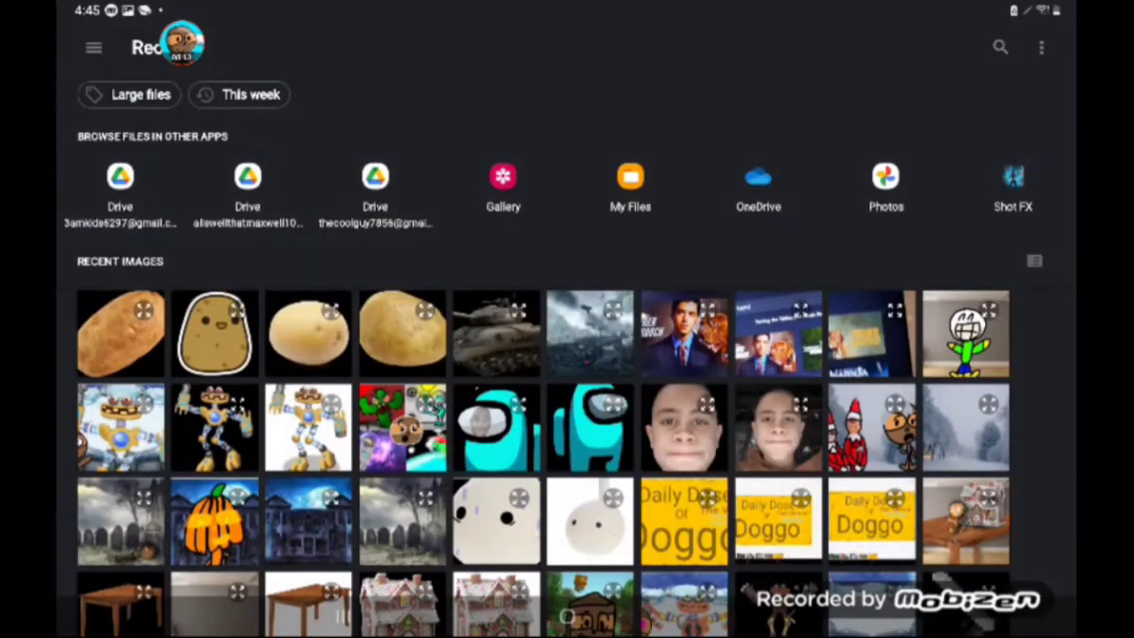
pyautogui.click(120, 333)
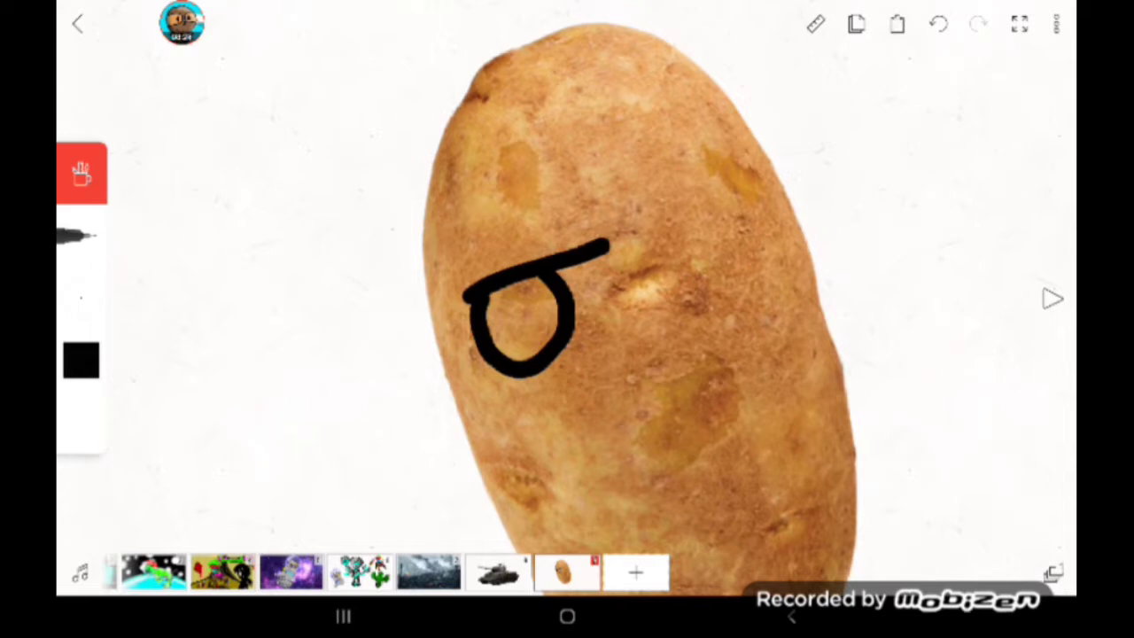
# - Draw the potato's second eye, angry eyebrows and frowning face with the brush
pyautogui.click(658, 243)
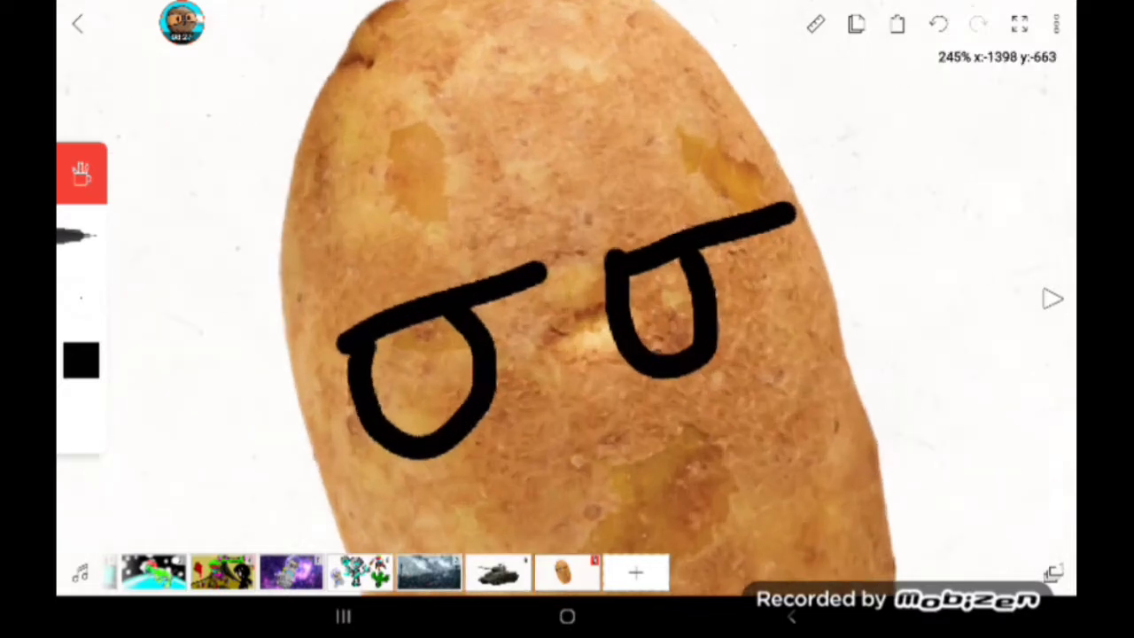
pyautogui.click(935, 25)
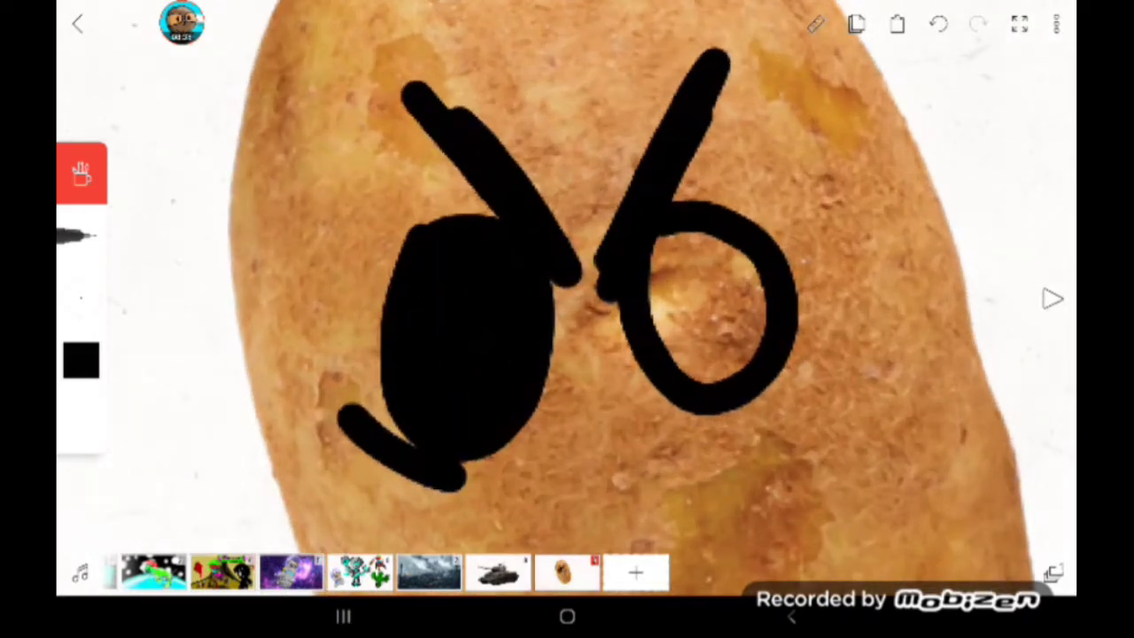
pyautogui.moveTo(709, 265); pyautogui.dragTo(709, 354)
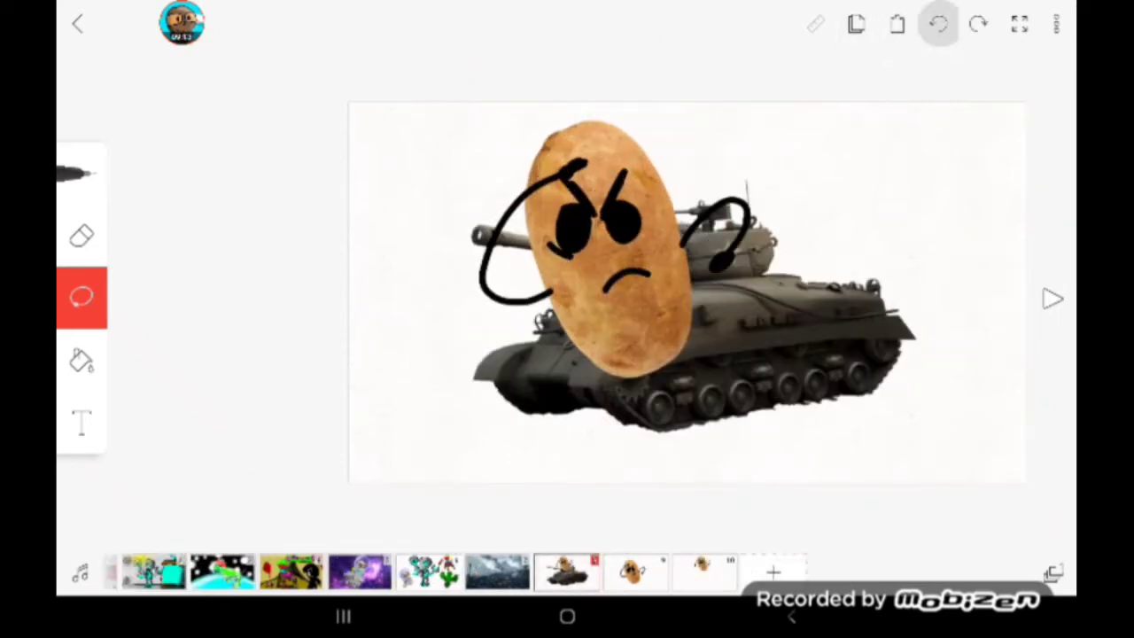
# - Undo the potato placement on the tank and bring up recent images via Import Image
pyautogui.click(938, 25)
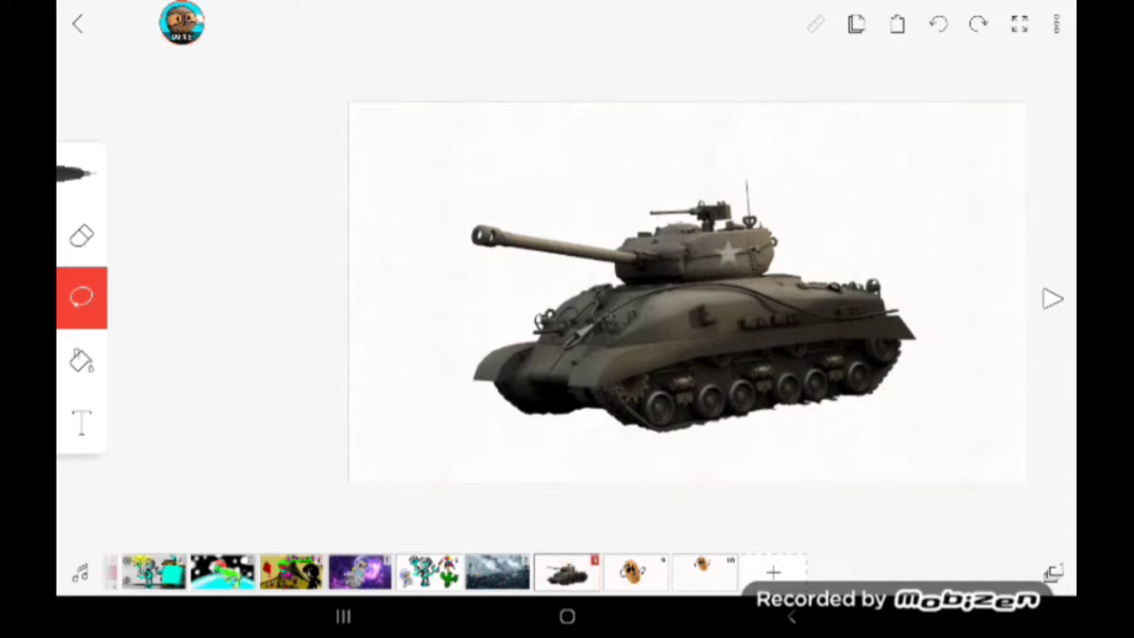
pyautogui.click(687, 292)
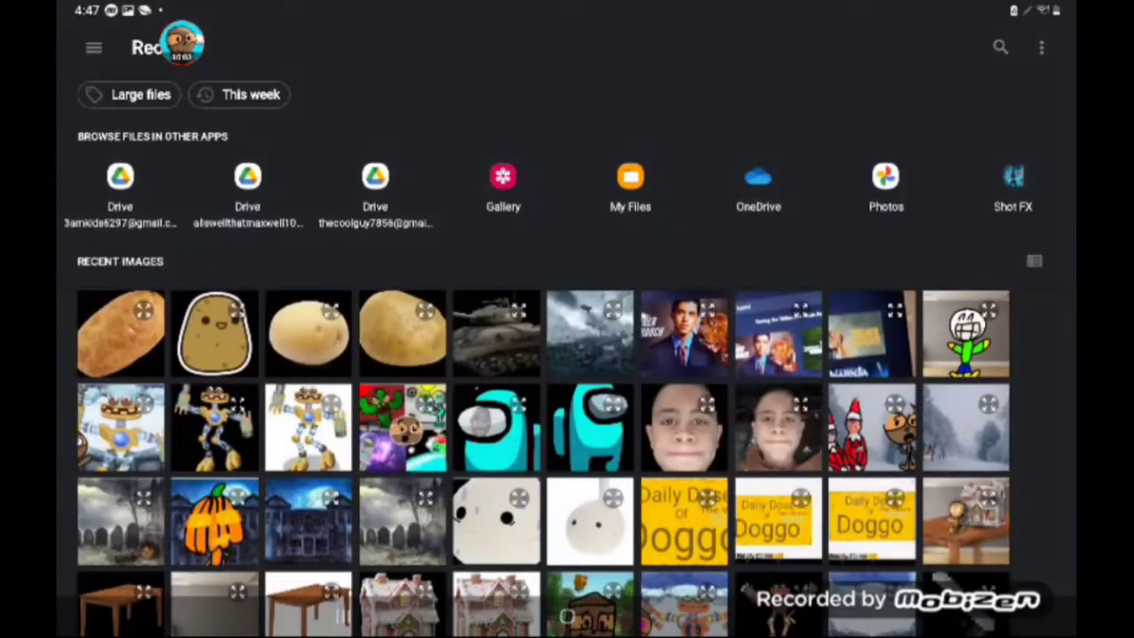
# - Back out of the Files picker to go search for assault rifle pictures
pyautogui.click(120, 334)
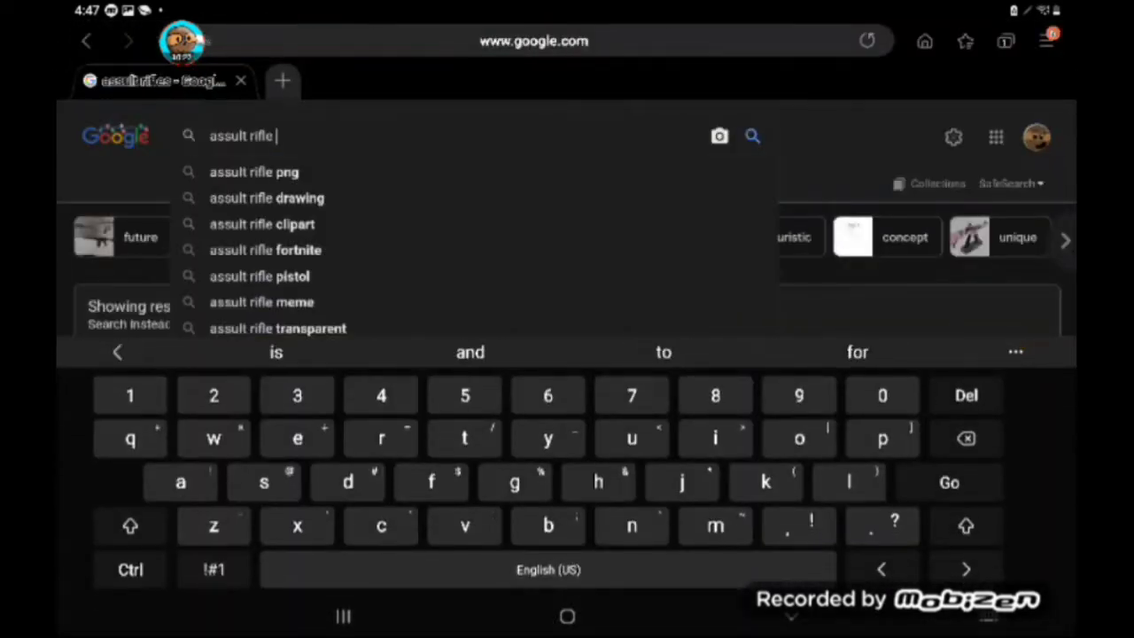
# - Save the M16, a second rifle and the long black rifle from the 'assault rifle png' results
pyautogui.click(255, 172)
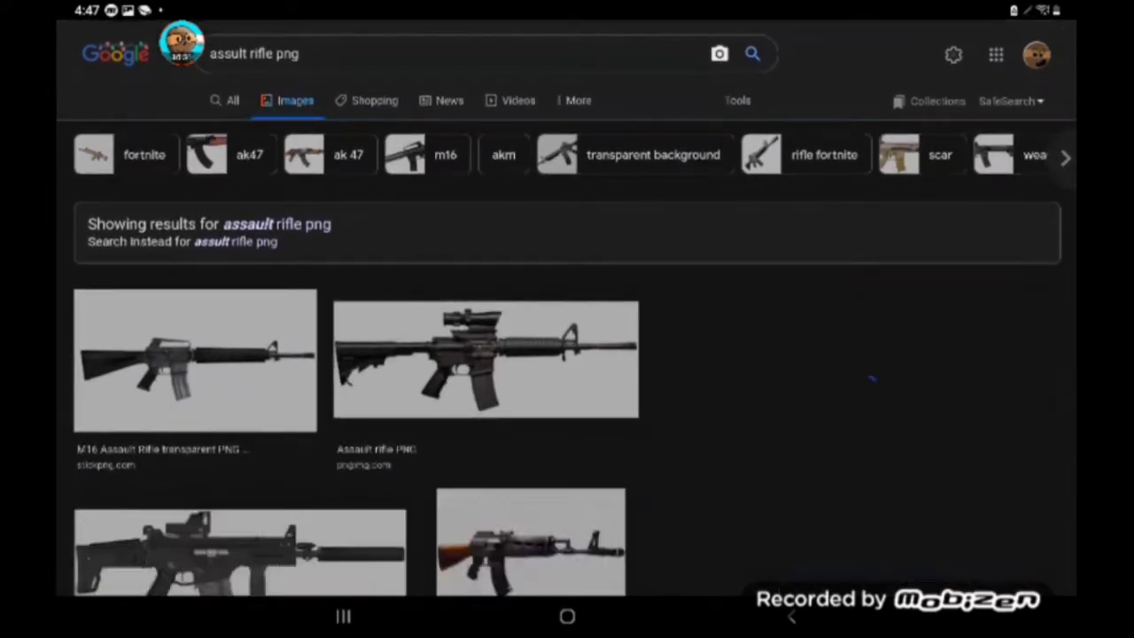
pyautogui.rightClick(195, 362)
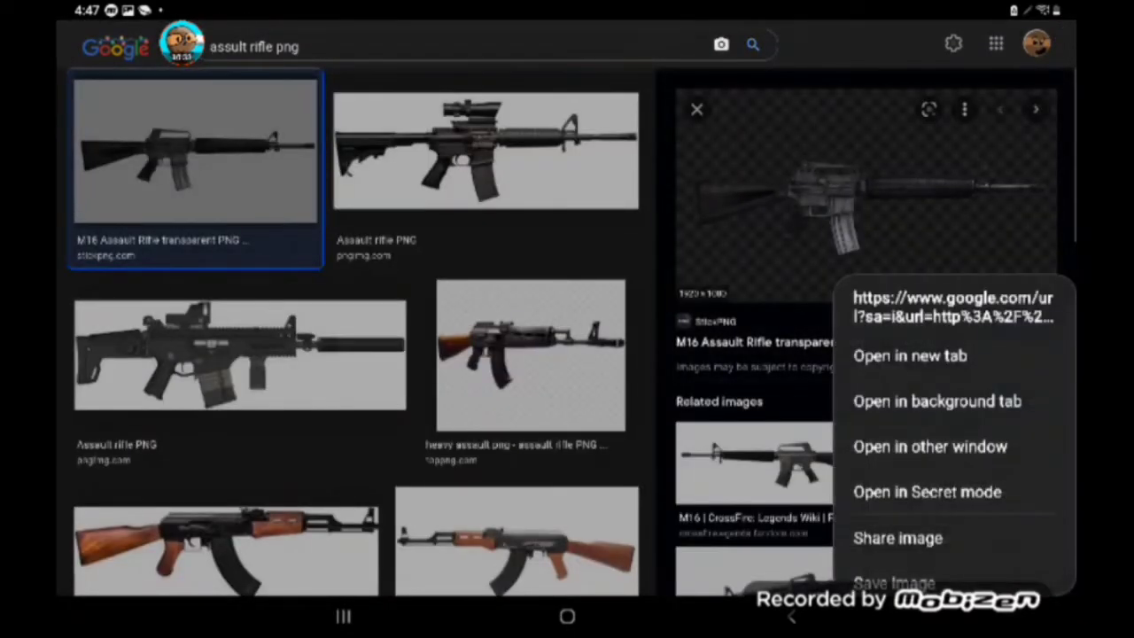
pyautogui.click(895, 581)
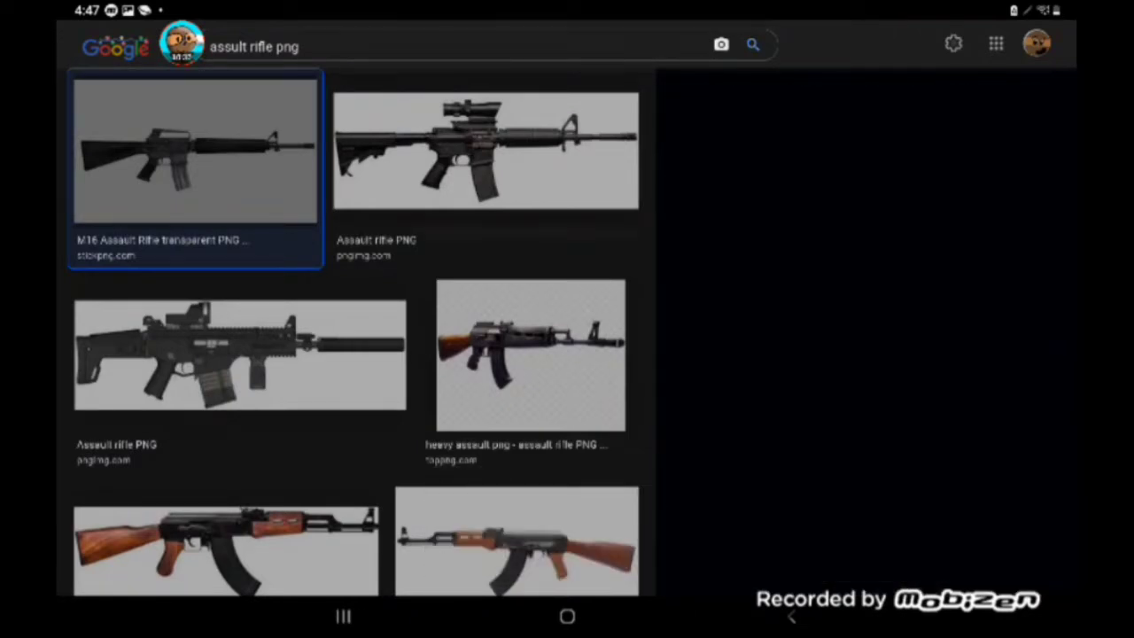
pyautogui.rightClick(485, 149)
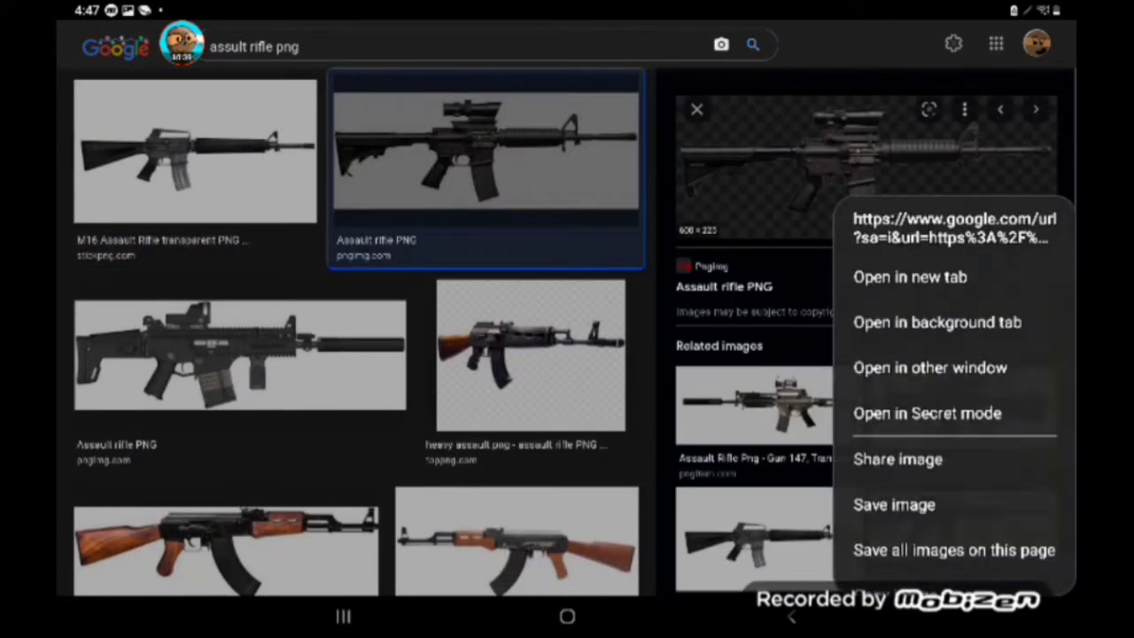
pyautogui.click(530, 354)
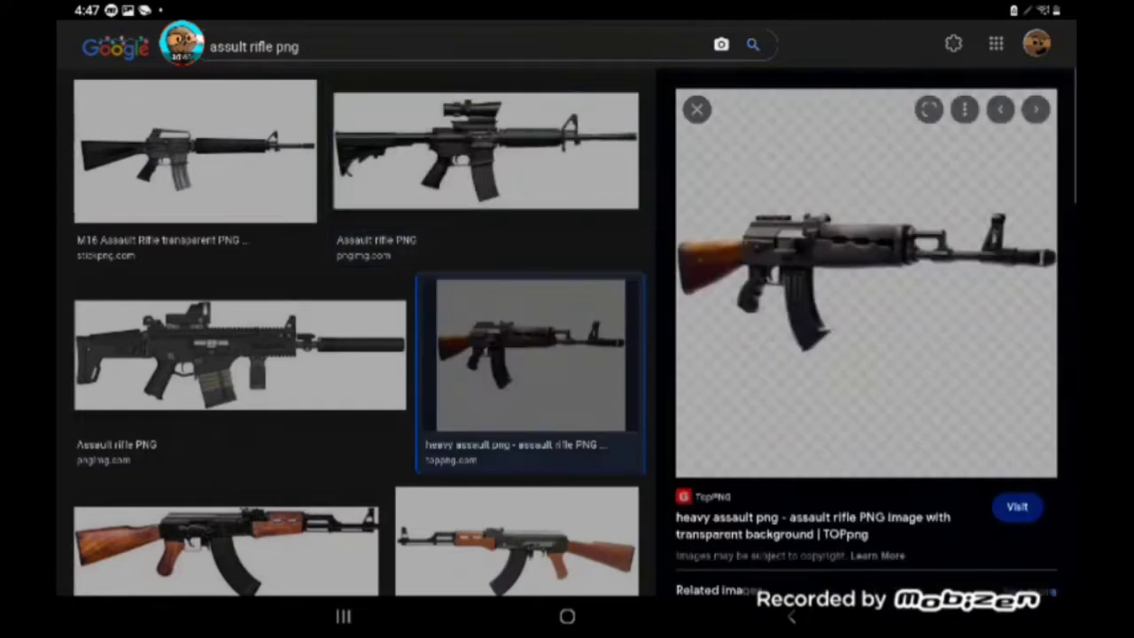
pyautogui.scroll(-3)
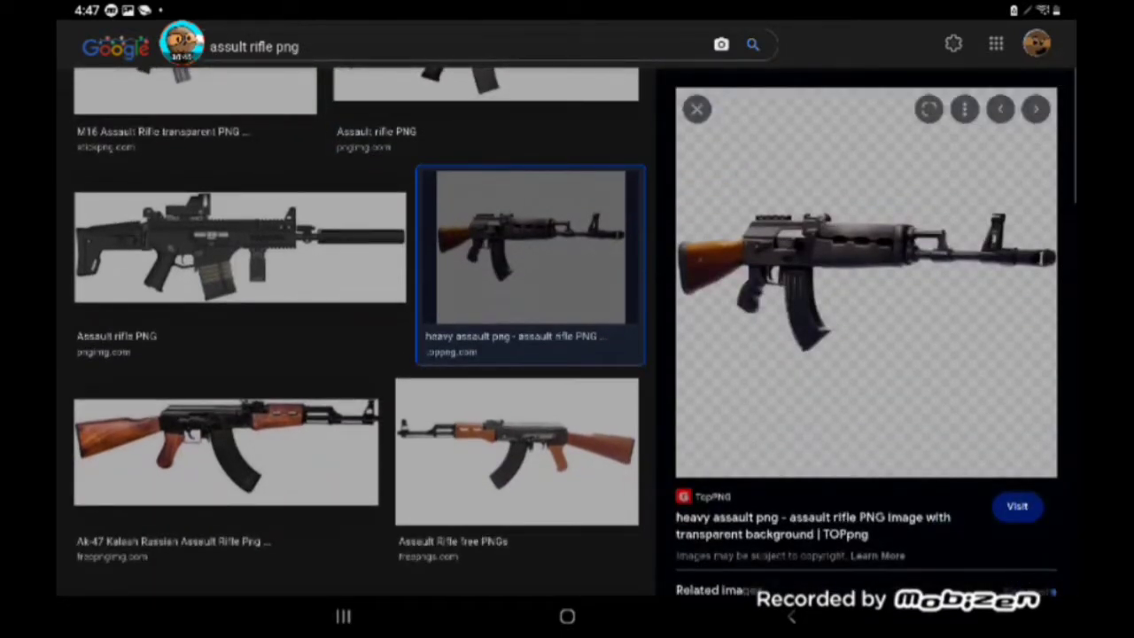
pyautogui.scroll(-3)
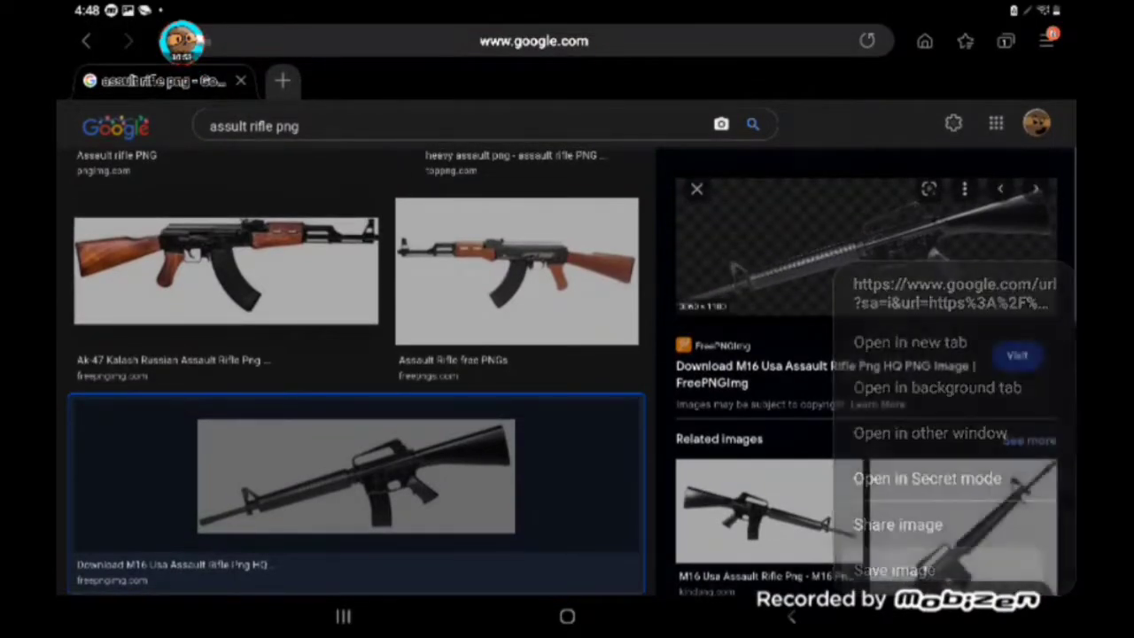
pyautogui.click(567, 617)
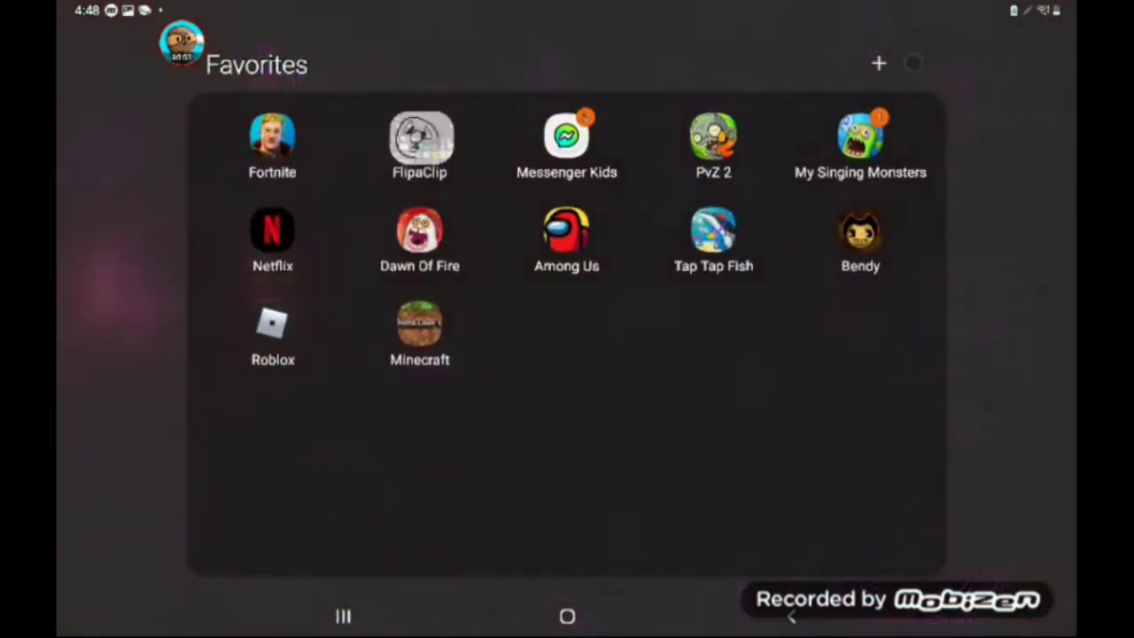
# - Return to FlipaClip and draw an arm curving over the rifle on the angry potato
pyautogui.click(418, 142)
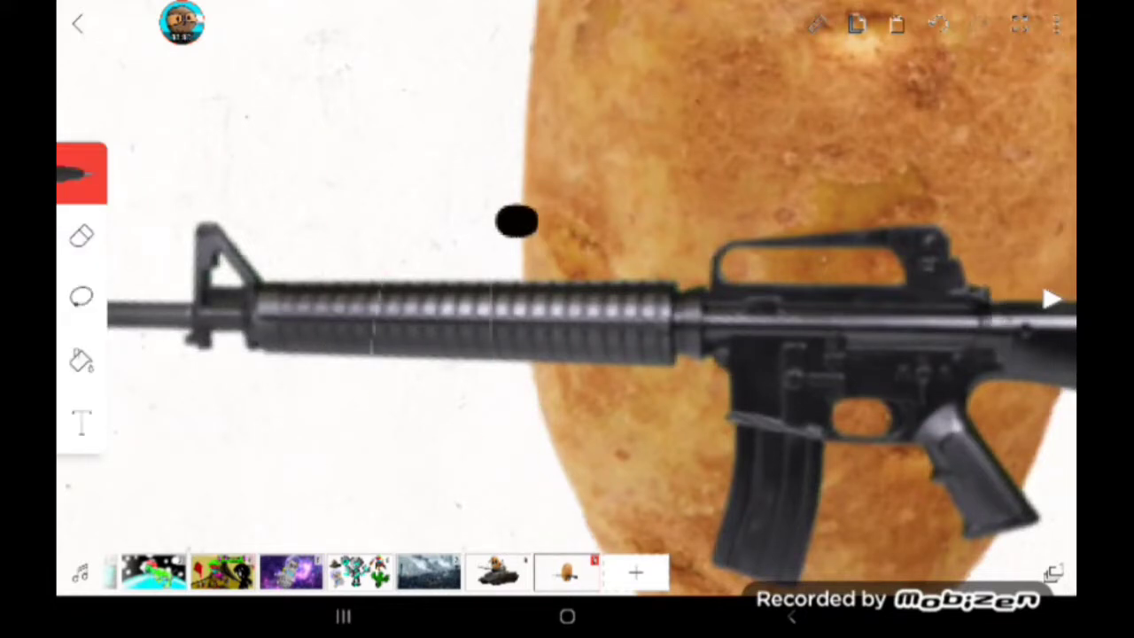
pyautogui.moveTo(518, 220); pyautogui.dragTo(443, 319)
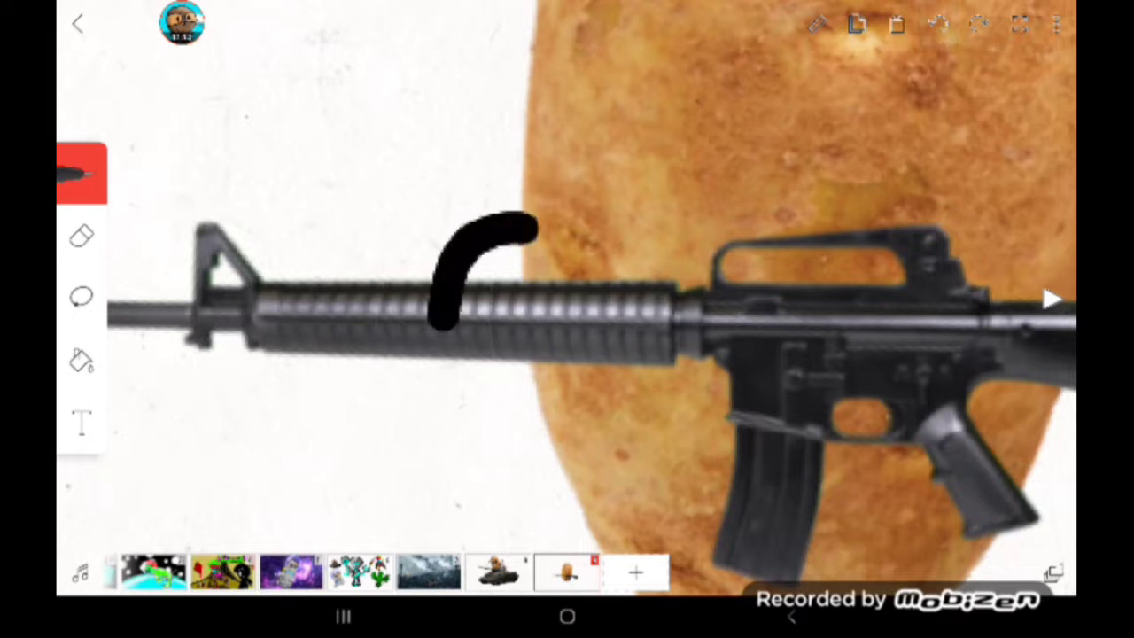
pyautogui.click(82, 298)
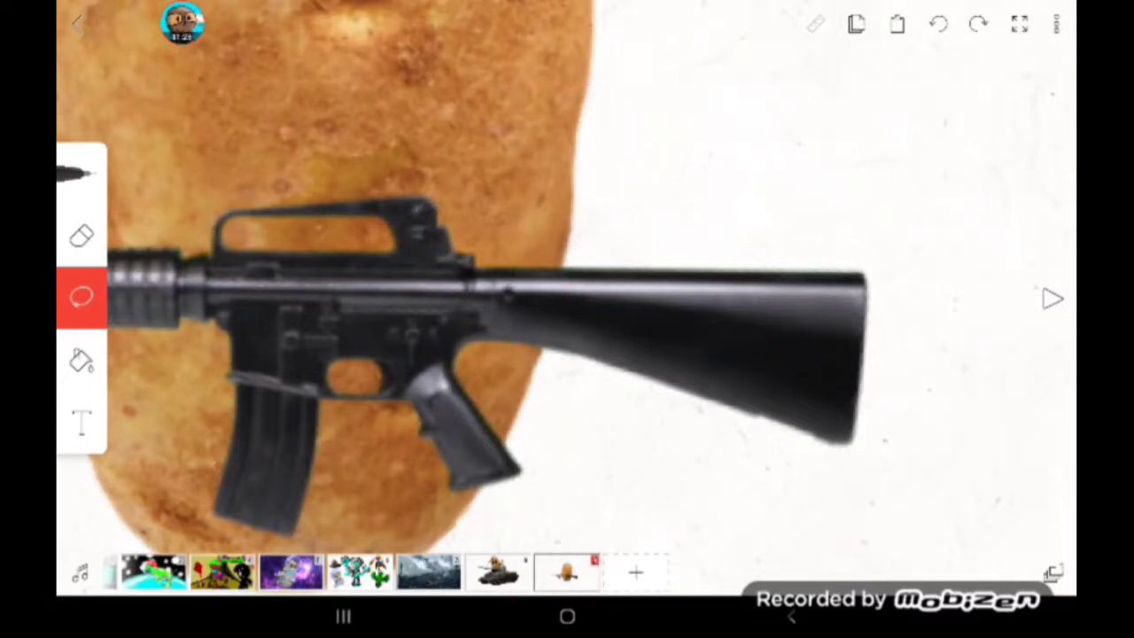
pyautogui.click(81, 173)
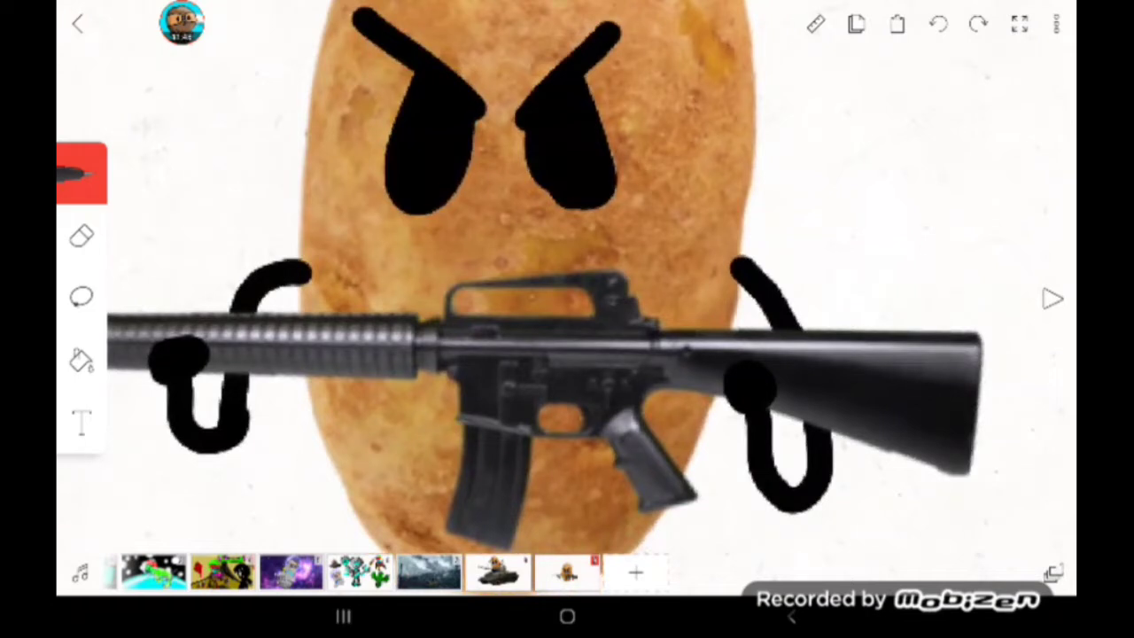
# - Adjust the rifle placement with the lasso and finish the arms and eyes with the brush
pyautogui.click(82, 296)
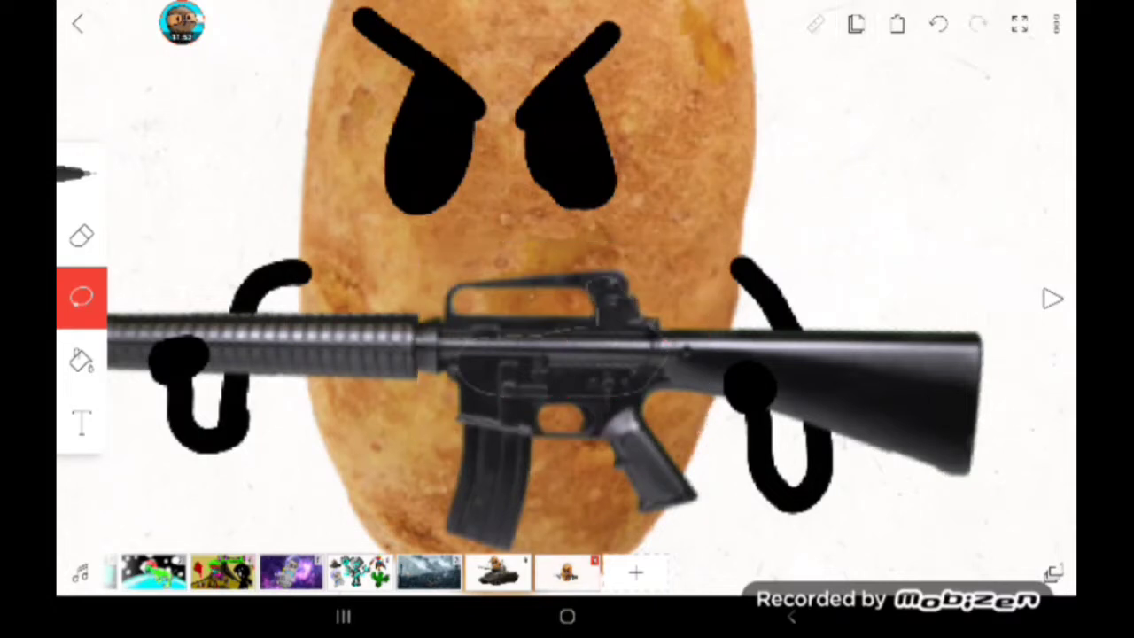
pyautogui.click(80, 173)
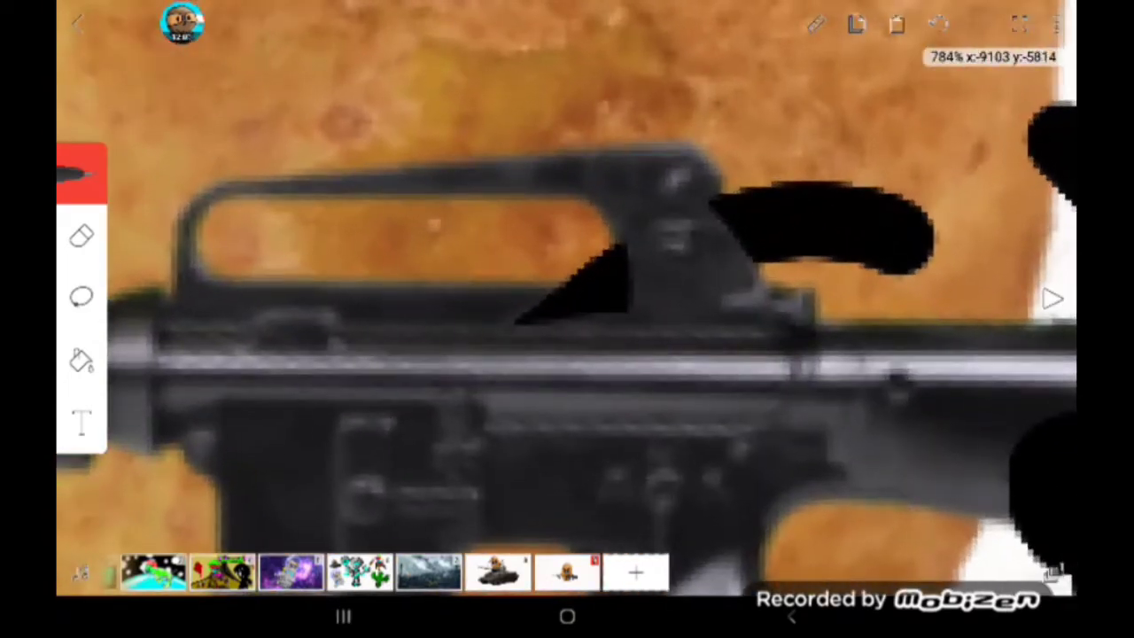
pyautogui.click(81, 174)
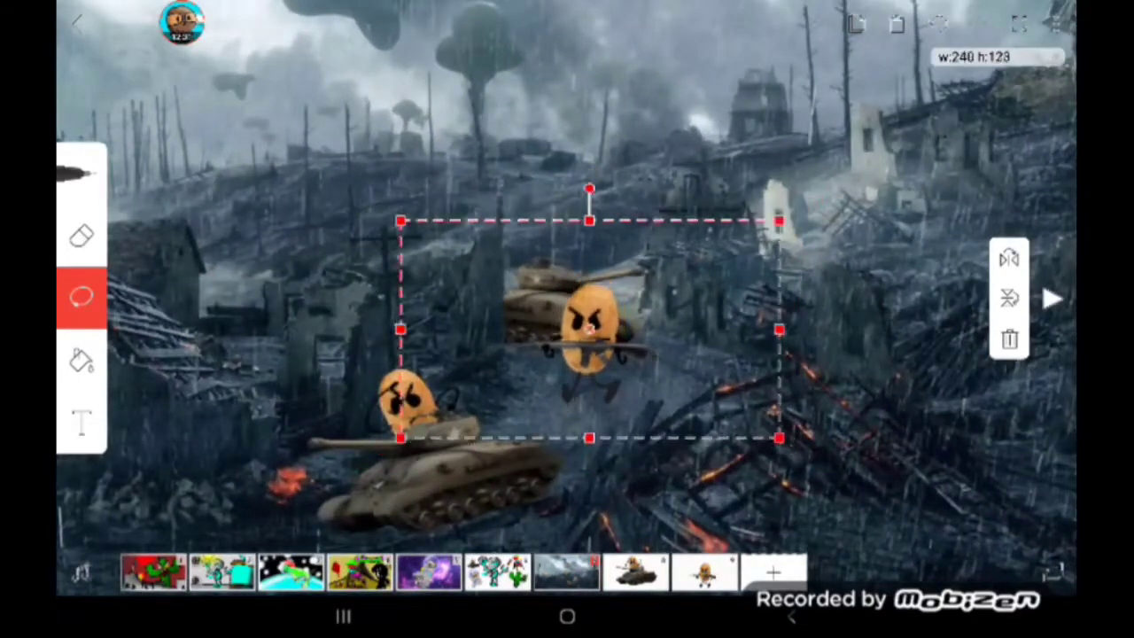
# - Shrink the potato-and-tank group, reposition the soldiers, and choose Add image on a new frame
pyautogui.moveTo(588, 328); pyautogui.dragTo(568, 364)
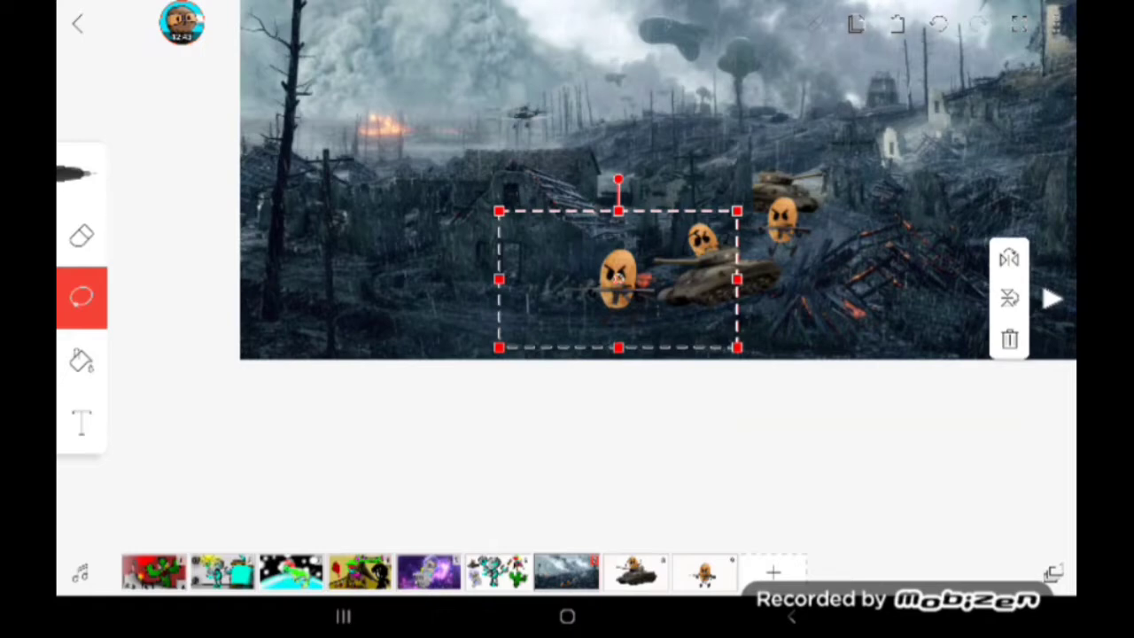
pyautogui.moveTo(619, 280); pyautogui.dragTo(847, 177)
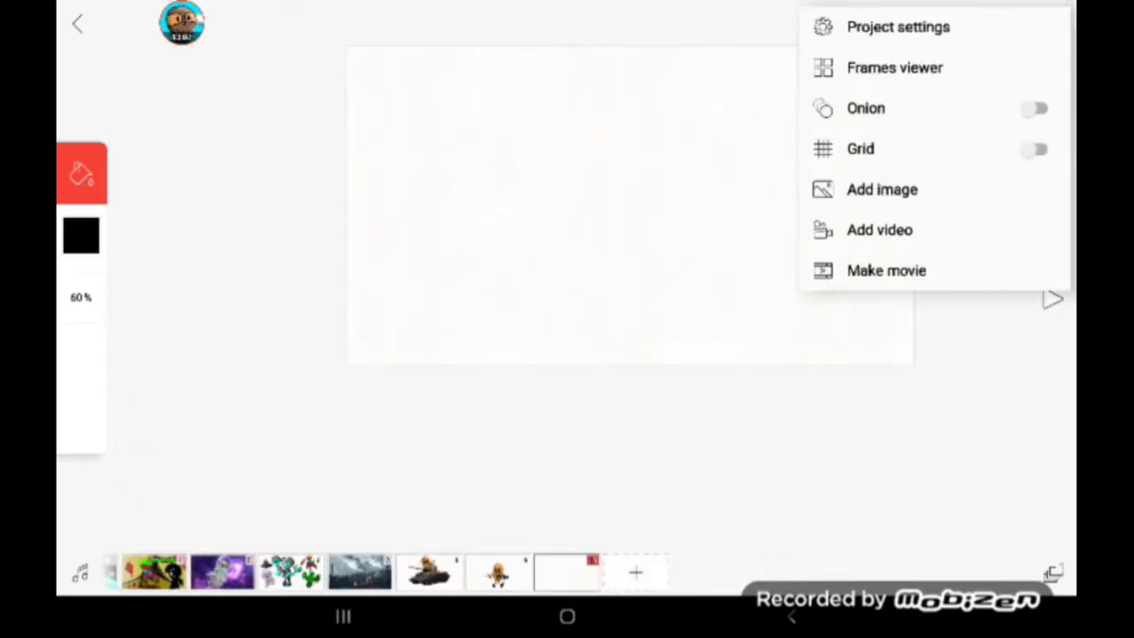
pyautogui.click(883, 188)
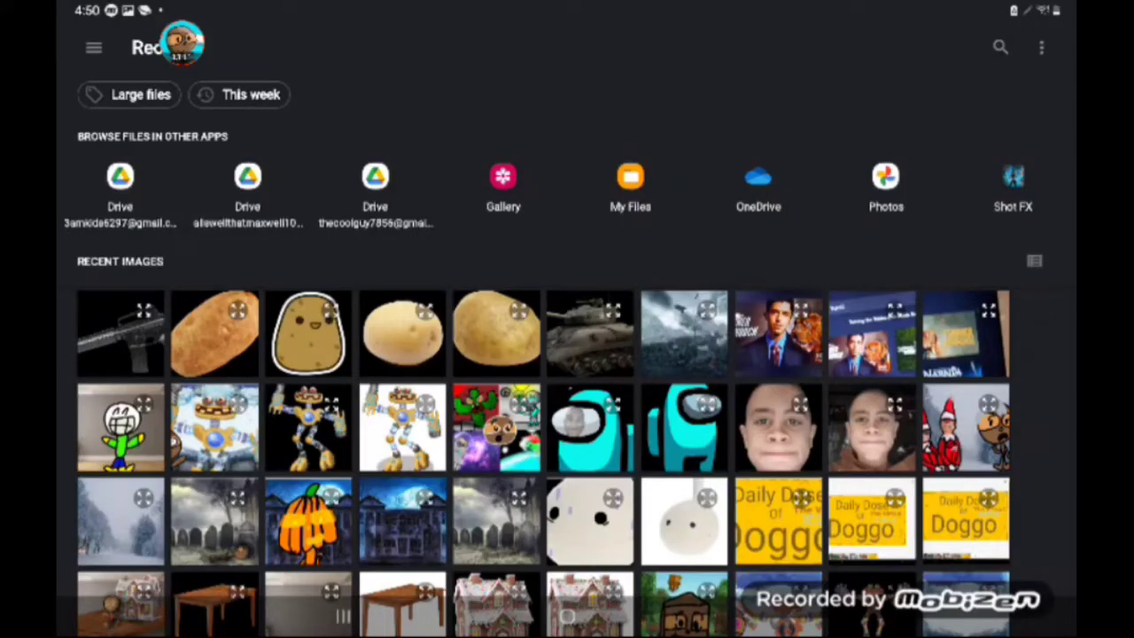
# - Search 'shotgun png' in Chrome and save the first and the hunting shotgun pictures, allowing the download
pyautogui.click(400, 333)
pyautogui.write('Shot')
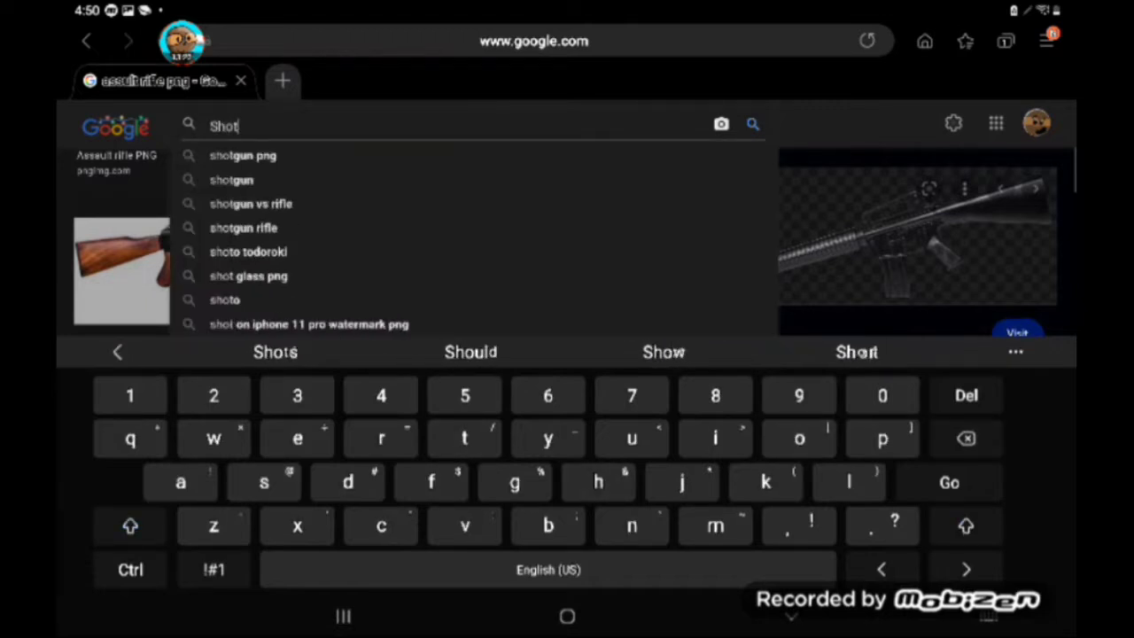
pyautogui.click(242, 156)
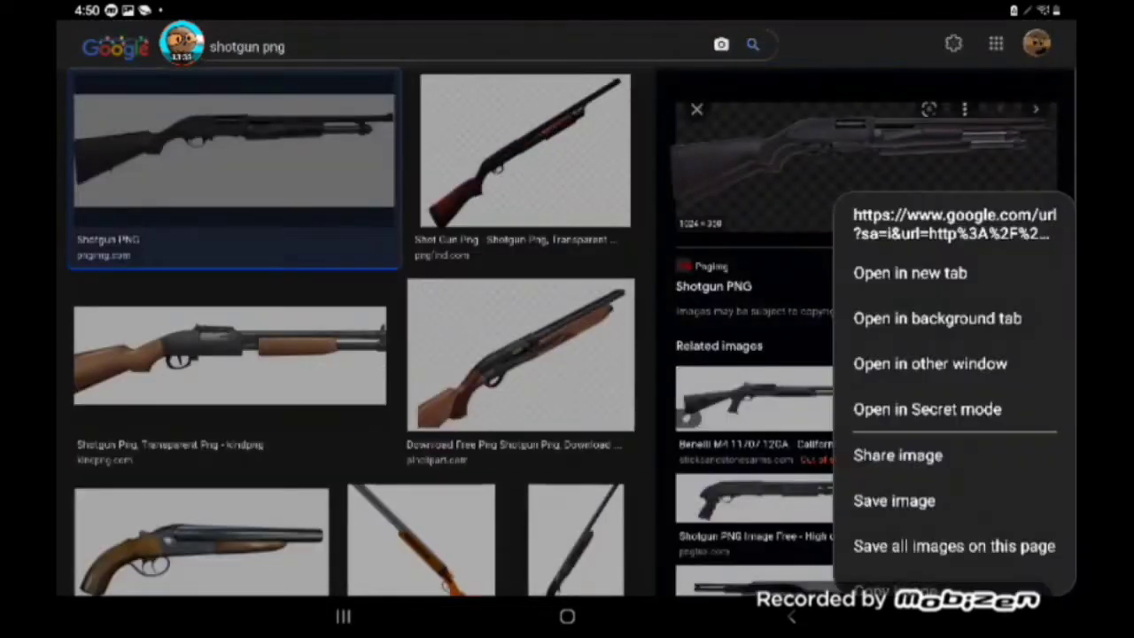
pyautogui.click(893, 500)
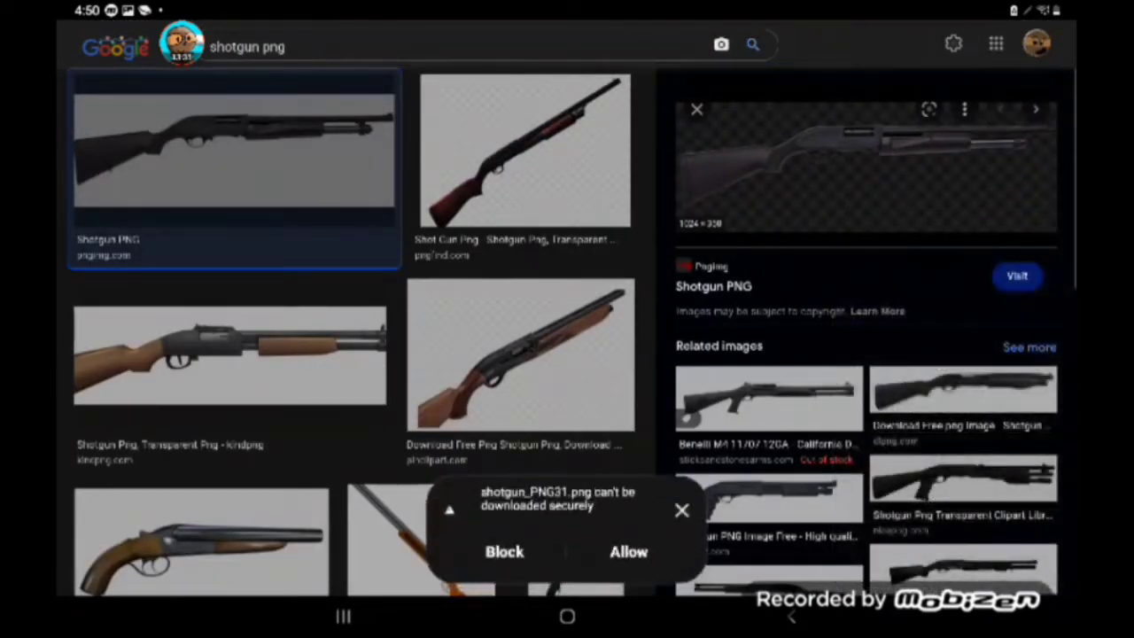
pyautogui.click(523, 150)
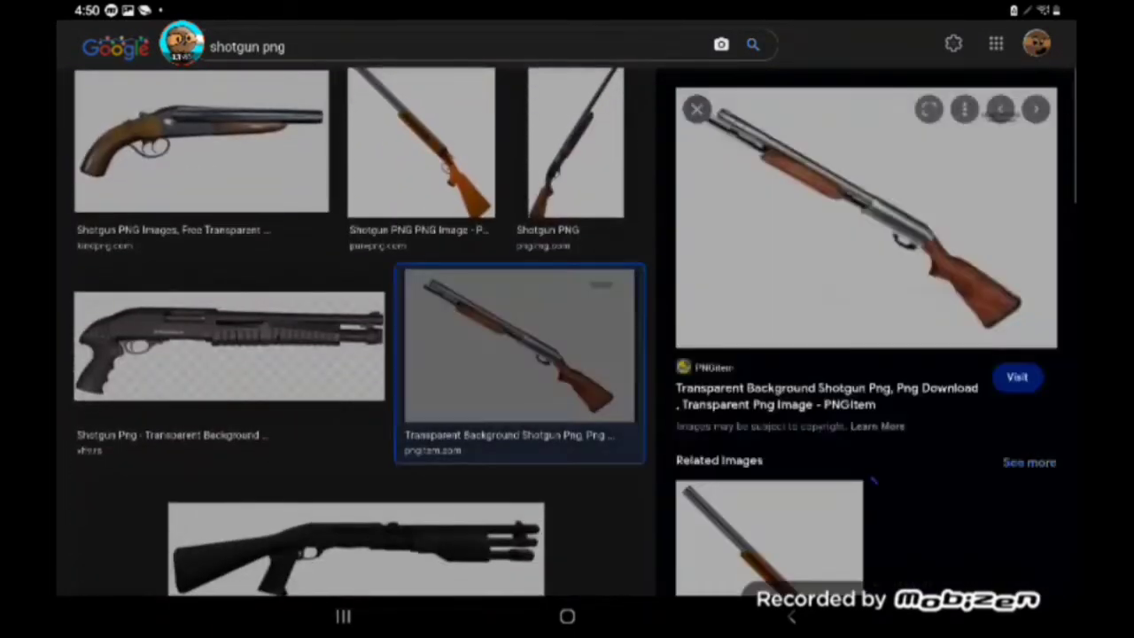
pyautogui.scroll(-3)
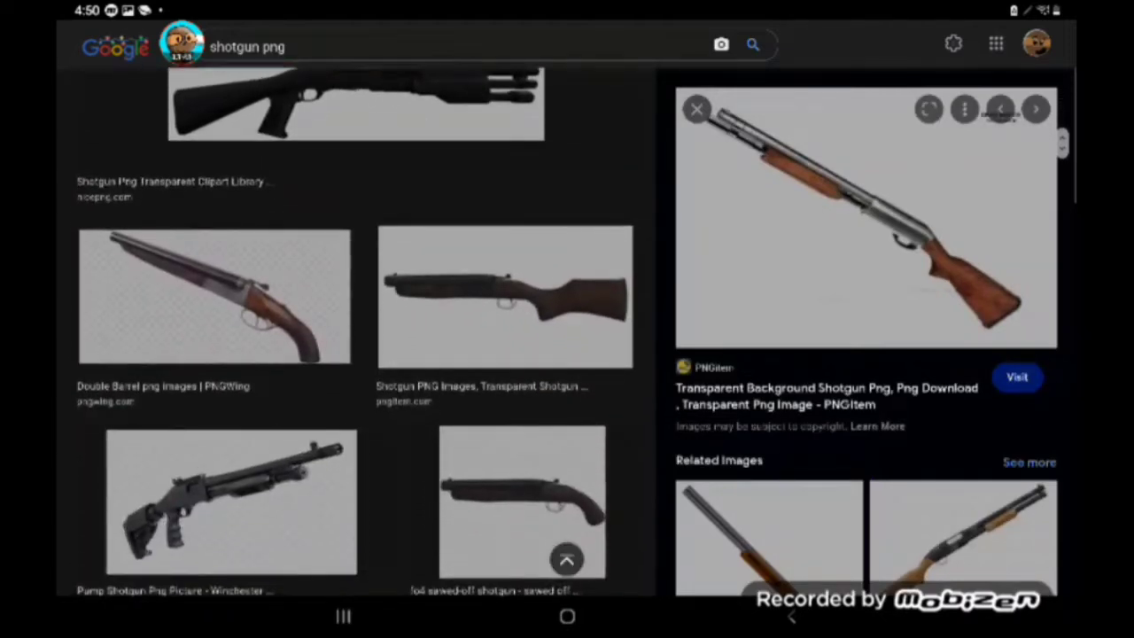
pyautogui.scroll(-3)
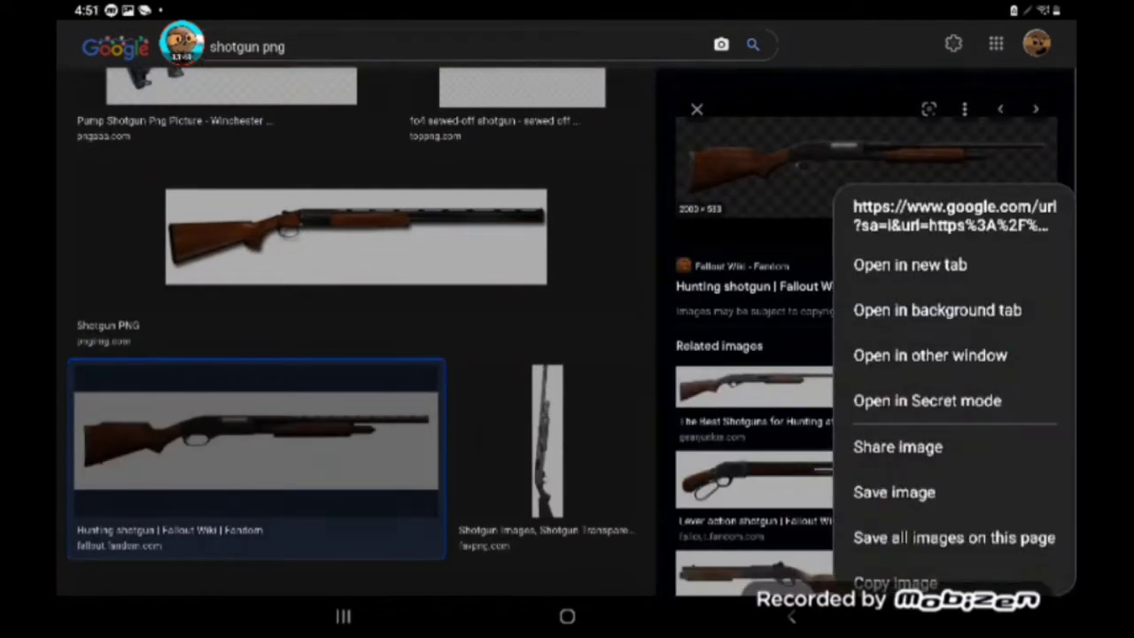
pyautogui.click(894, 492)
pyautogui.write('minipng')
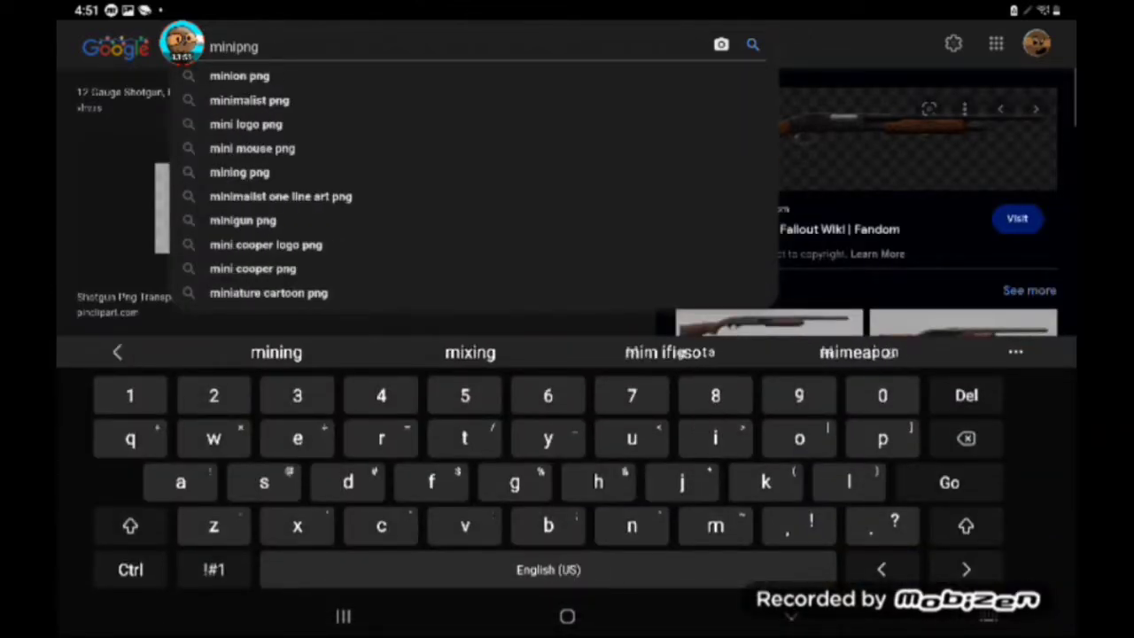
# - Search 'minigun png' and browse the results for a picture to save
pyautogui.click(243, 220)
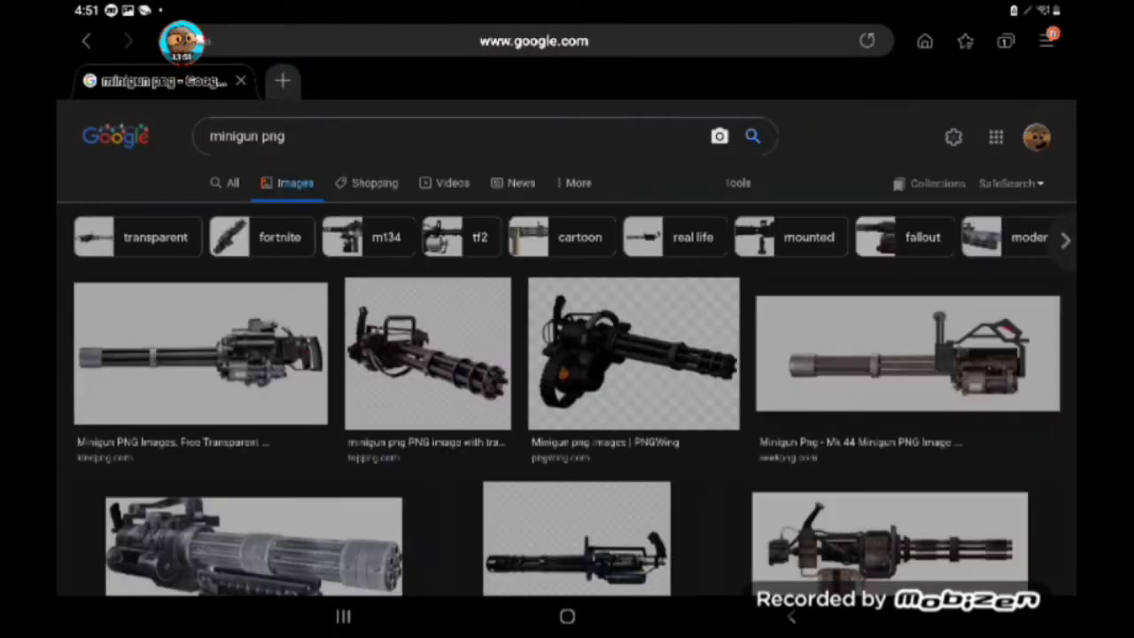
pyautogui.scroll(-3)
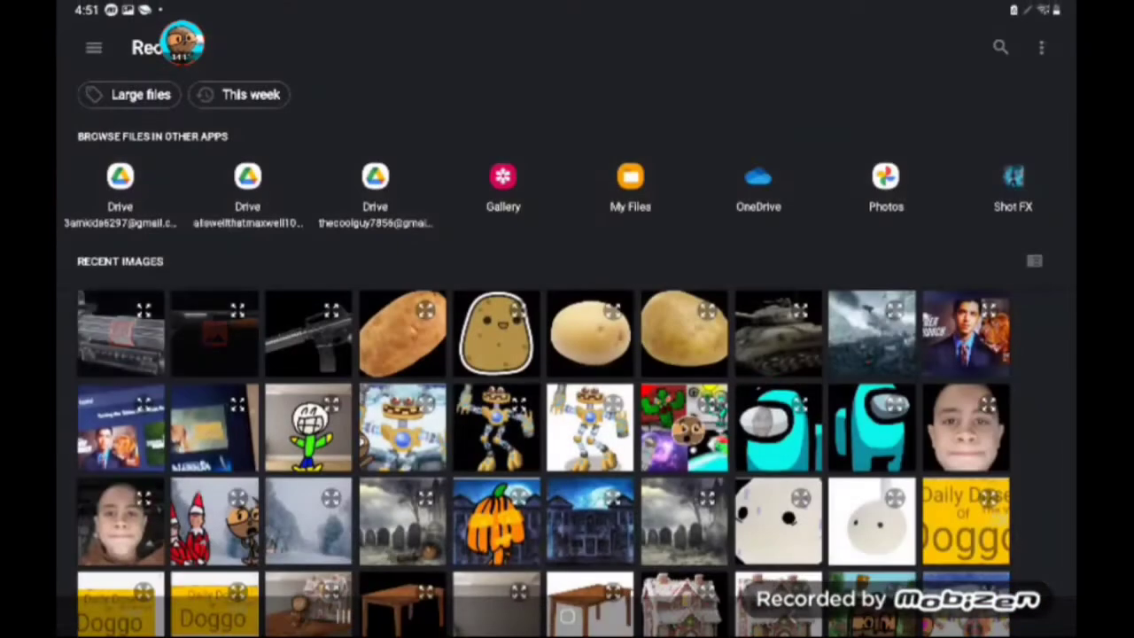
# - Import the minigun over the potato, centre it, and draw a leg beneath it
pyautogui.click(308, 334)
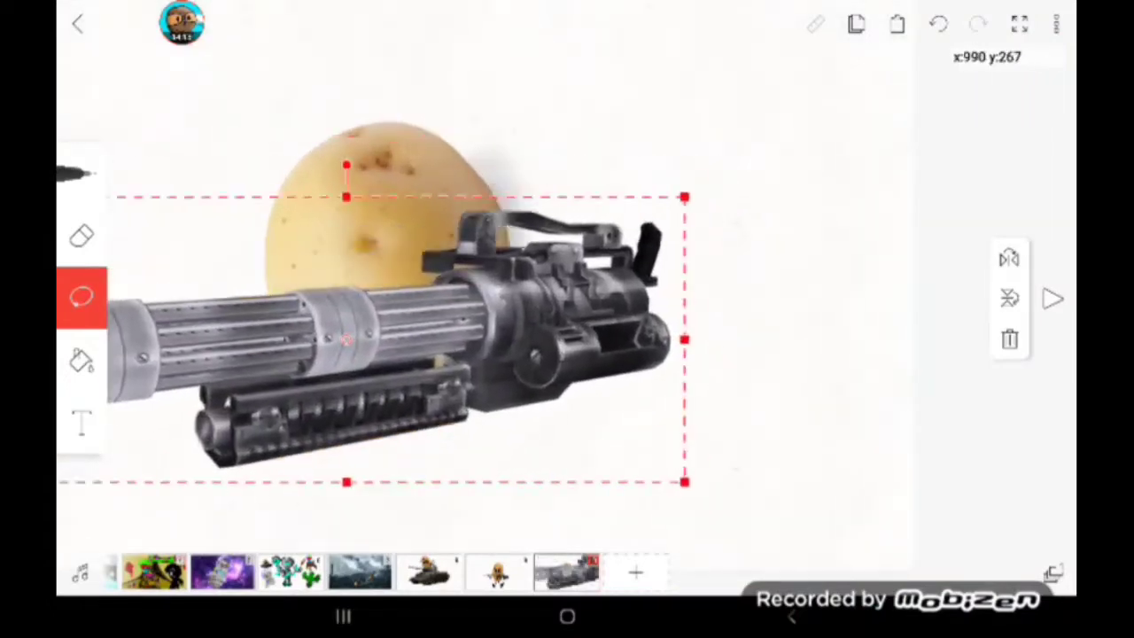
pyautogui.moveTo(399, 337); pyautogui.dragTo(416, 381)
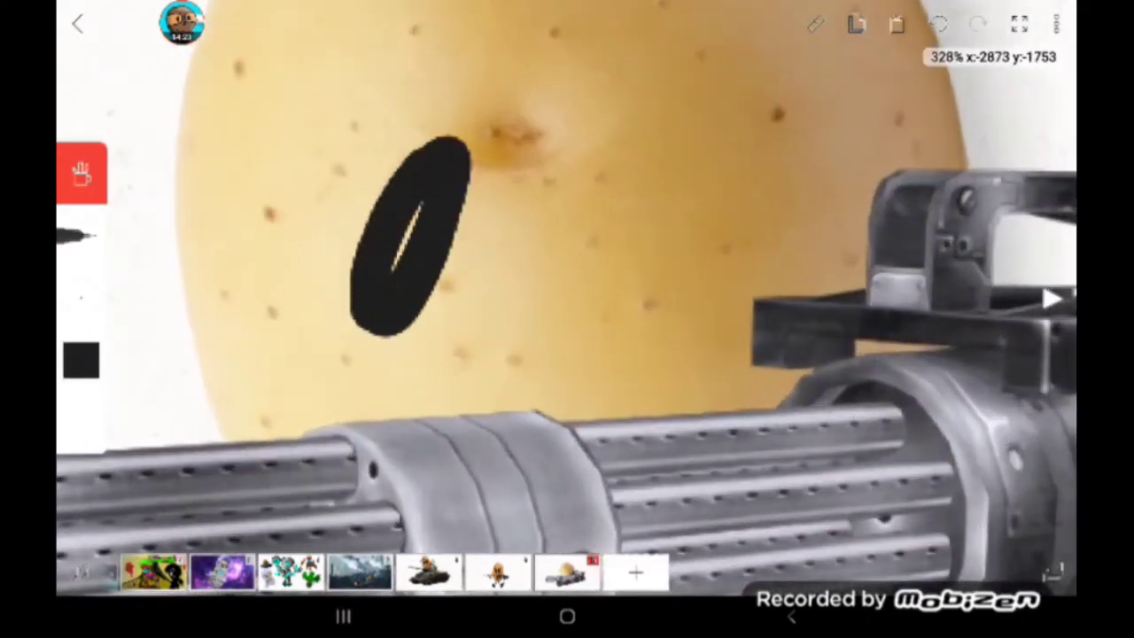
pyautogui.click(80, 358)
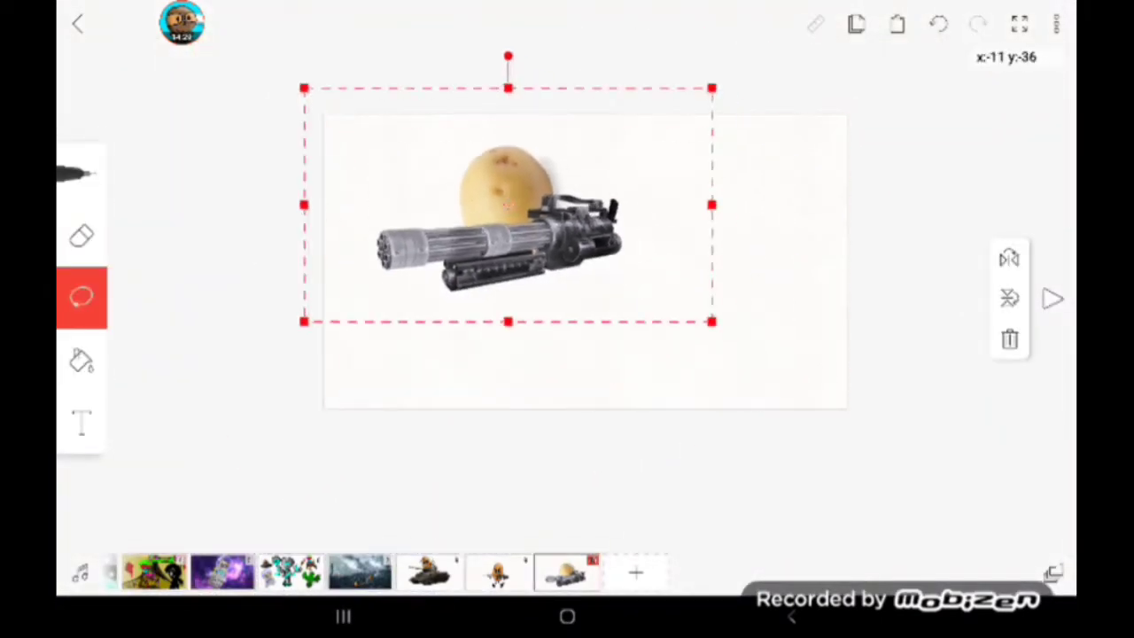
pyautogui.moveTo(507, 206); pyautogui.dragTo(585, 262)
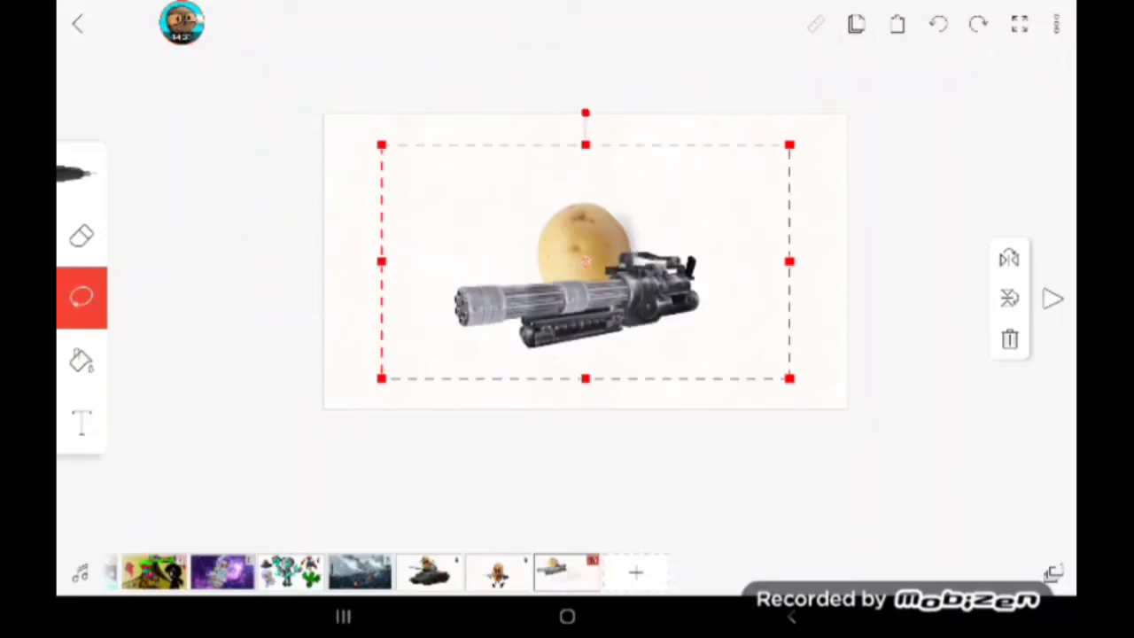
pyautogui.moveTo(585, 263); pyautogui.dragTo(486, 195)
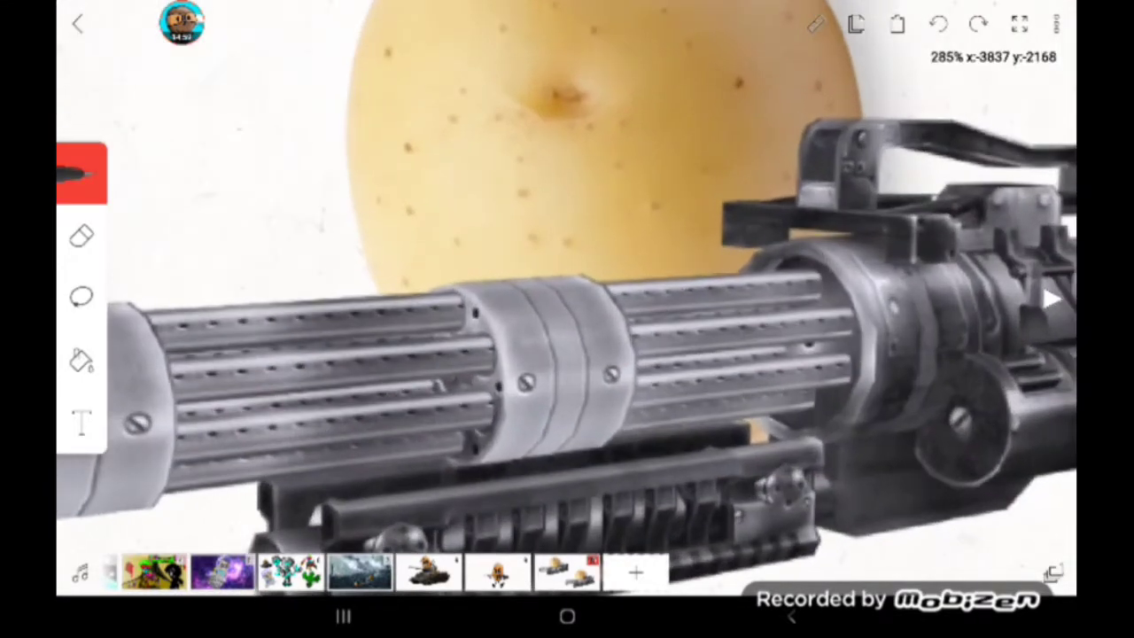
pyautogui.moveTo(496, 266); pyautogui.dragTo(700, 222)
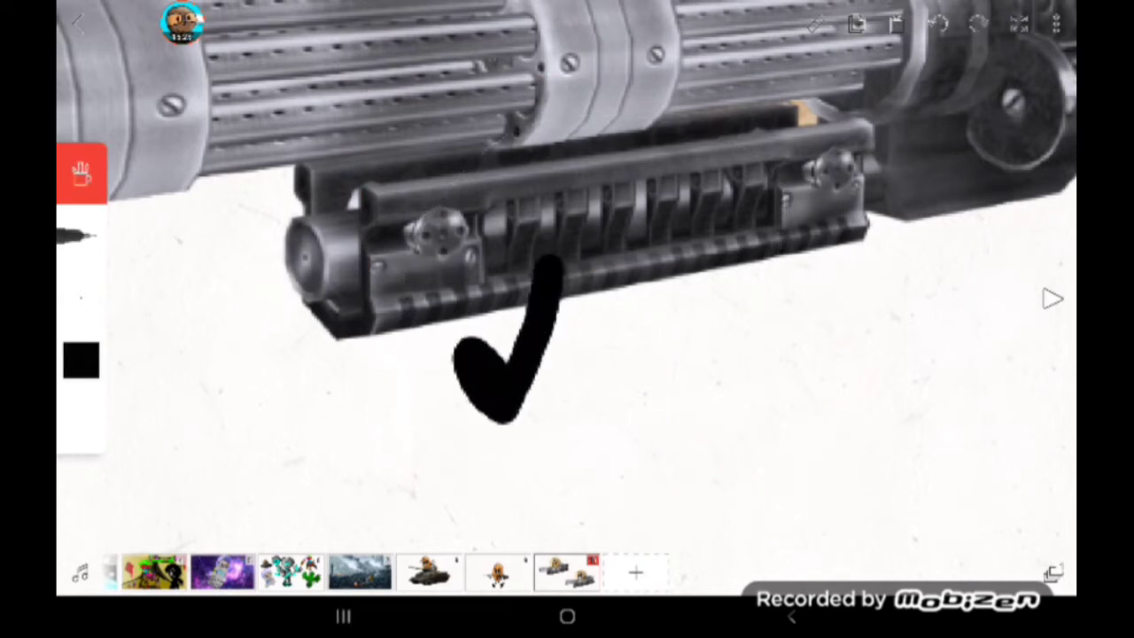
pyautogui.moveTo(611, 257); pyautogui.dragTo(700, 434)
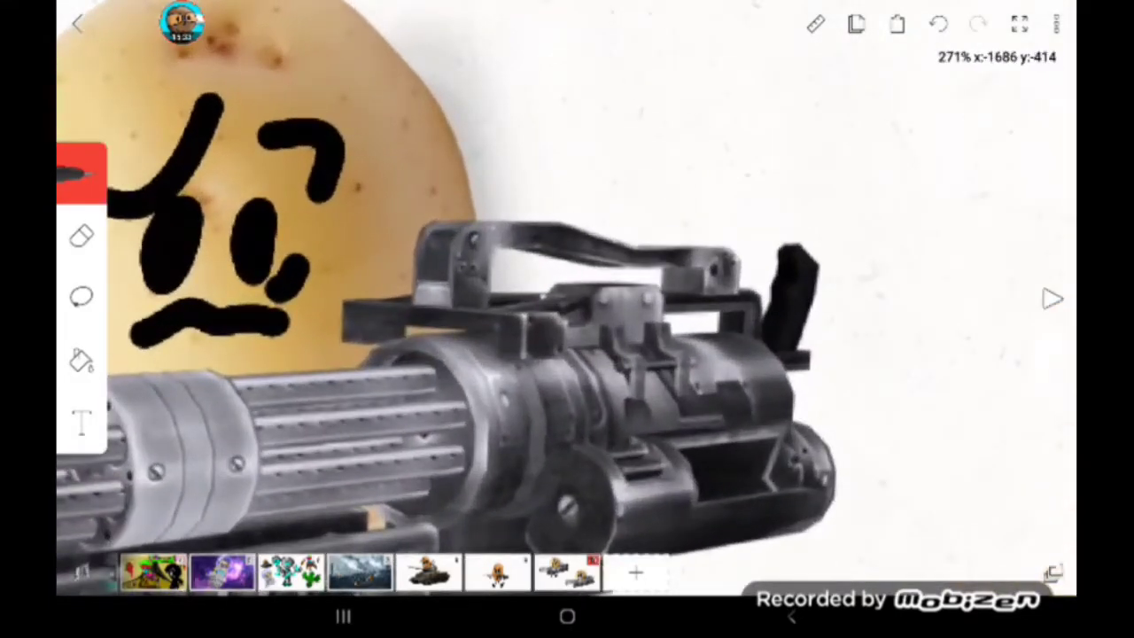
# - Finish the arms and legs, then duplicate the armed potato with the lasso into an angry-faced second one
pyautogui.click(82, 298)
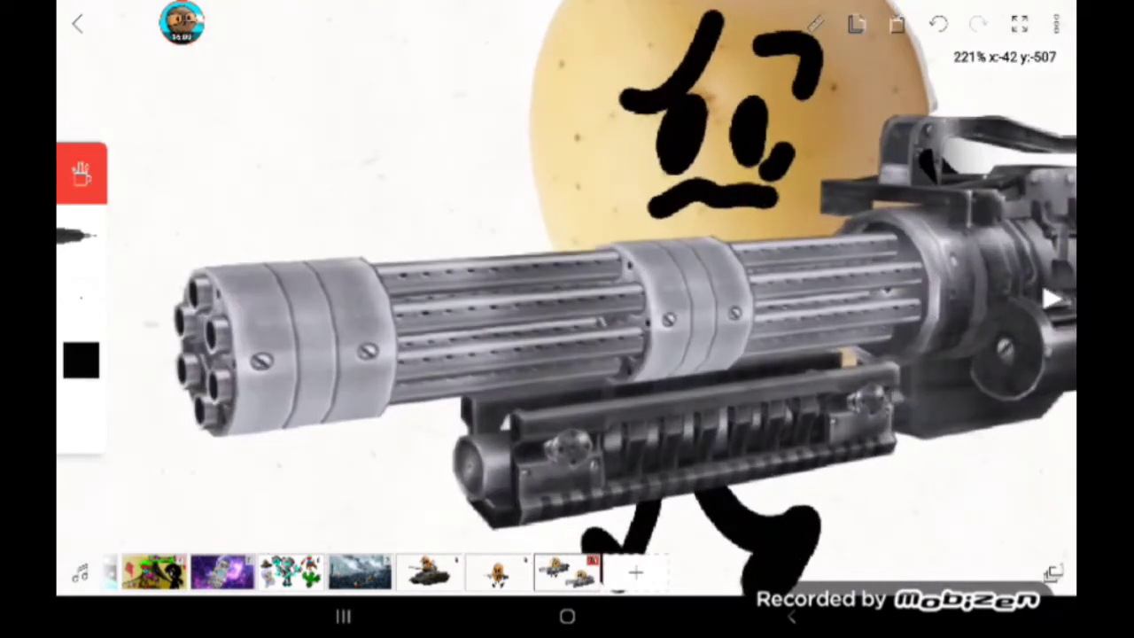
pyautogui.moveTo(536, 217); pyautogui.dragTo(434, 483)
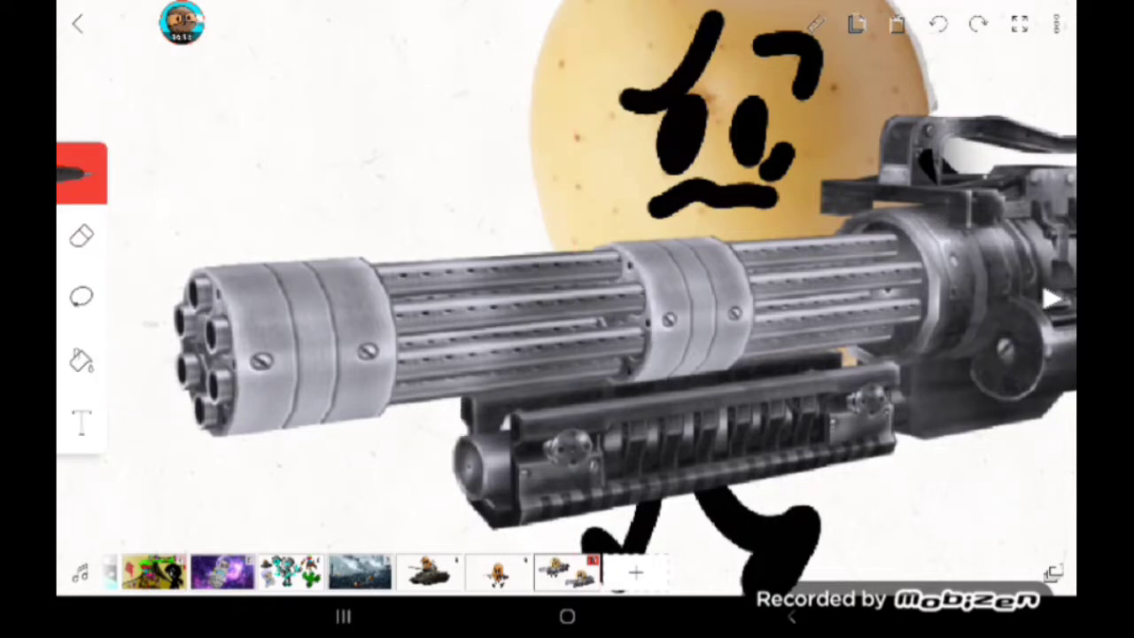
pyautogui.click(81, 298)
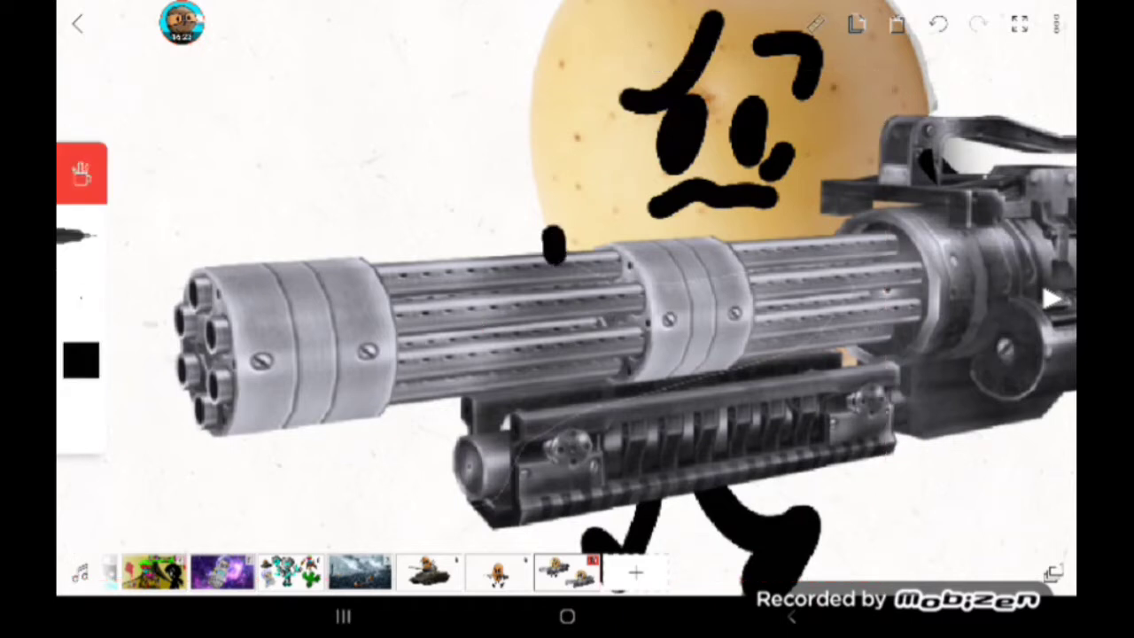
pyautogui.moveTo(553, 234); pyautogui.dragTo(461, 363)
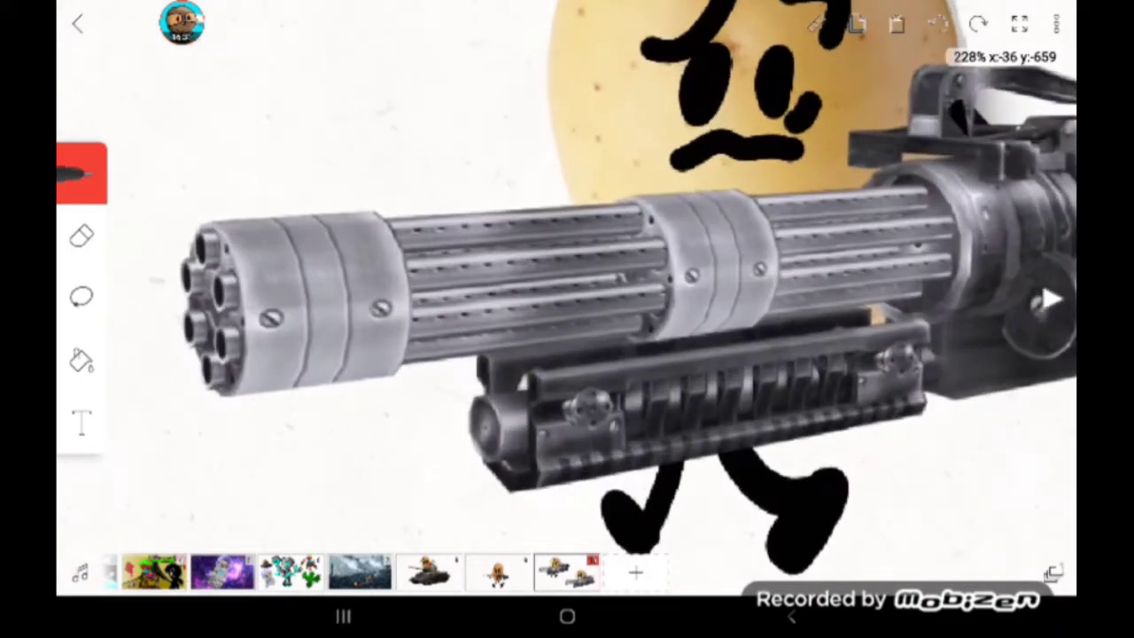
pyautogui.moveTo(567, 187); pyautogui.dragTo(416, 399)
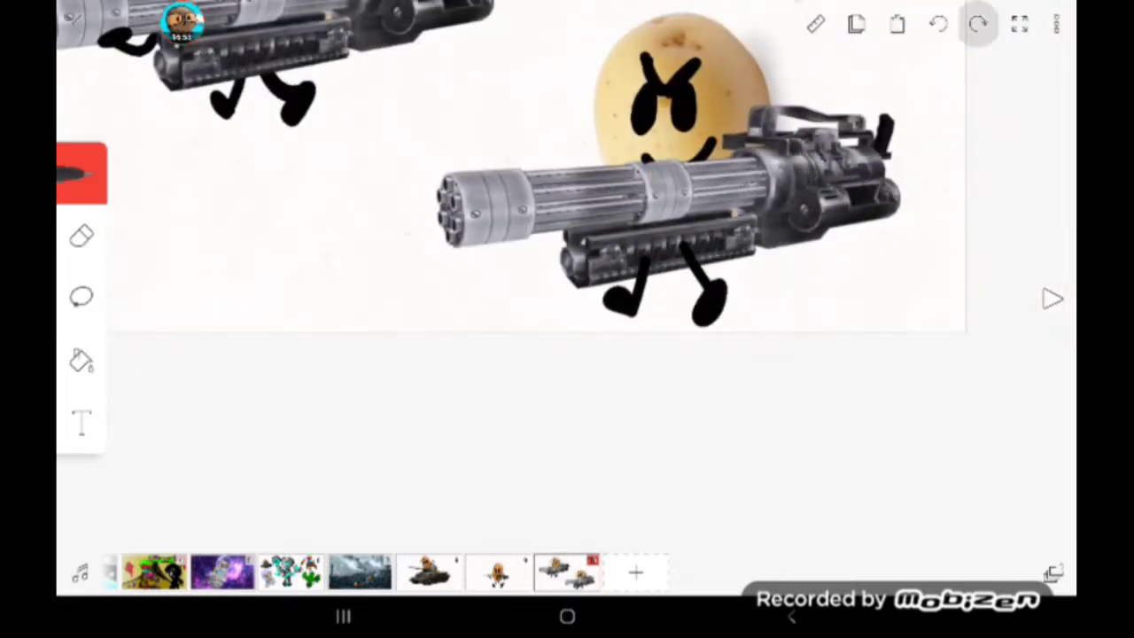
pyautogui.click(978, 25)
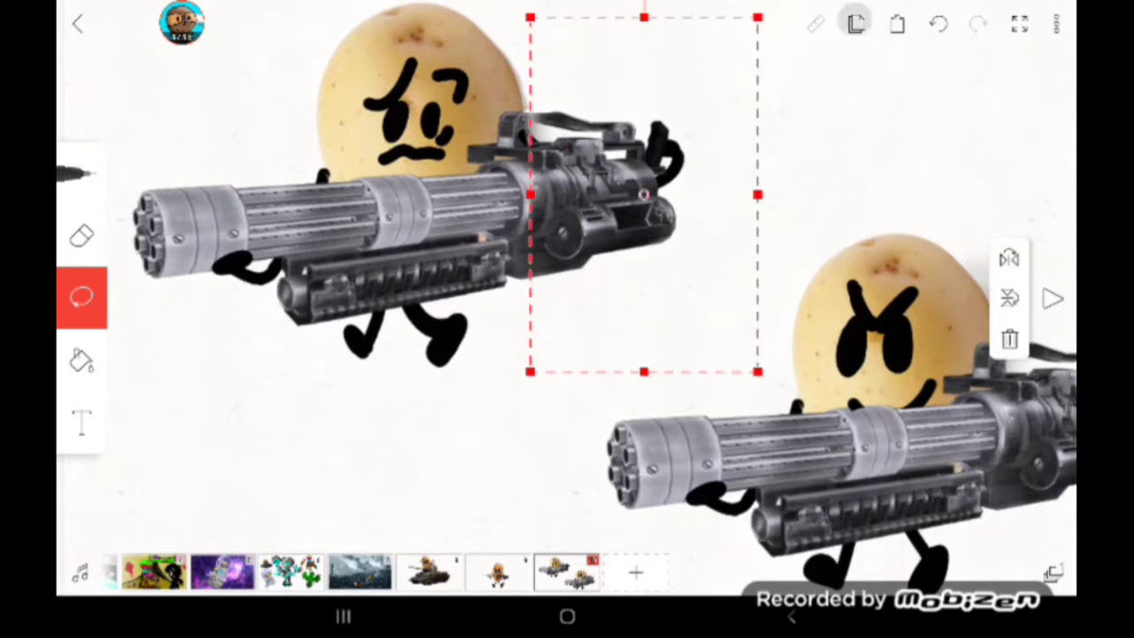
pyautogui.moveTo(641, 191); pyautogui.dragTo(886, 328)
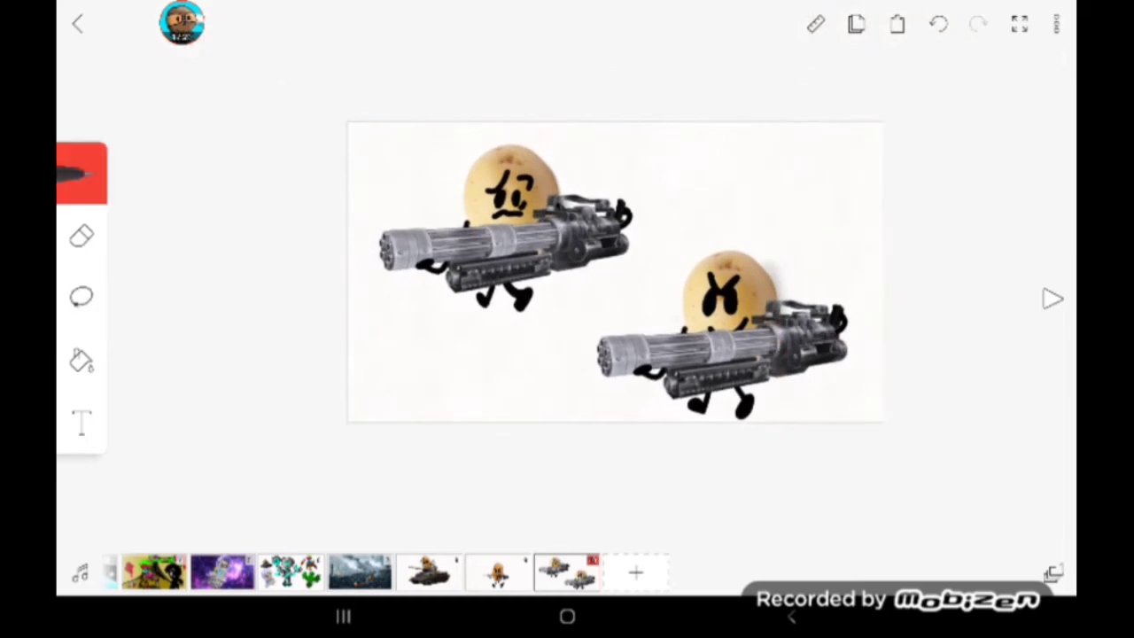
# - Paste the minigun potatoes into the battlefield frame, shrink them and move them among the soldiers
pyautogui.click(82, 298)
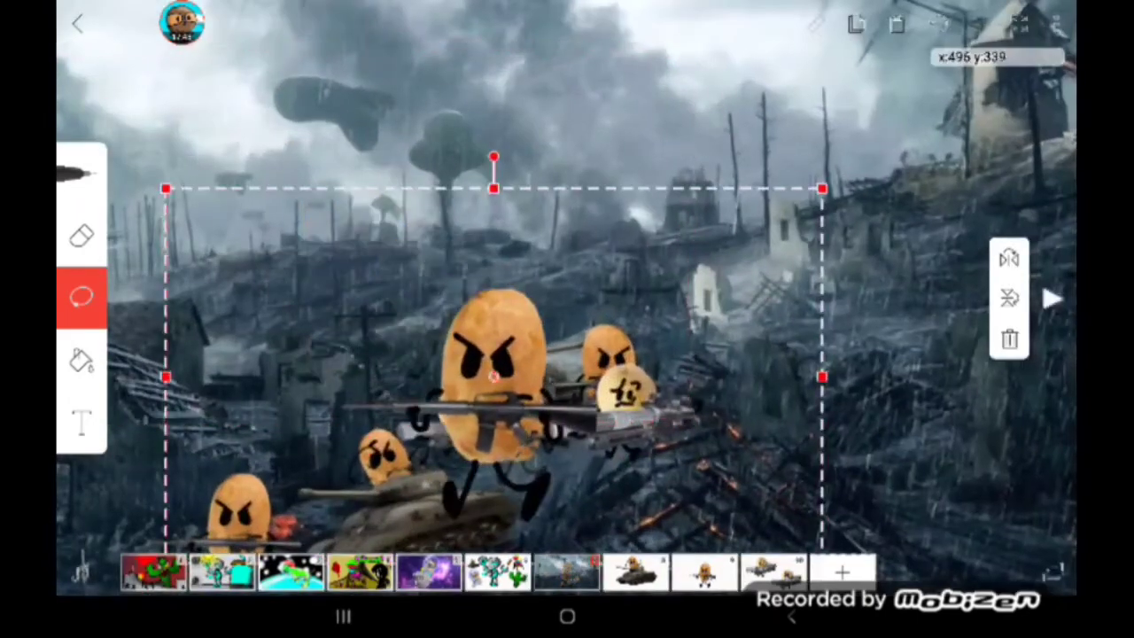
pyautogui.moveTo(493, 372); pyautogui.dragTo(569, 332)
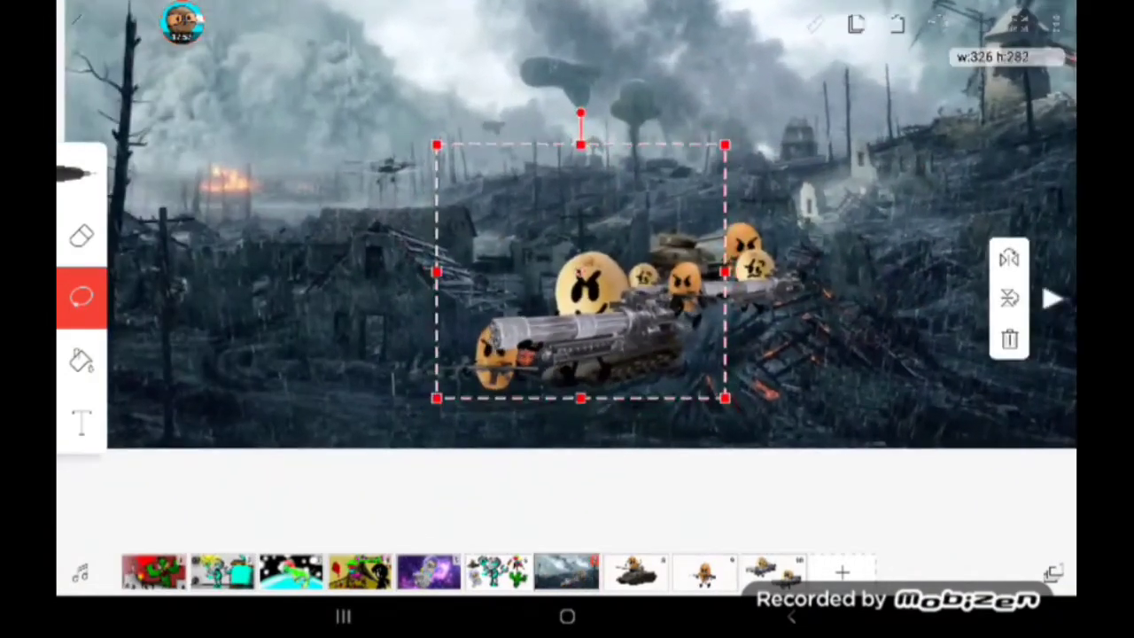
pyautogui.moveTo(581, 273); pyautogui.dragTo(532, 346)
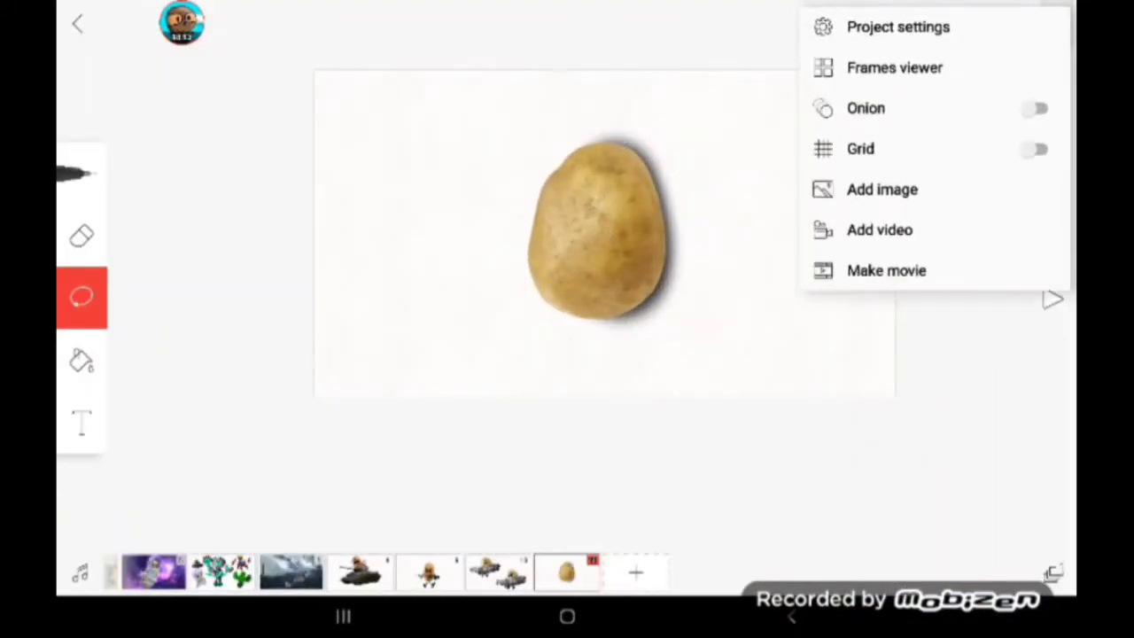
# - Insert the shotgun image and draw arms gripping it plus two legs under the potato
pyautogui.click(883, 187)
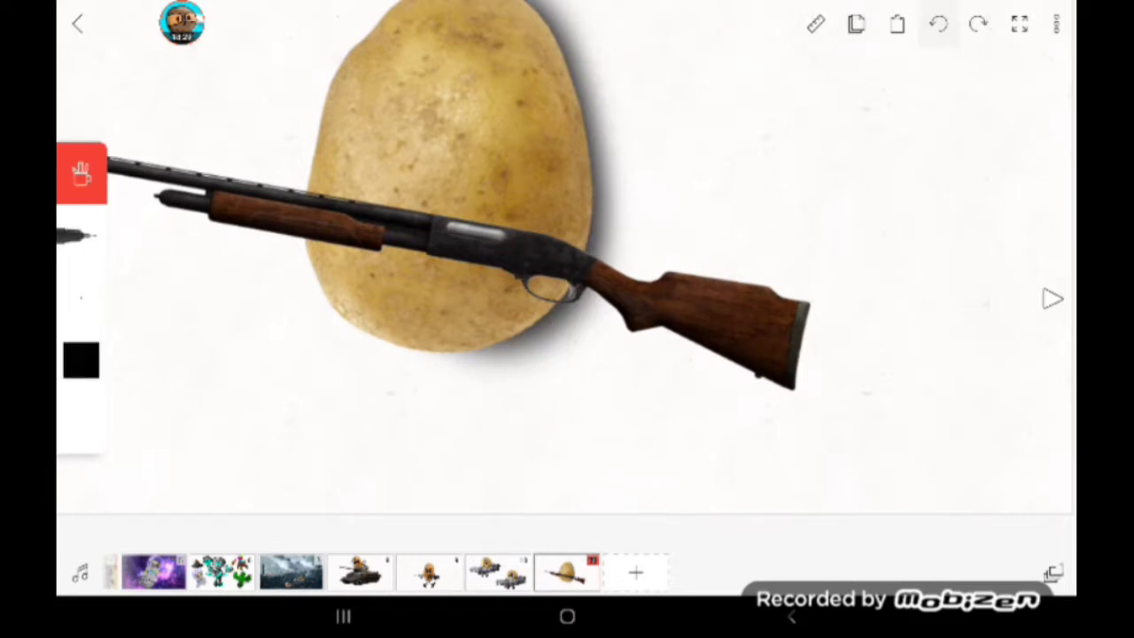
pyautogui.moveTo(602, 186); pyautogui.dragTo(621, 376)
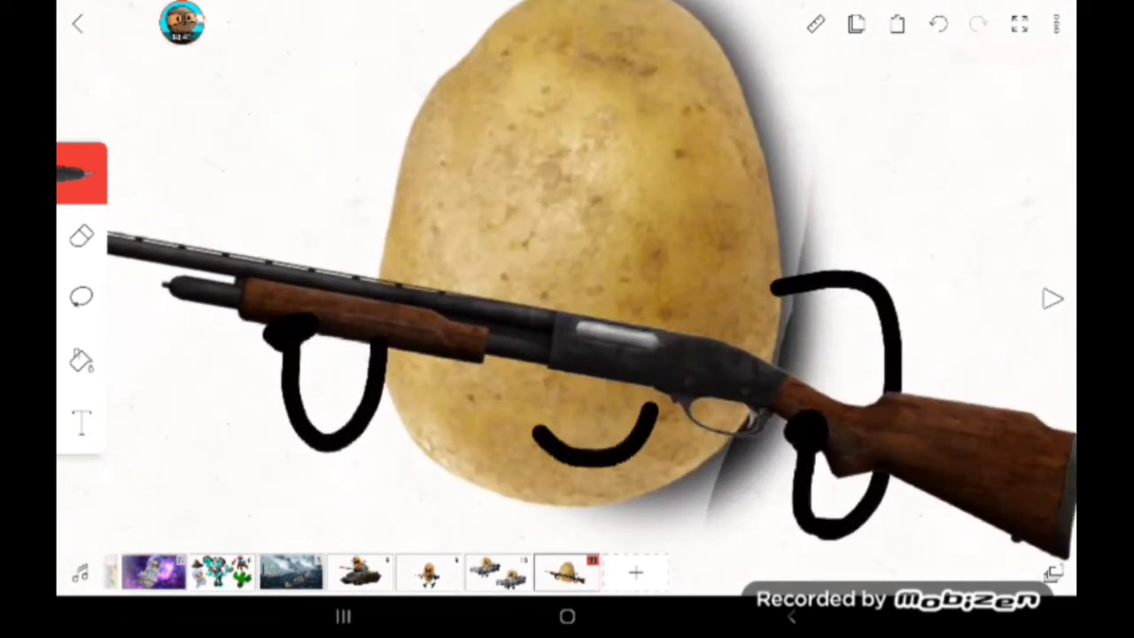
pyautogui.moveTo(496, 177); pyautogui.dragTo(514, 266)
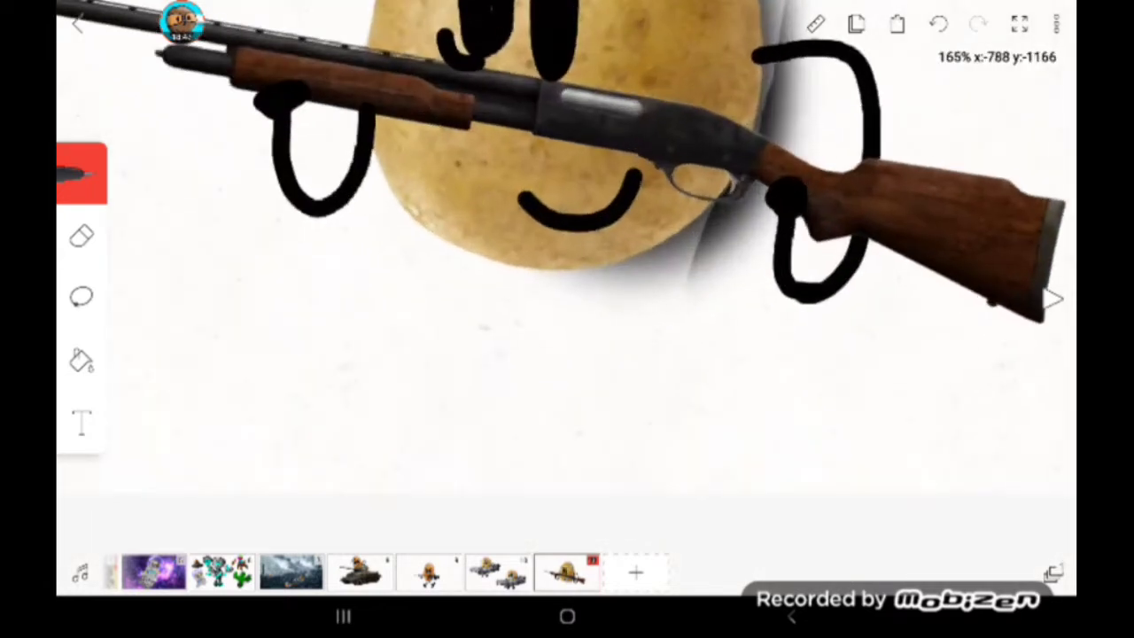
pyautogui.moveTo(531, 257); pyautogui.dragTo(426, 479)
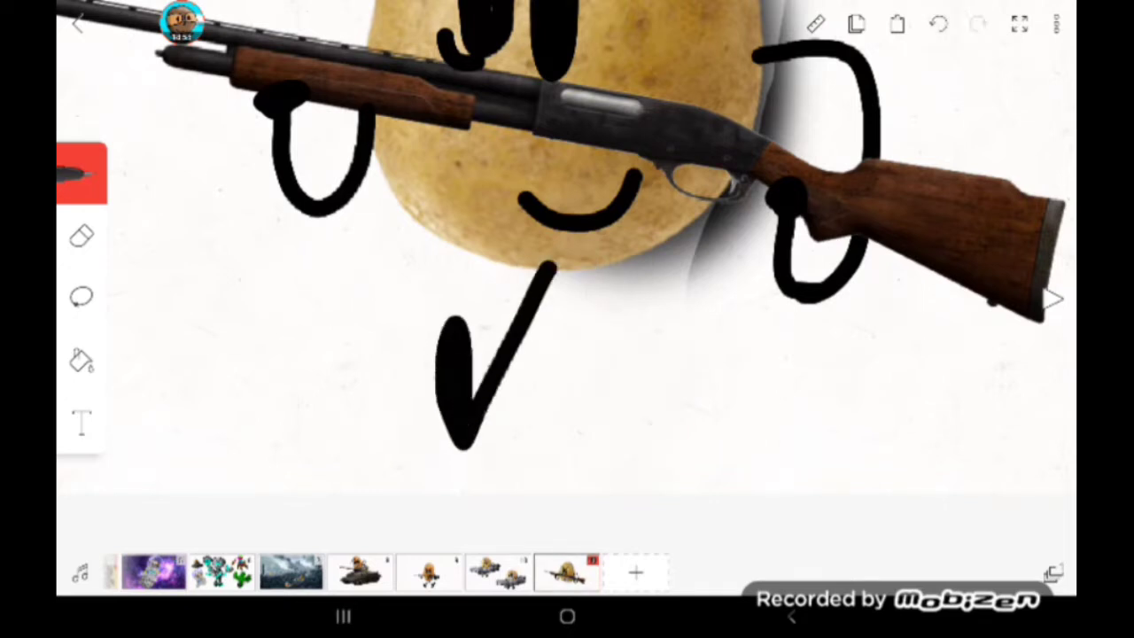
pyautogui.moveTo(585, 257); pyautogui.dragTo(656, 452)
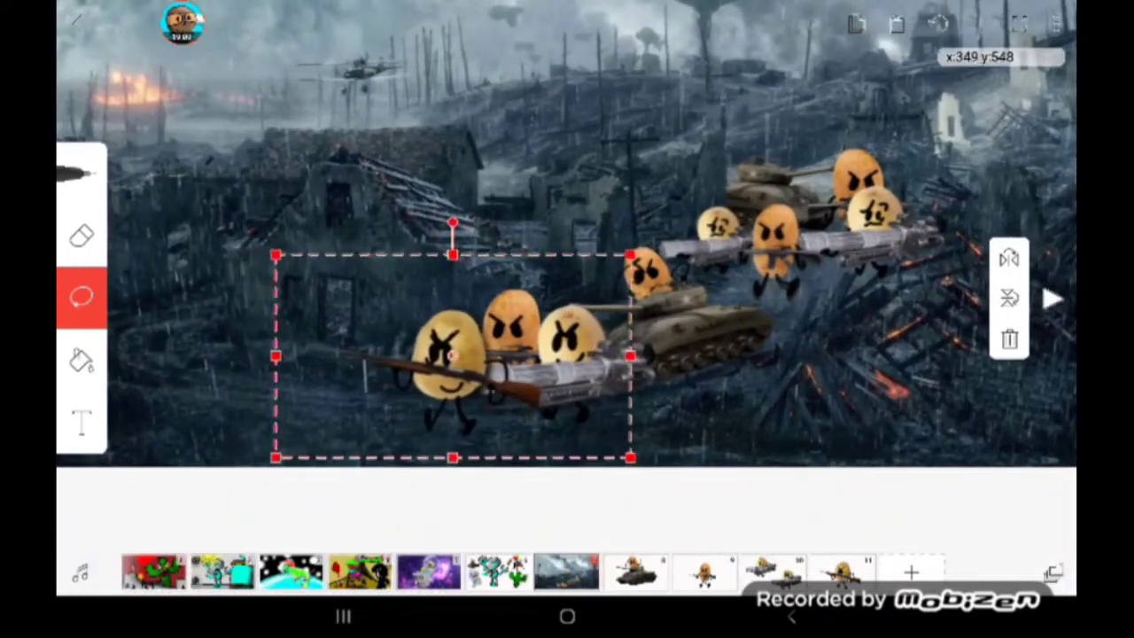
# - Move the potato squad left on the battlefield and zoom out to view the whole scene
pyautogui.moveTo(452, 354); pyautogui.dragTo(405, 326)
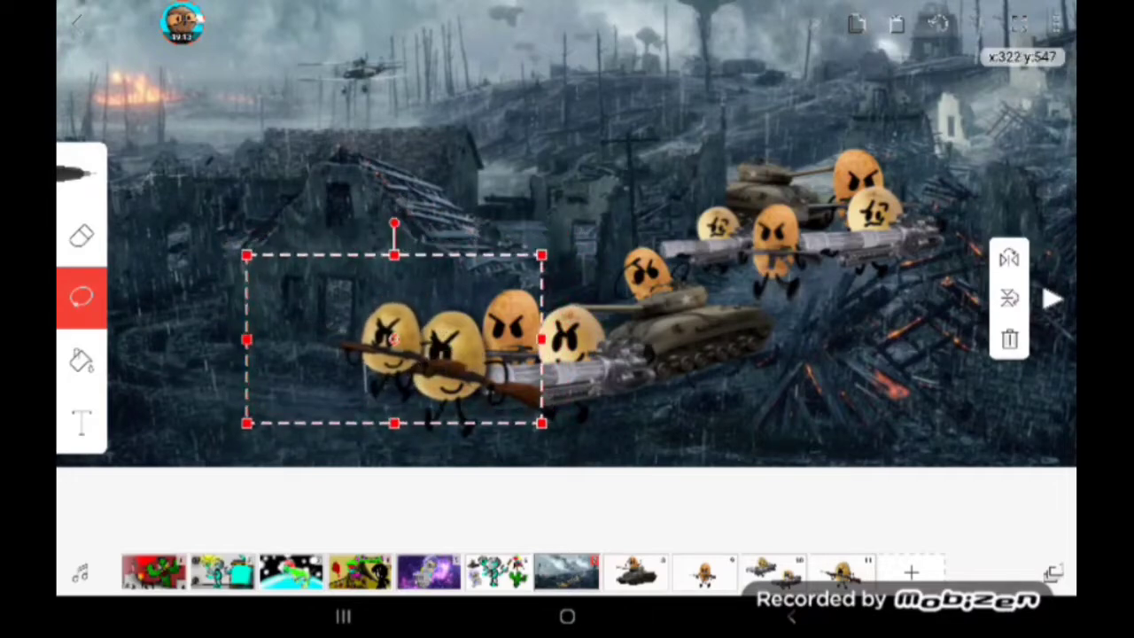
pyautogui.moveTo(394, 341); pyautogui.dragTo(465, 358)
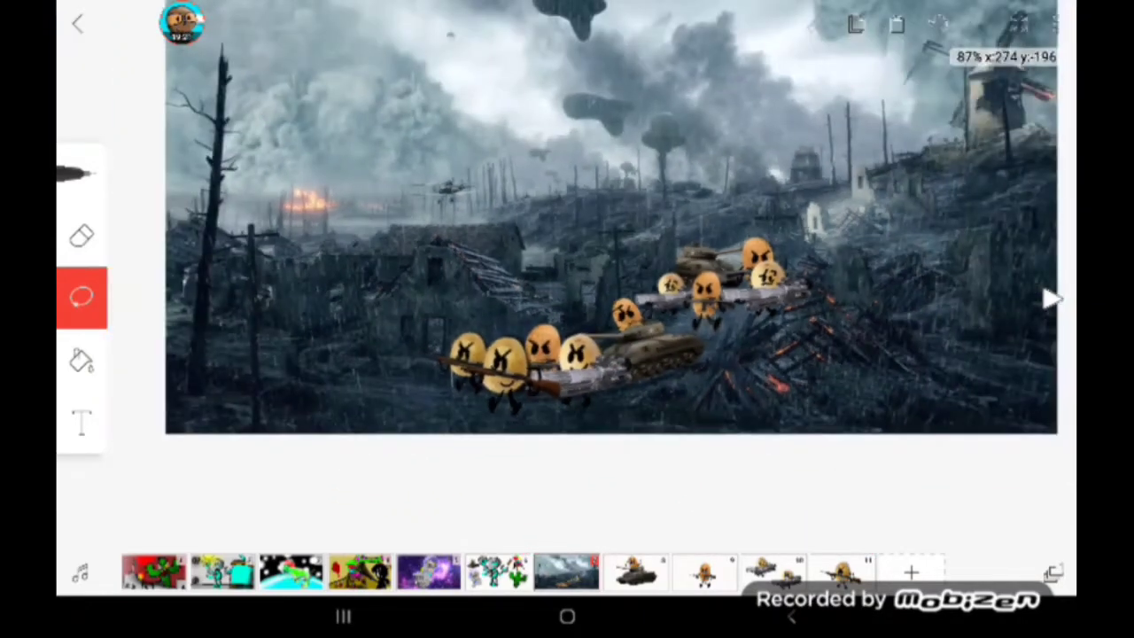
pyautogui.click(497, 363)
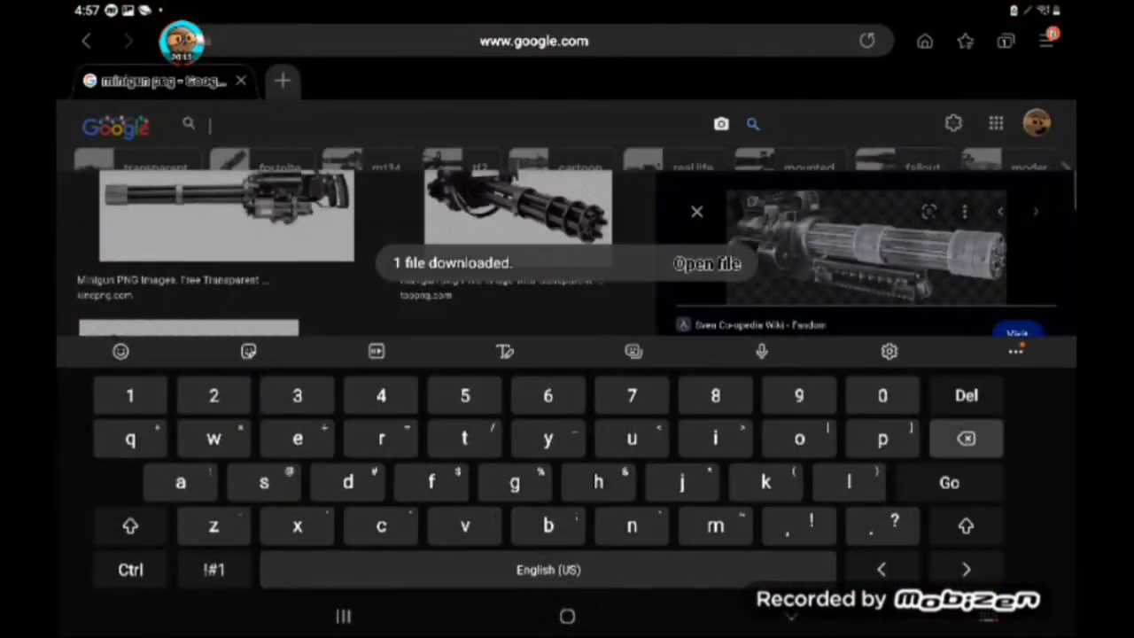
# - Search Google Images for 'pickle png' and save the gherkin picture to the tablet
pyautogui.write('Pickle')
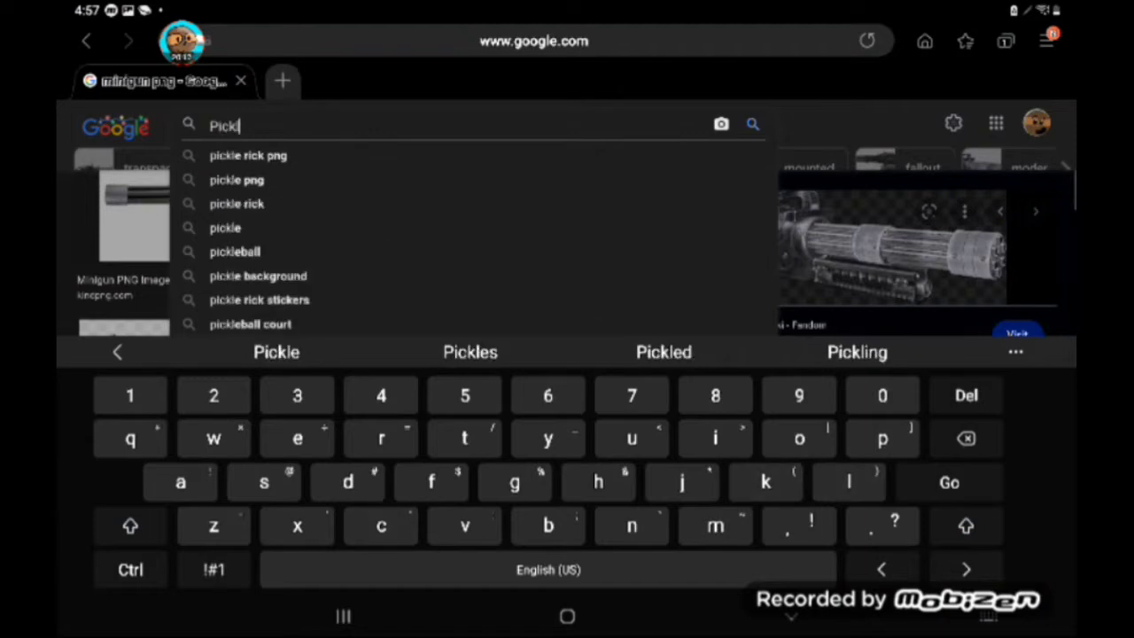
pyautogui.write('e')
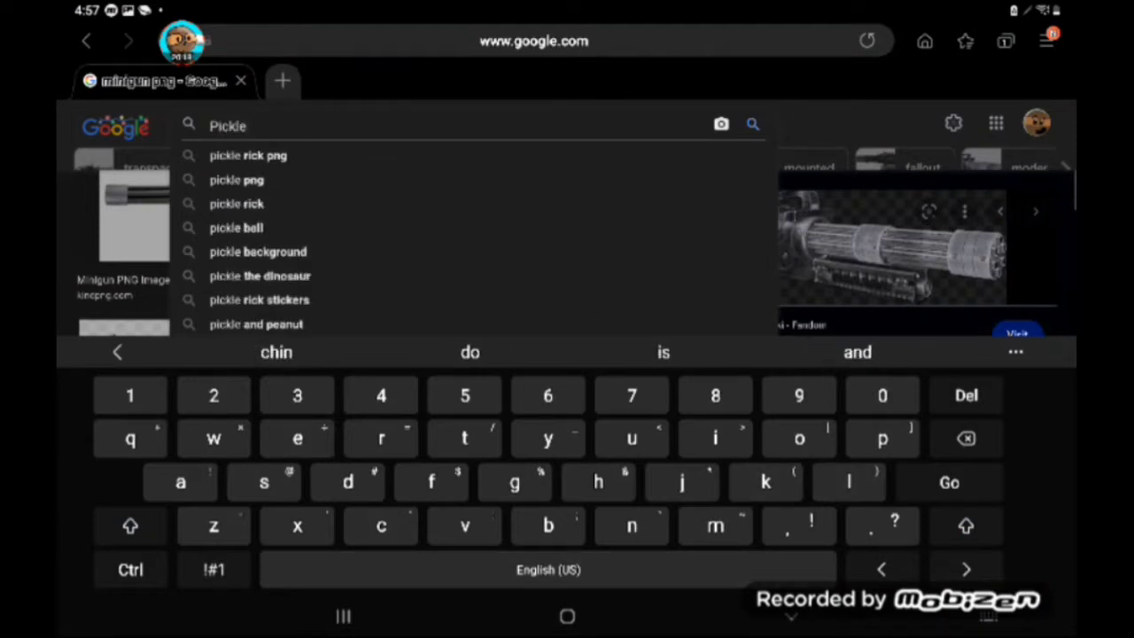
pyautogui.click(238, 179)
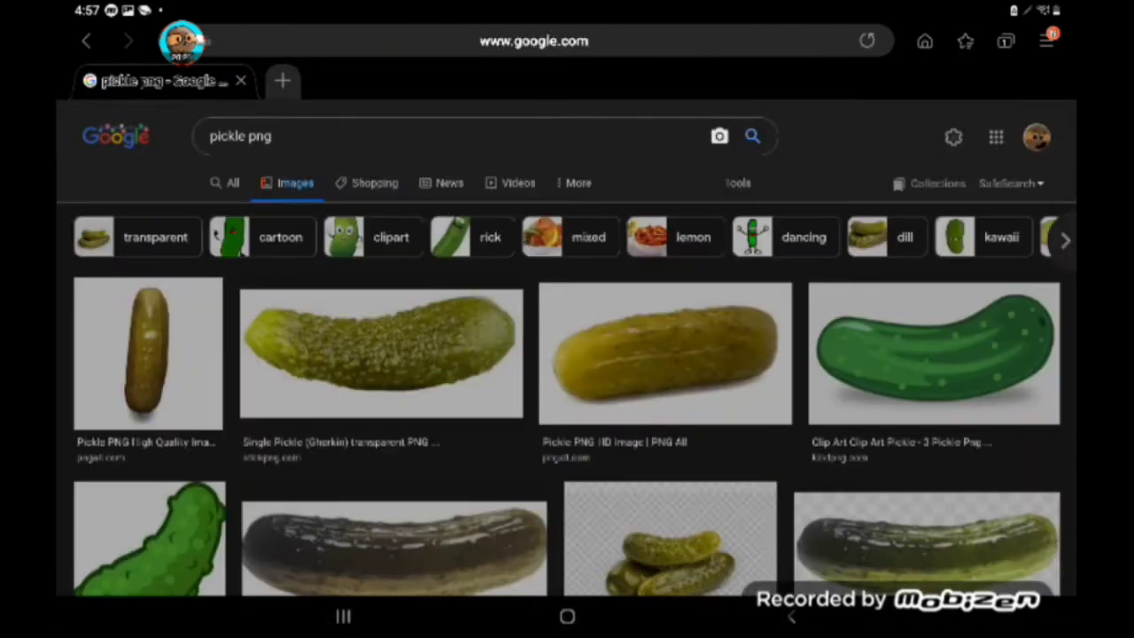
pyautogui.scroll(3)
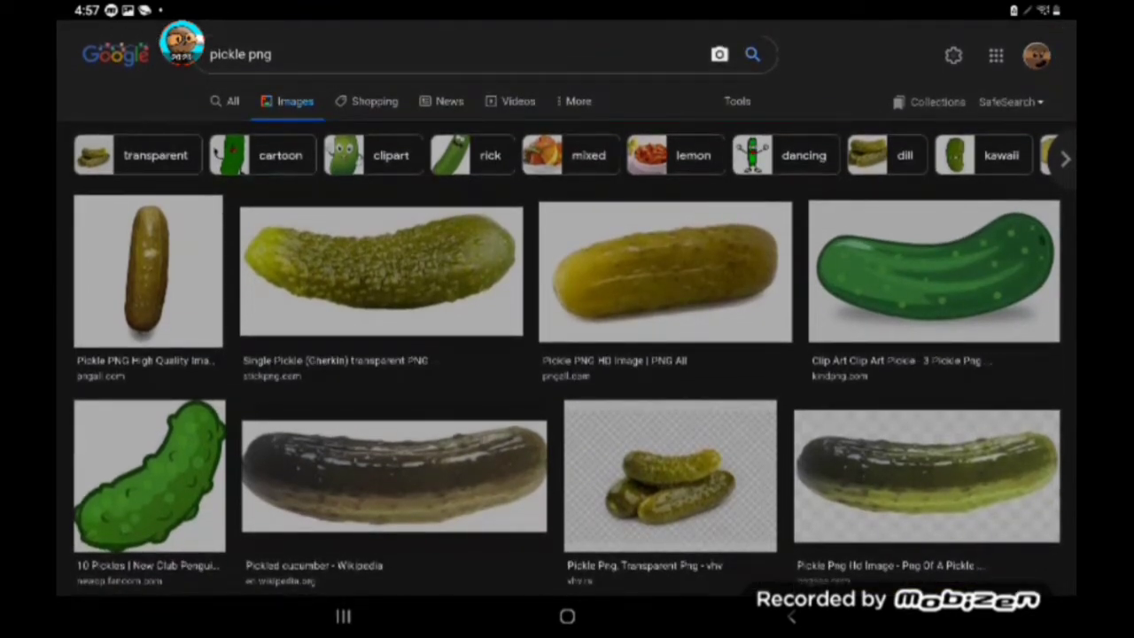
pyautogui.click(381, 271)
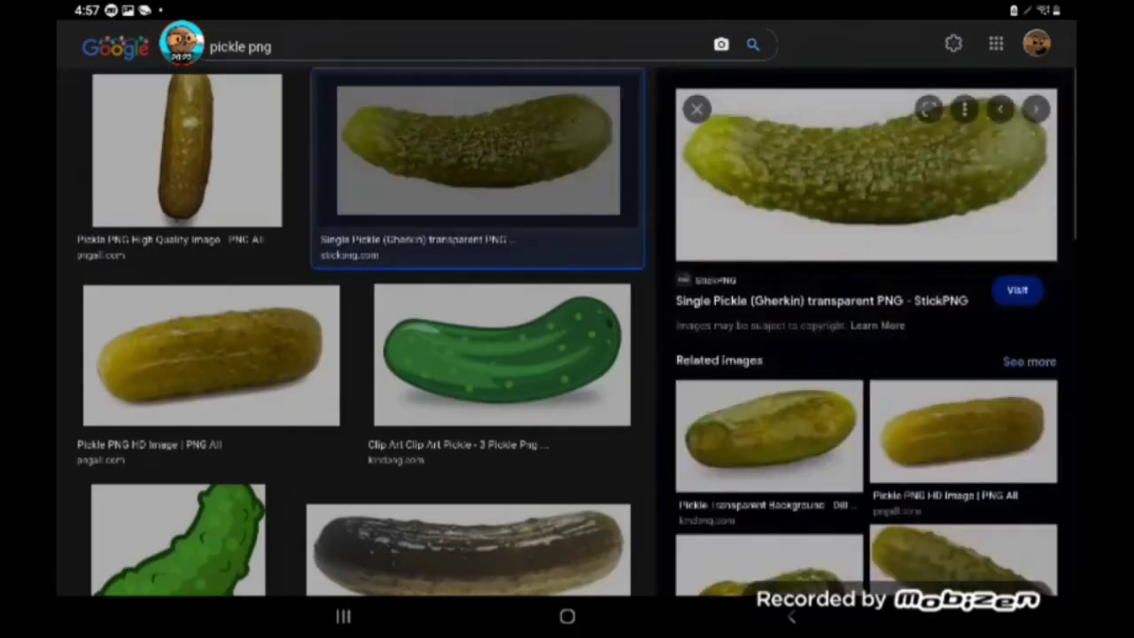
pyautogui.rightClick(867, 169)
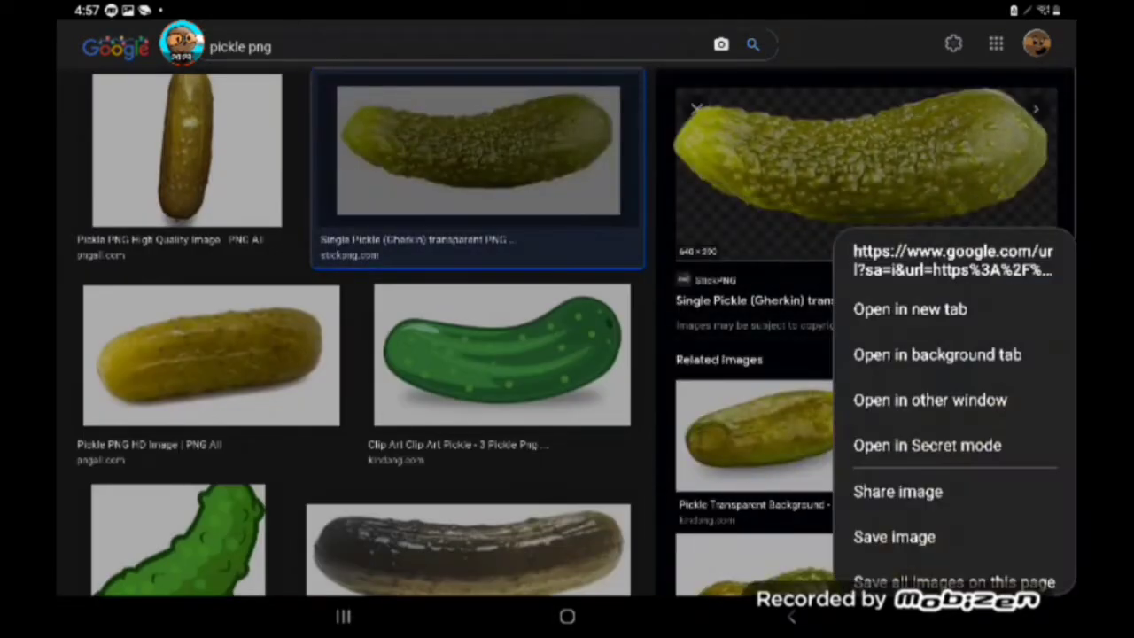
pyautogui.click(894, 535)
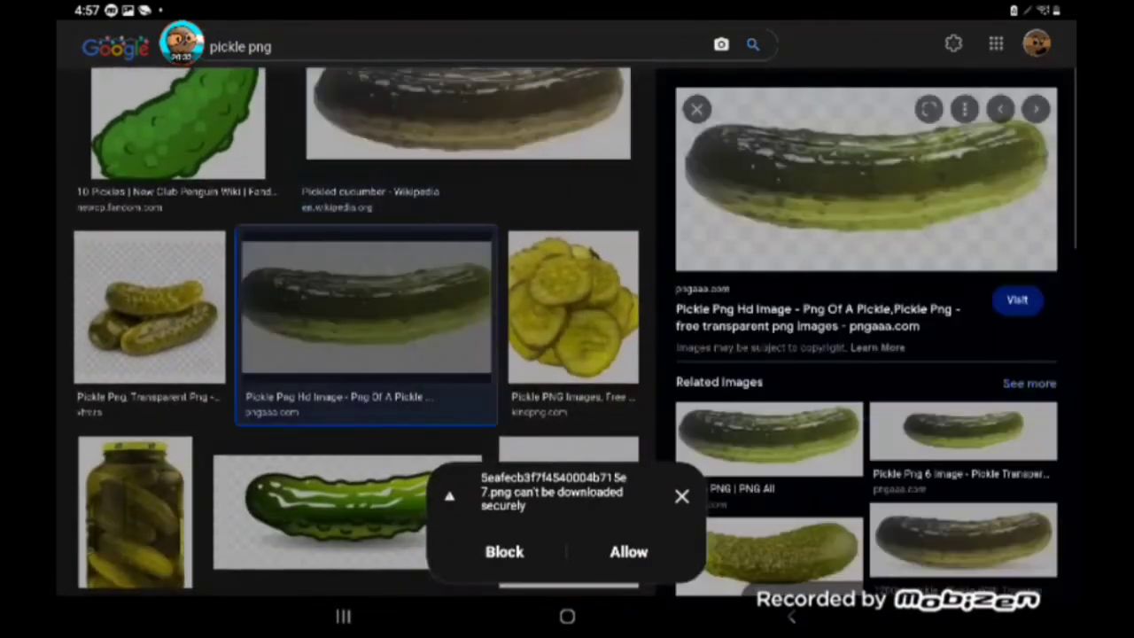
# - Save another pickle picture, preview the transparent and dill pickles, and bring up options for Pickle Rick
pyautogui.scroll(-3)
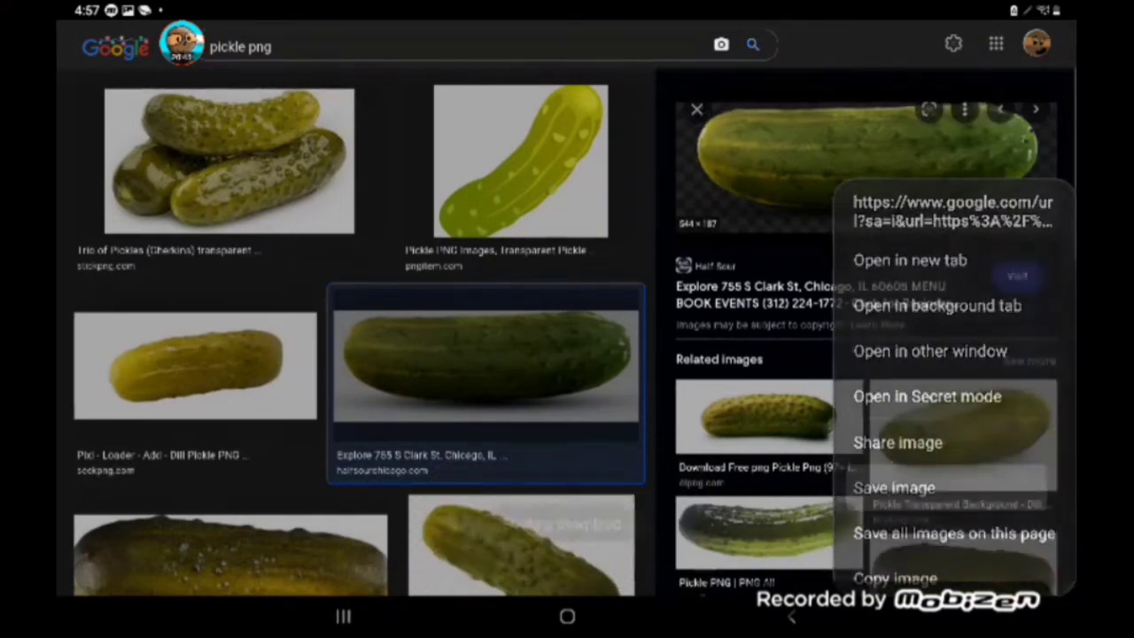
pyautogui.click(893, 488)
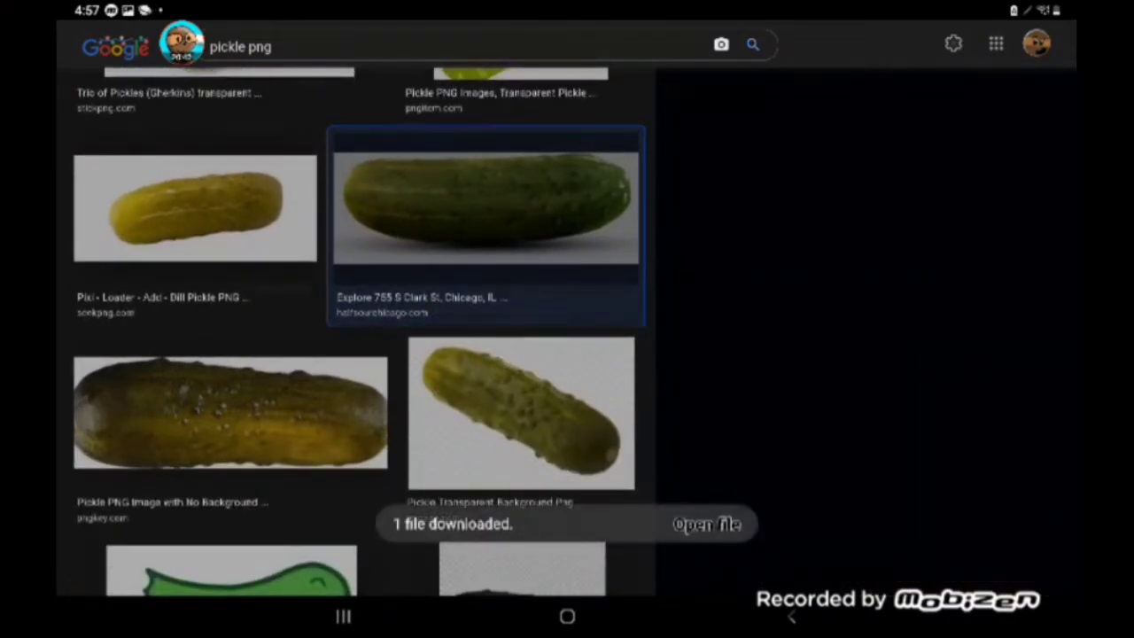
pyautogui.click(521, 411)
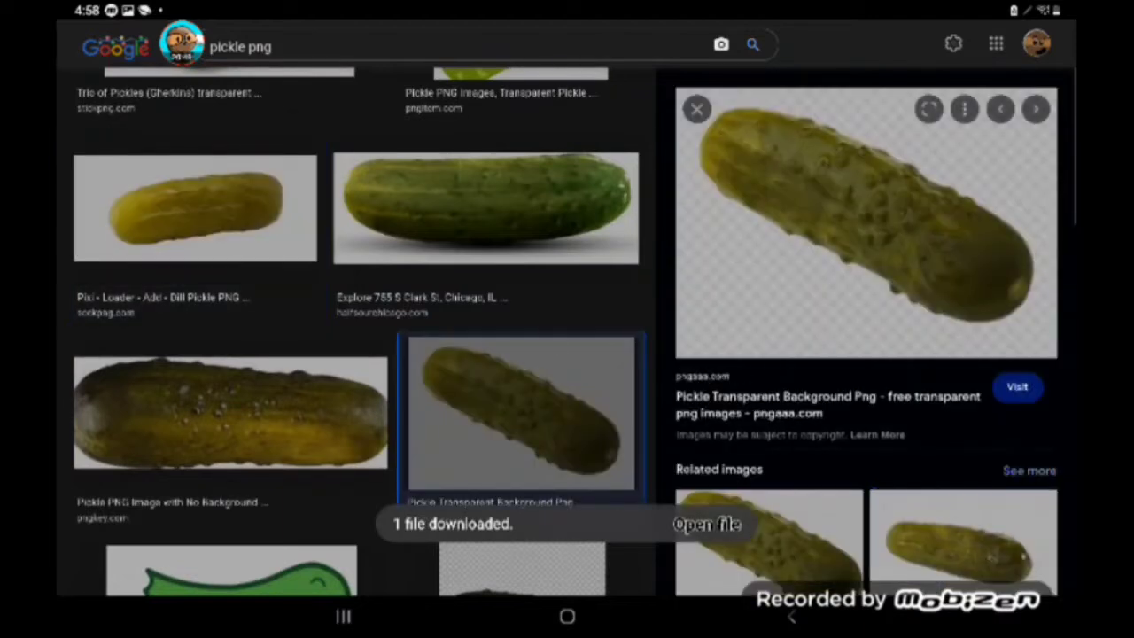
pyautogui.click(230, 412)
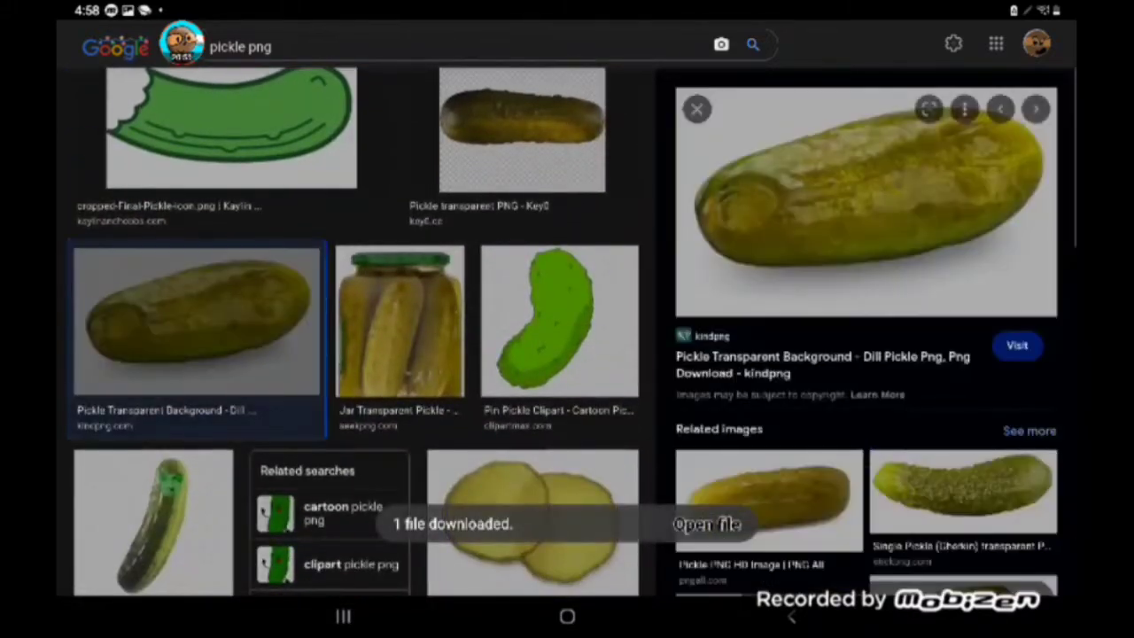
pyautogui.scroll(-3)
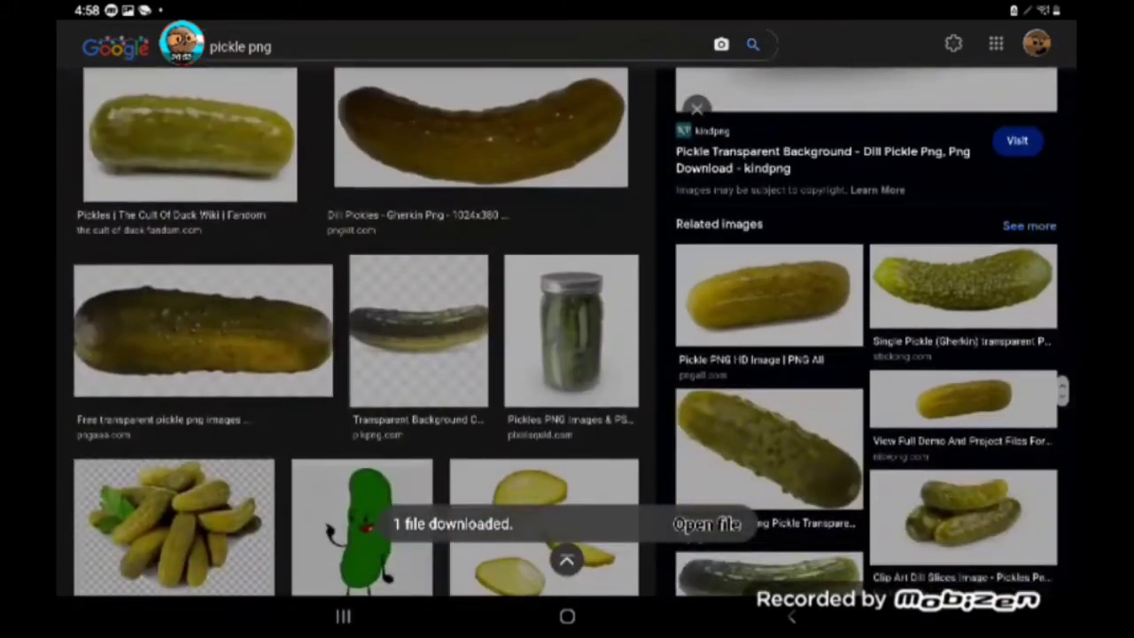
pyautogui.click(482, 128)
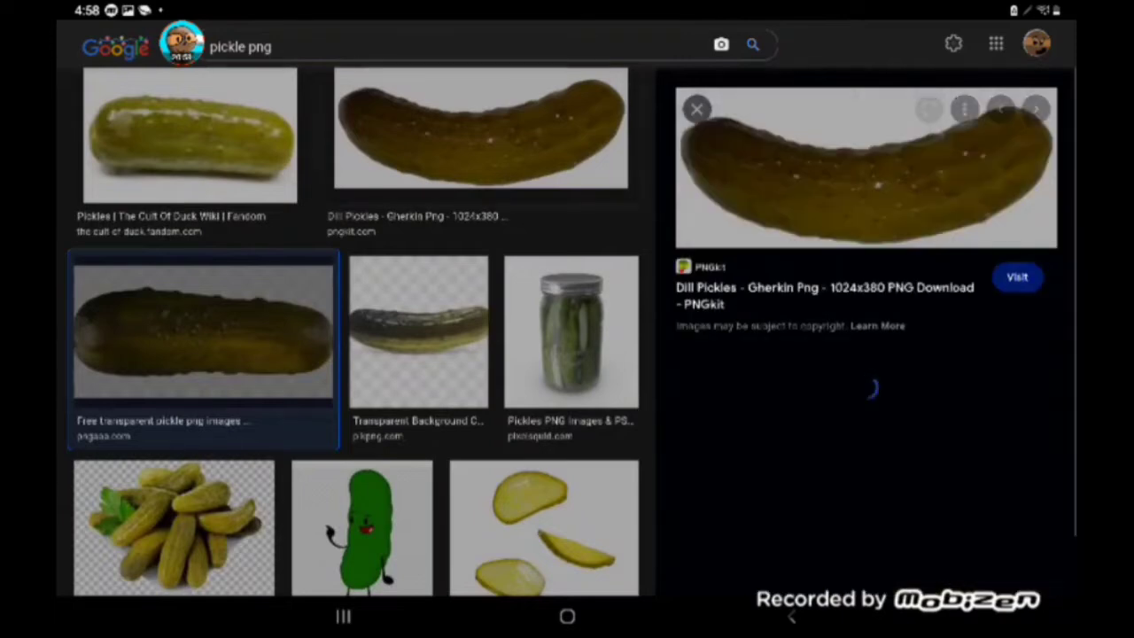
pyautogui.scroll(-3)
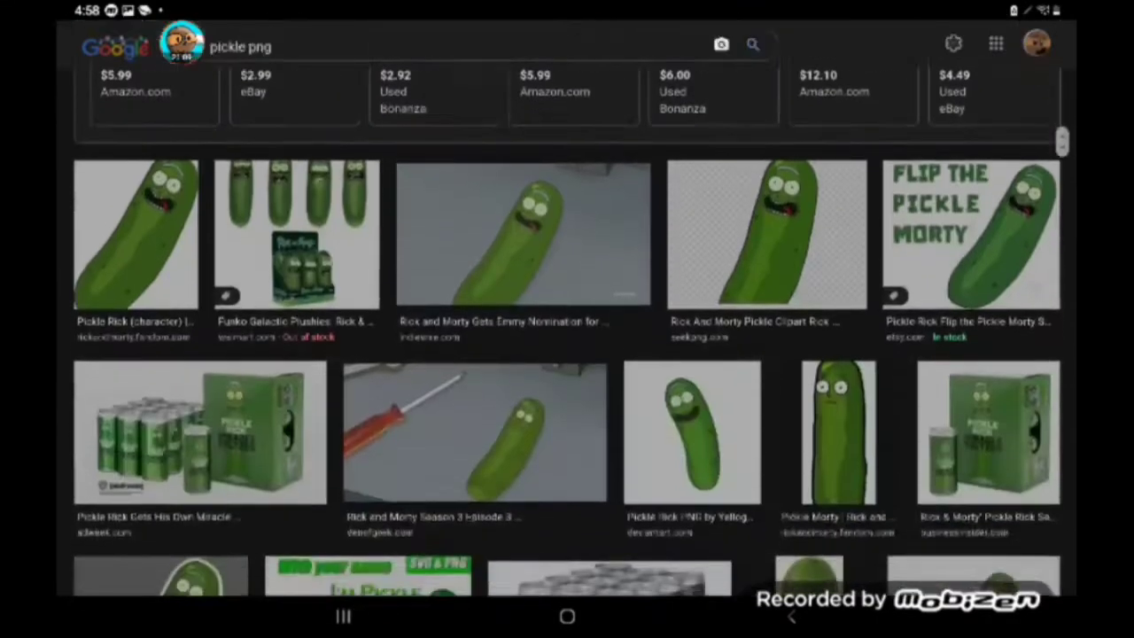
pyautogui.click(135, 234)
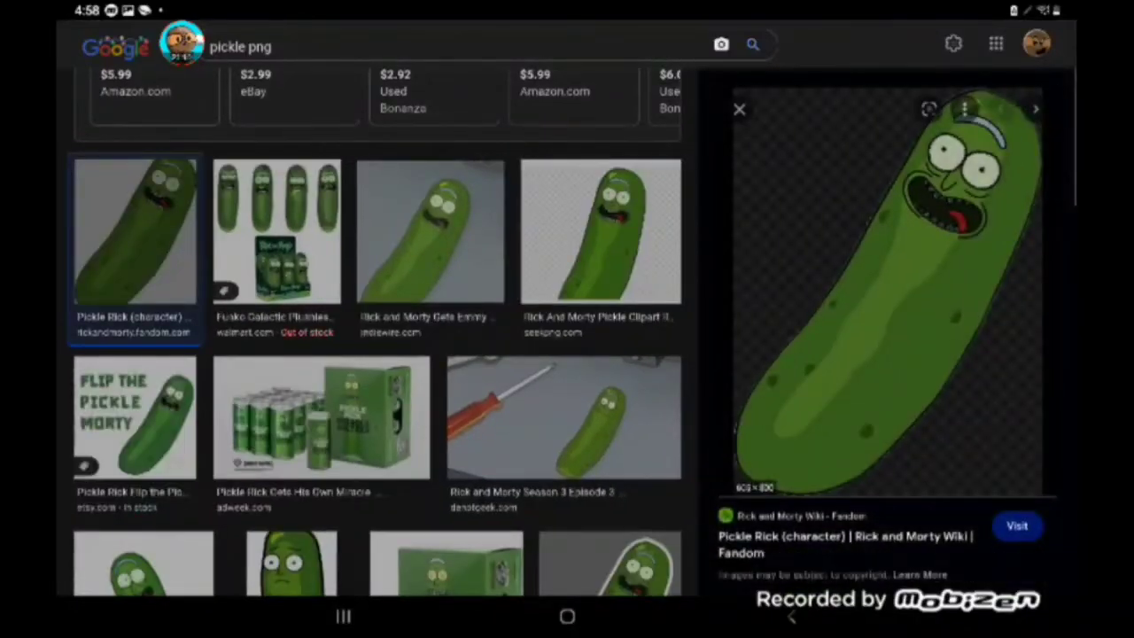
pyautogui.rightClick(886, 293)
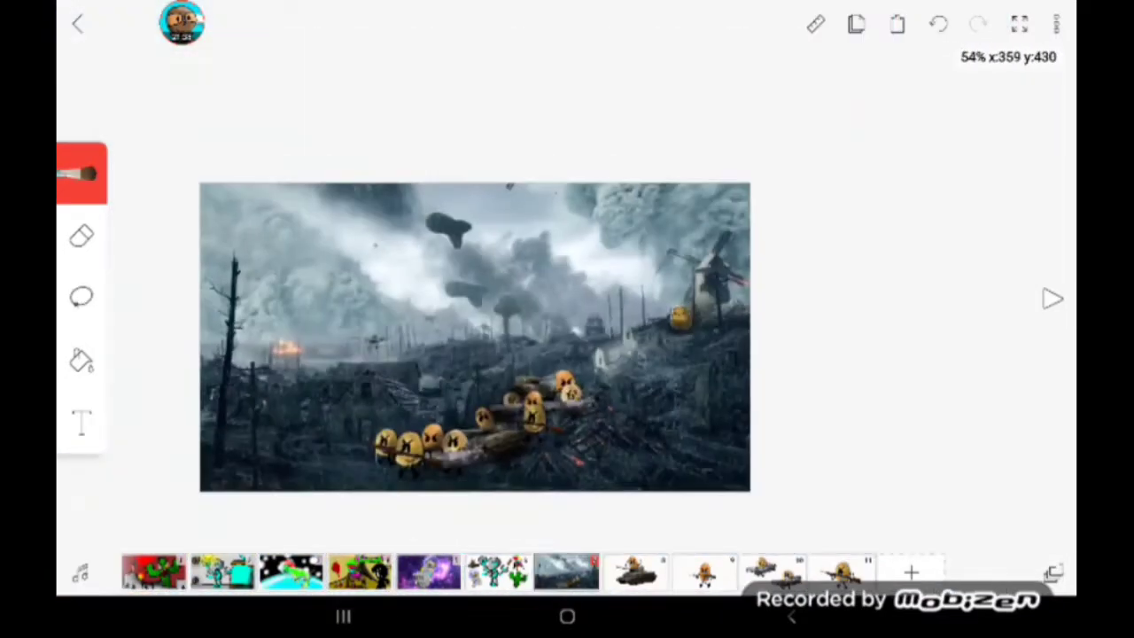
# - Choose Add image from the animation's extra options menu to import a picture
pyautogui.click(1054, 24)
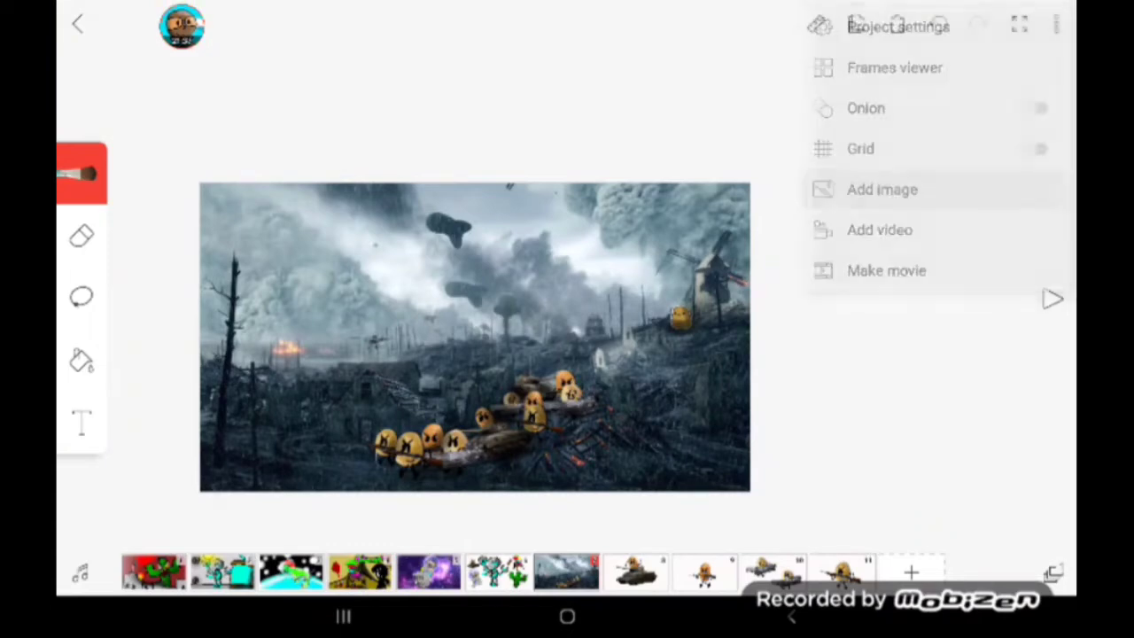
pyautogui.click(883, 187)
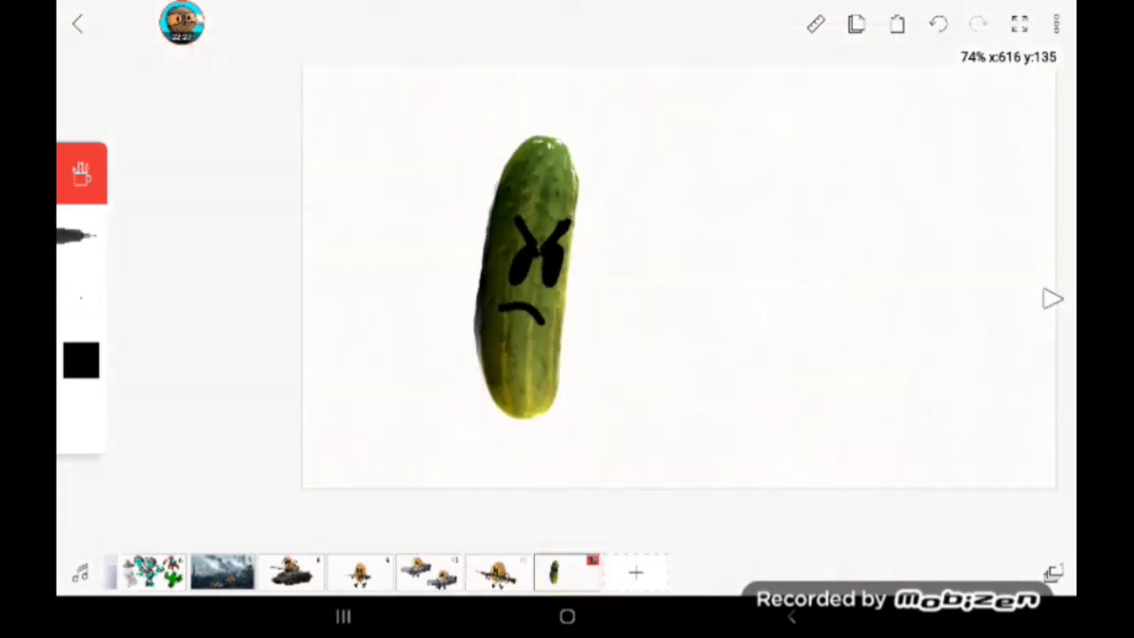
# - Import the pickle photo into a new frame and pick the brush for drawing its angry face
pyautogui.click(938, 25)
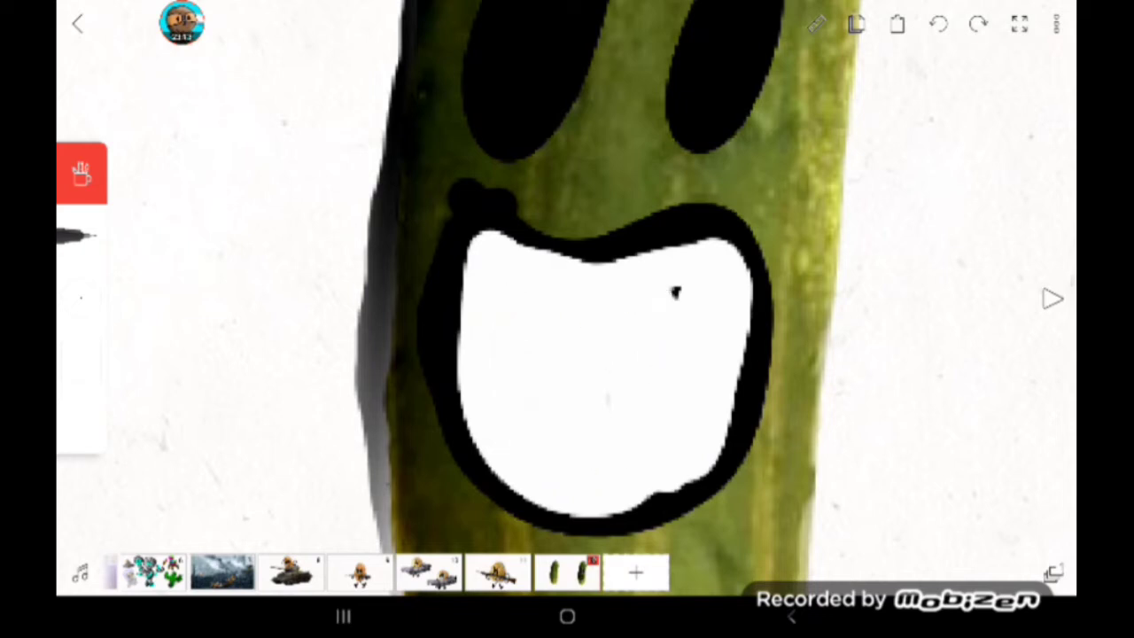
pyautogui.click(82, 361)
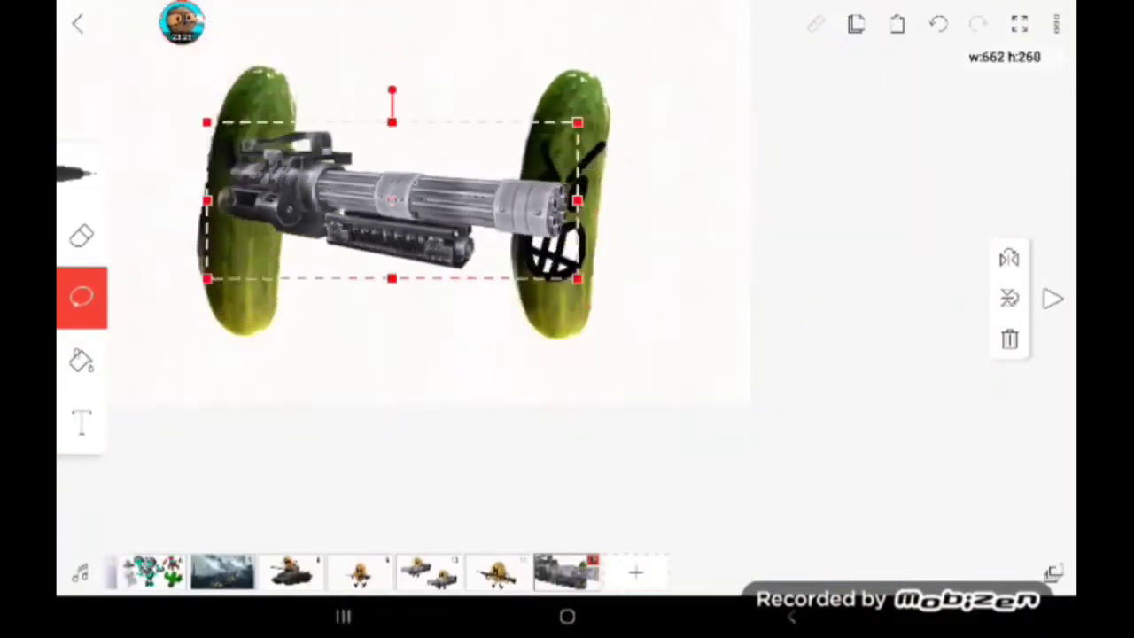
# - Position the minigun over the pickle and draw its arm across the gun
pyautogui.moveTo(391, 199); pyautogui.dragTo(567, 277)
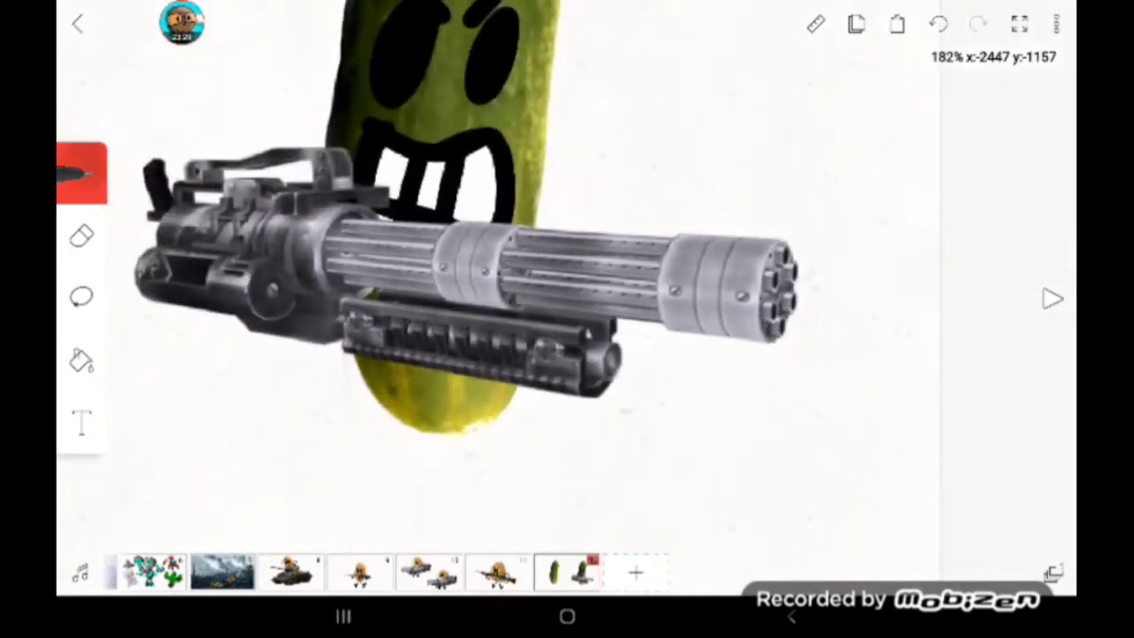
pyautogui.click(81, 298)
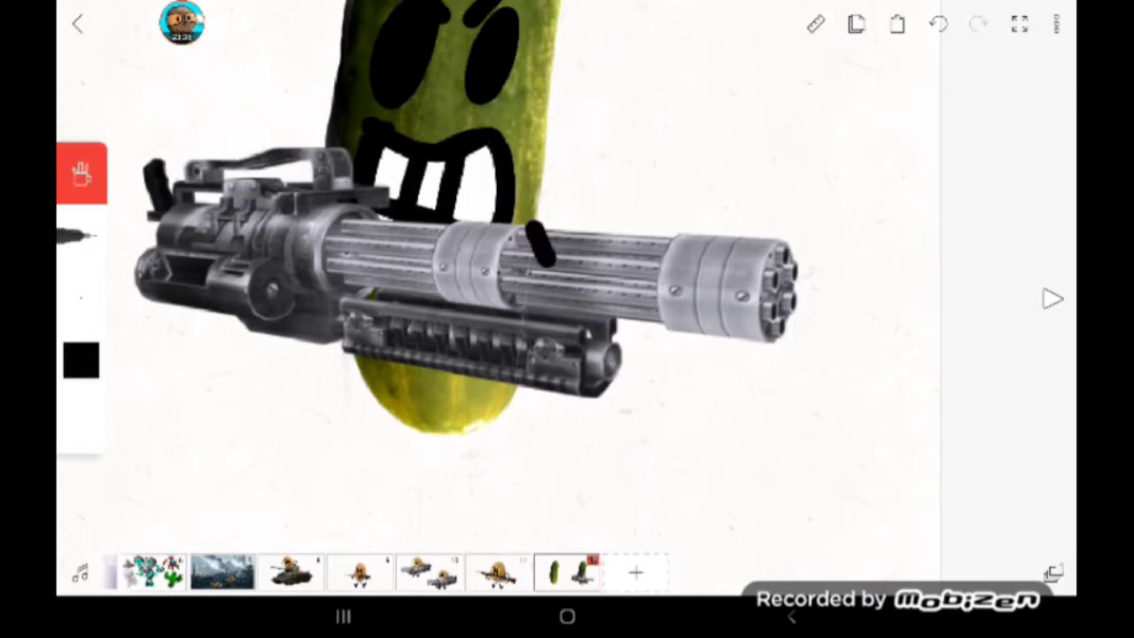
pyautogui.moveTo(540, 226); pyautogui.dragTo(535, 319)
pyautogui.write('is ma')
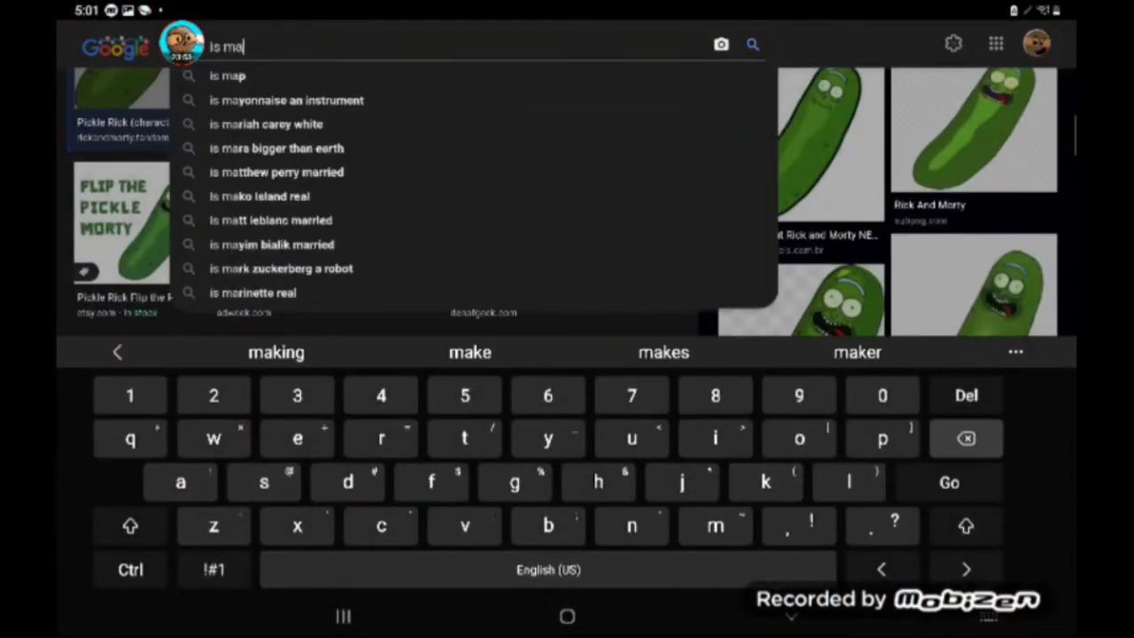
# - Search Google for 'is making a minigun 1 inch shorter illegal' and browse the results
pyautogui.write('king a mini')
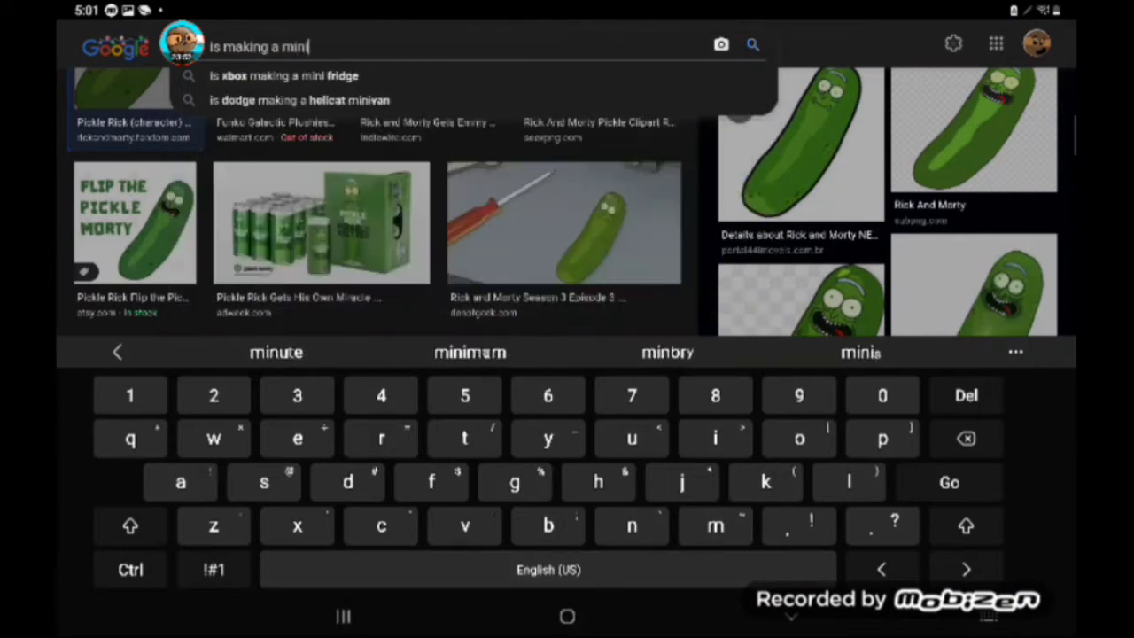
pyautogui.write('gun 1 inch shorter')
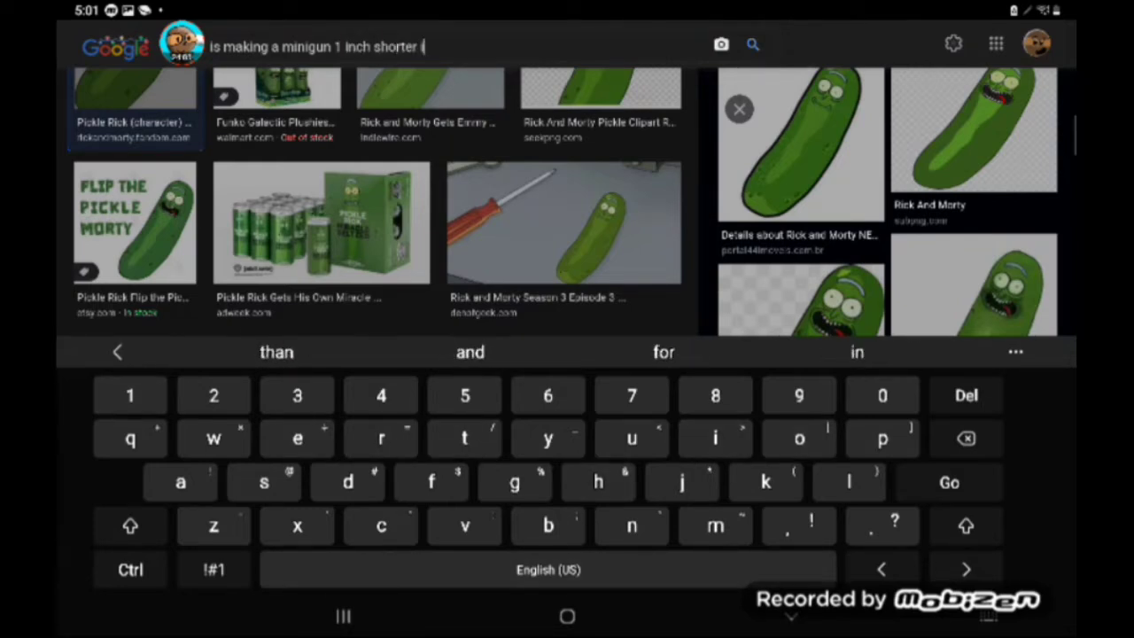
pyautogui.write('llegal')
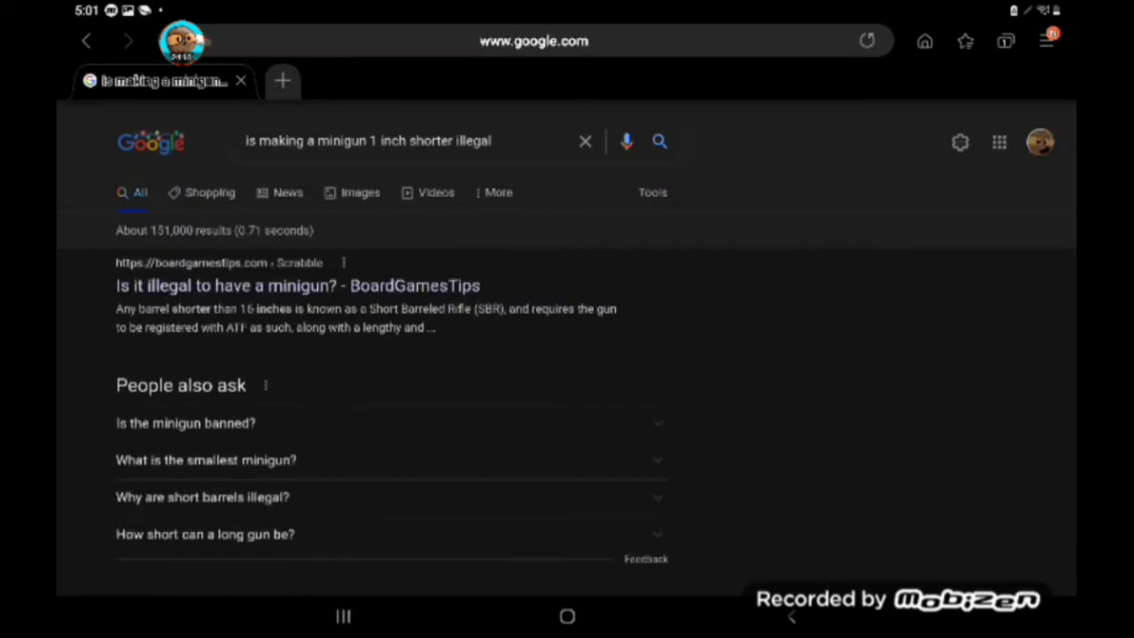
pyautogui.scroll(-3)
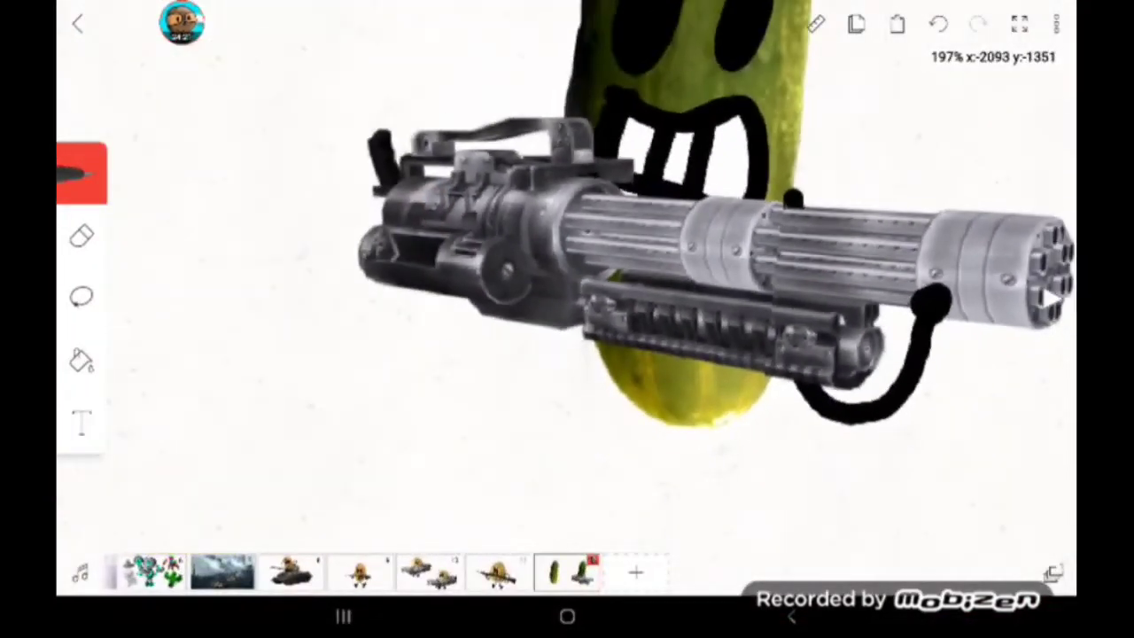
# - Draw the pickle's black arm wrapping under the minigun barrel
pyautogui.click(82, 297)
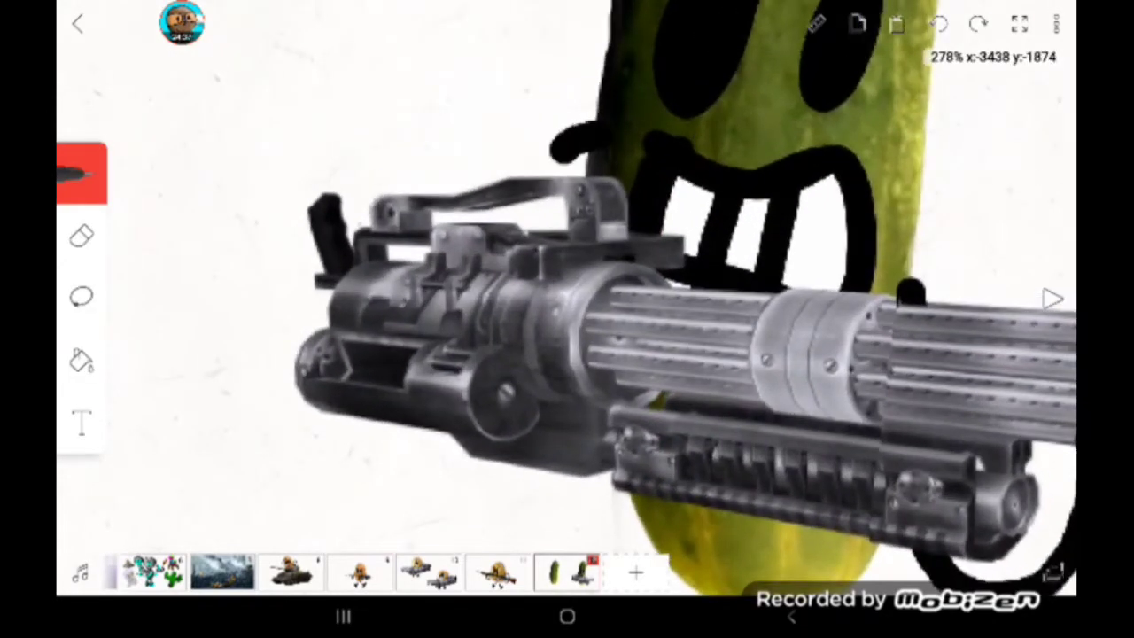
pyautogui.moveTo(567, 142); pyautogui.dragTo(532, 398)
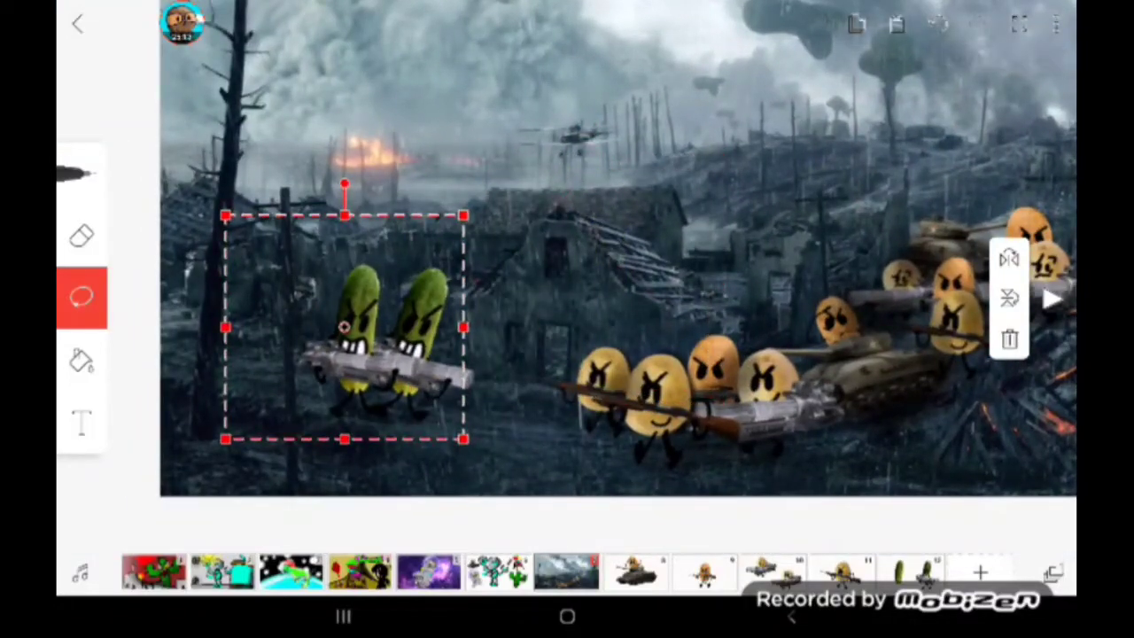
# - Drag the minigun-armed pickle soldiers to the left side of the battlefield
pyautogui.moveTo(345, 328); pyautogui.dragTo(381, 305)
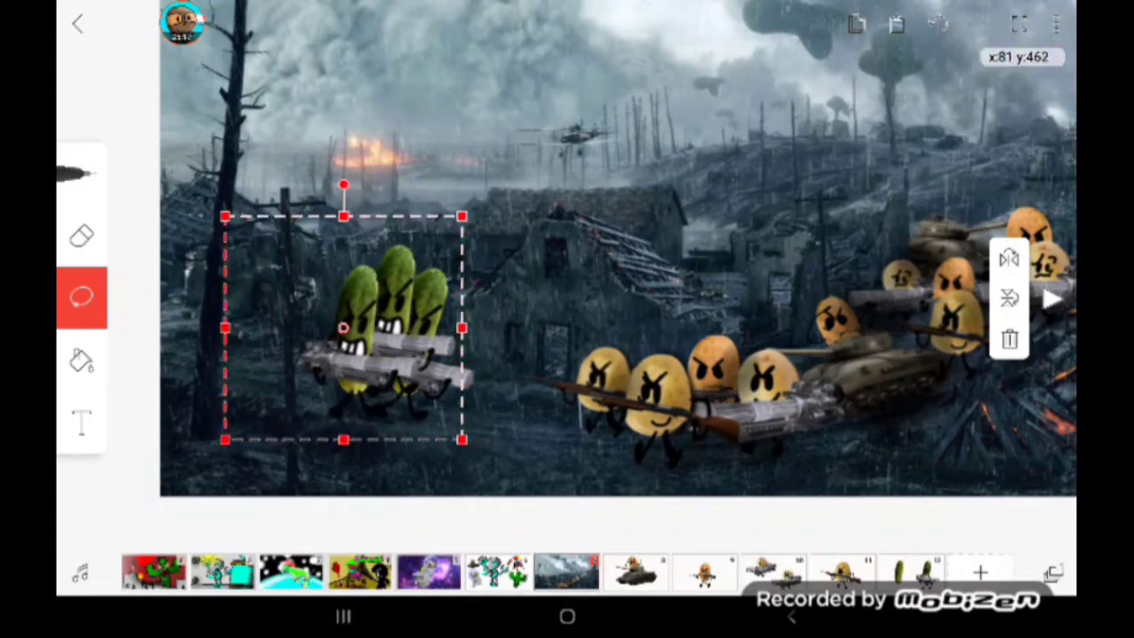
pyautogui.moveTo(344, 327); pyautogui.dragTo(410, 328)
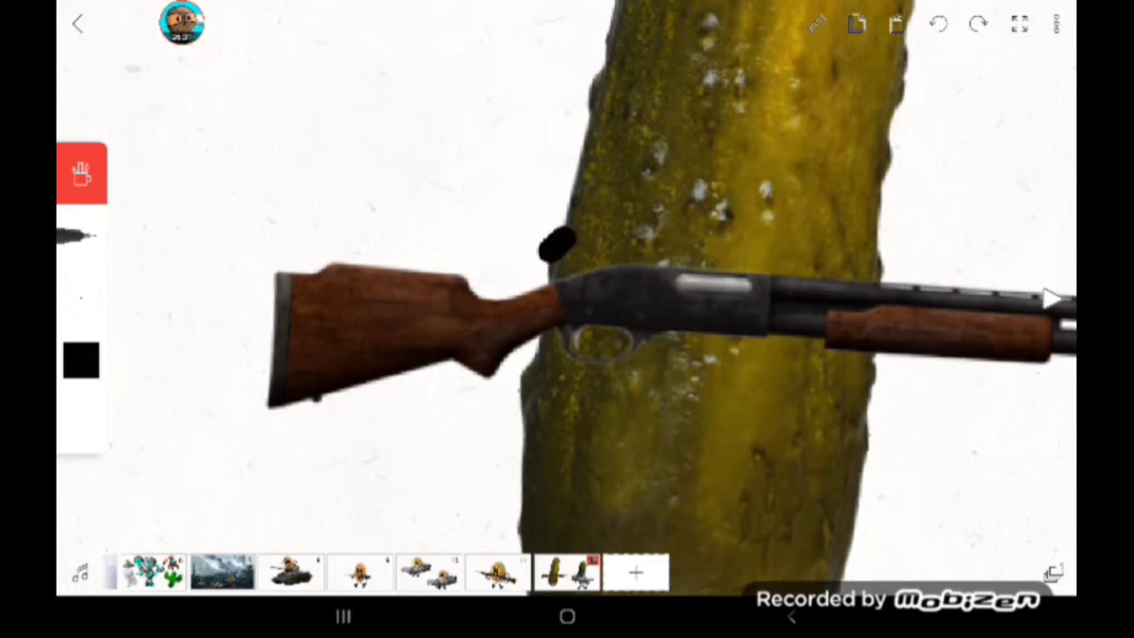
# - Draw two black arms gripping the shotgun and select the sunglasses pickle with its gun
pyautogui.moveTo(553, 240); pyautogui.dragTo(460, 394)
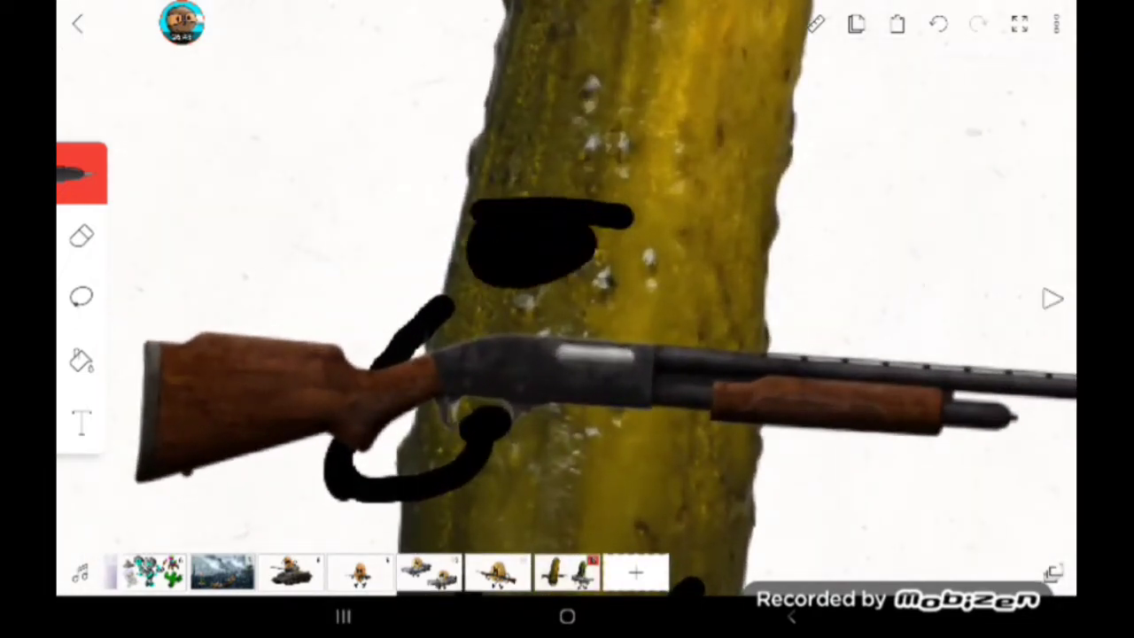
pyautogui.moveTo(638, 212); pyautogui.dragTo(736, 274)
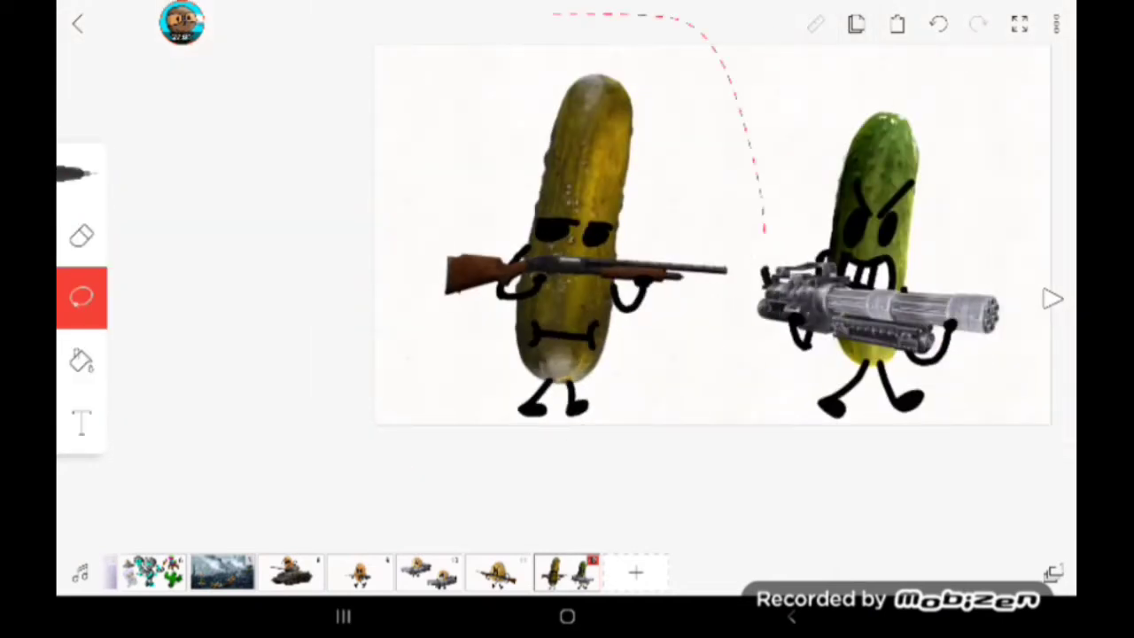
pyautogui.click(576, 239)
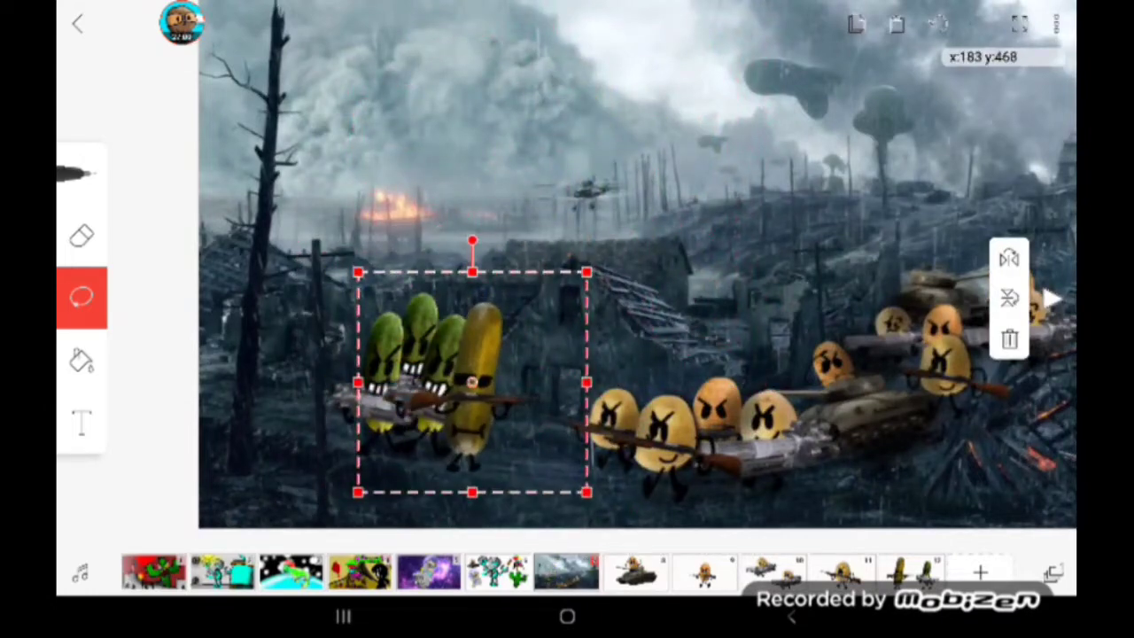
# - Nudge the pickle squad rightward into position facing the potato army
pyautogui.moveTo(470, 387); pyautogui.dragTo(514, 387)
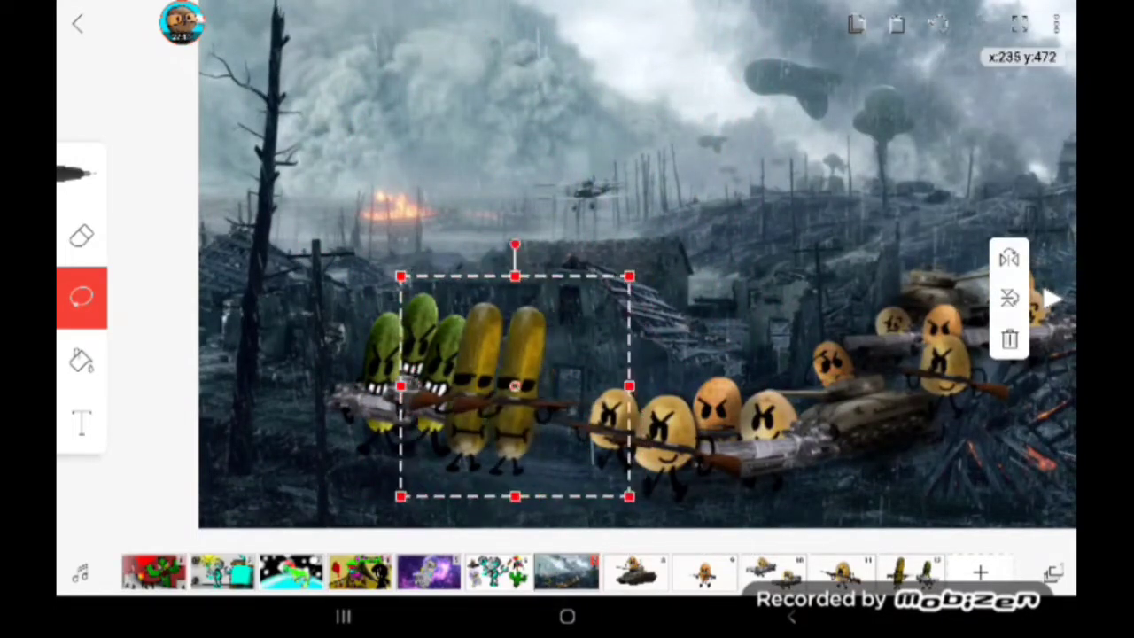
pyautogui.moveTo(516, 386); pyautogui.dragTo(694, 485)
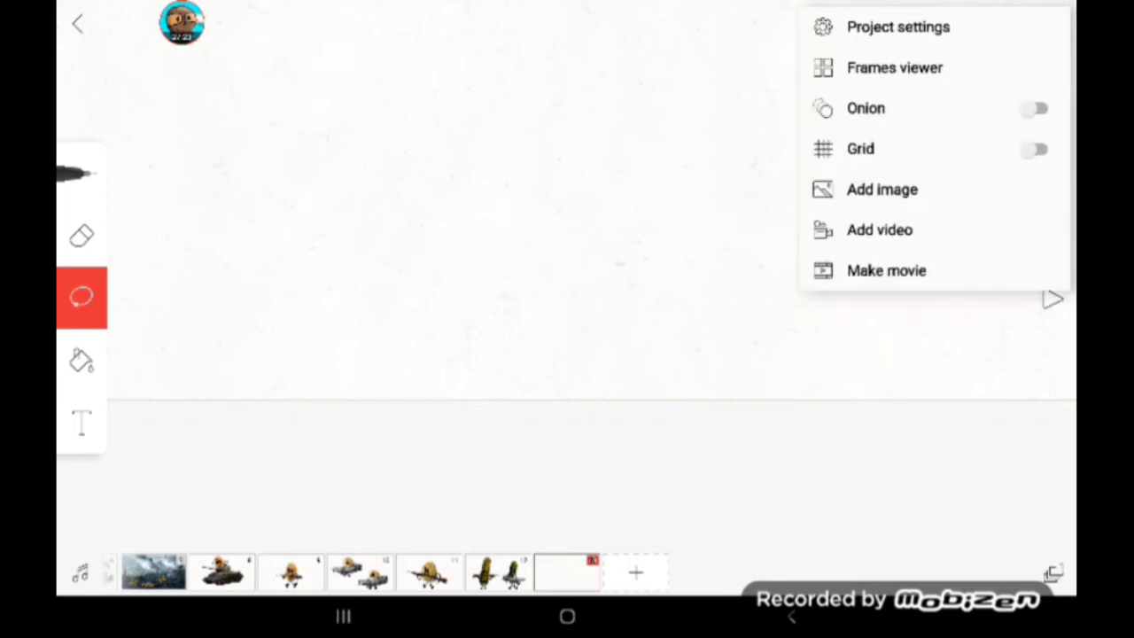
# - Insert the dead X-eyed potato picture and pick a red brush colour for marks
pyautogui.click(882, 188)
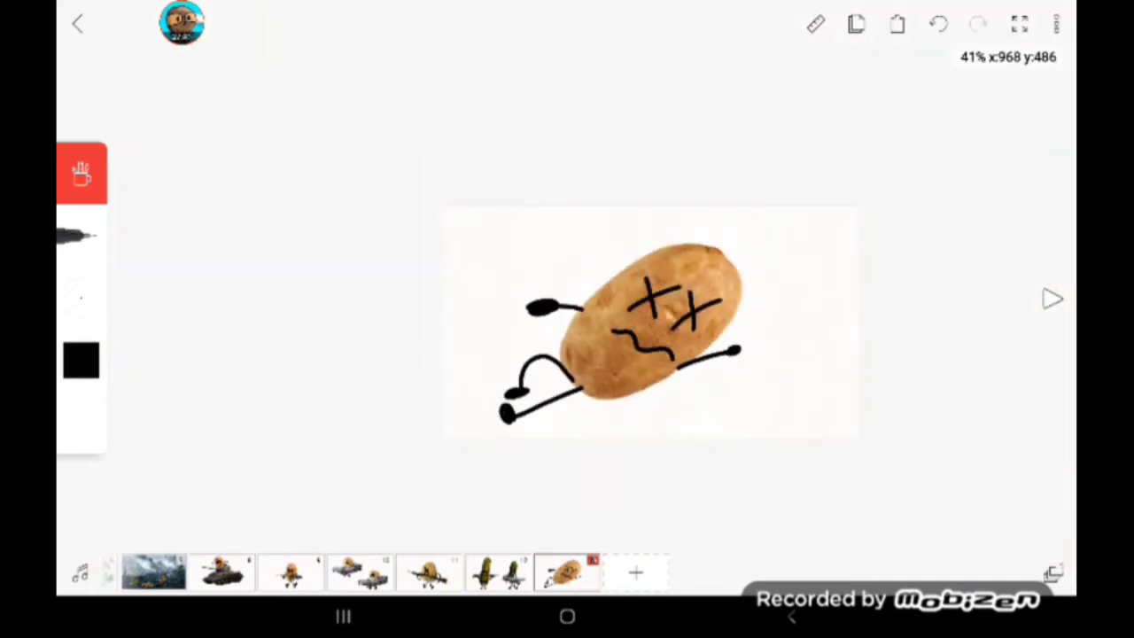
pyautogui.click(82, 172)
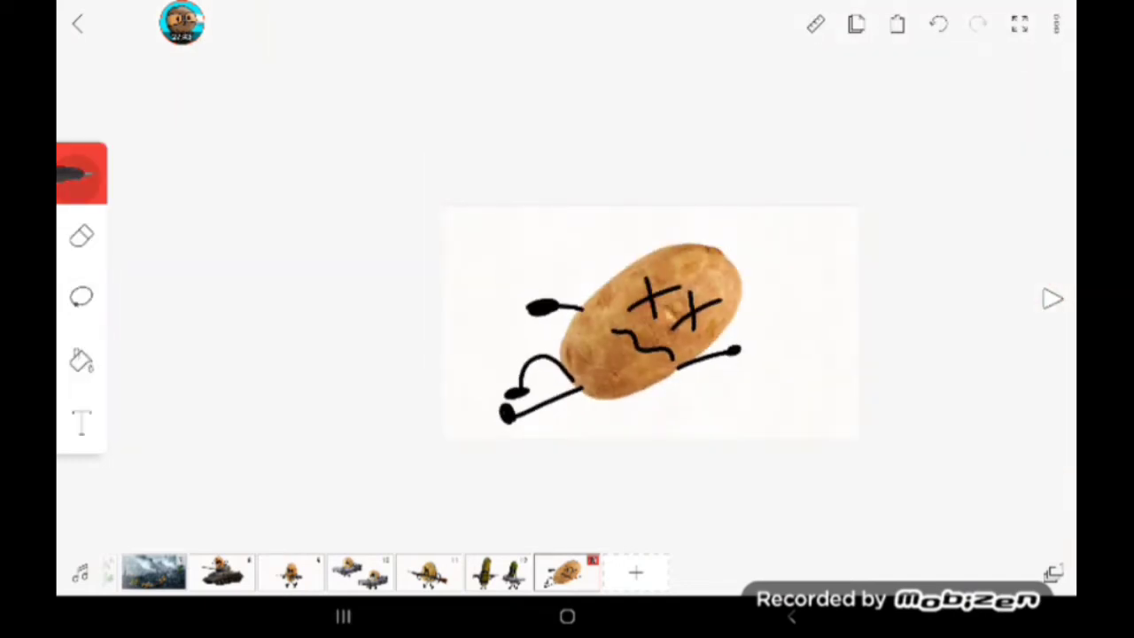
pyautogui.click(82, 174)
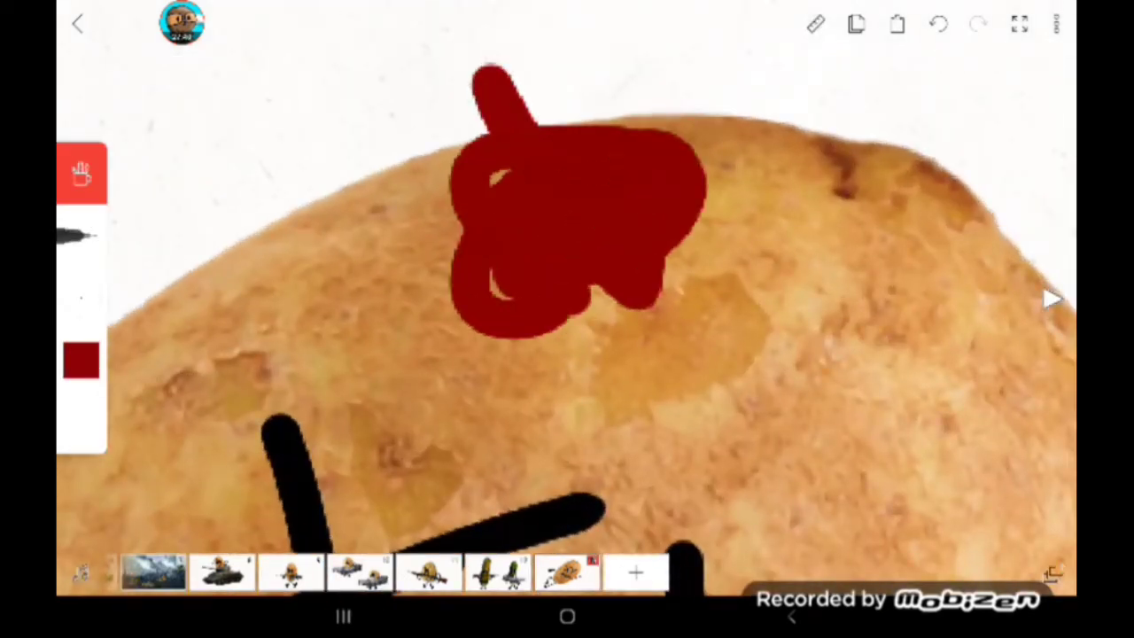
# - Paint a red streak on the potato's head, shade its centre darker red, and select the wounded drawing
pyautogui.click(936, 24)
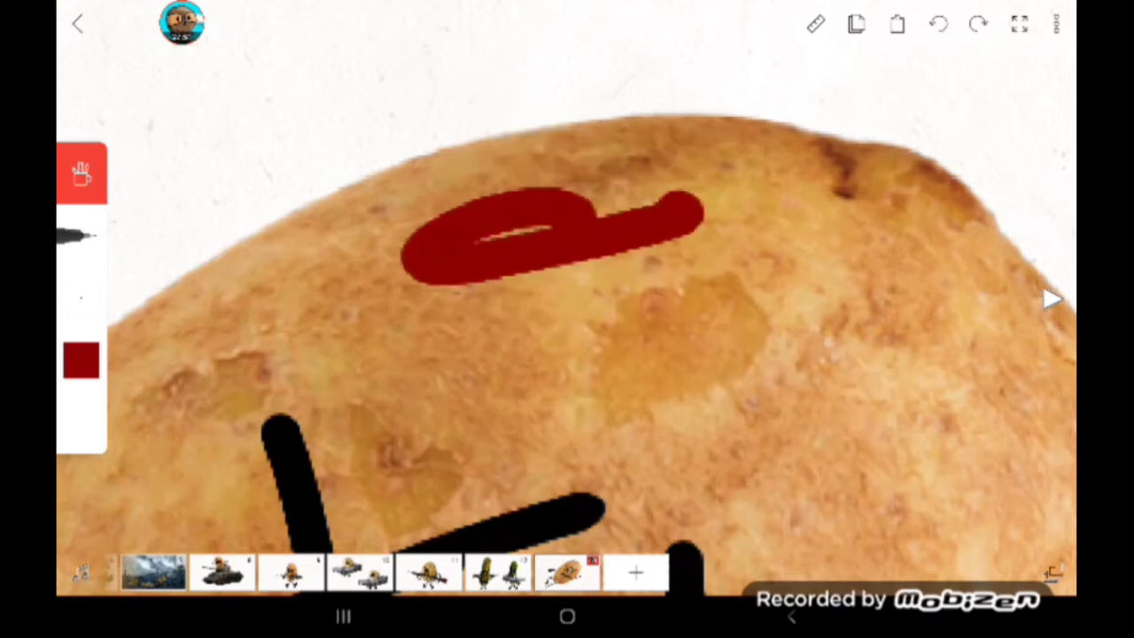
pyautogui.moveTo(550, 230); pyautogui.dragTo(576, 461)
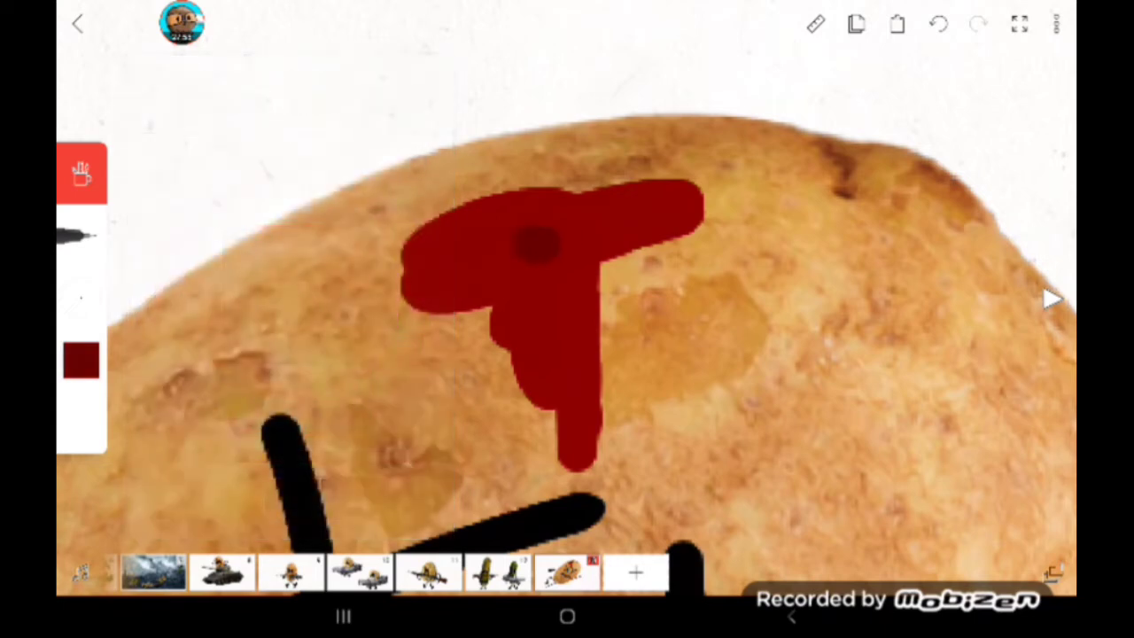
pyautogui.click(82, 361)
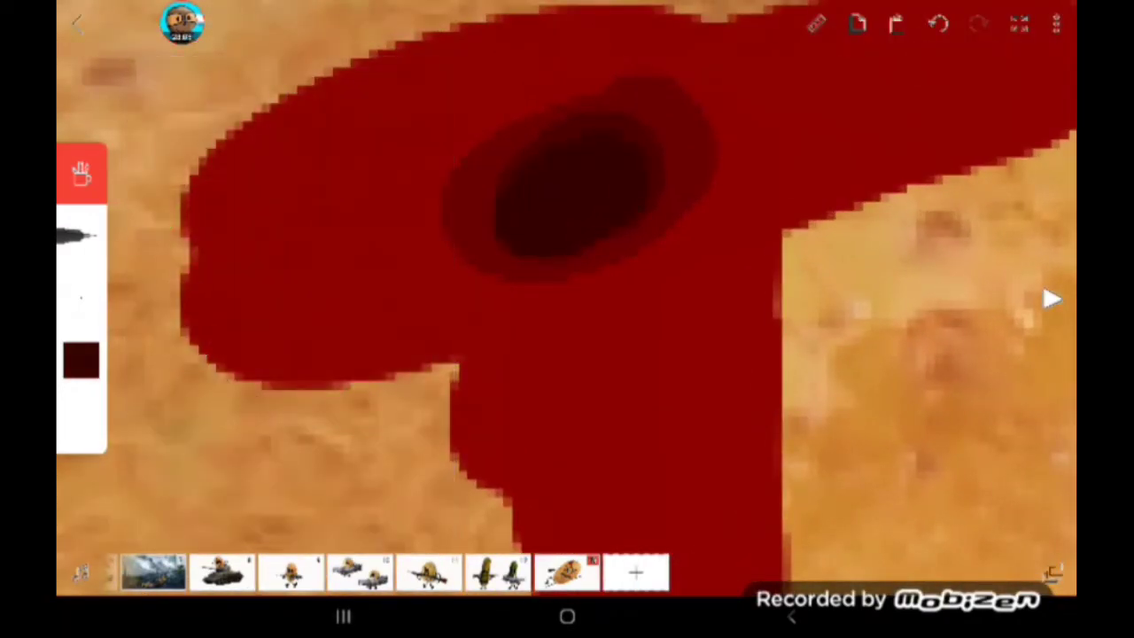
pyautogui.click(82, 363)
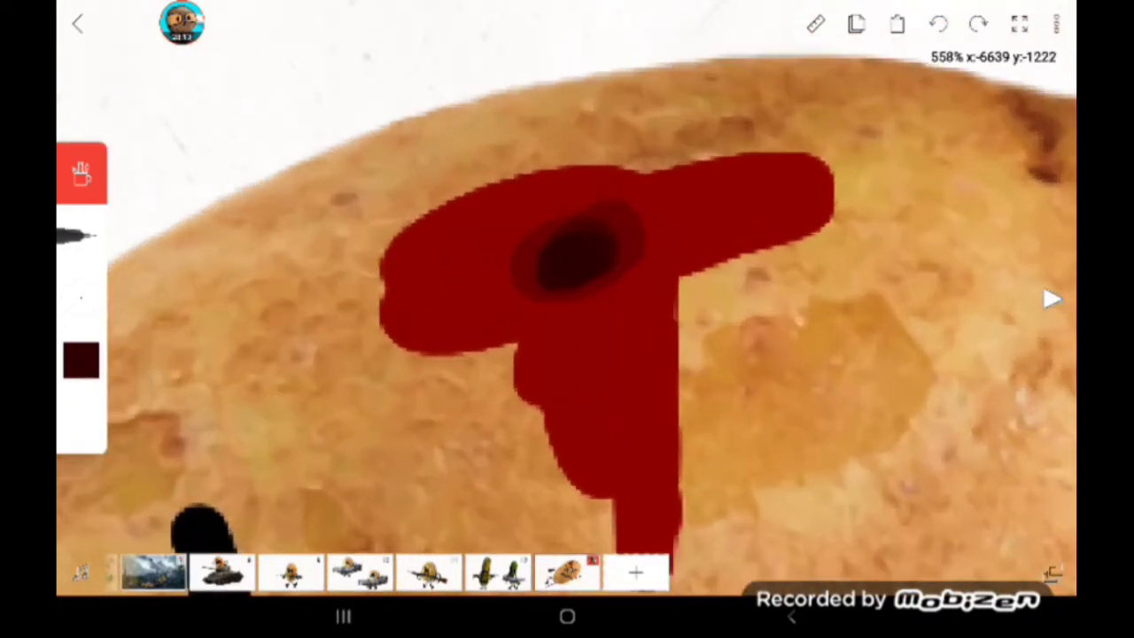
pyautogui.click(82, 363)
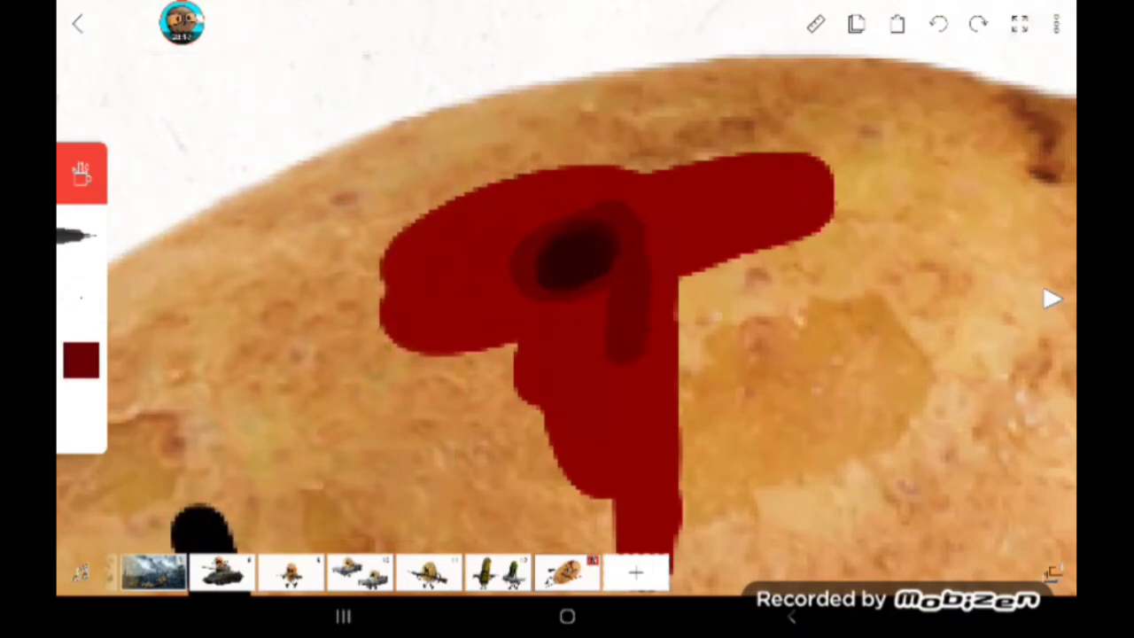
pyautogui.click(79, 361)
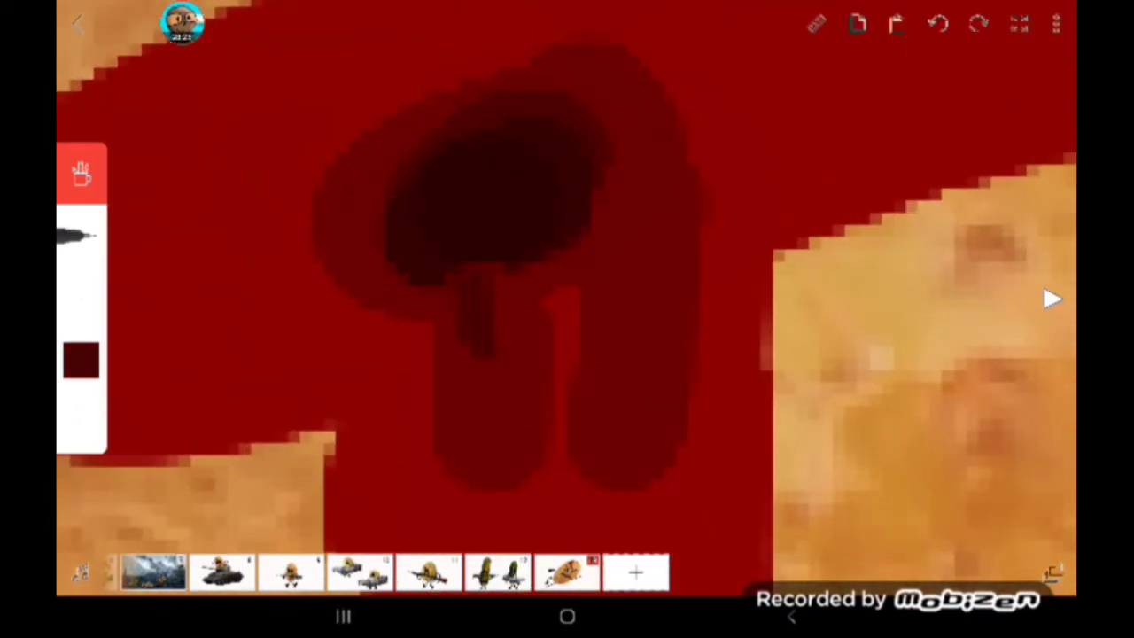
pyautogui.click(979, 24)
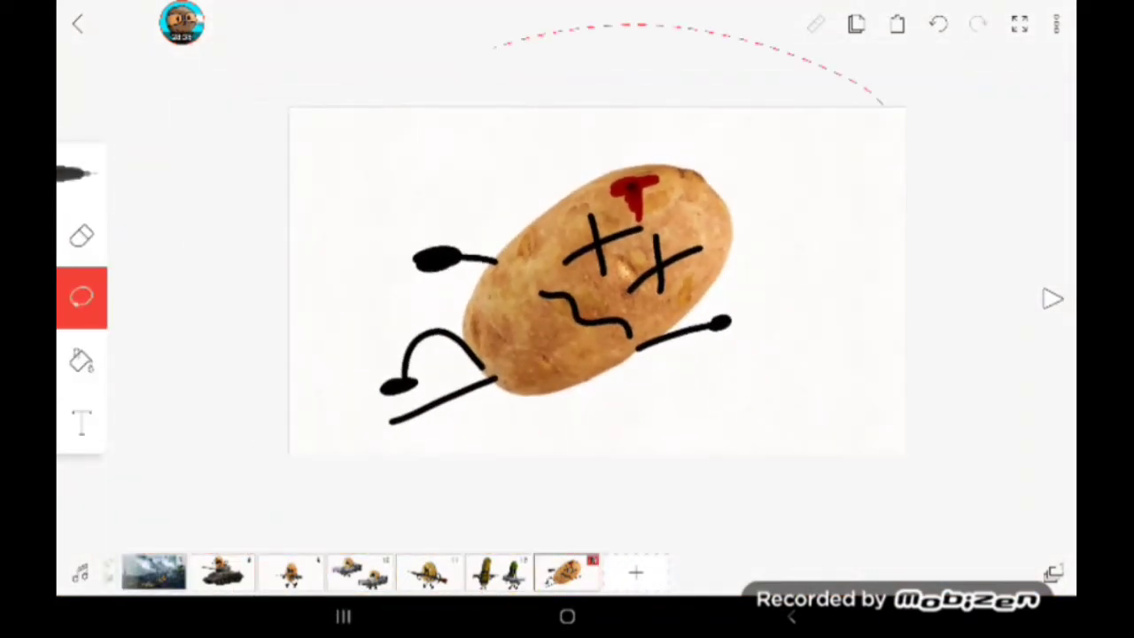
pyautogui.click(595, 280)
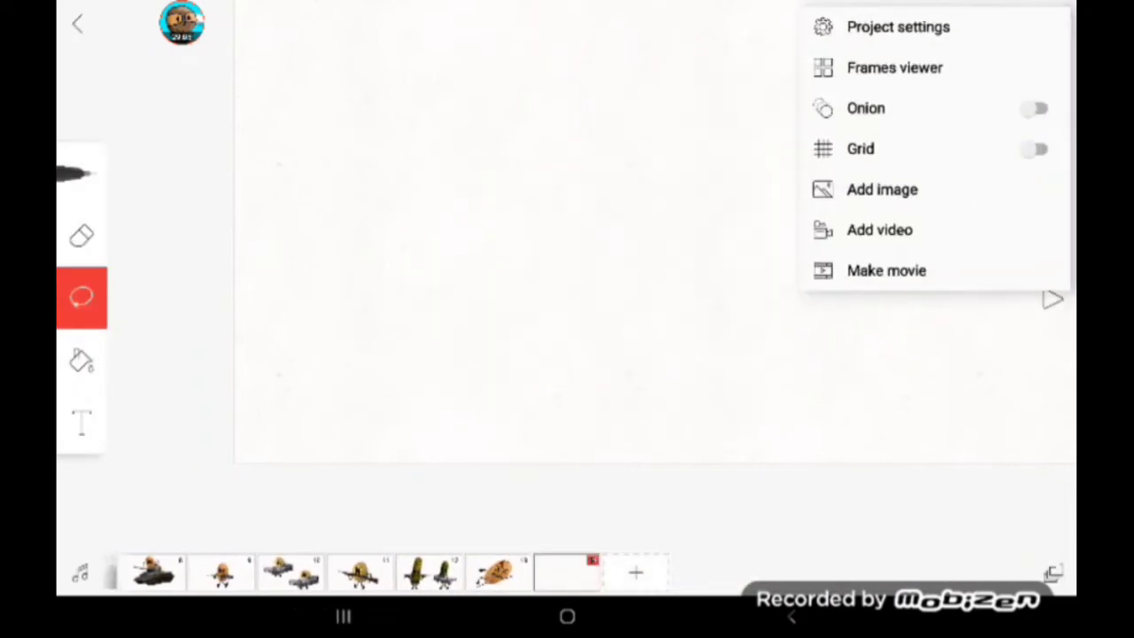
# - Add a picture to the new blank frame
pyautogui.click(883, 187)
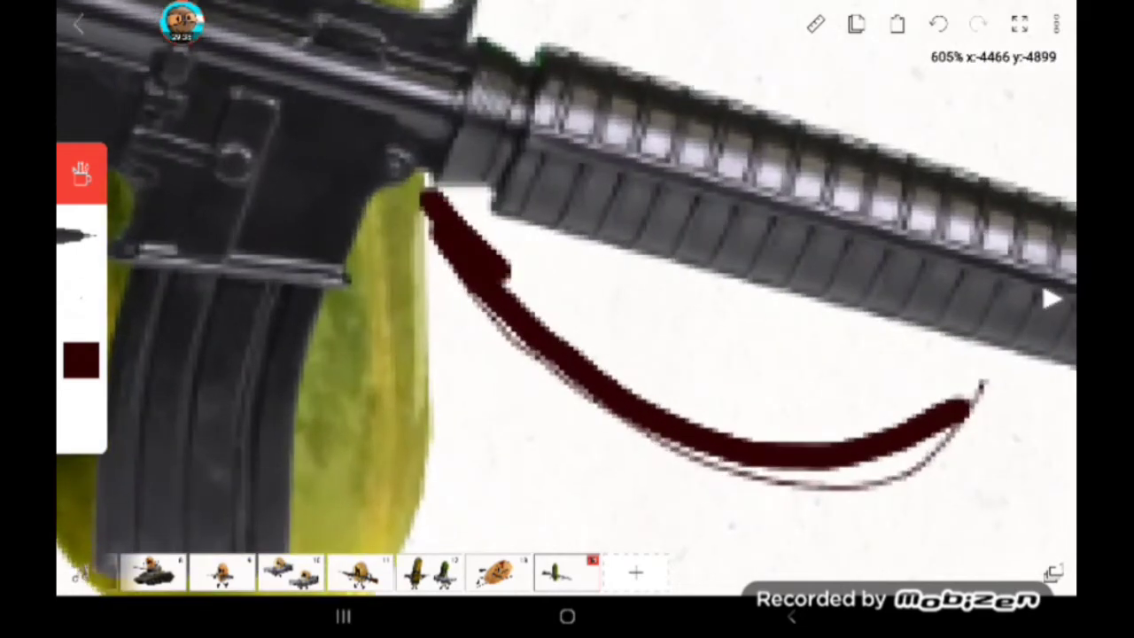
# - Draw black arms wrapping around the pickle's rifle
pyautogui.click(79, 363)
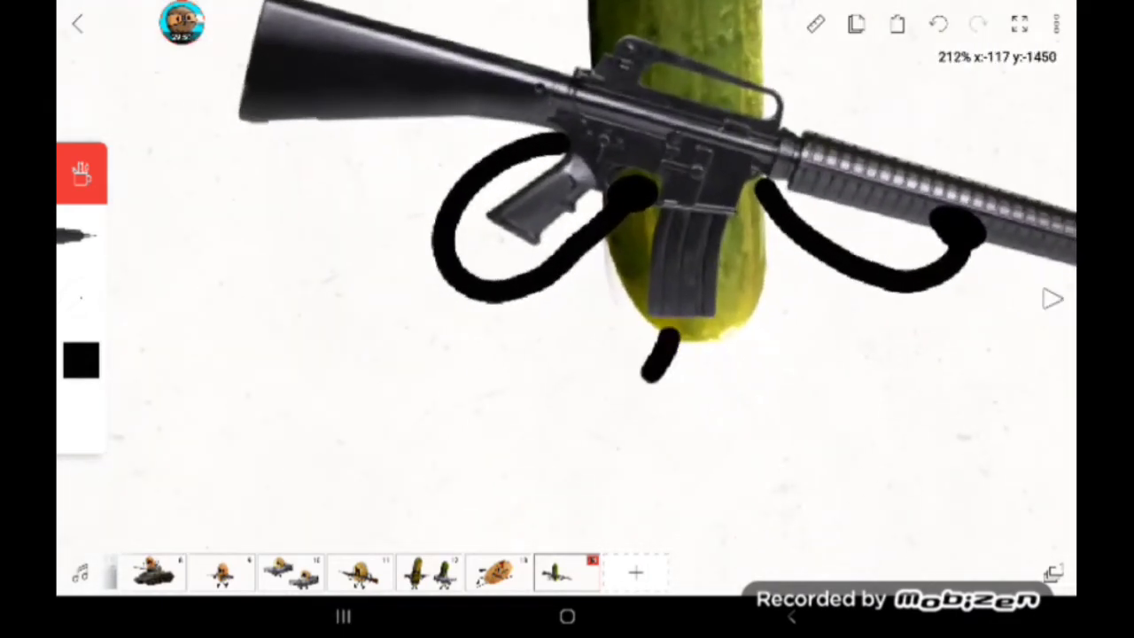
pyautogui.moveTo(656, 354); pyautogui.dragTo(780, 478)
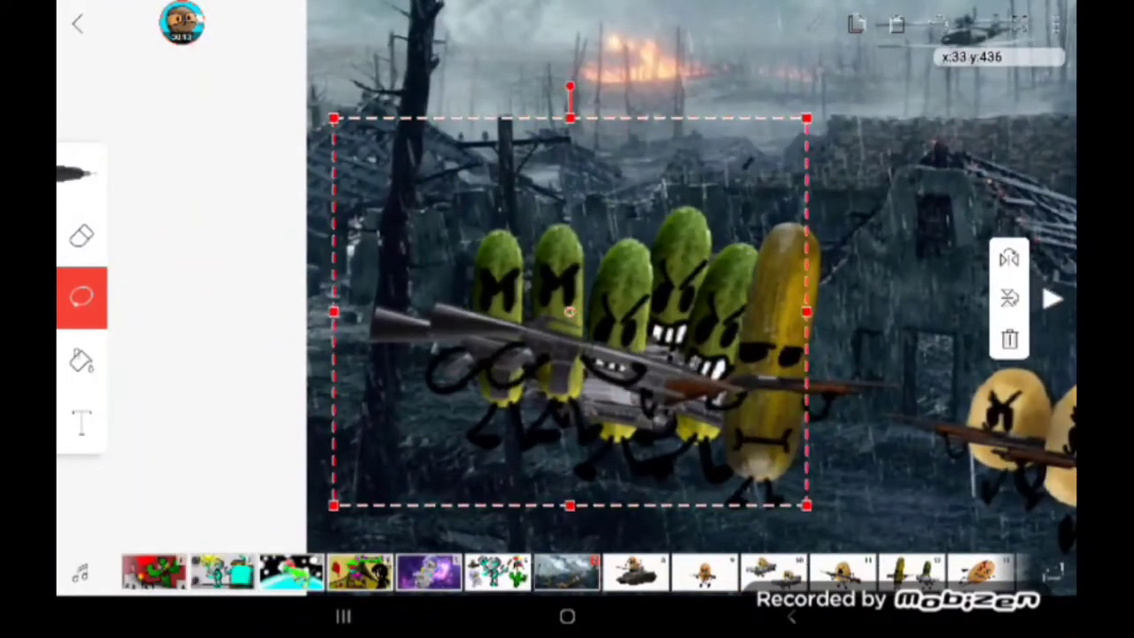
# - Drag the pickle soldier group left into line on the battlefield
pyautogui.moveTo(567, 310); pyautogui.dragTo(505, 310)
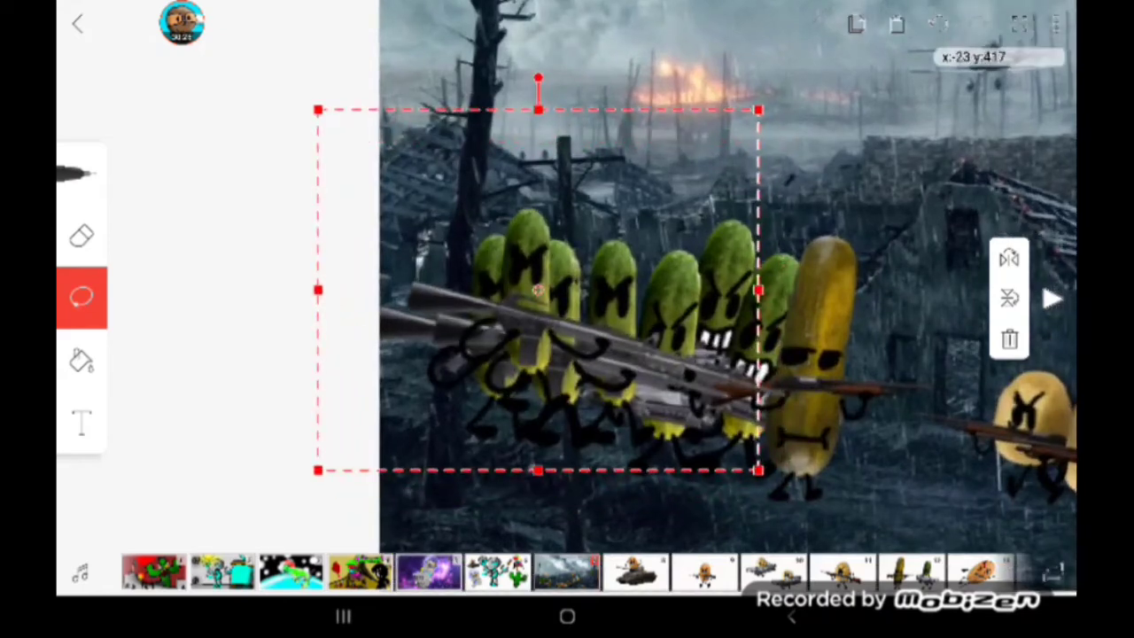
pyautogui.moveTo(539, 288); pyautogui.dragTo(510, 312)
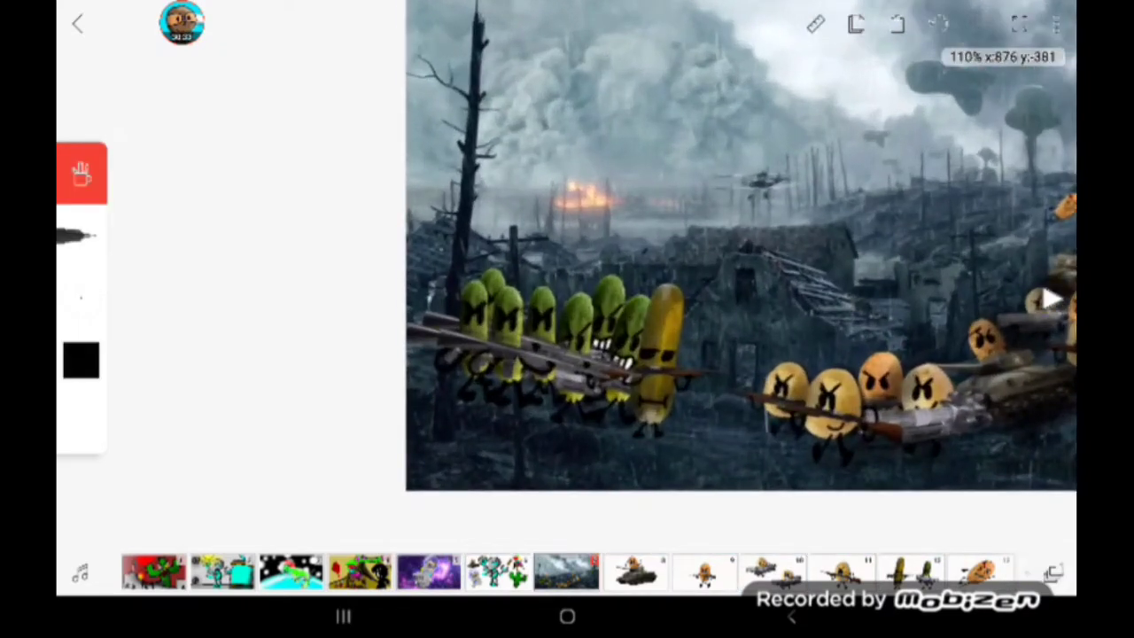
pyautogui.click(80, 360)
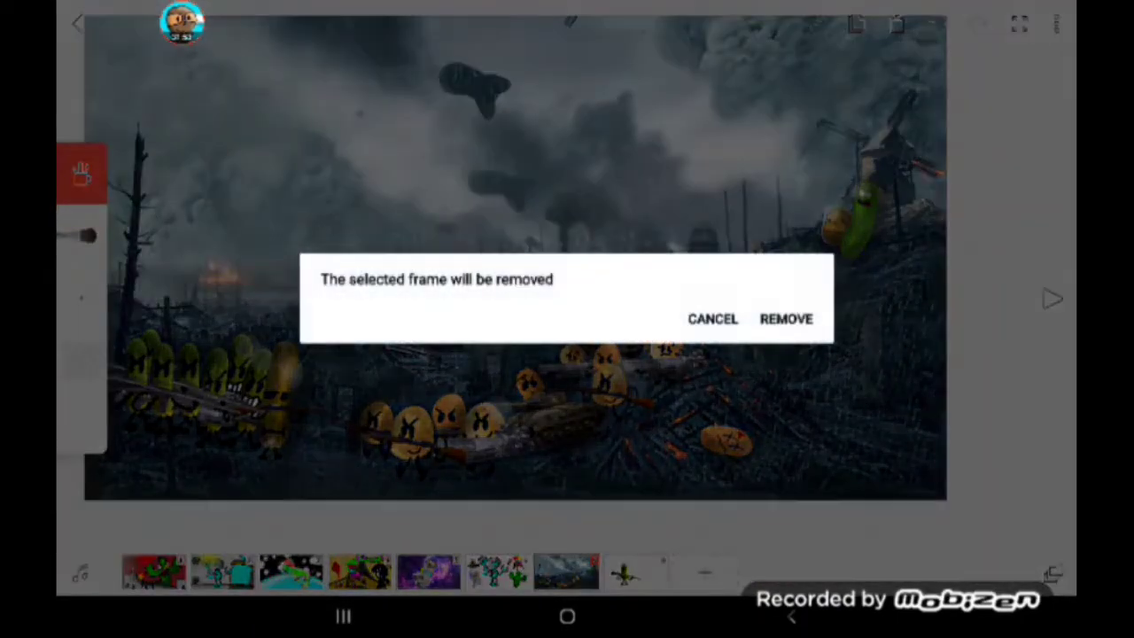
# - Confirm removing the unwanted frame
pyautogui.click(785, 320)
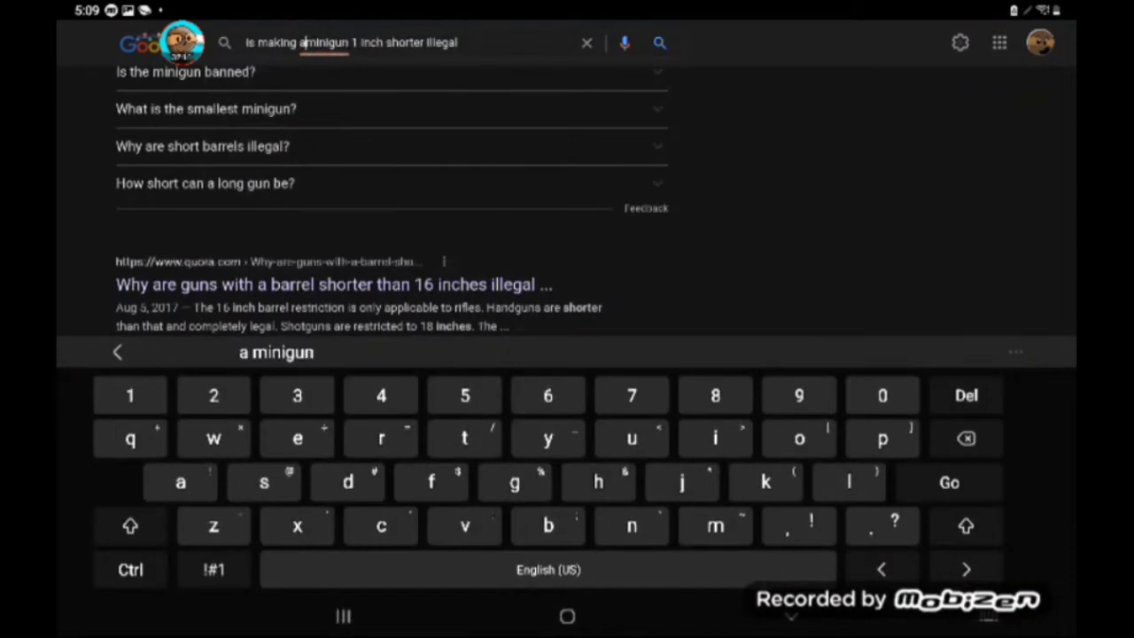
# - Search Google images for 'sky', enlarge a blue cloudy sky photo and save it to the device
pyautogui.click(965, 440)
pyautogui.write('sky')
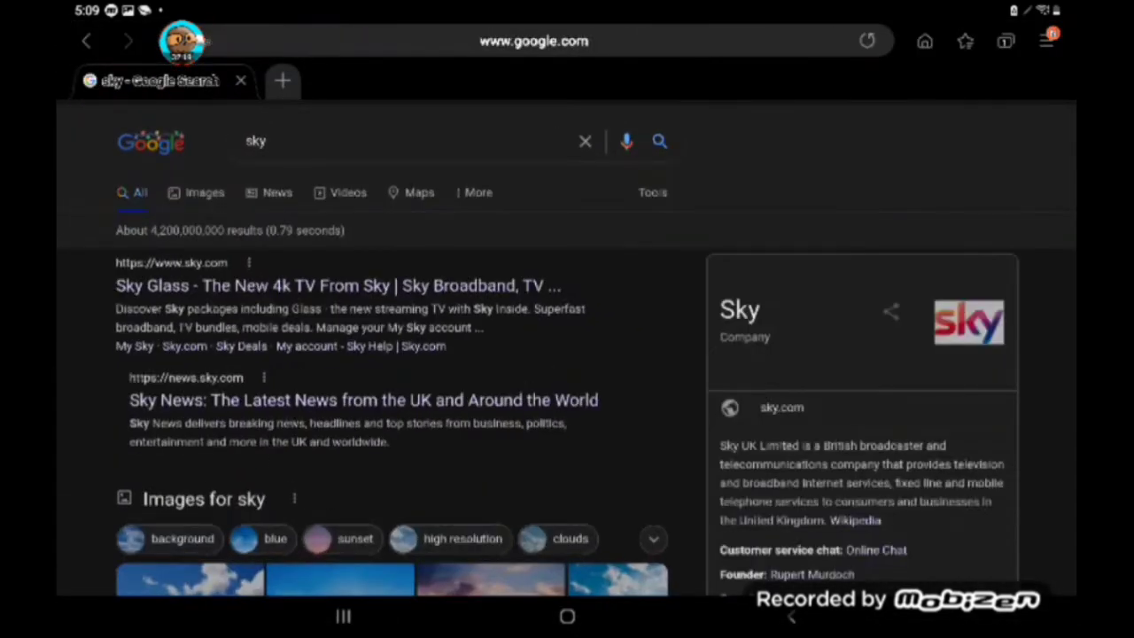
pyautogui.click(205, 192)
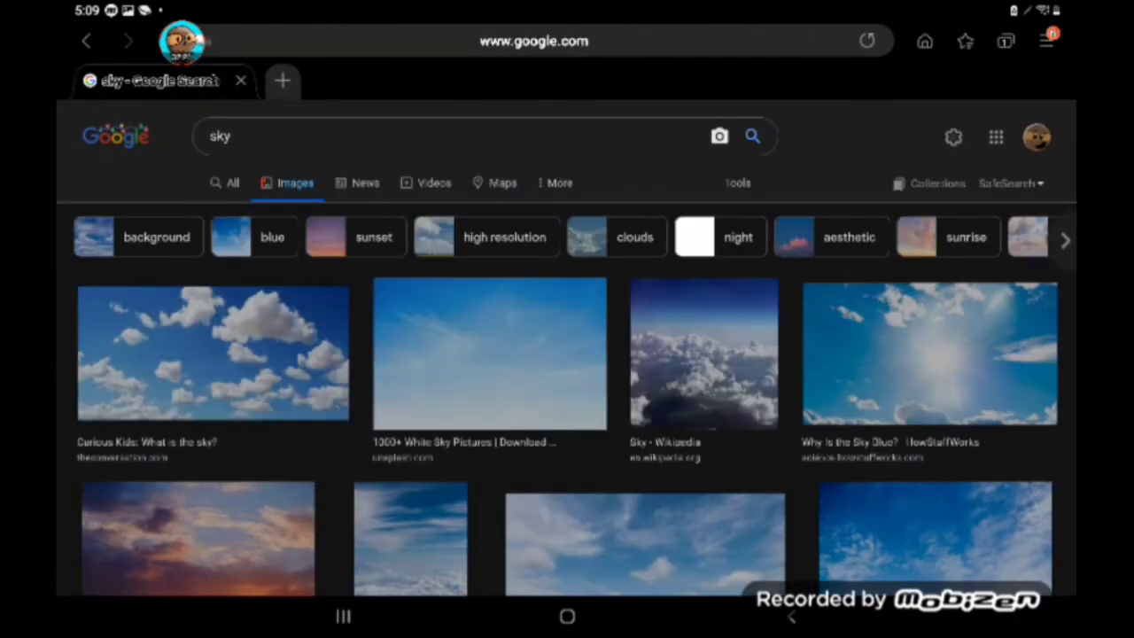
pyautogui.scroll(-3)
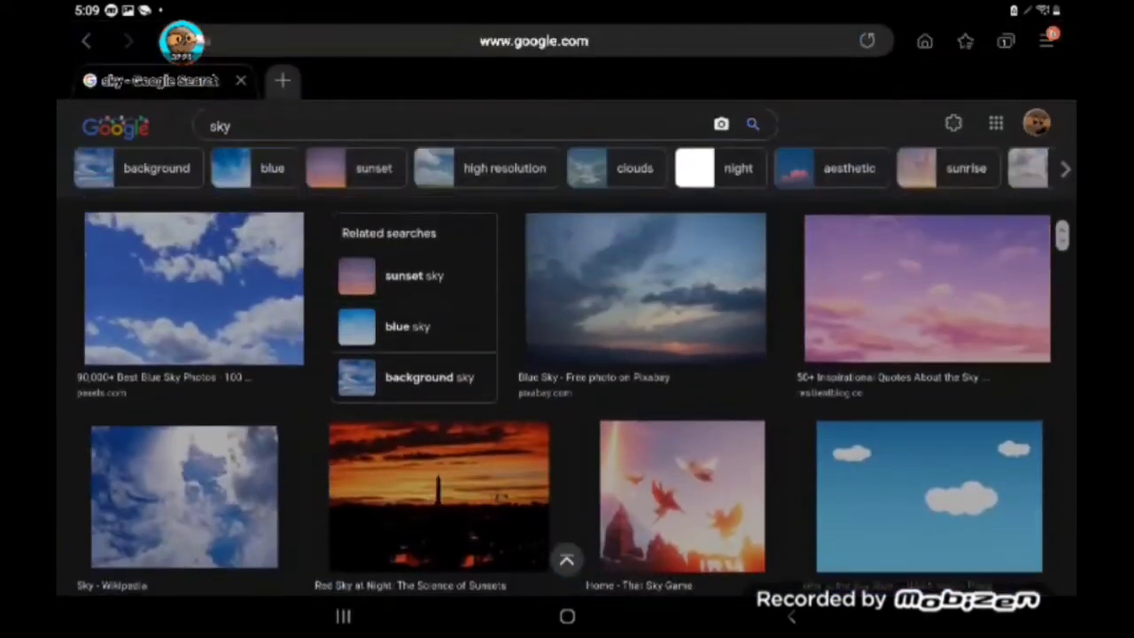
pyautogui.click(194, 287)
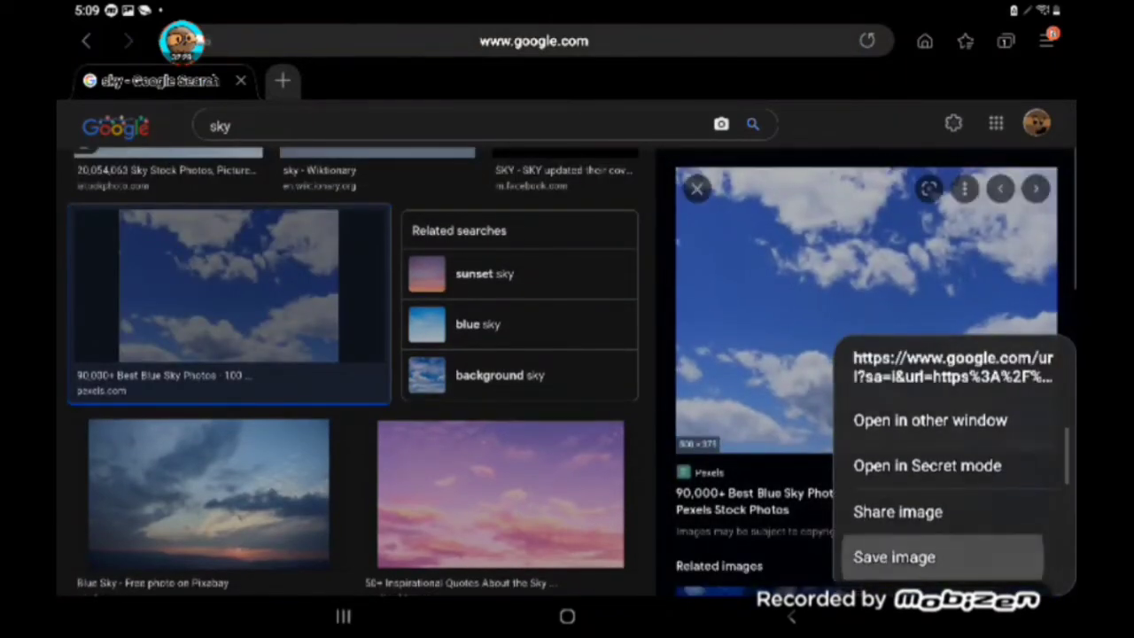
pyautogui.click(567, 617)
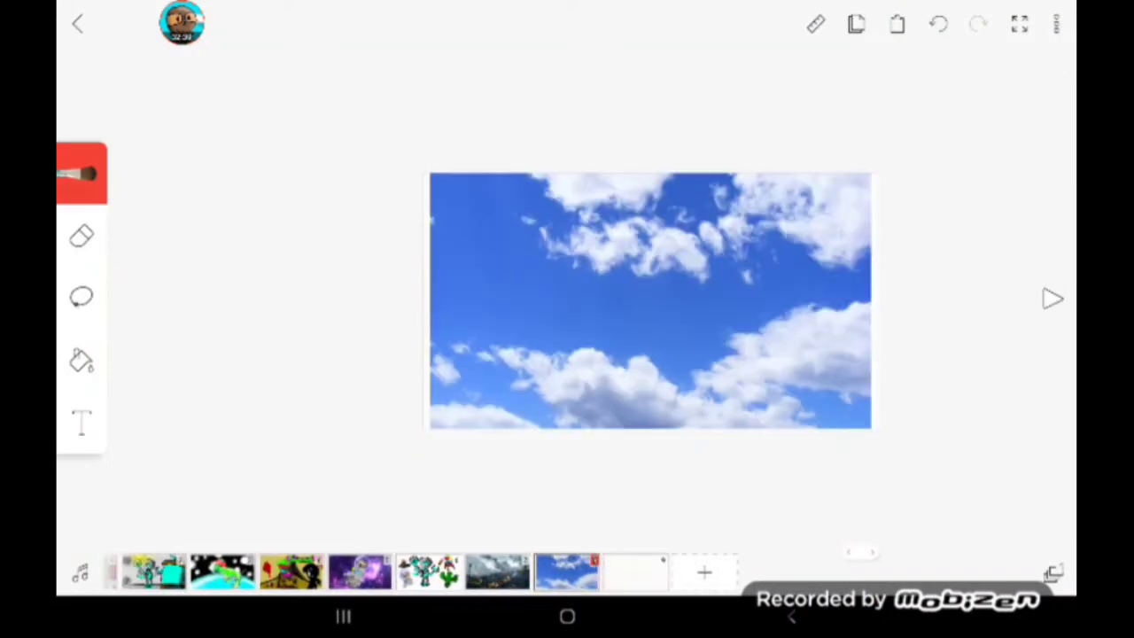
# - Paint a yellow sun with a soft airbrushed glow over the sky photo, then add a blank frame
pyautogui.click(81, 174)
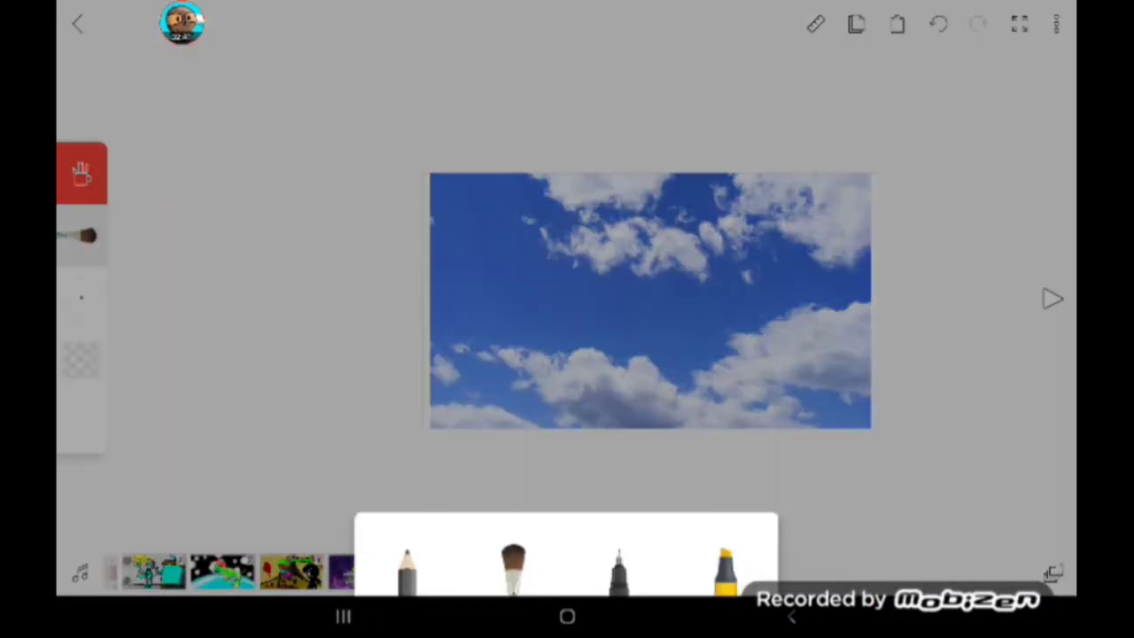
pyautogui.click(81, 361)
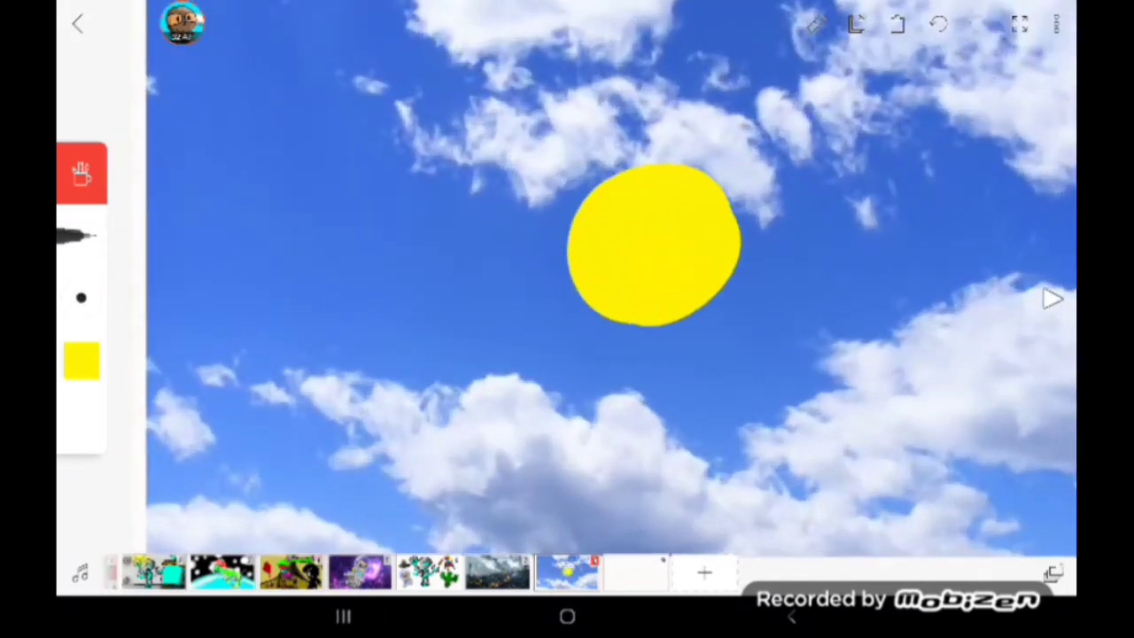
pyautogui.click(81, 361)
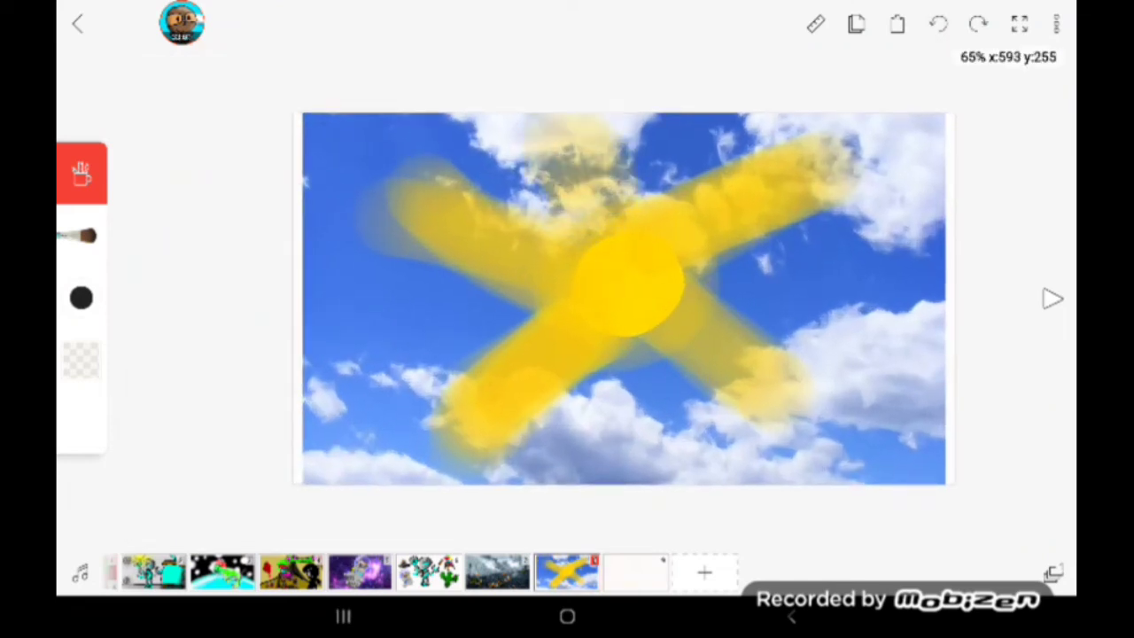
pyautogui.click(938, 25)
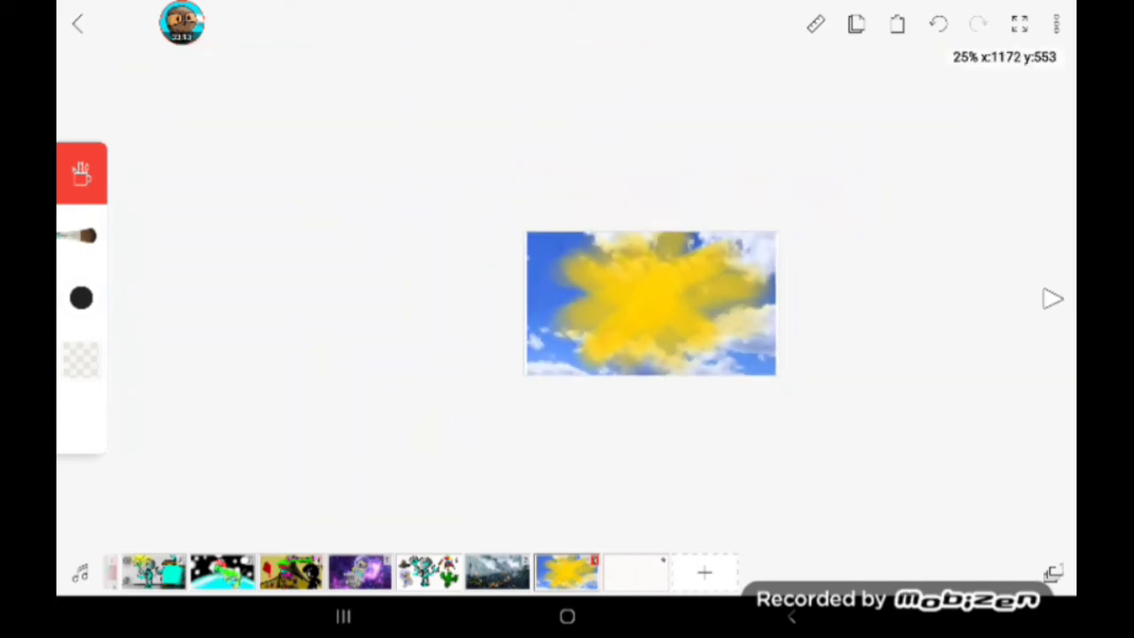
pyautogui.click(81, 234)
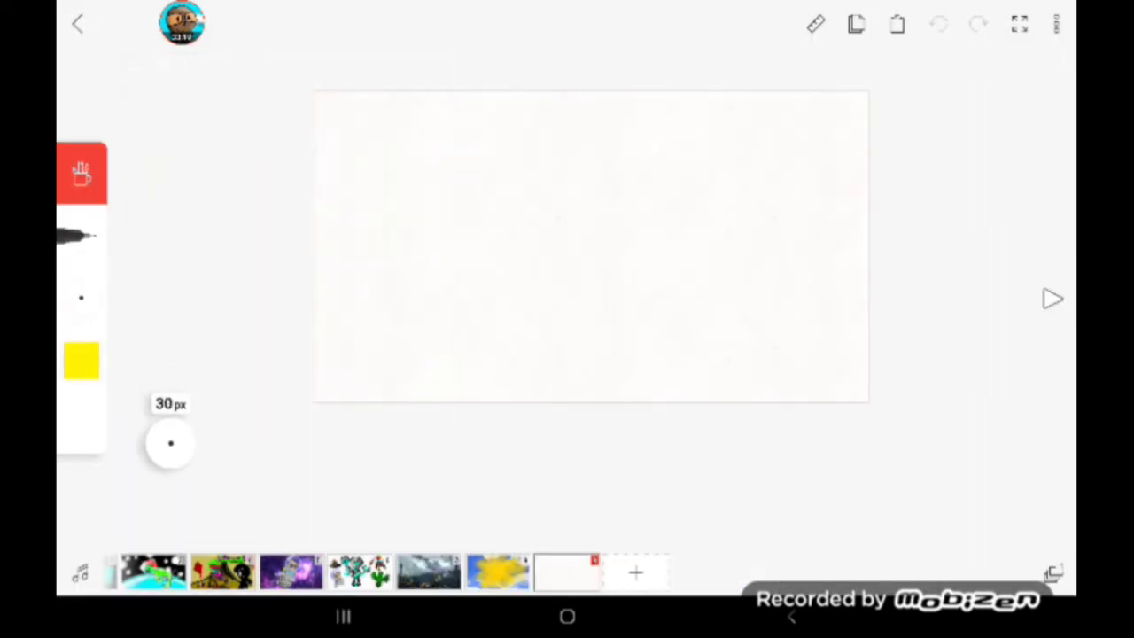
# - Bucket-fill the frame black and check Layer 2 sits above Layer 1 in the layers panel
pyautogui.click(937, 25)
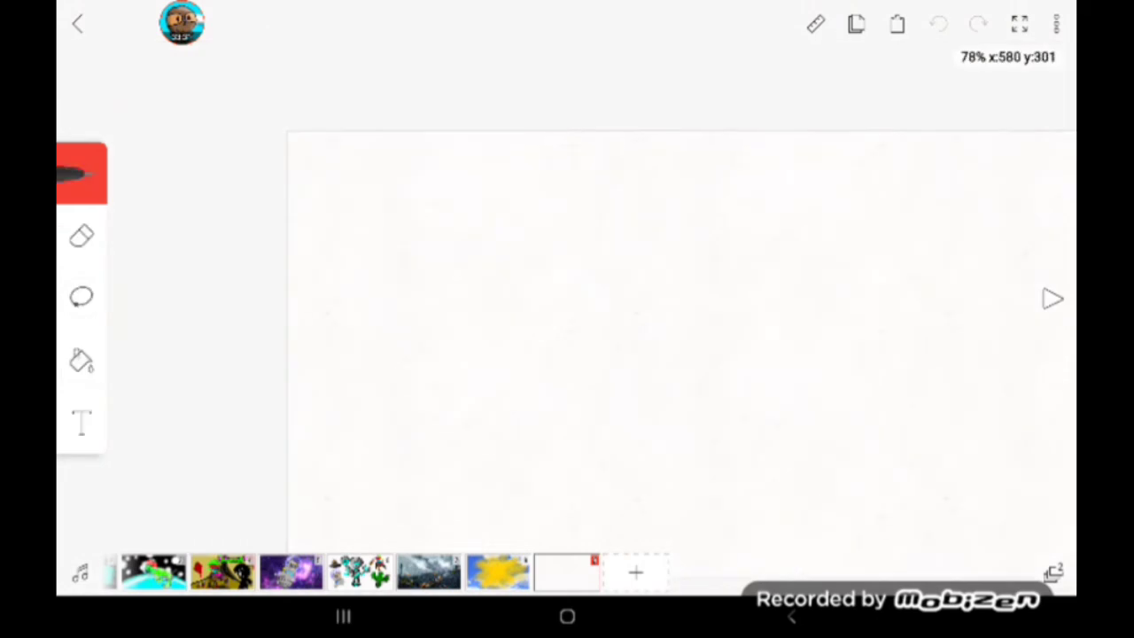
pyautogui.click(82, 362)
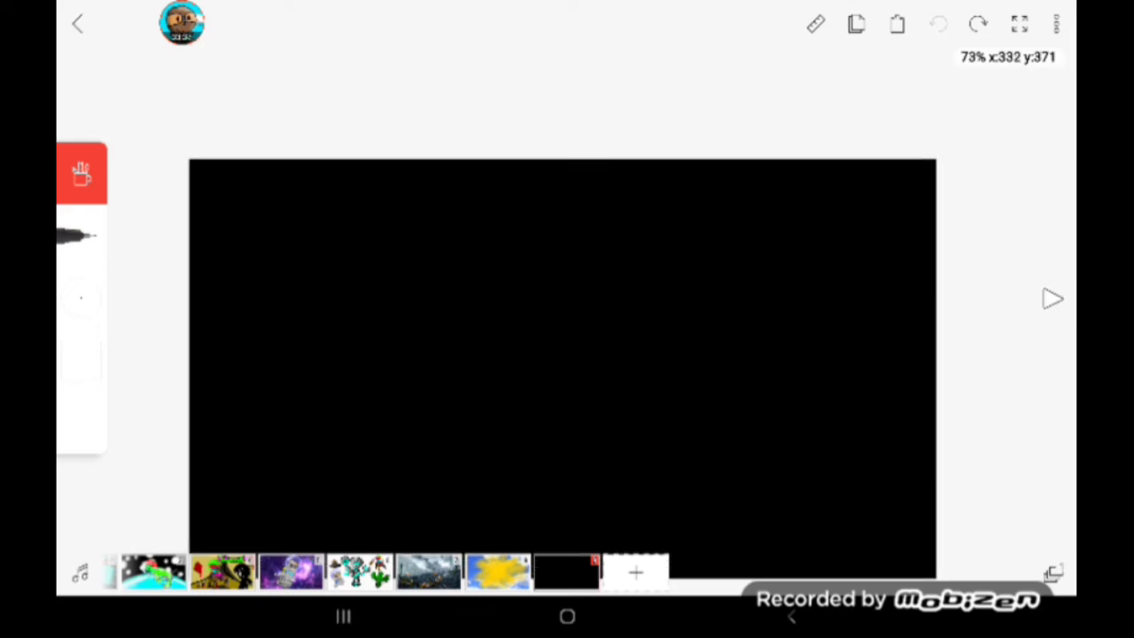
pyautogui.click(897, 25)
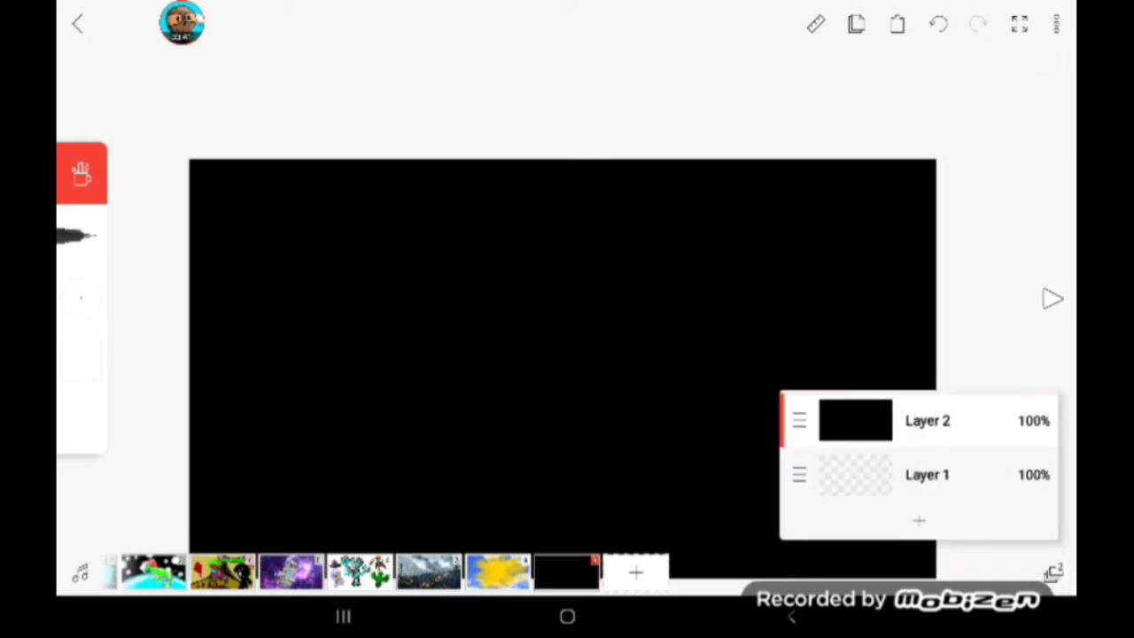
pyautogui.click(927, 475)
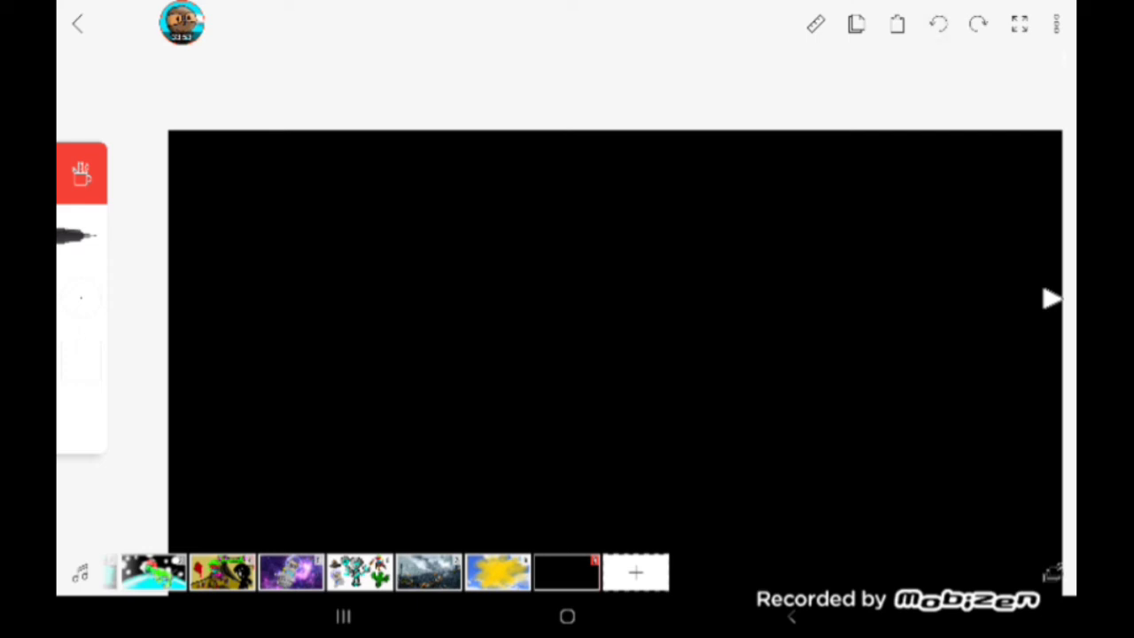
# - Sketch the angel's white outline — round head, goggle eyes, smile, wings, body and legs
pyautogui.moveTo(553, 239); pyautogui.dragTo(624, 181)
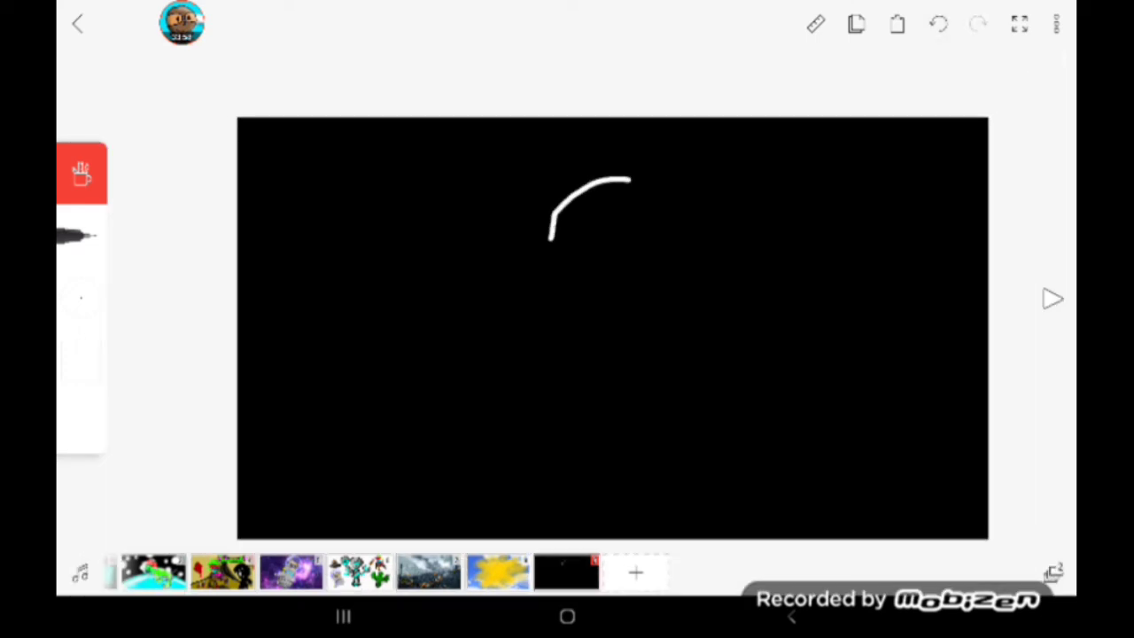
pyautogui.click(940, 25)
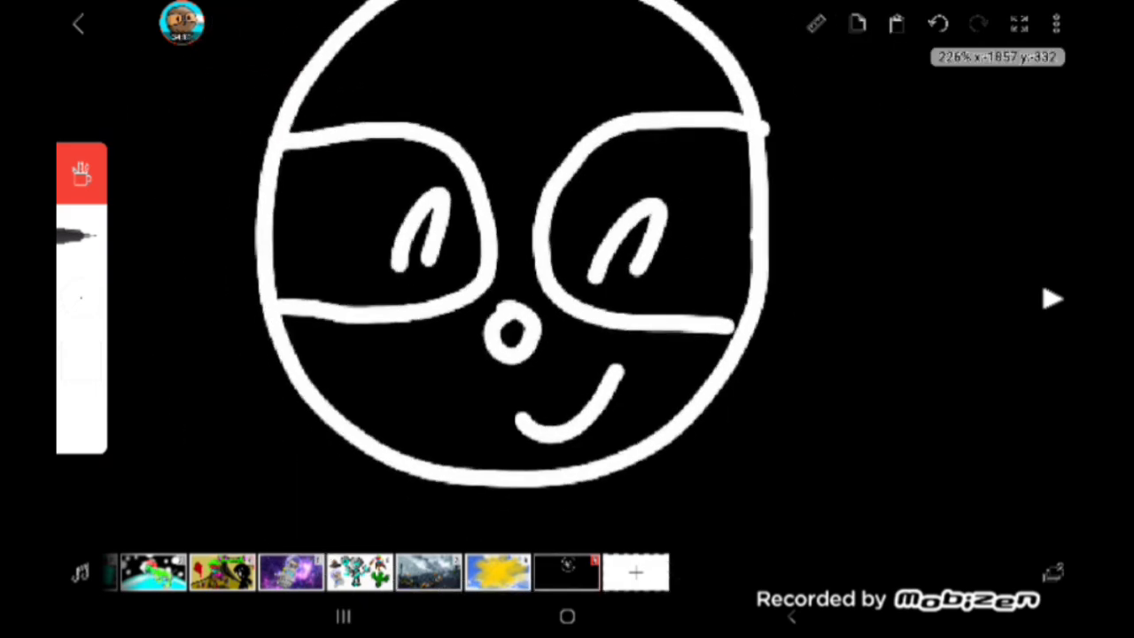
pyautogui.click(936, 25)
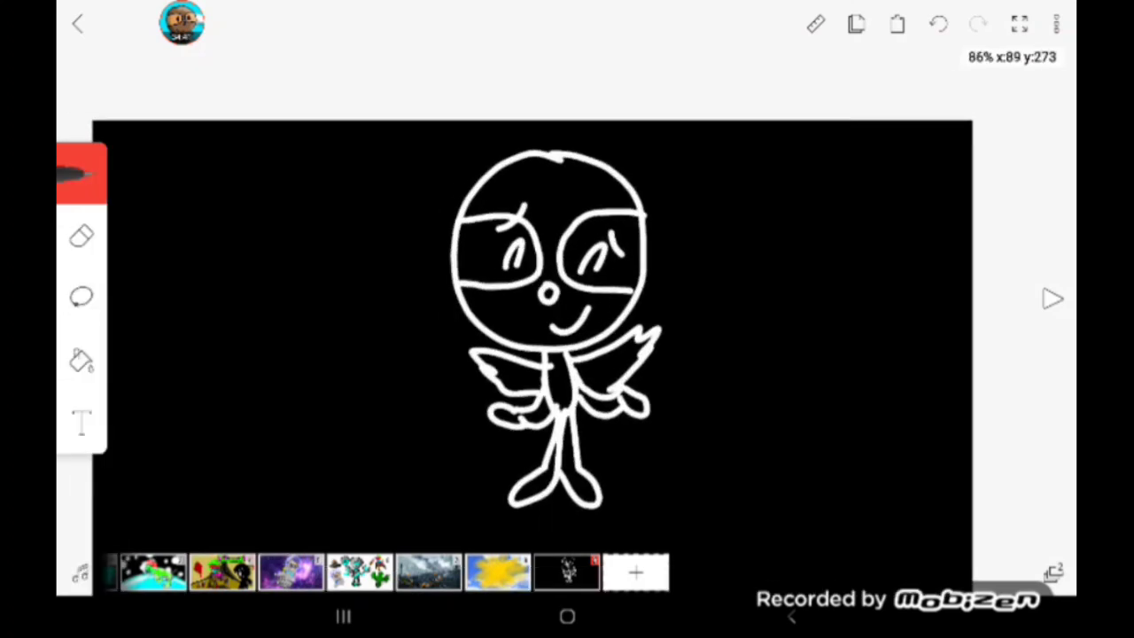
pyautogui.click(81, 174)
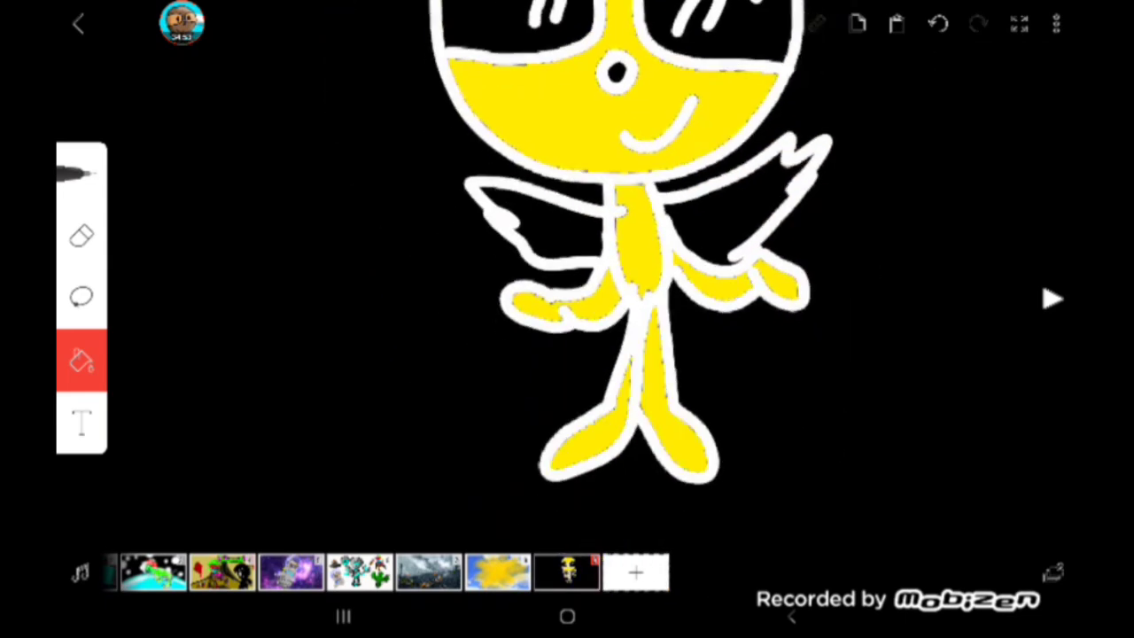
# - Fill another enclosed part of the angel bright yellow
pyautogui.click(81, 362)
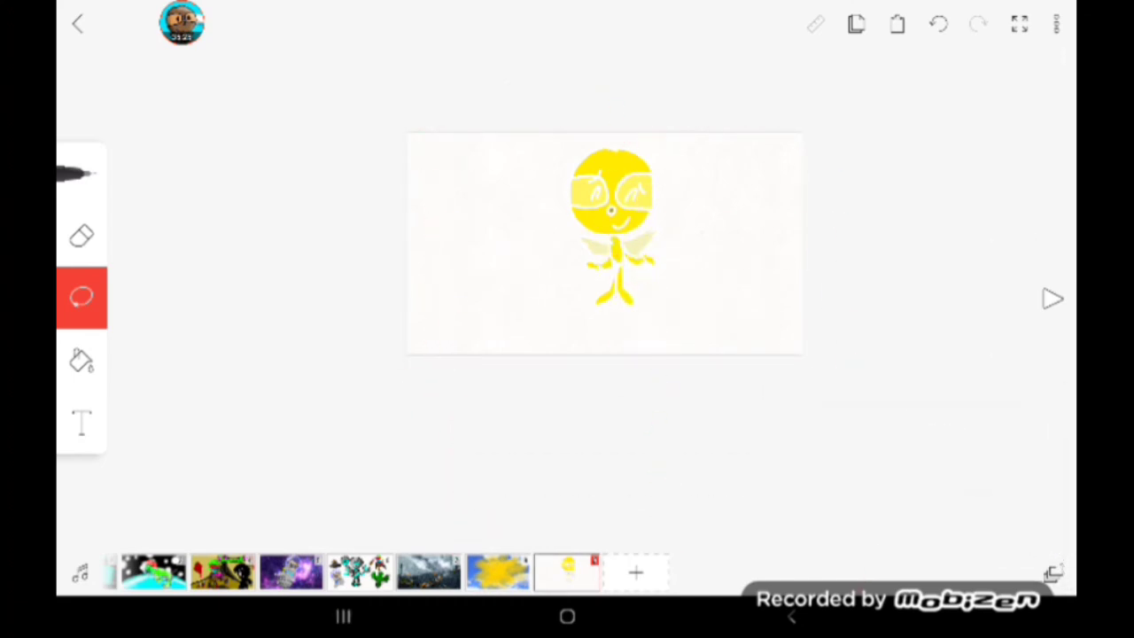
# - Paste the lassoed yellow angel onto the glowing sky frame and begin filling a smaller winged angel
pyautogui.click(602, 245)
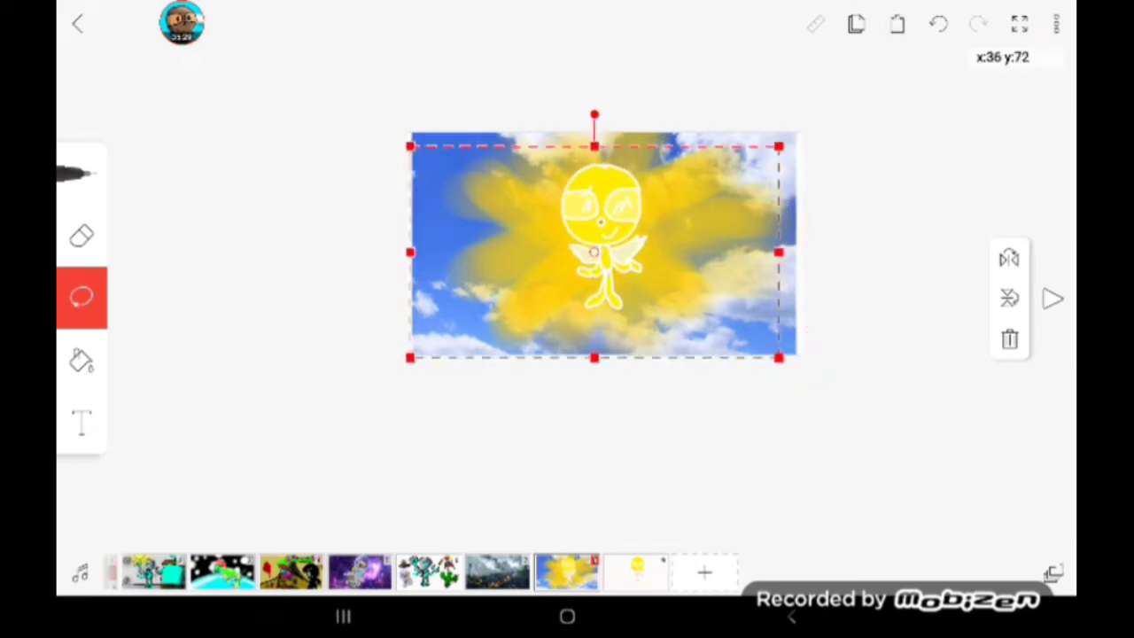
pyautogui.click(1011, 341)
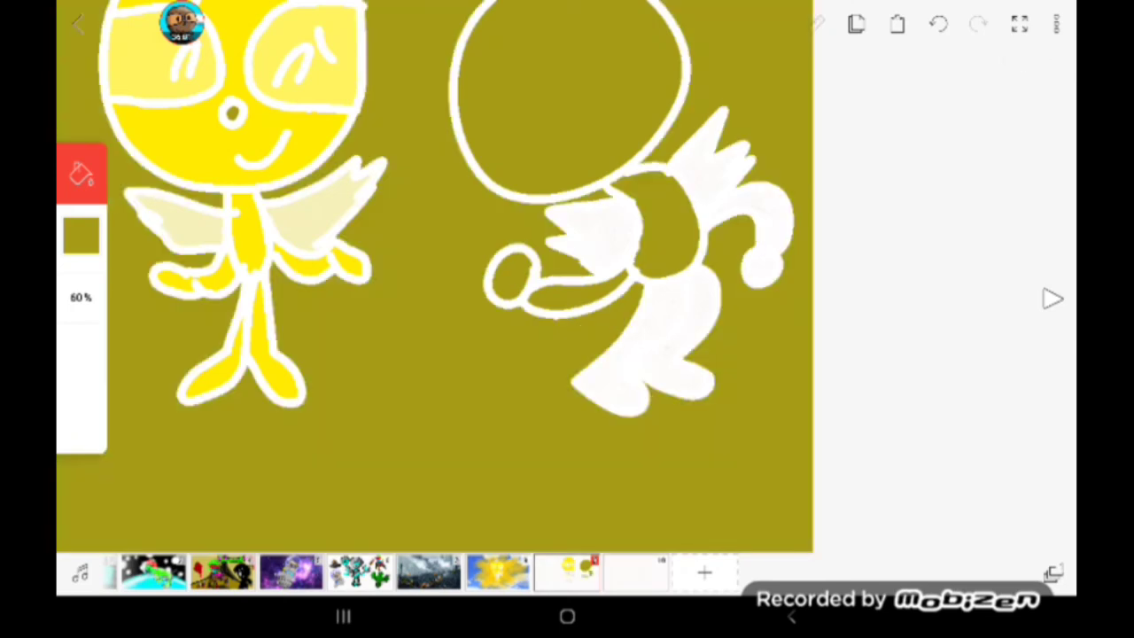
pyautogui.click(938, 25)
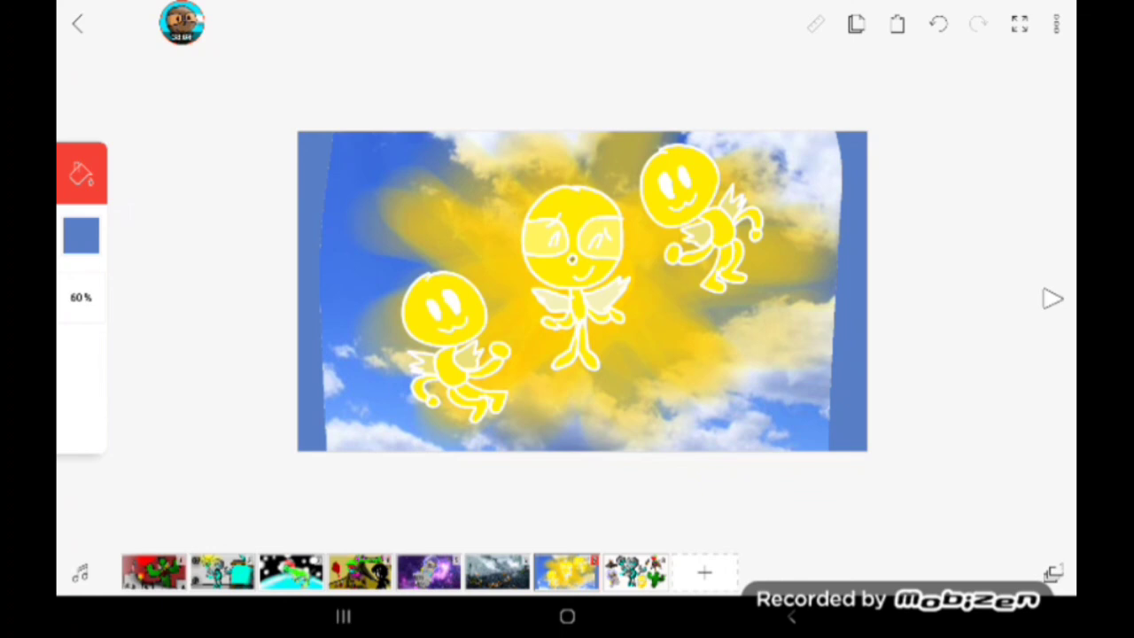
# - Finish filling the small angels yellow and add blue-tinted edges at the frame sides
pyautogui.click(180, 21)
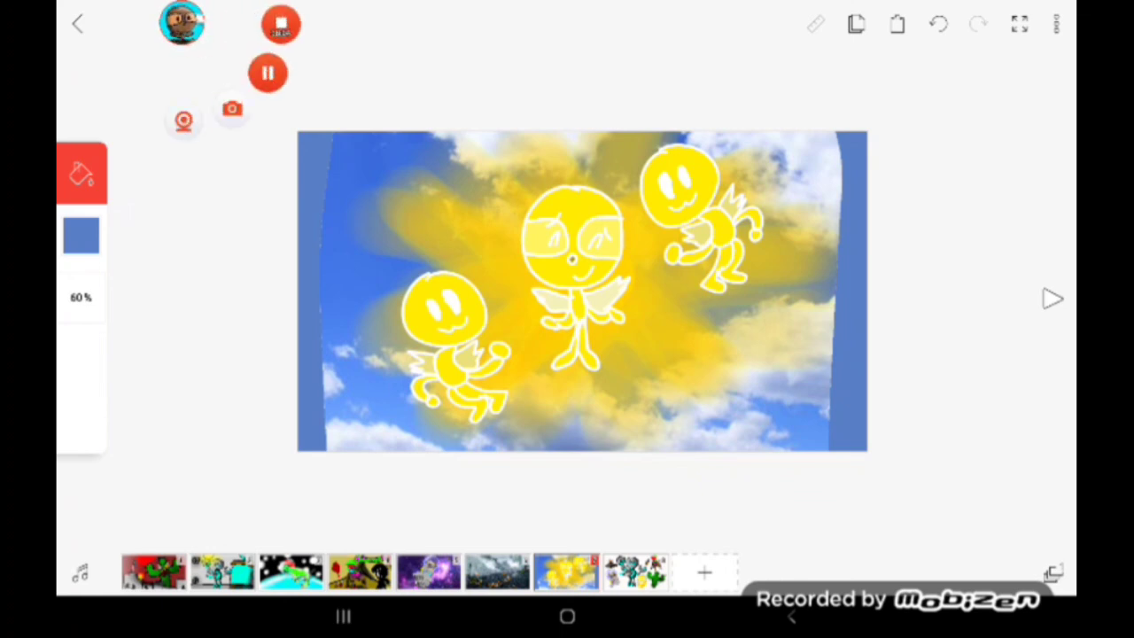